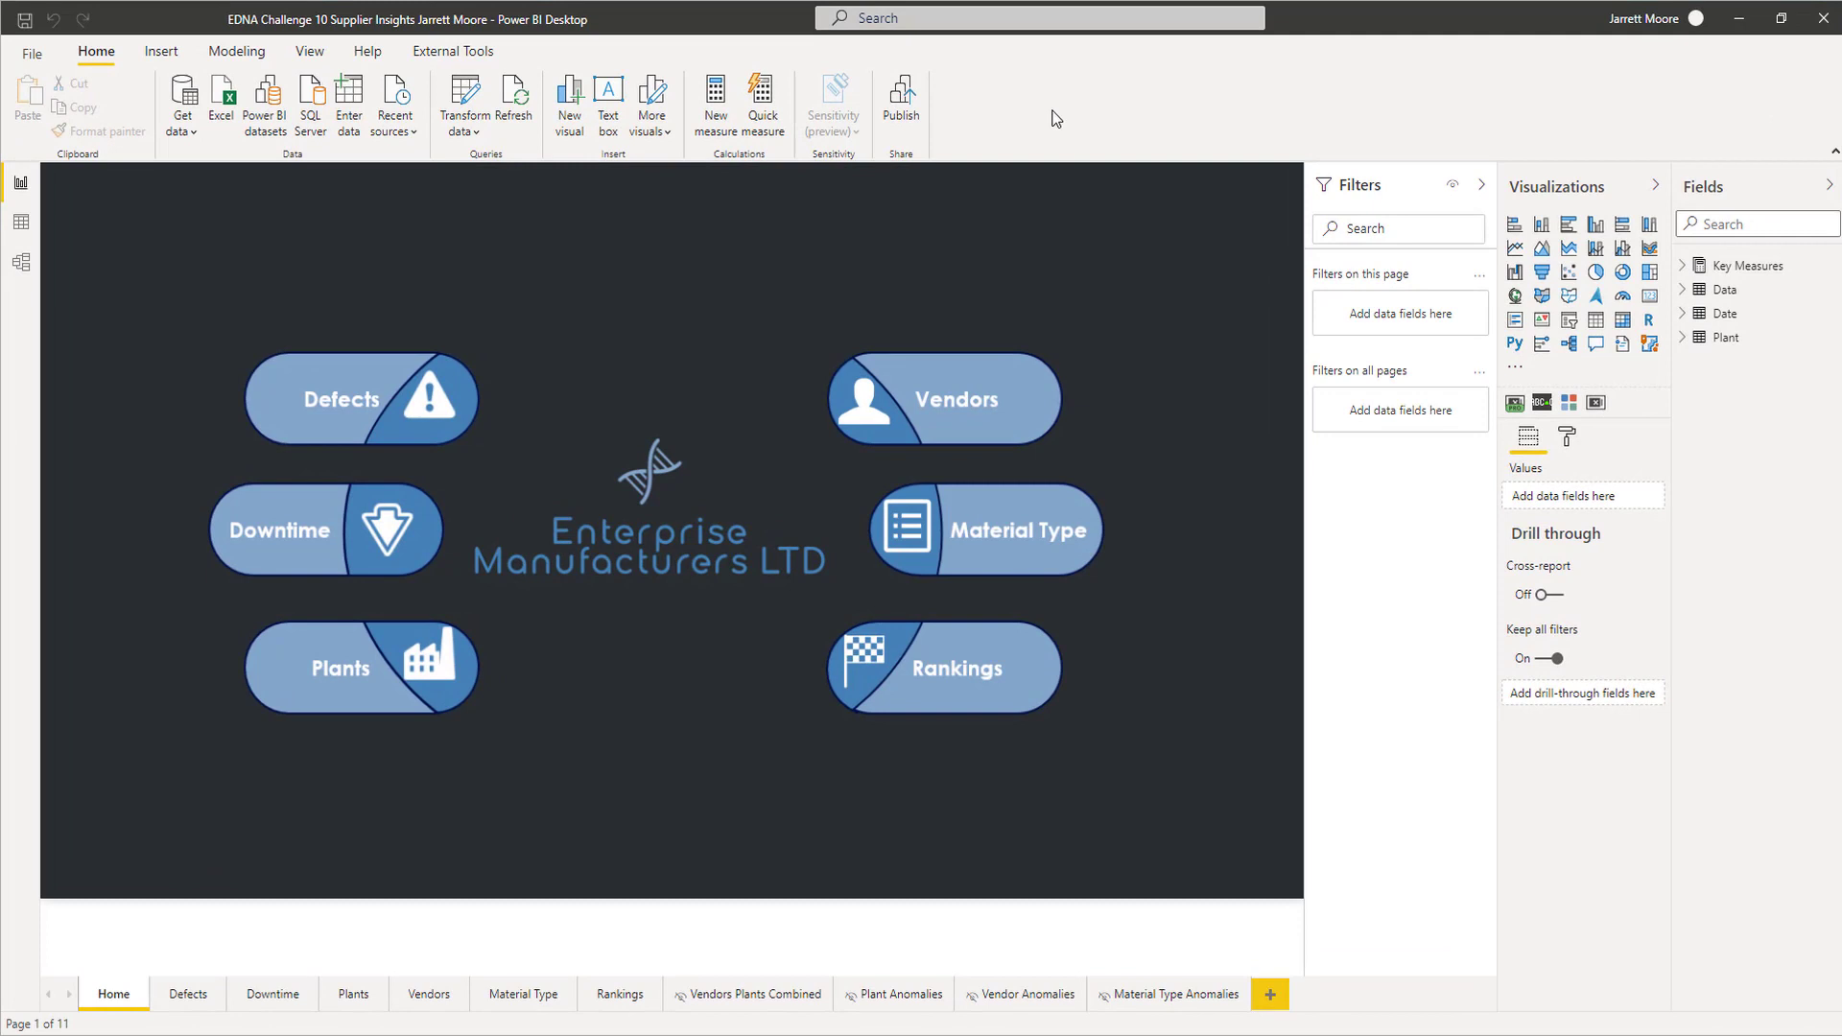
mouse_move(702, 733)
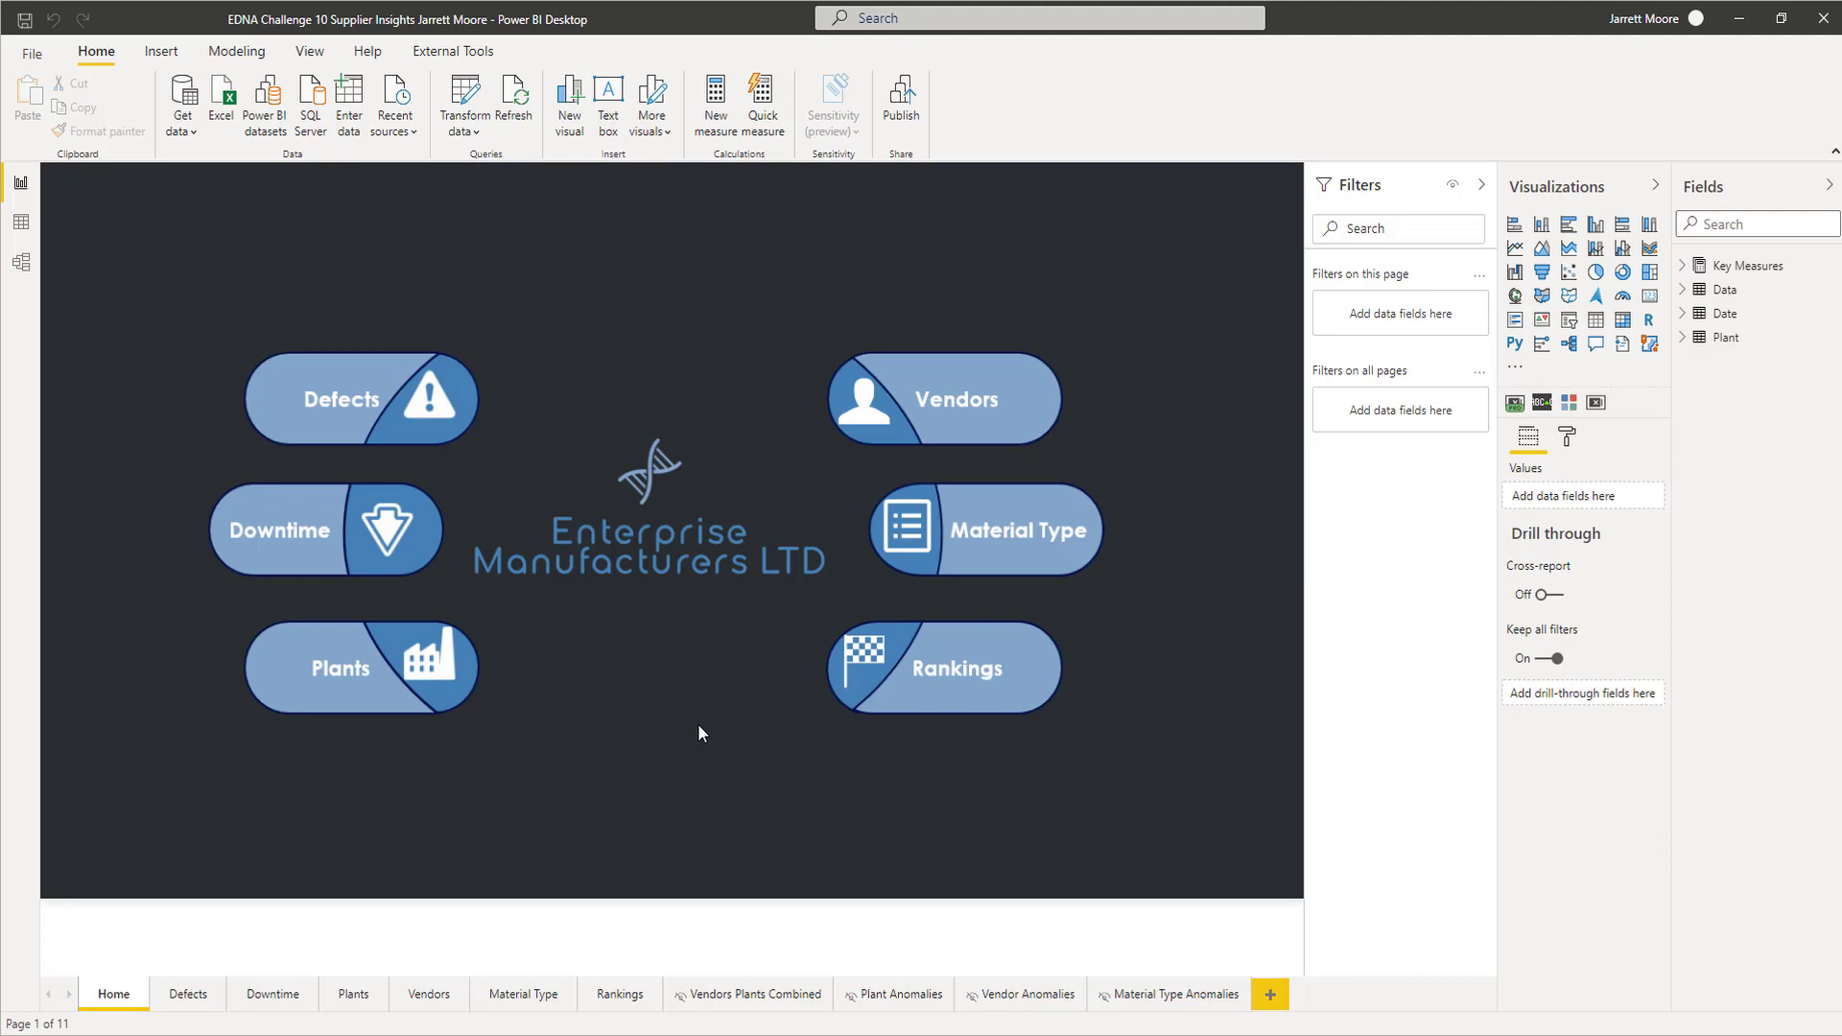
mouse_move(718, 872)
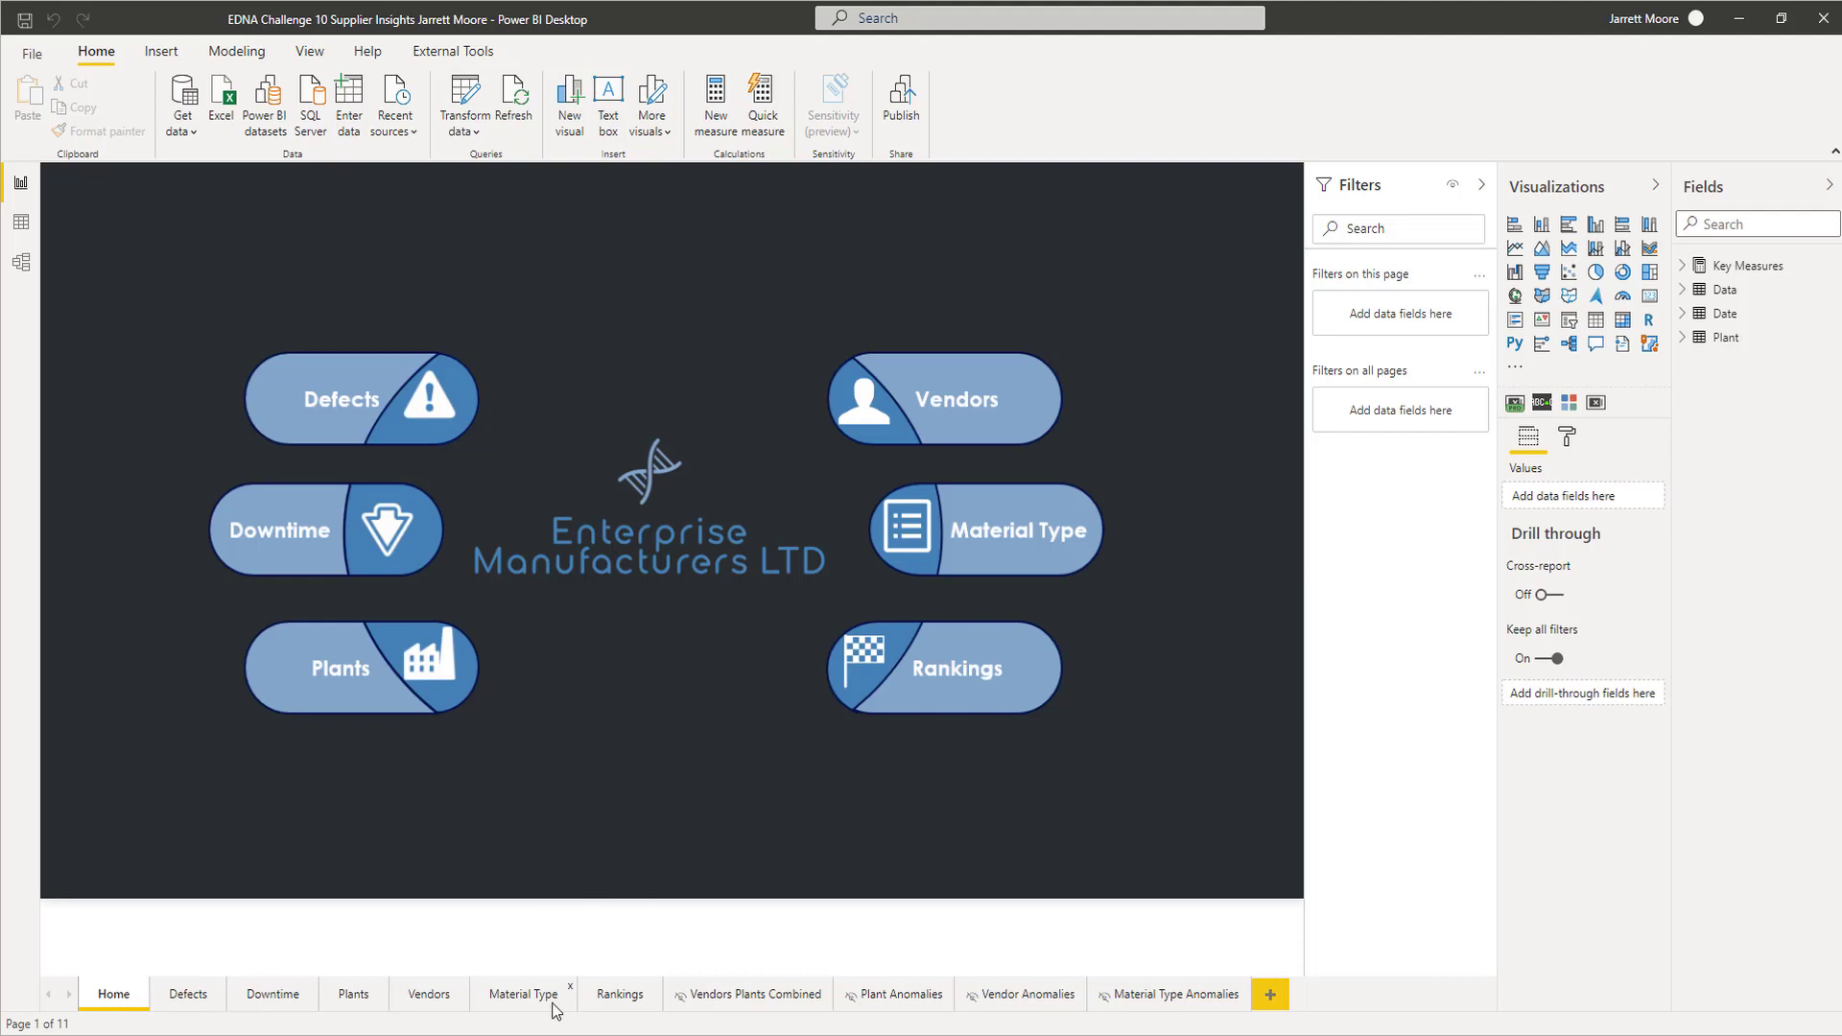
mouse_move(731, 995)
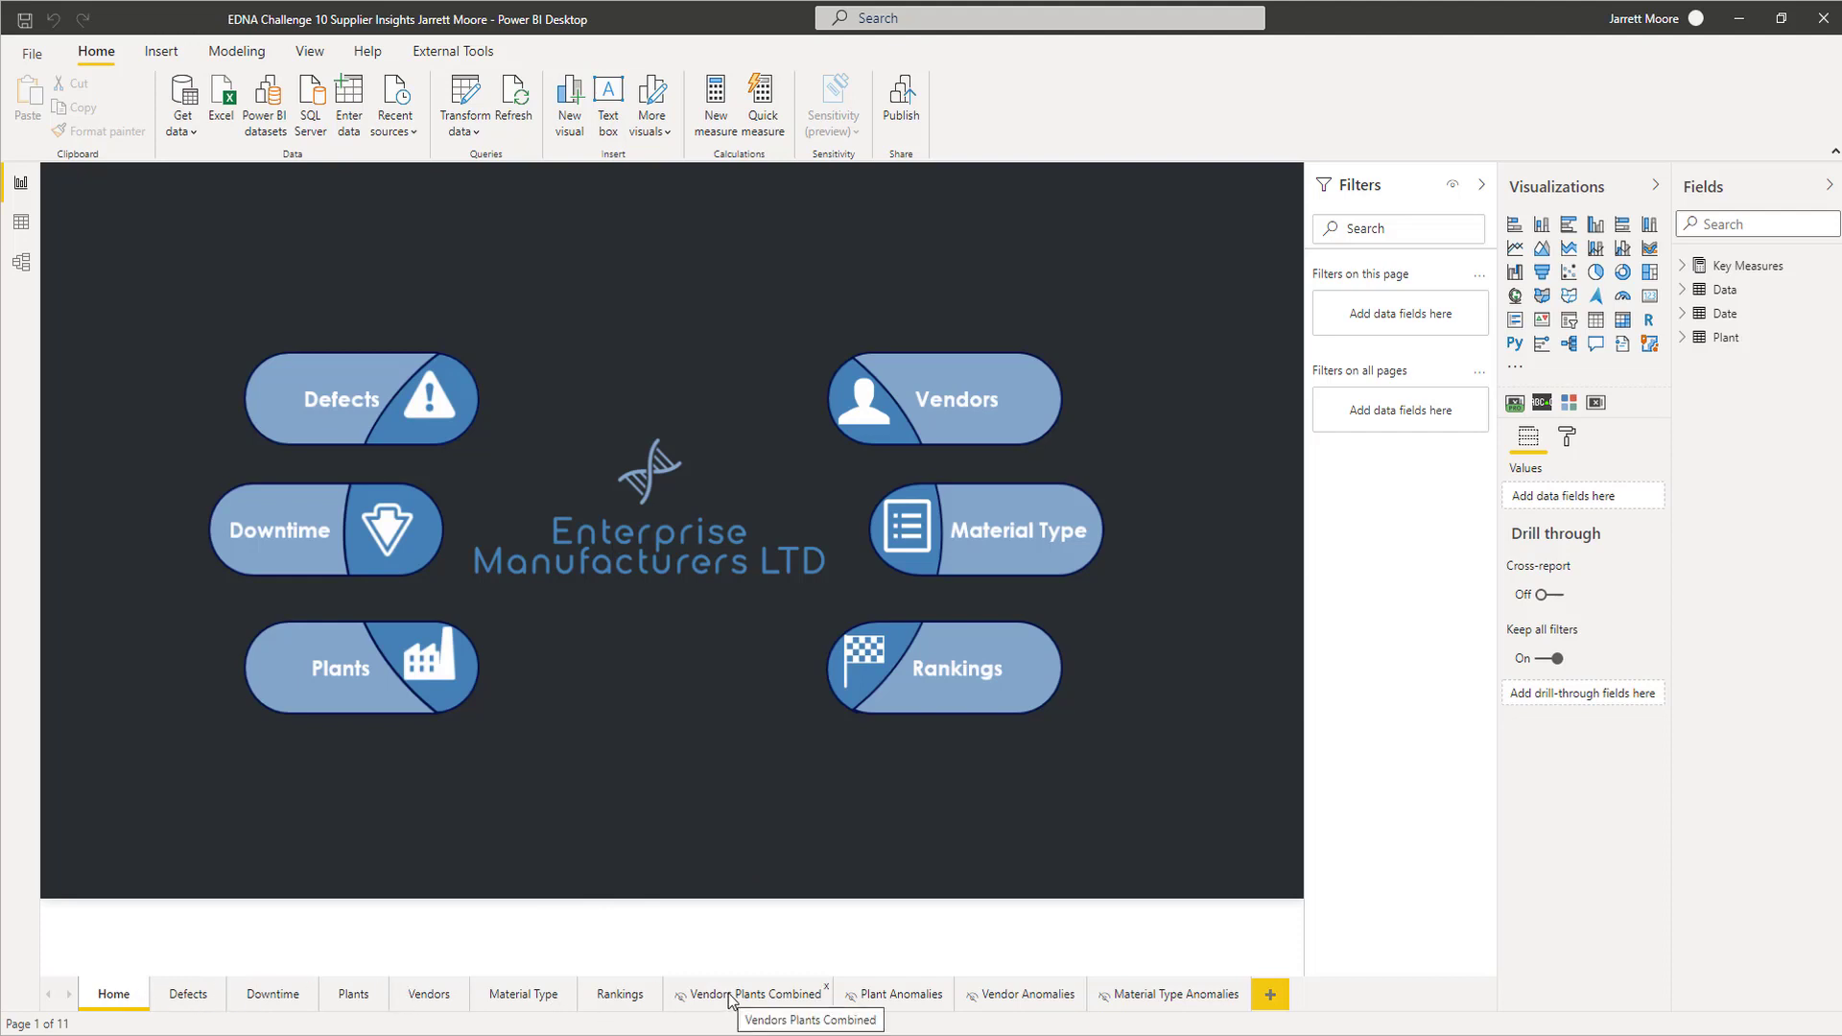
Go from the Vendors Plants Combined page to the Plant Anomalies page.
left_click(753, 994)
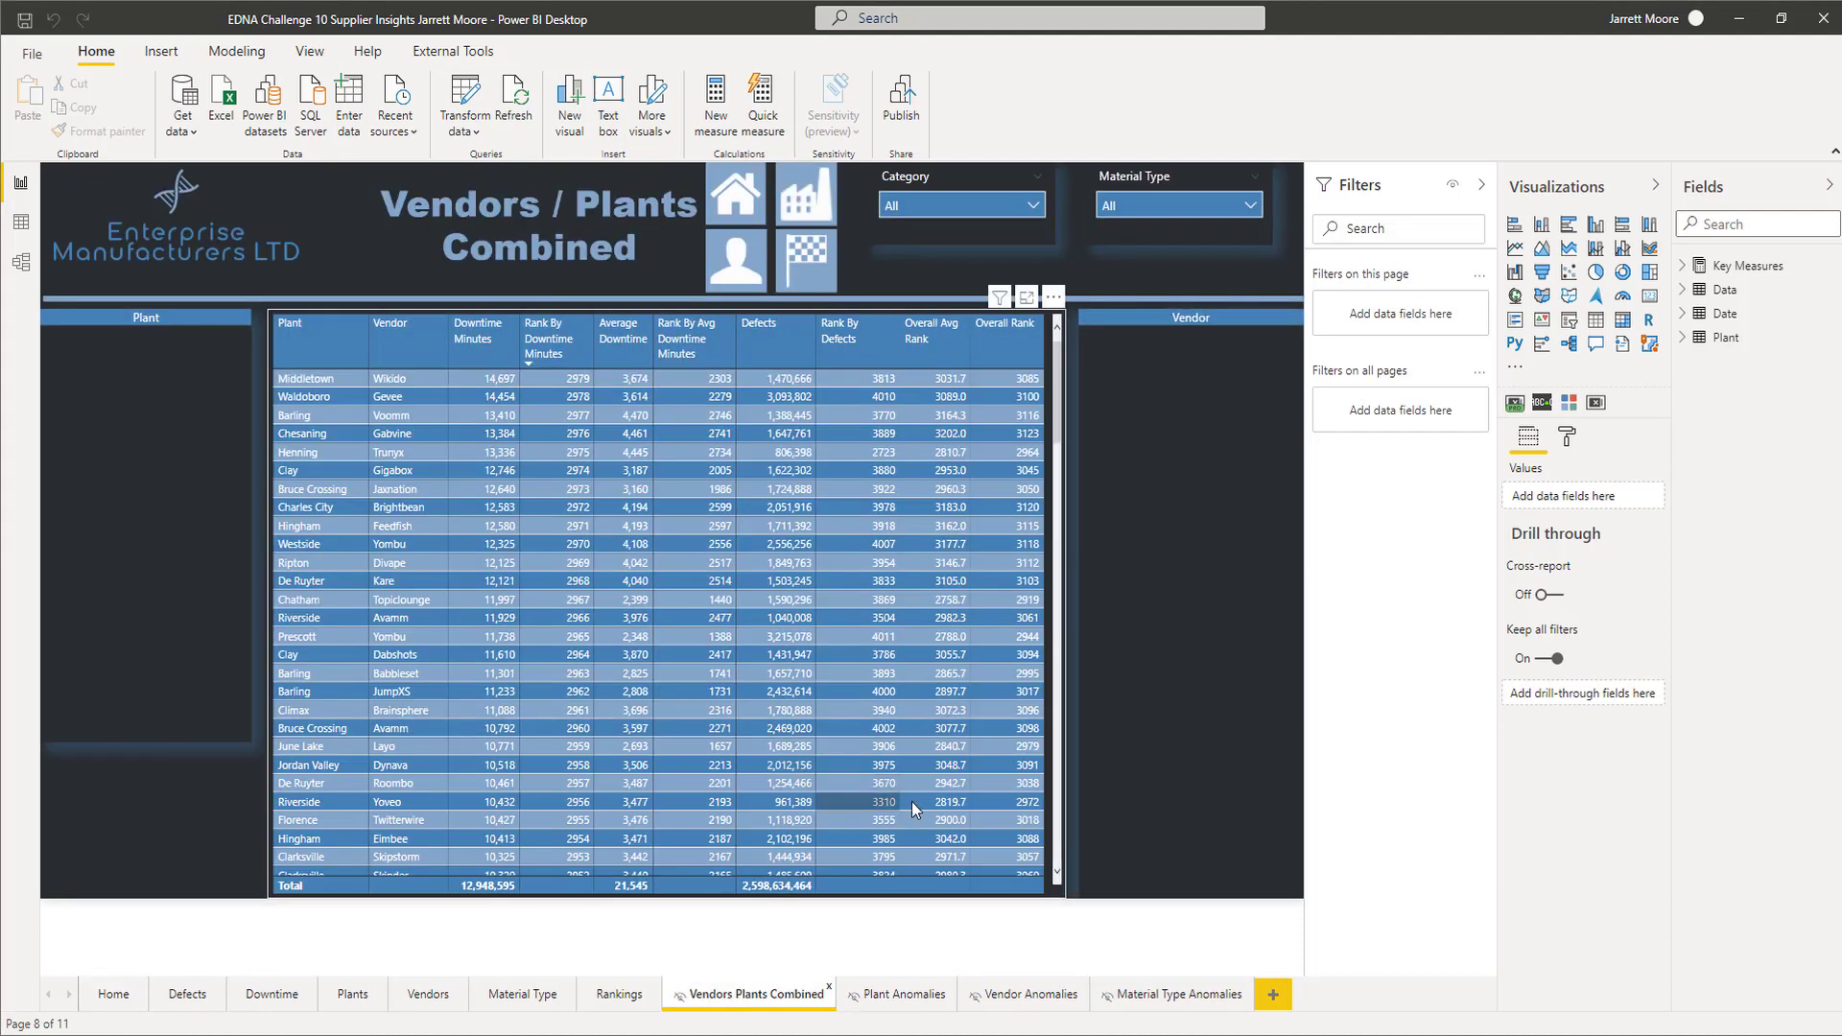
left_click(899, 994)
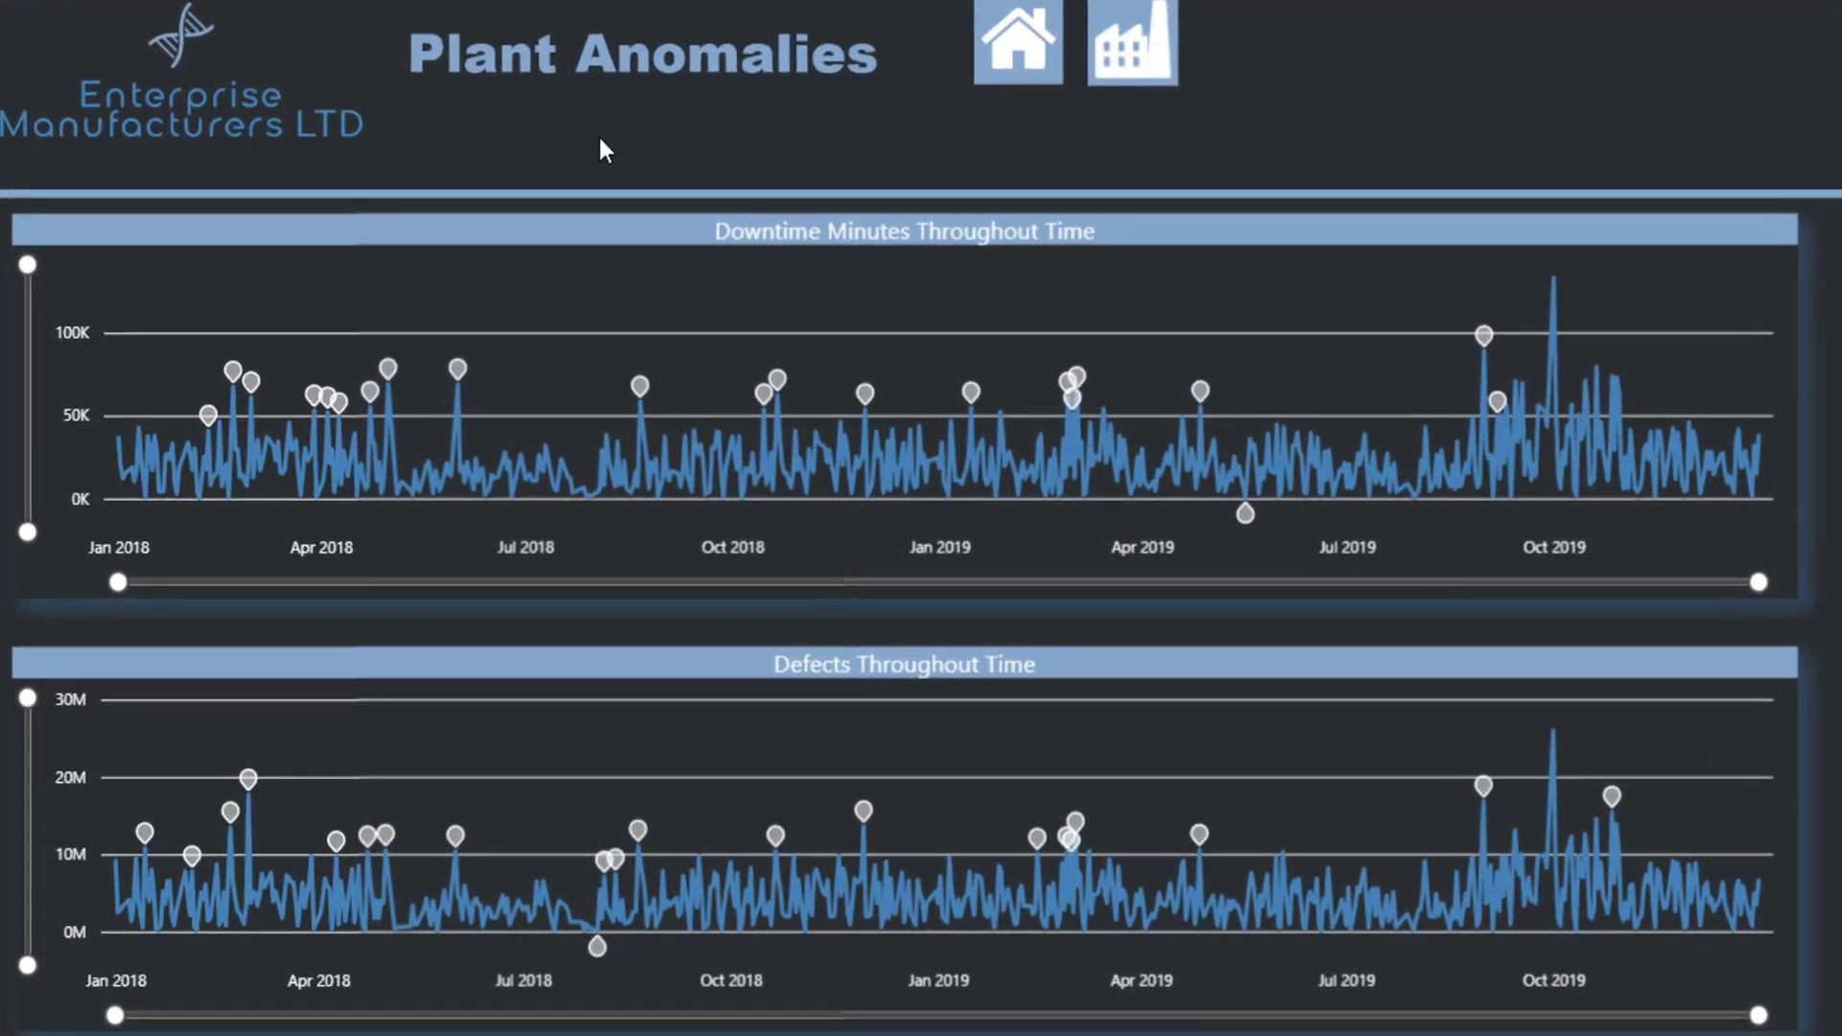
mouse_move(655, 242)
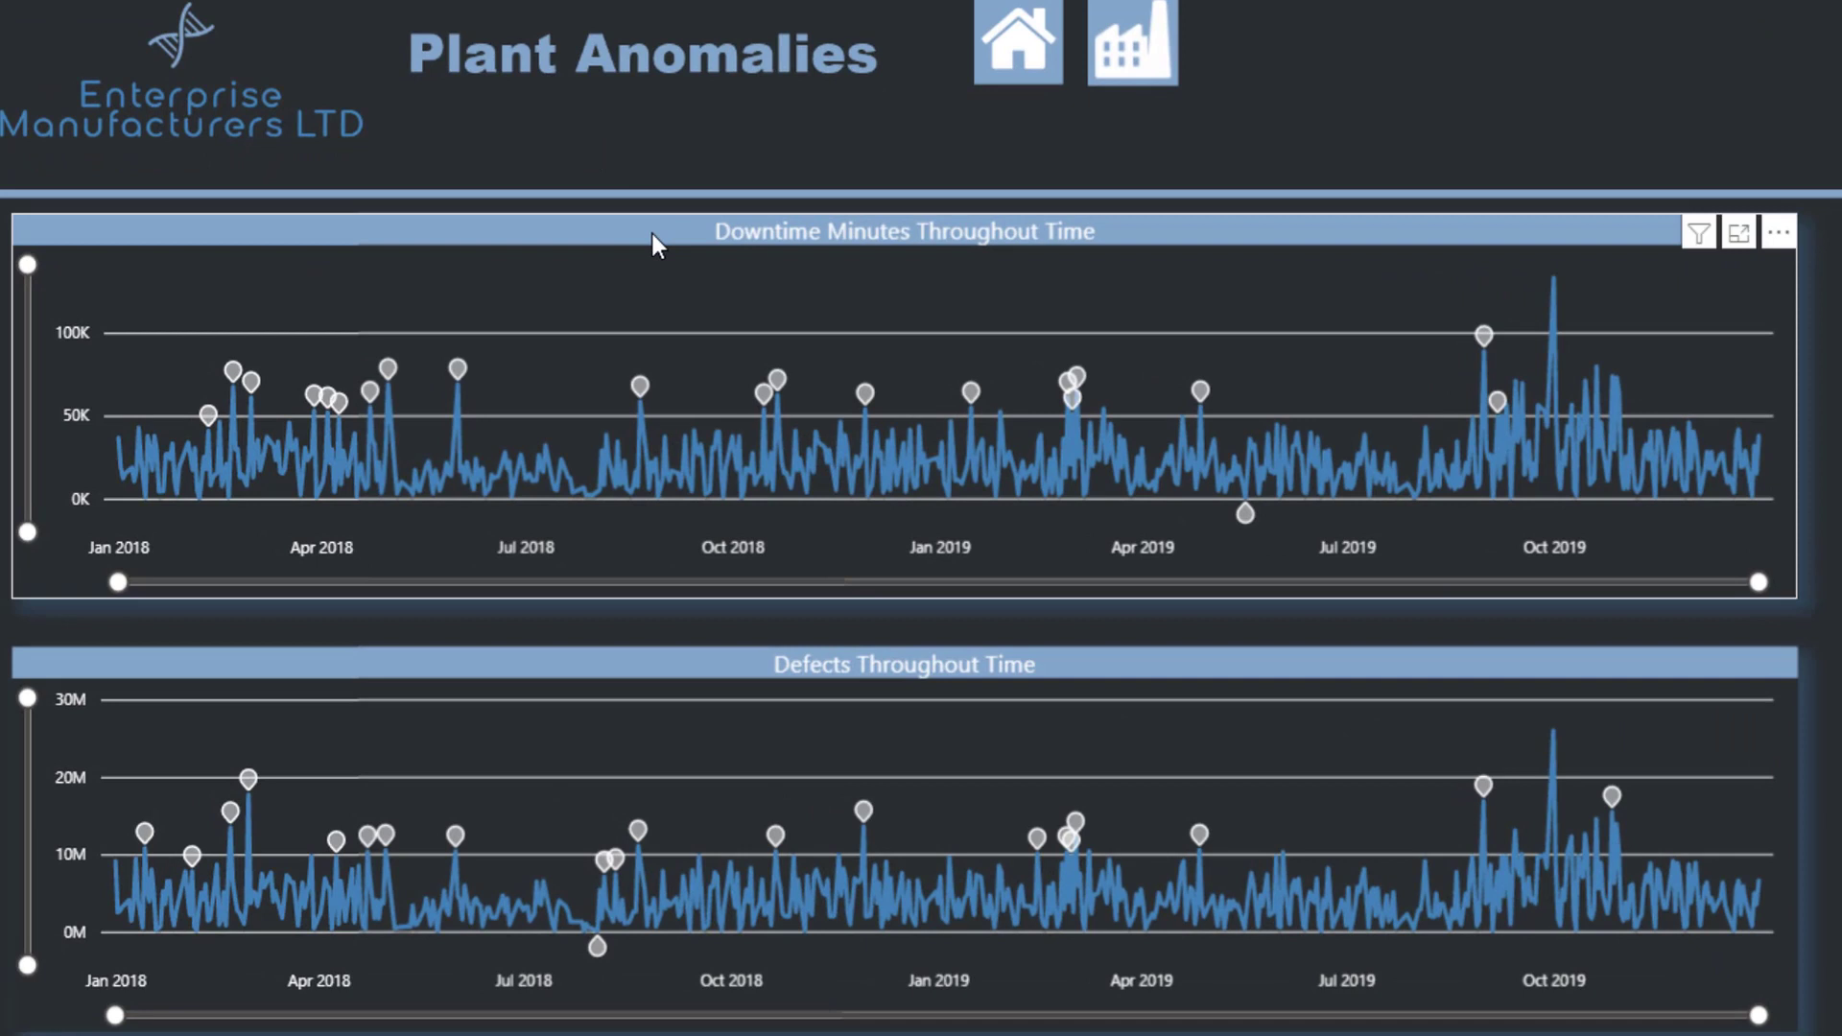
mouse_move(655, 243)
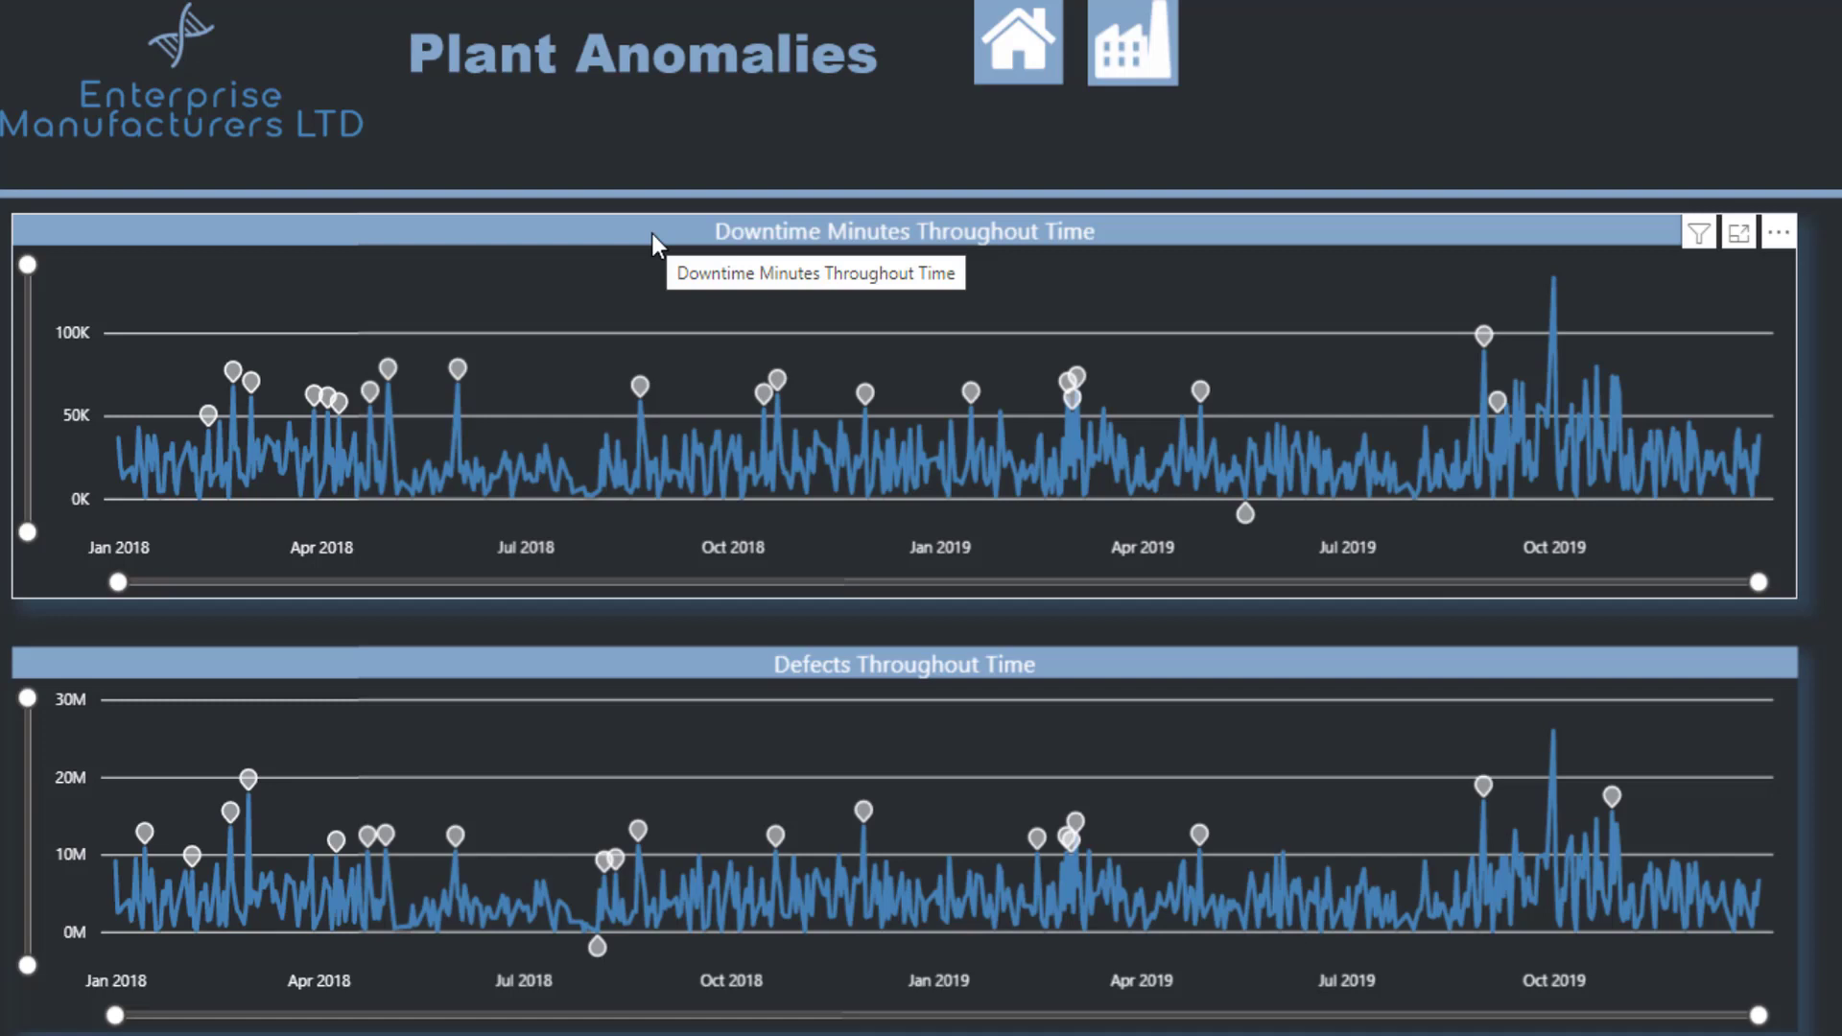
mouse_move(1517, 73)
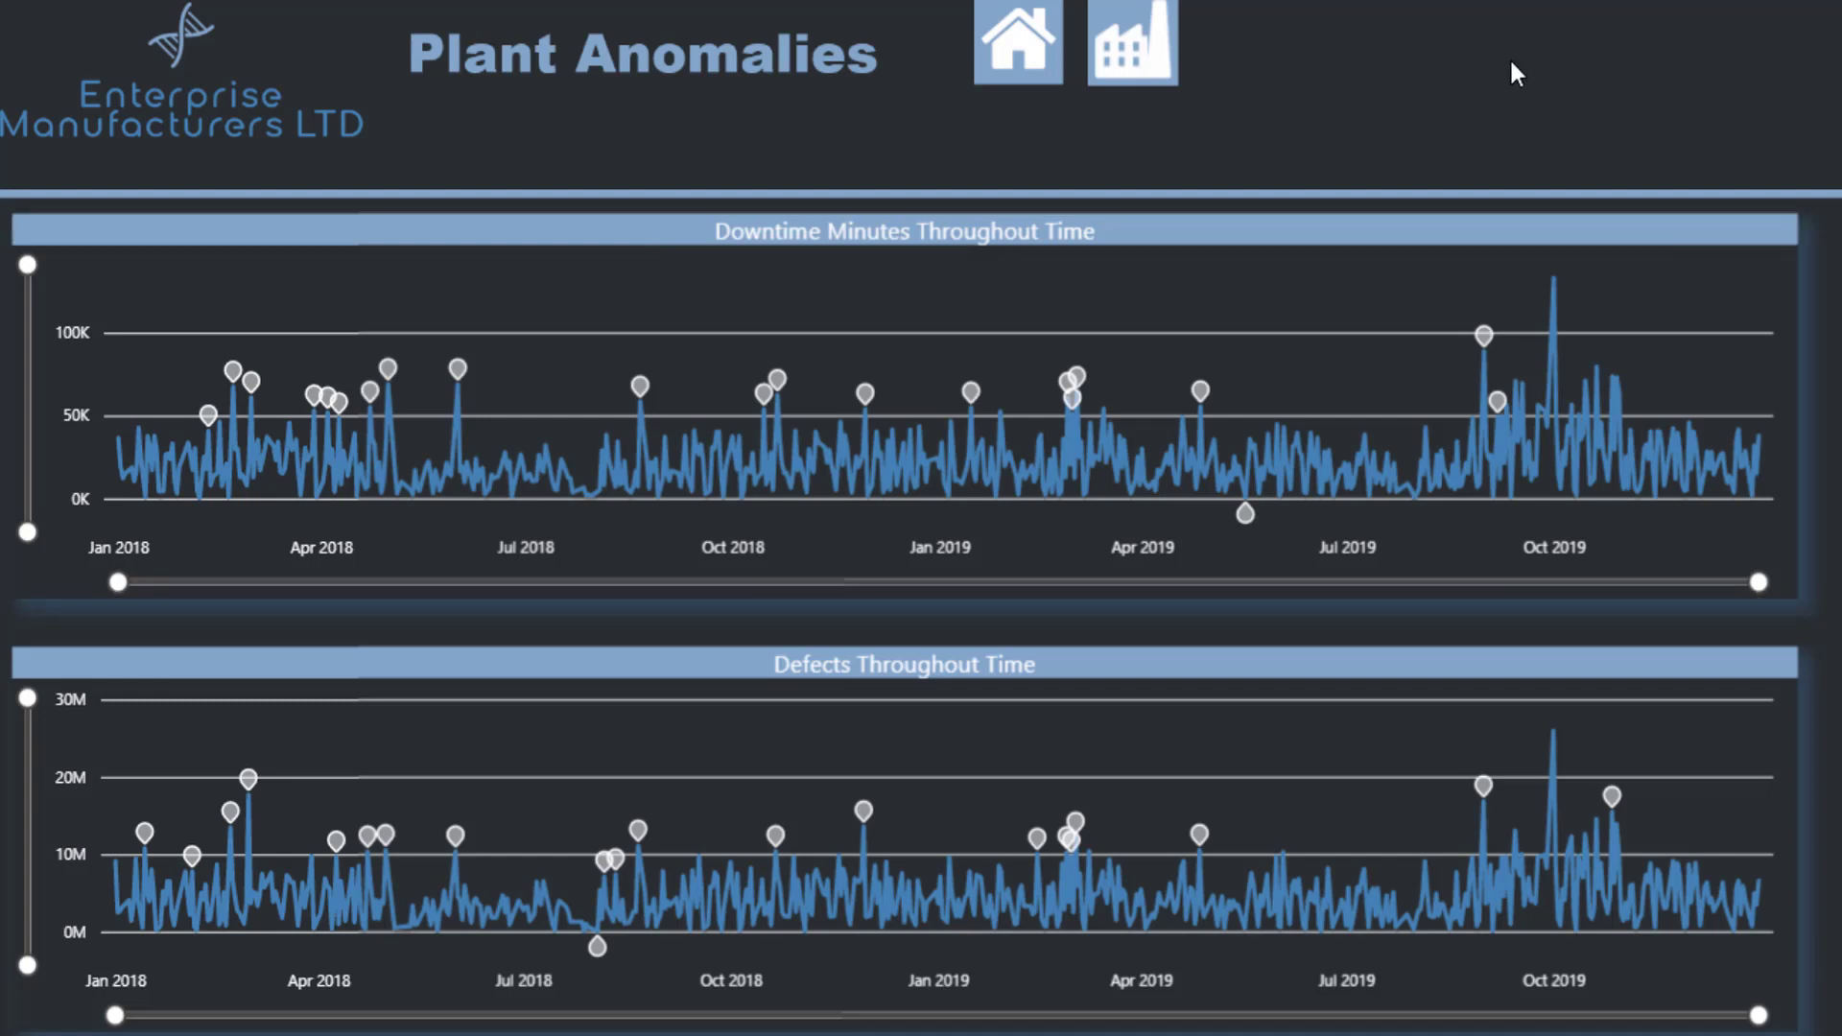
mouse_move(1563, 293)
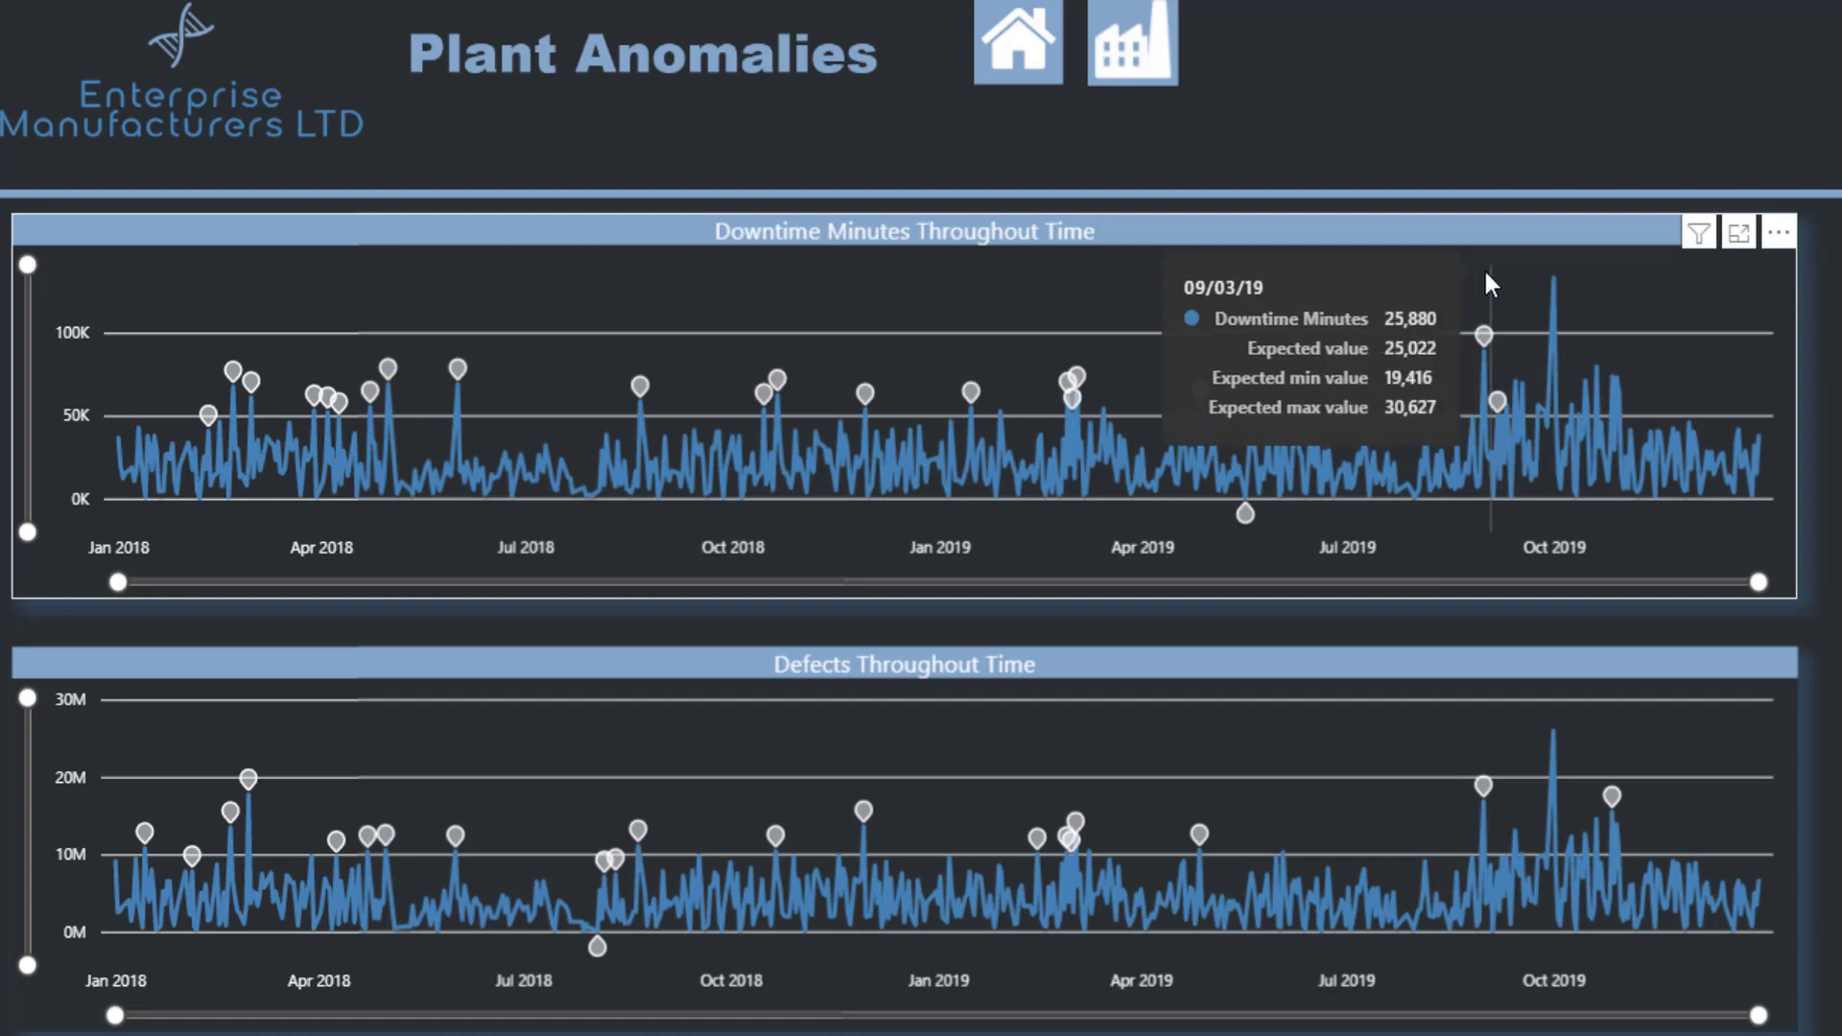
mouse_move(705, 124)
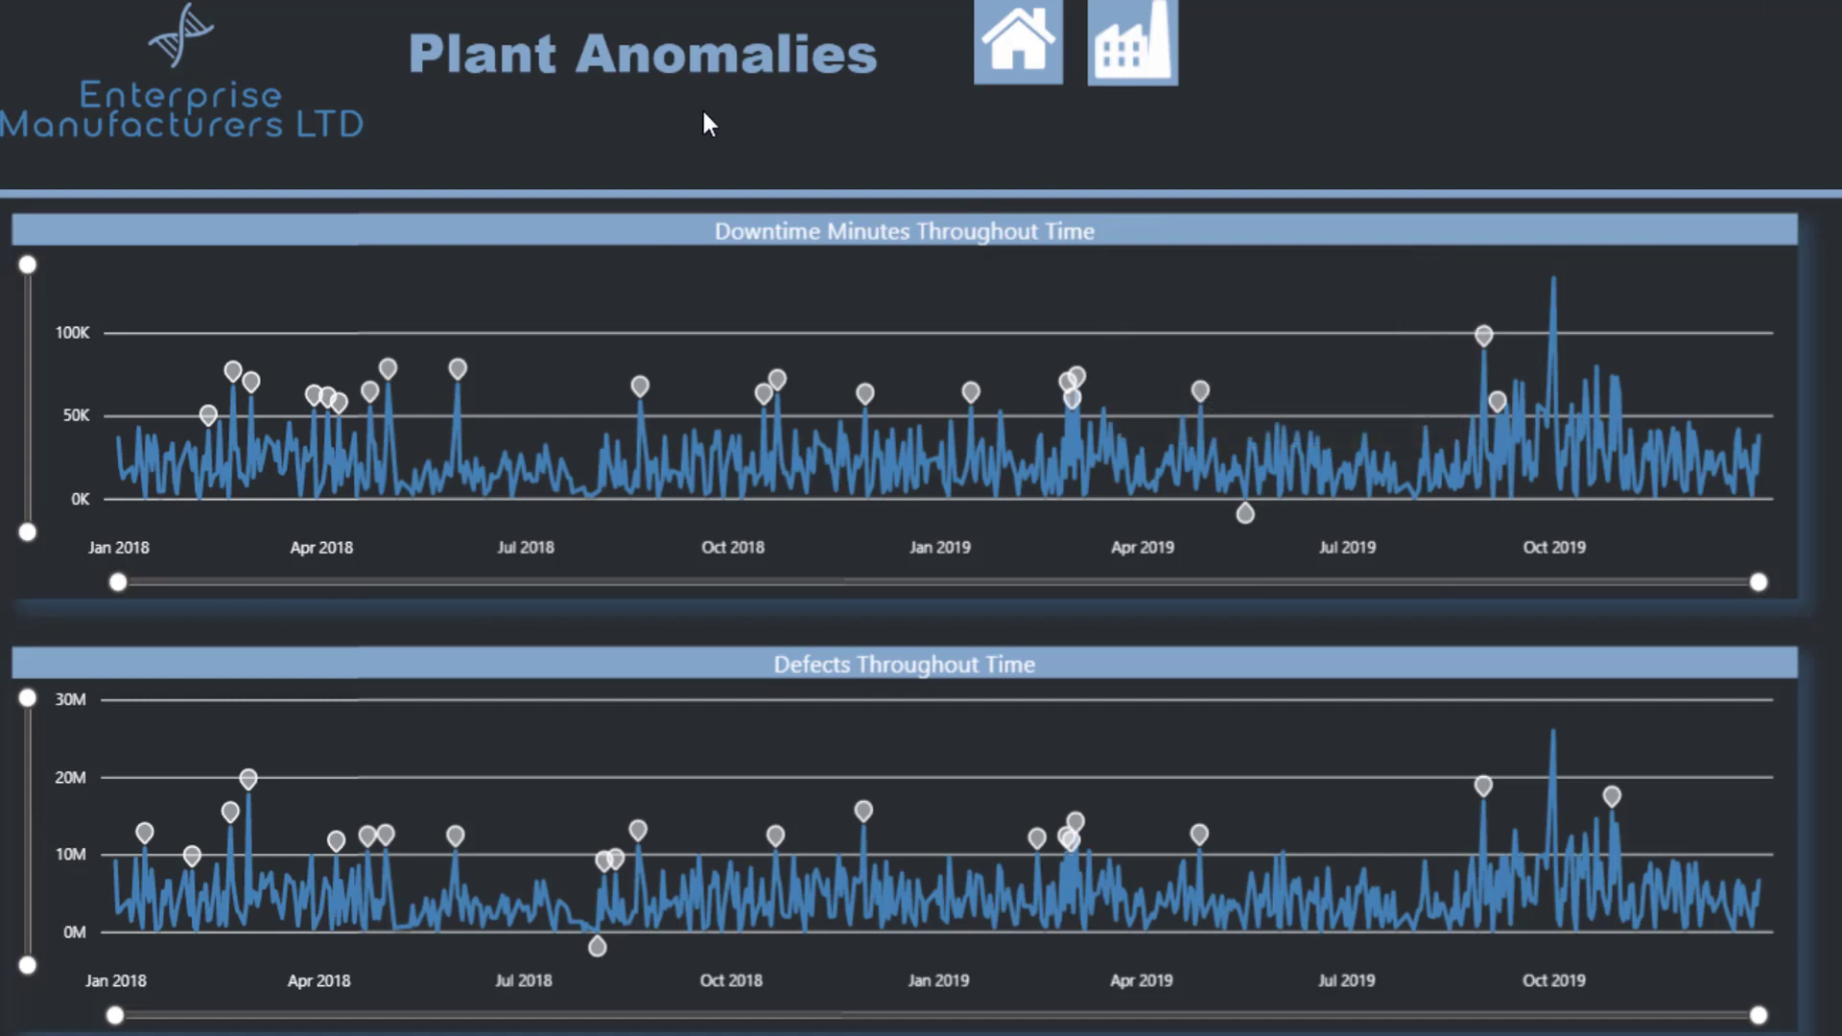
mouse_move(1551, 94)
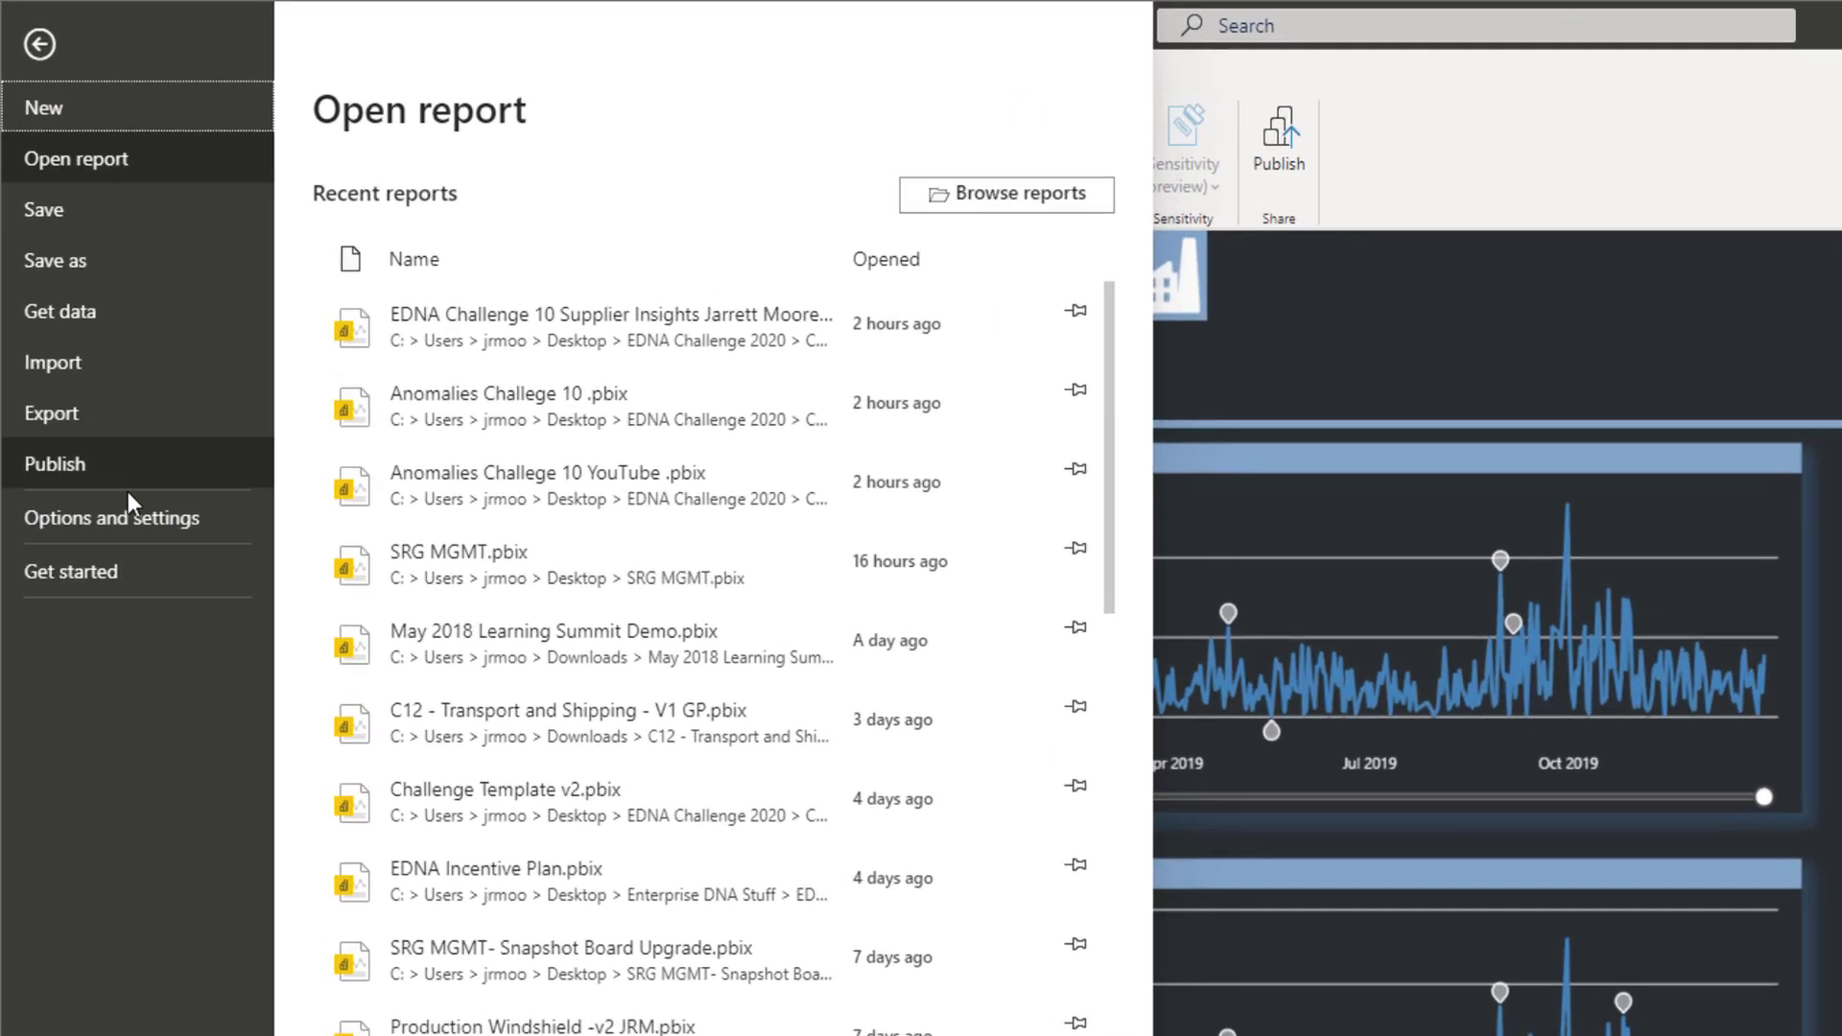
Open Options and go to Preview features to see Anomaly detection enabled.
left_click(113, 517)
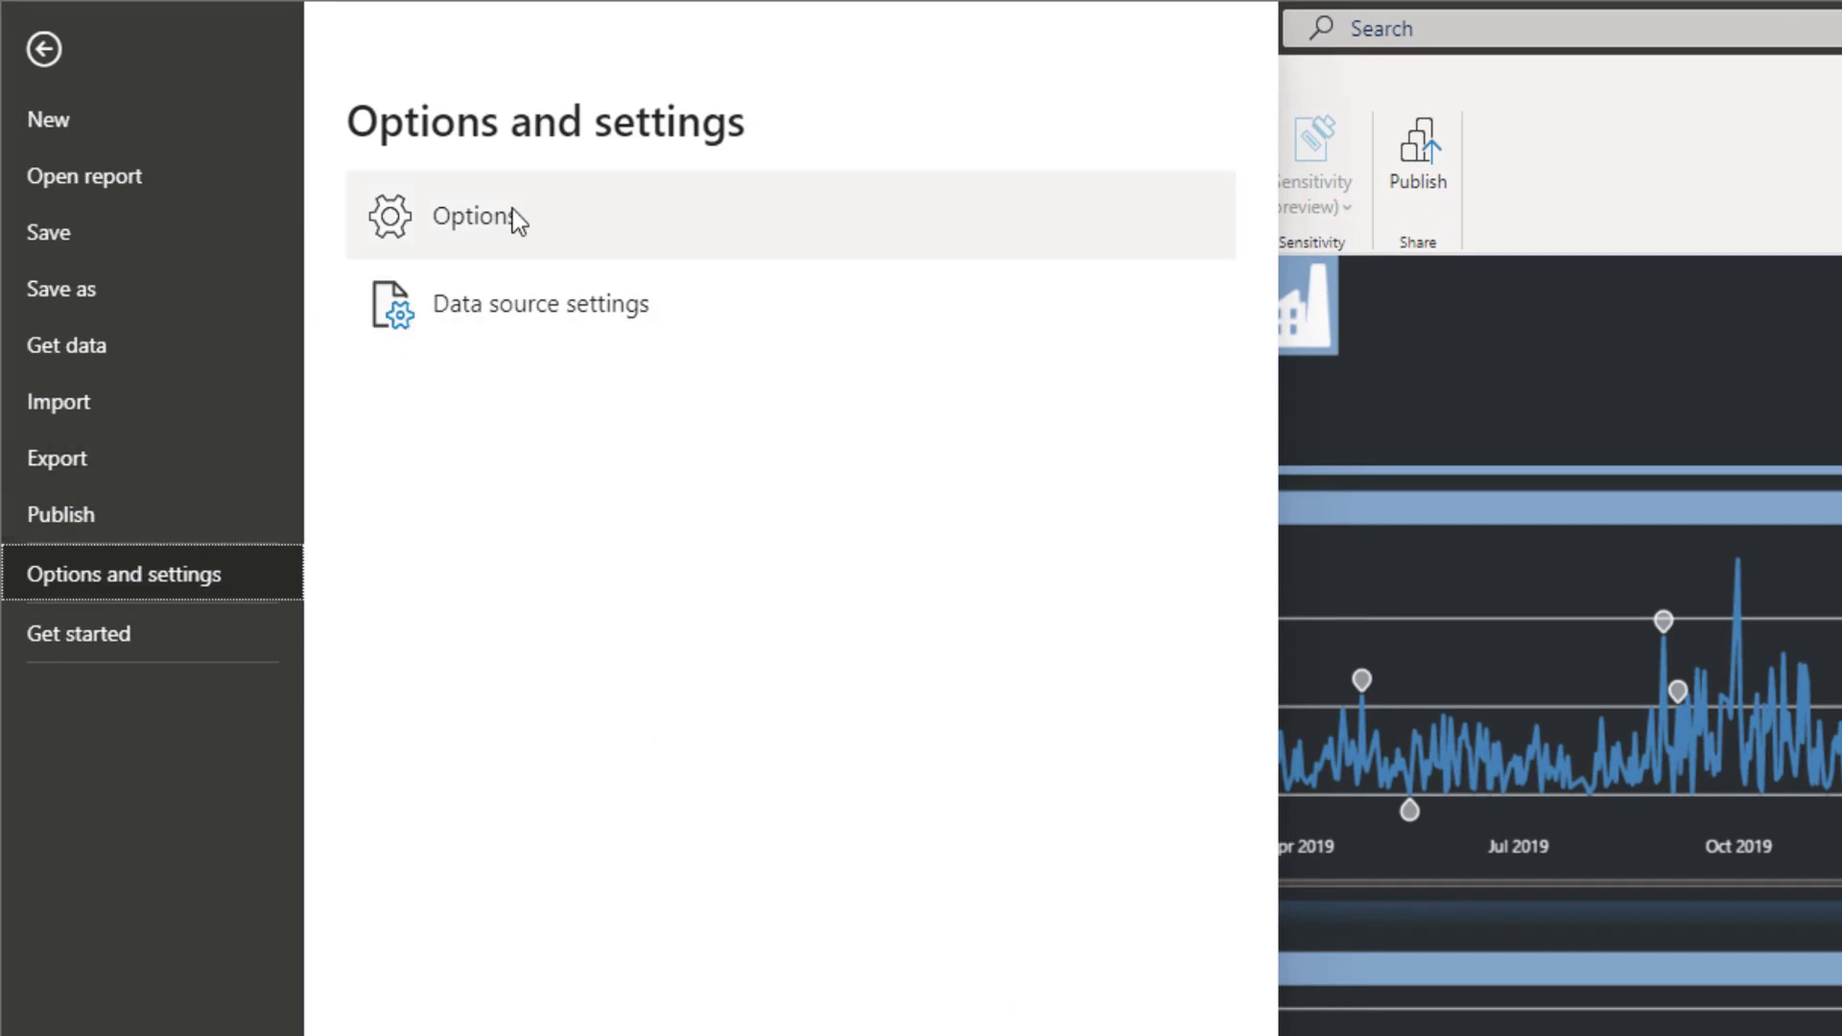
left_click(43, 49)
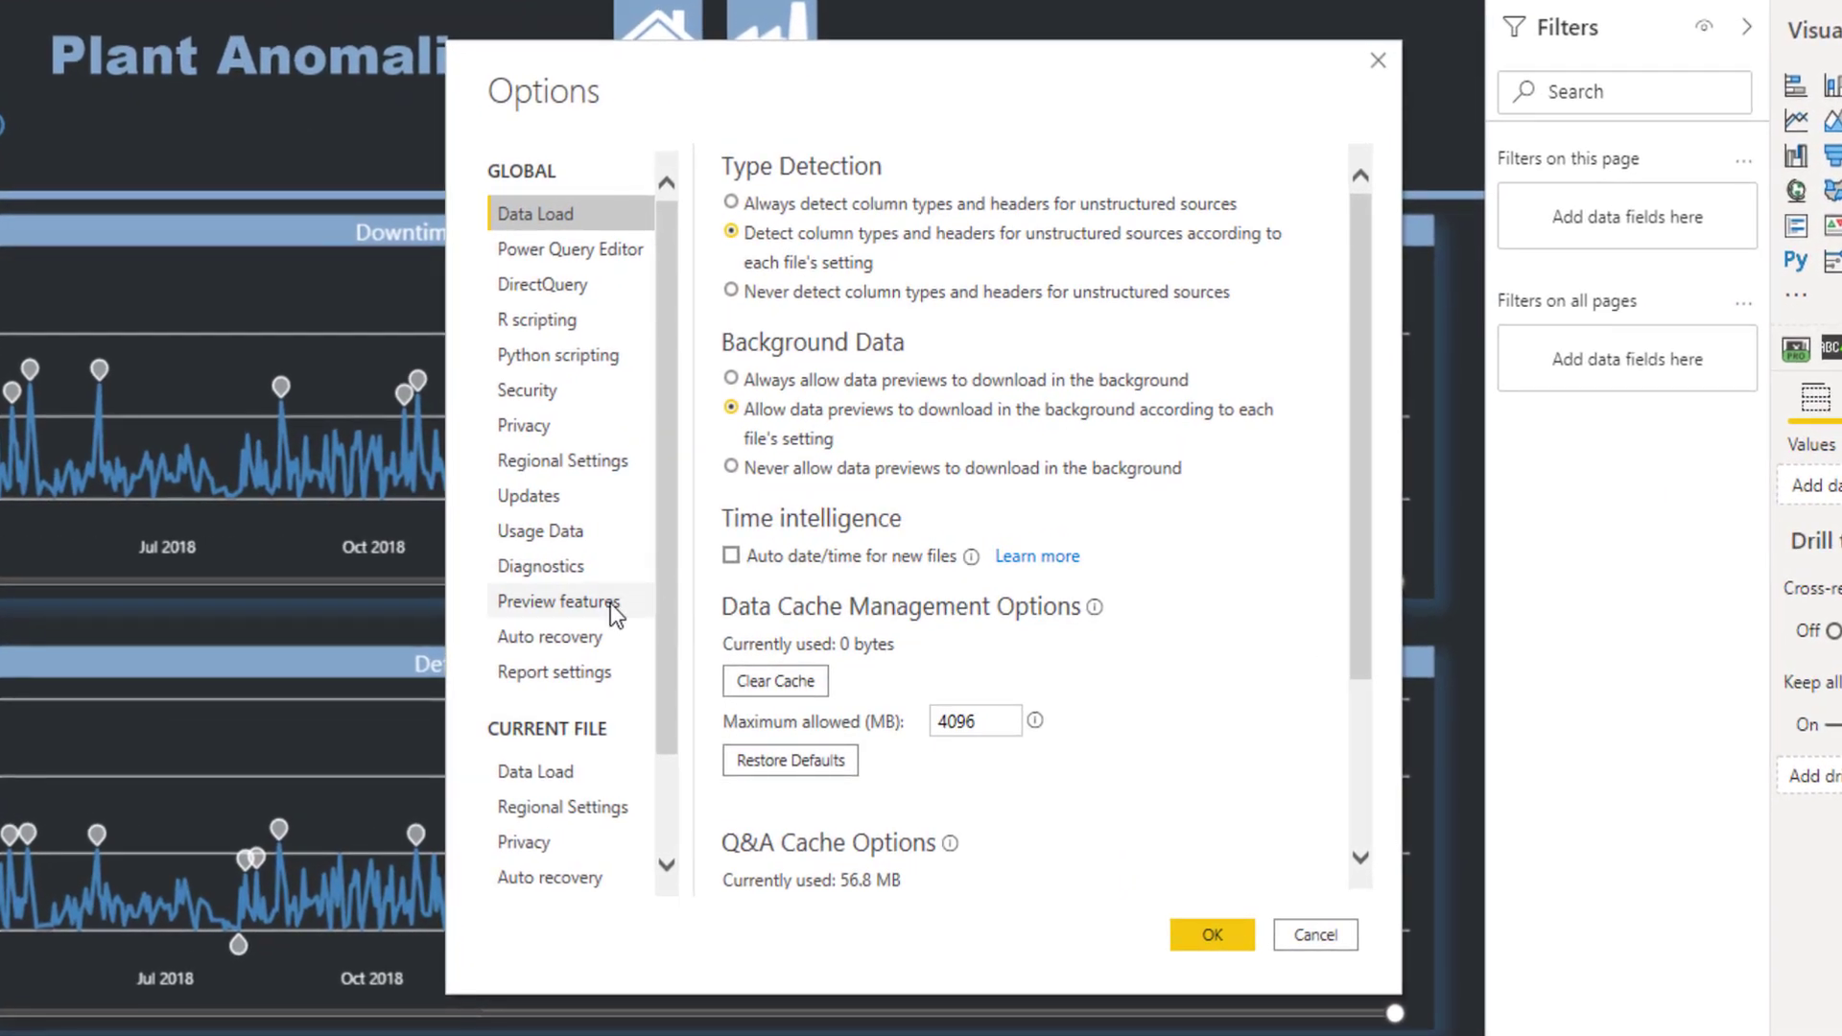
left_click(563, 601)
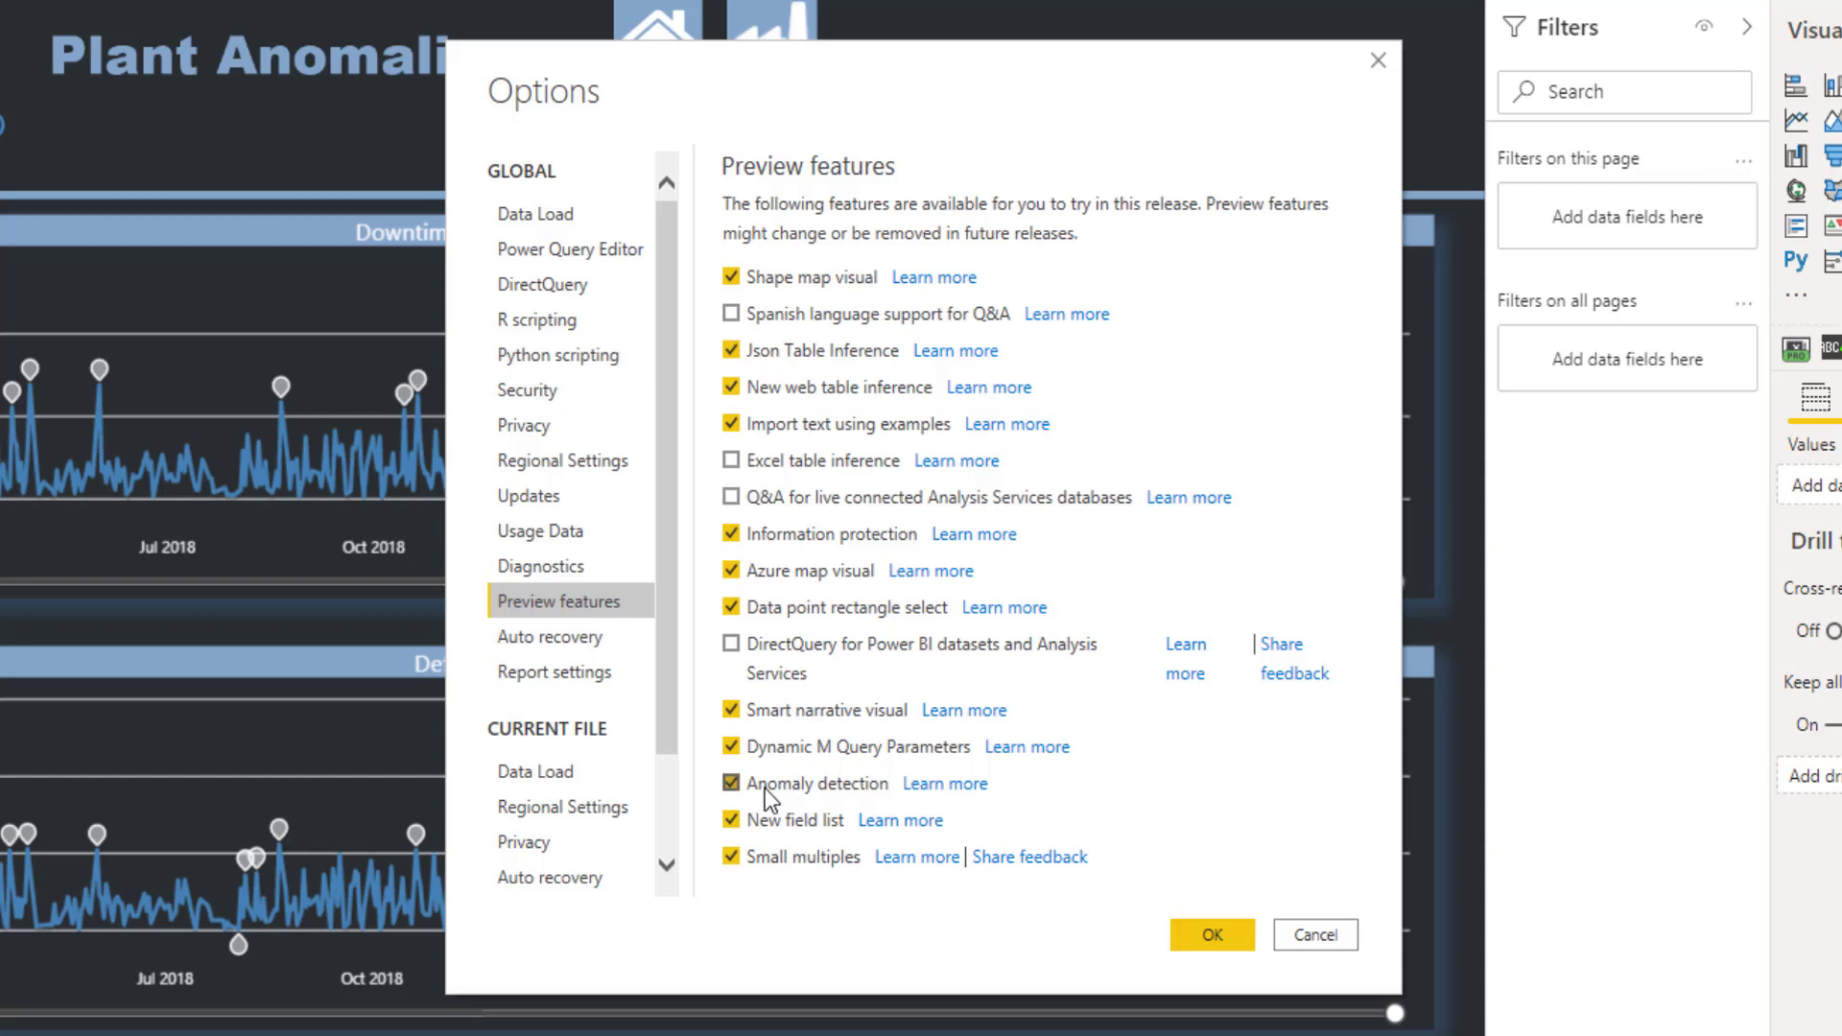
mouse_move(816, 801)
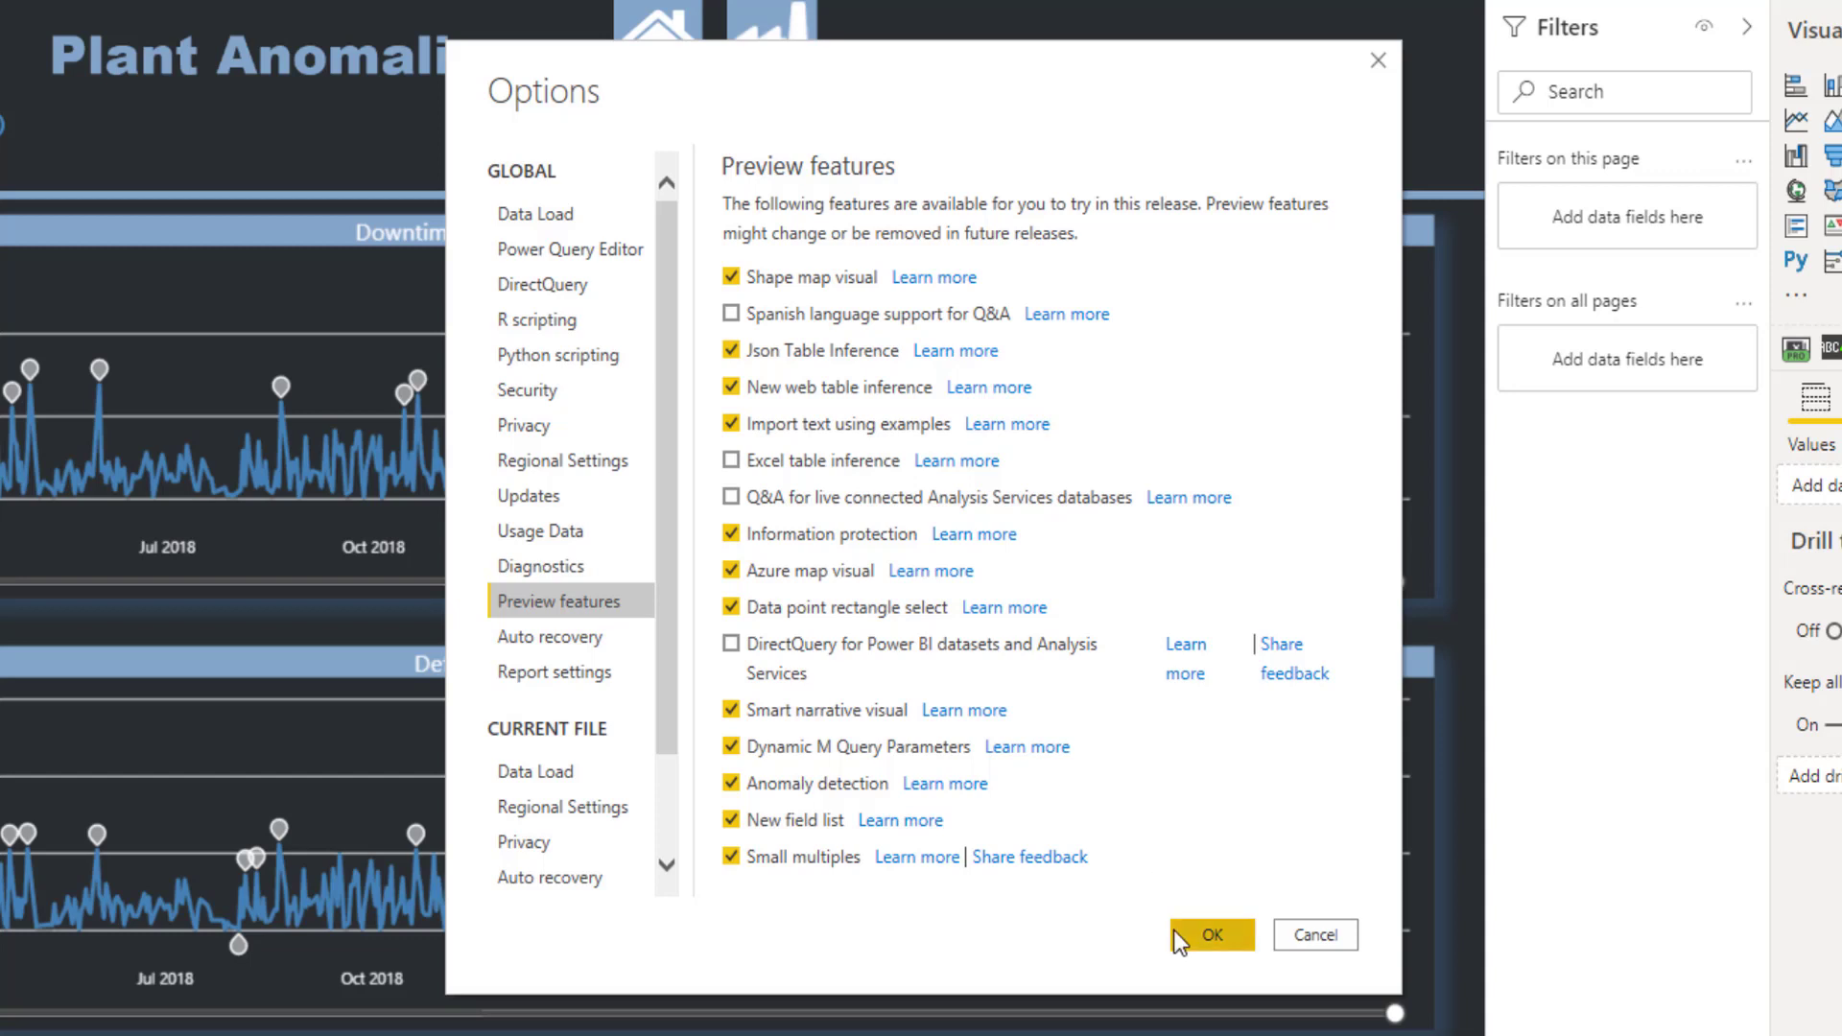
mouse_move(571, 637)
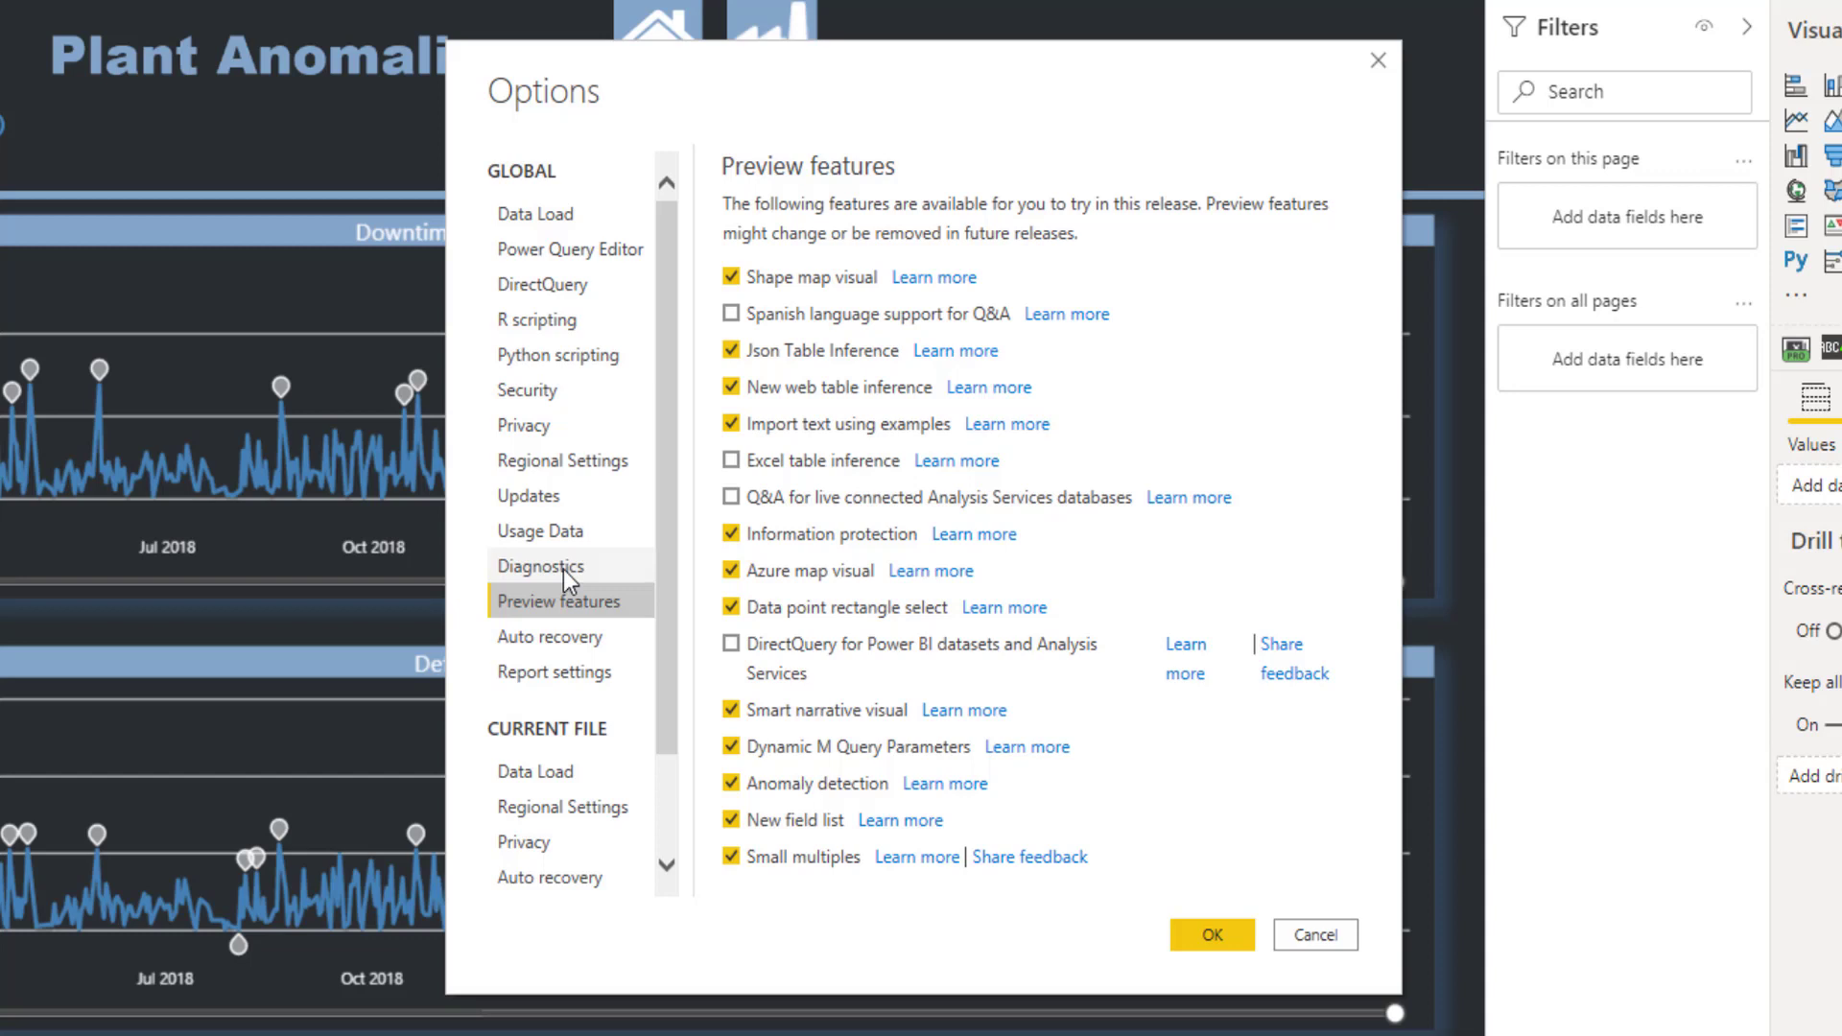
left_click(541, 565)
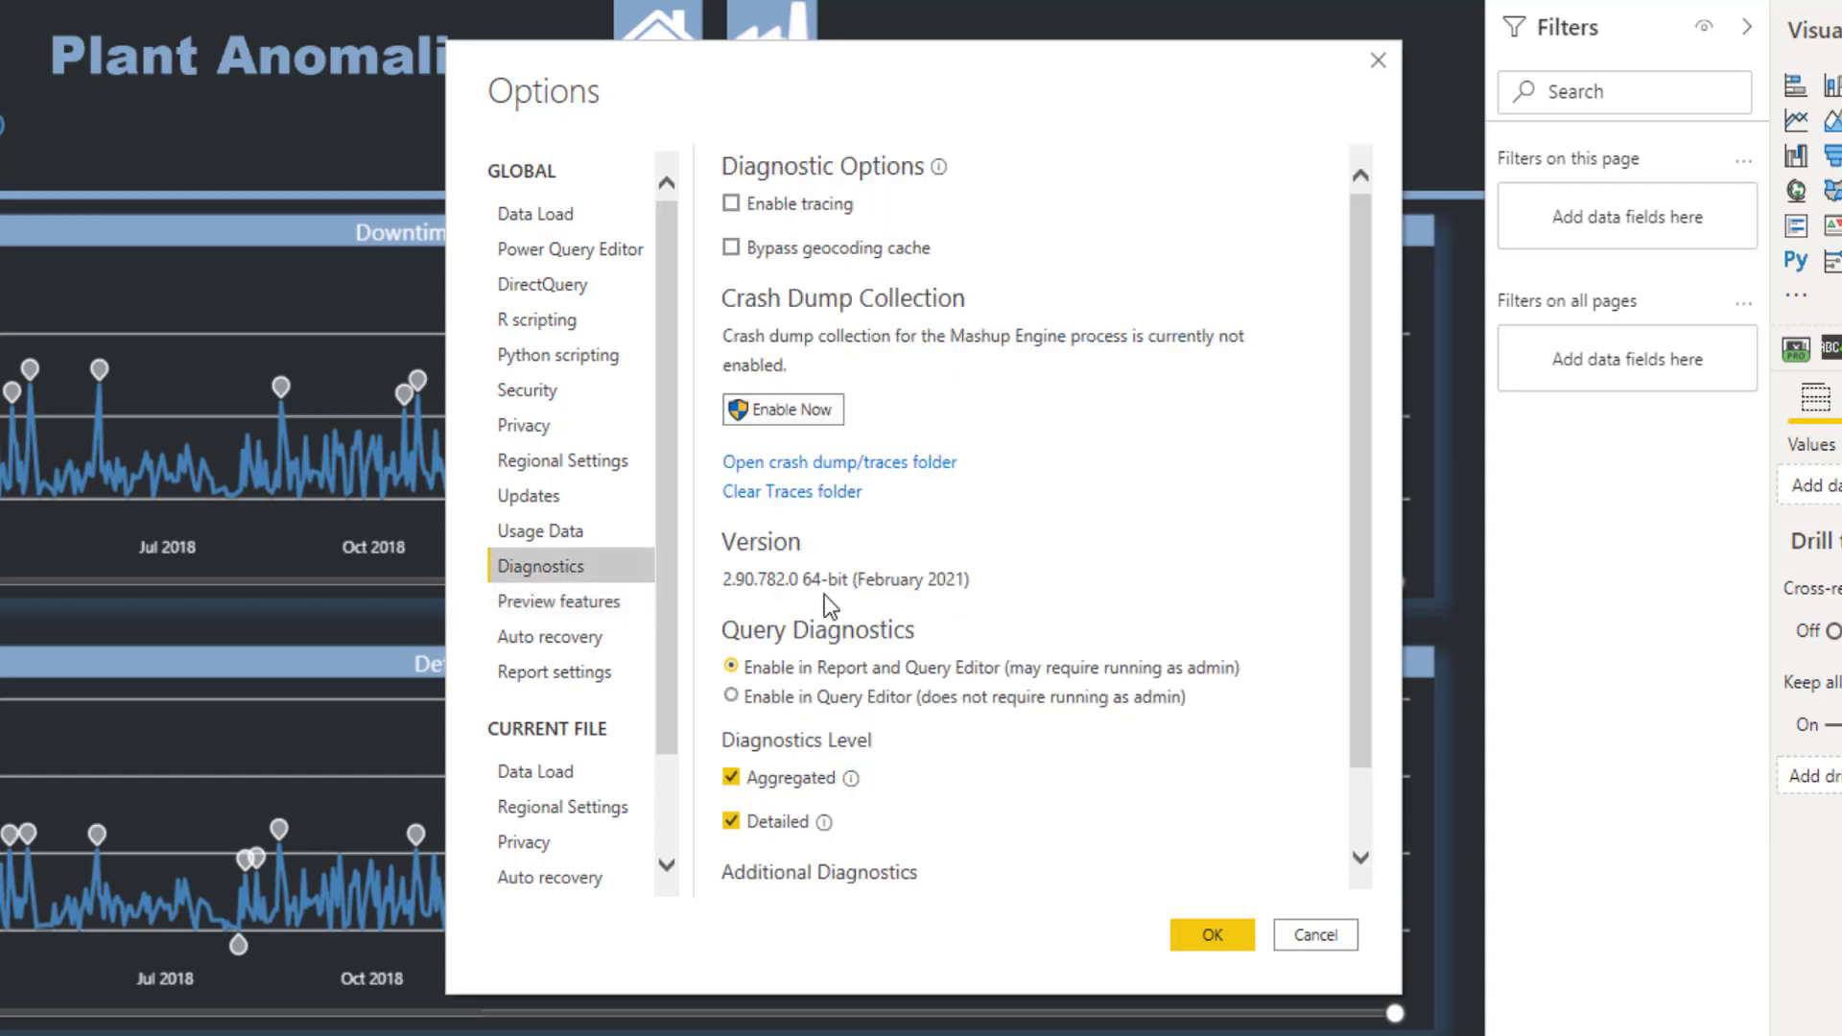
mouse_move(915, 596)
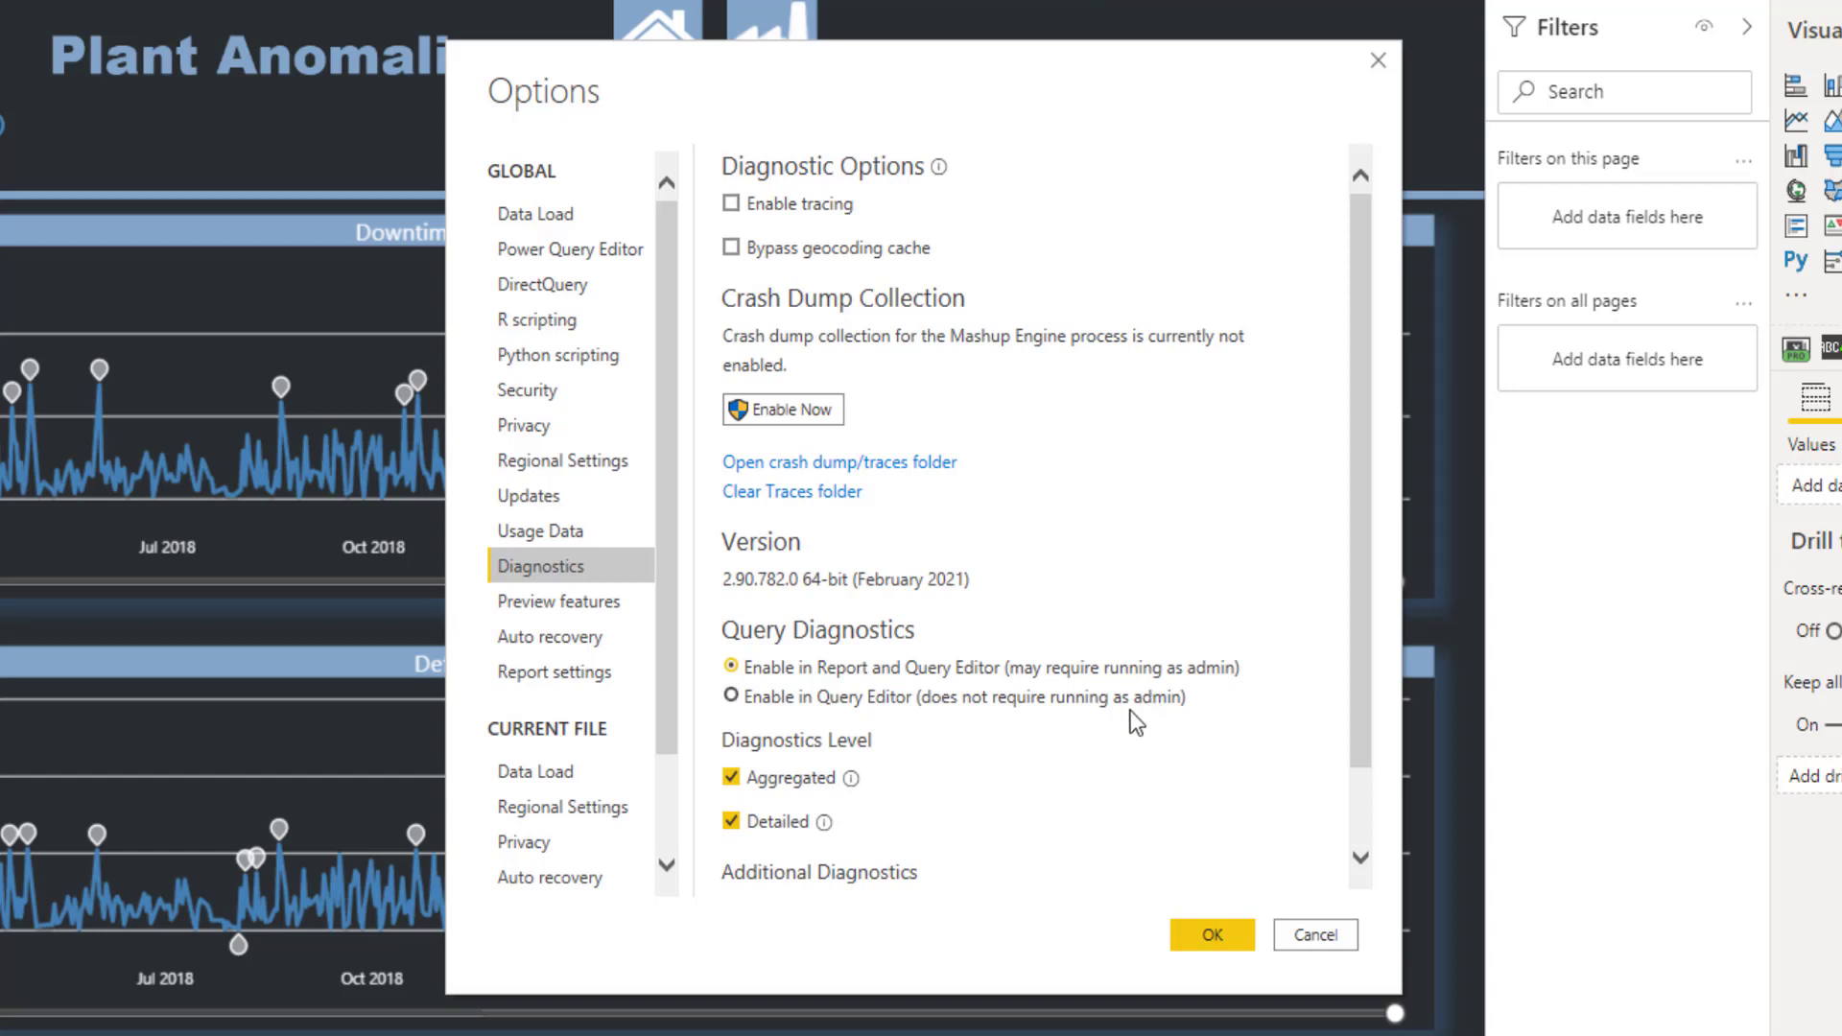
mouse_move(559, 602)
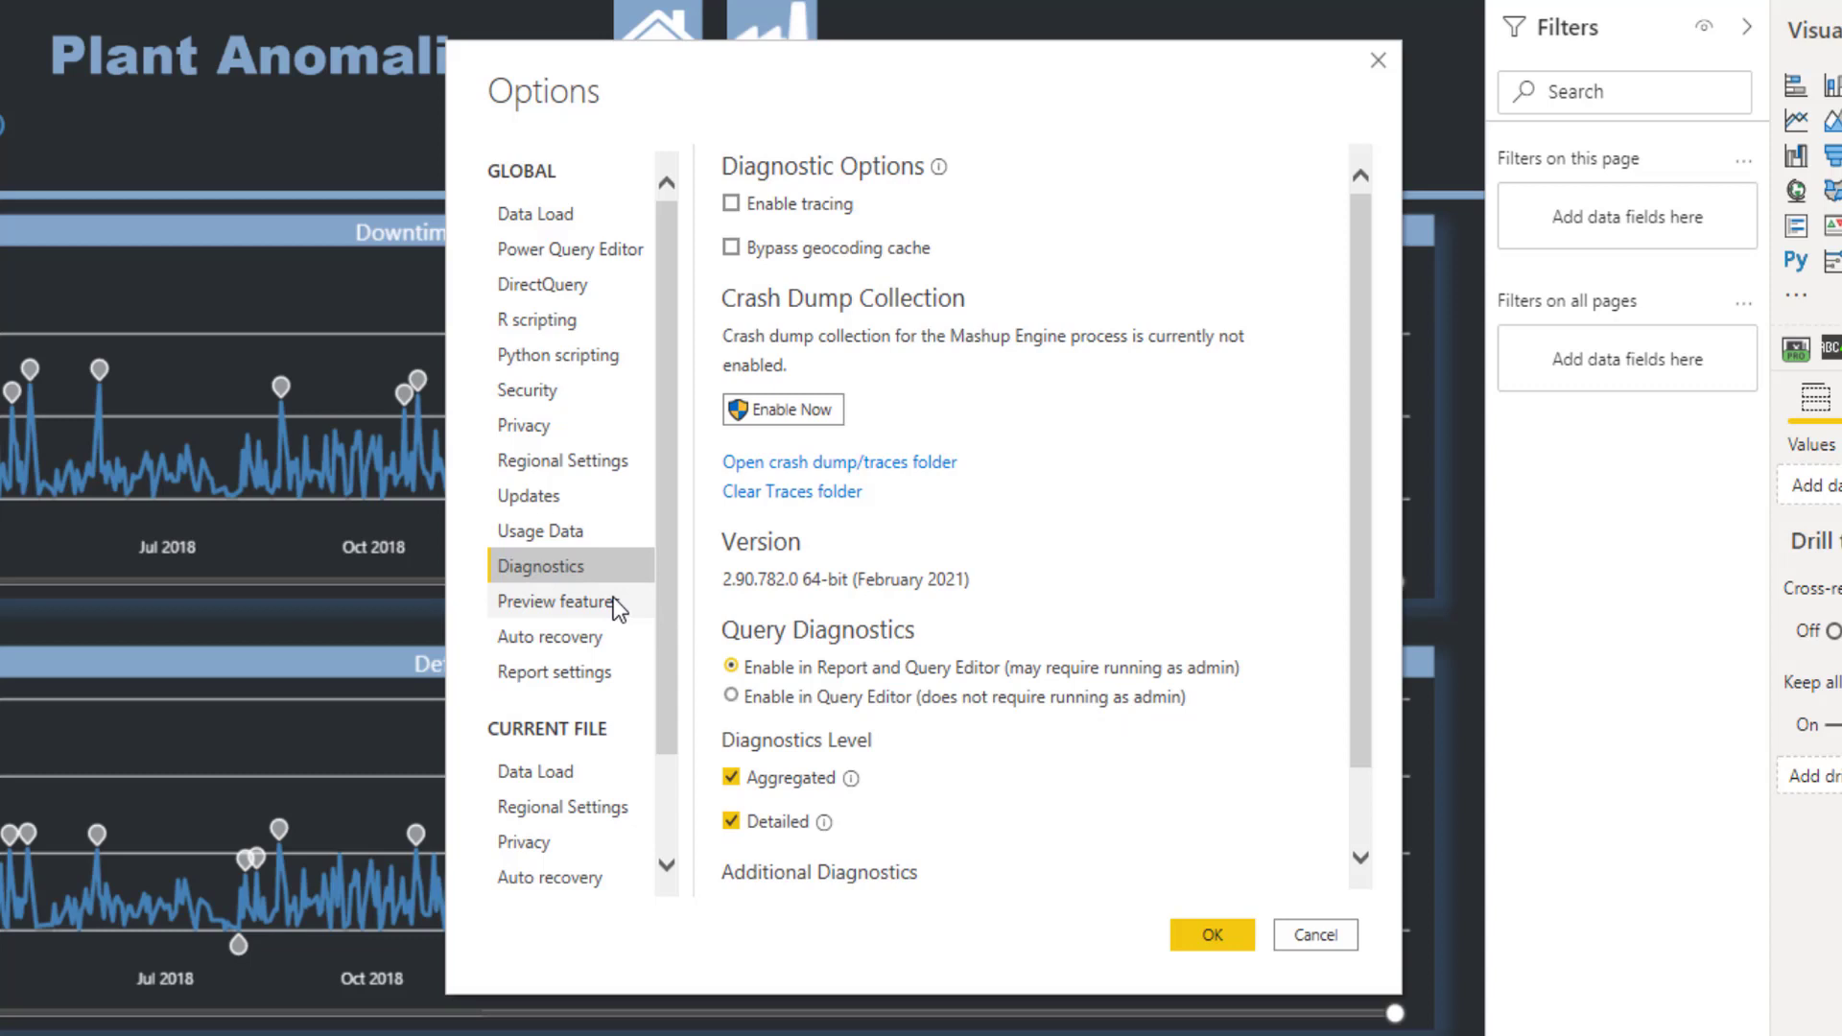
left_click(560, 601)
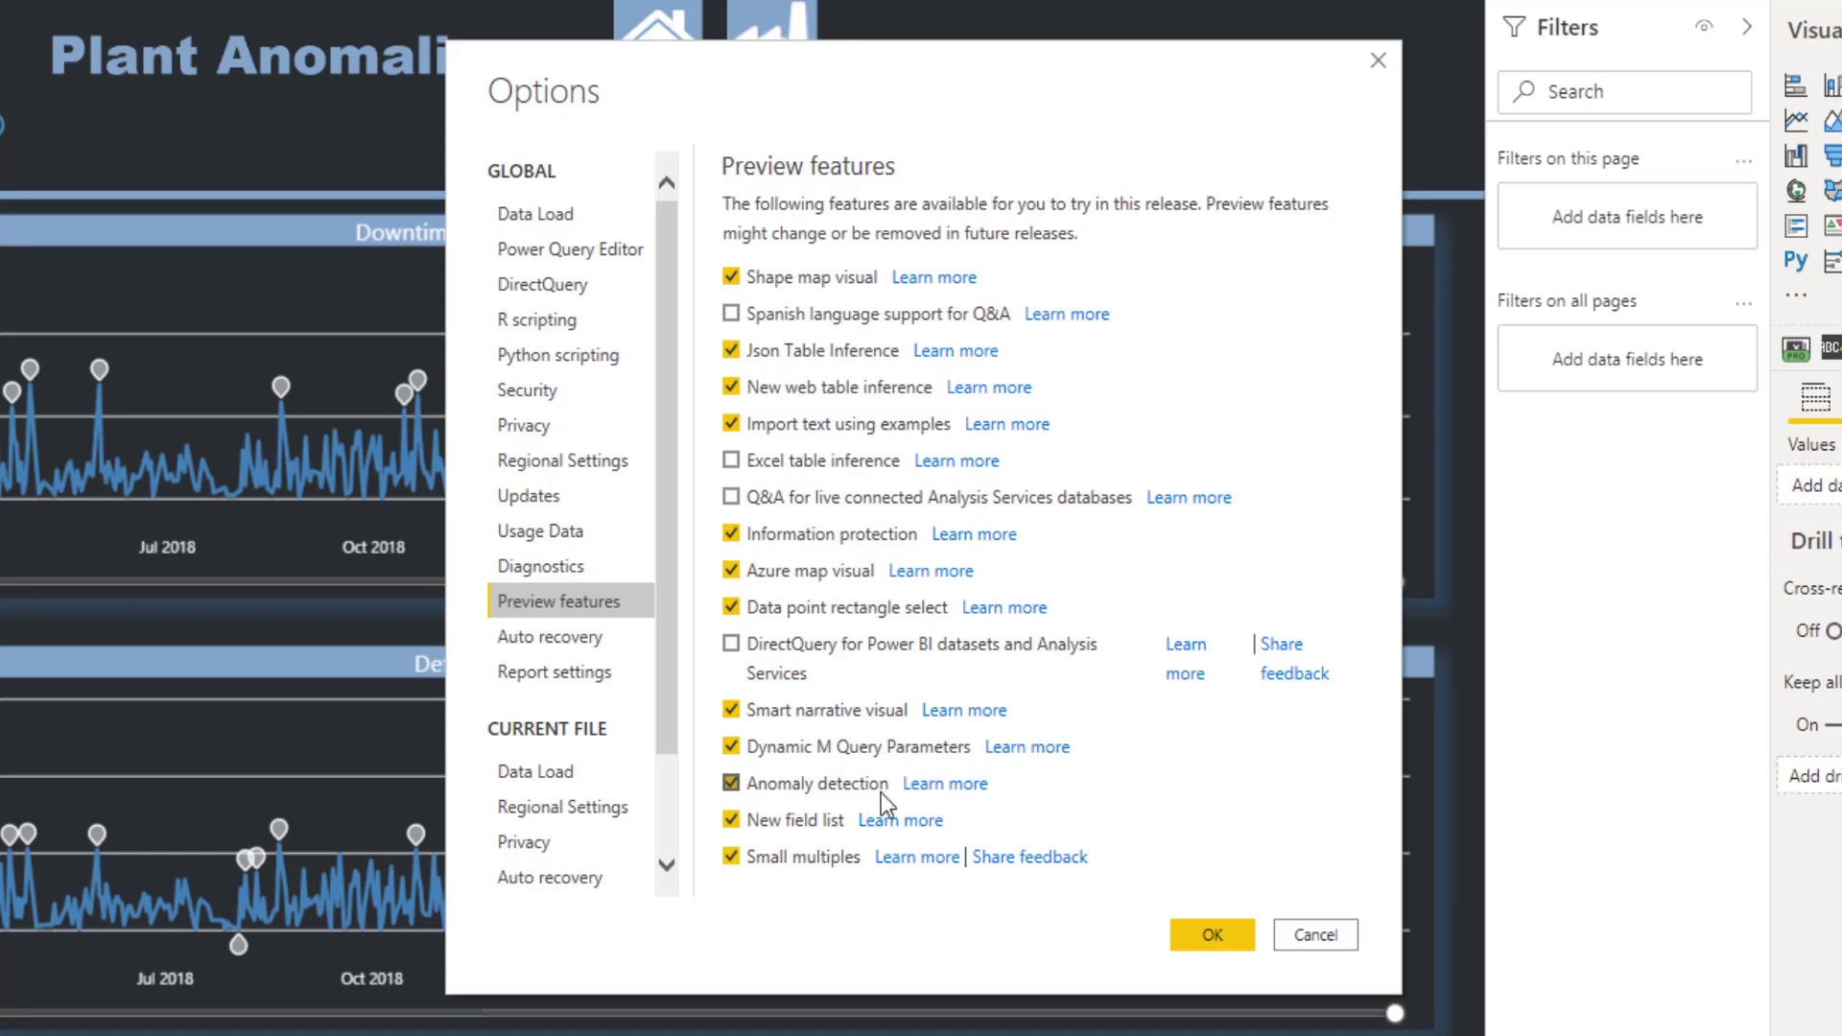
mouse_move(943, 781)
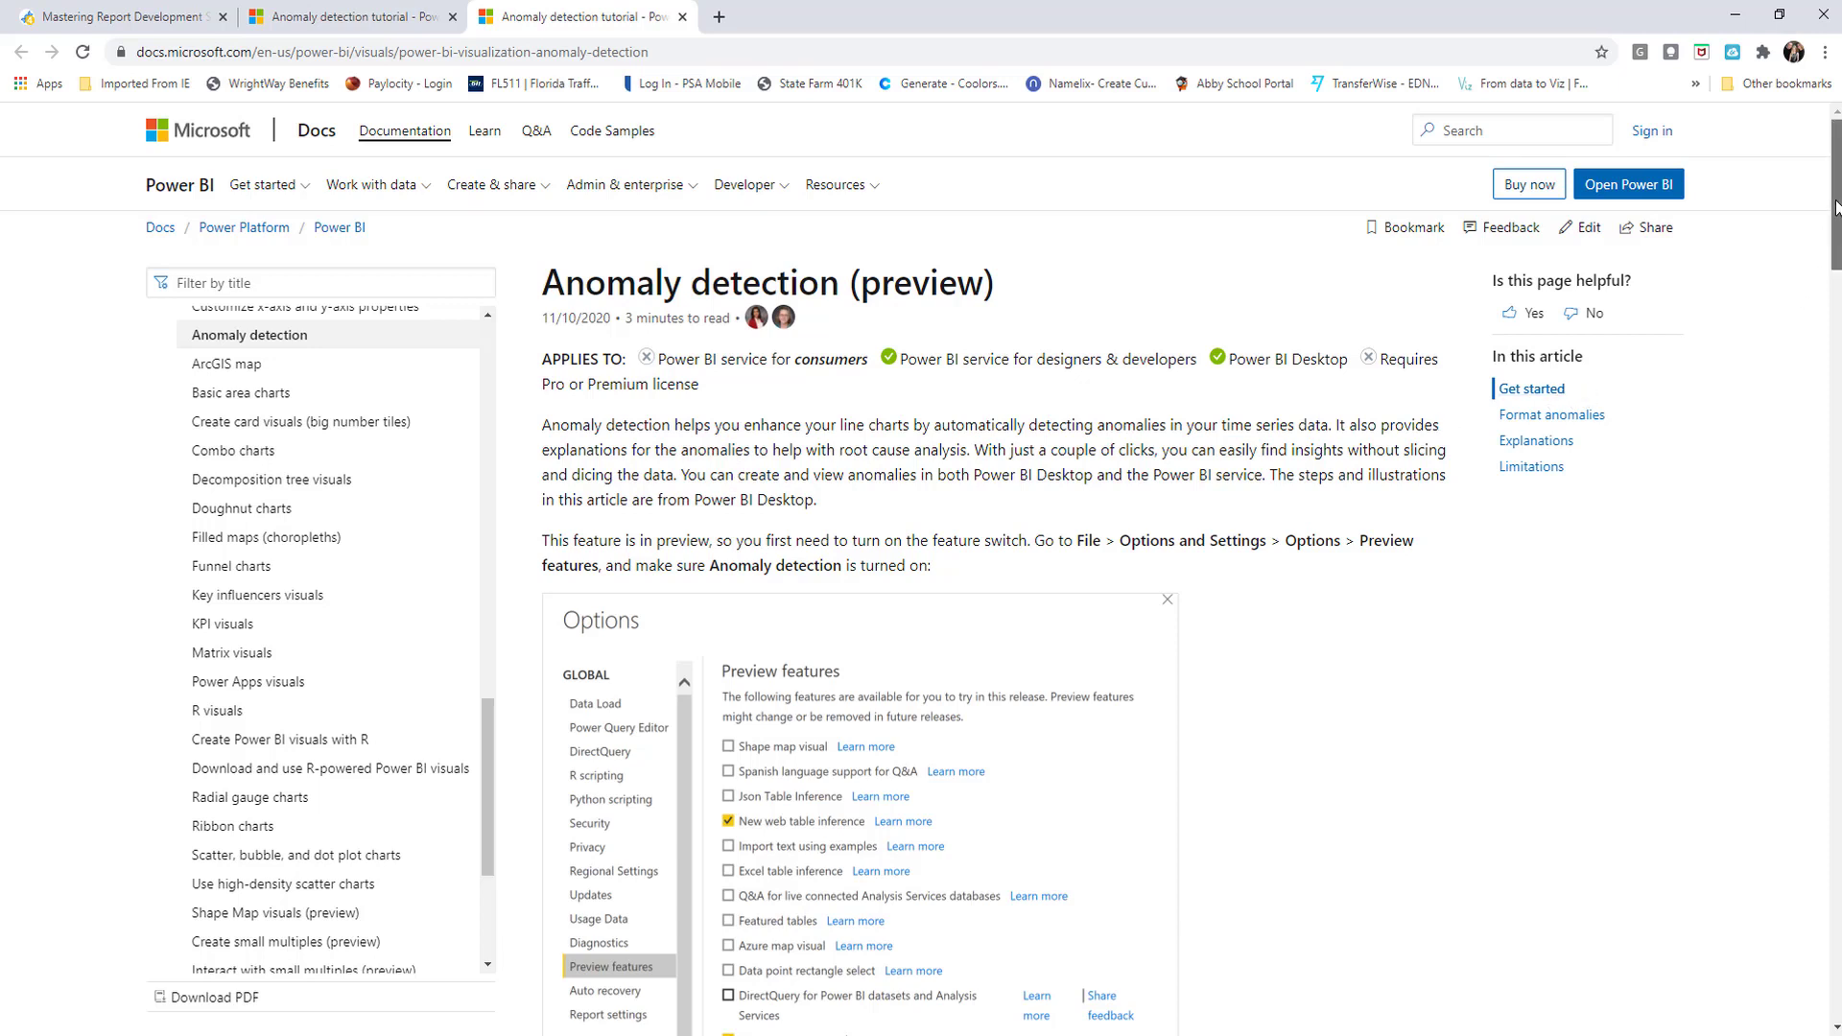
Scroll the anomaly detection tutorial past Configure explanations down to Limitations.
scroll("down", 3)
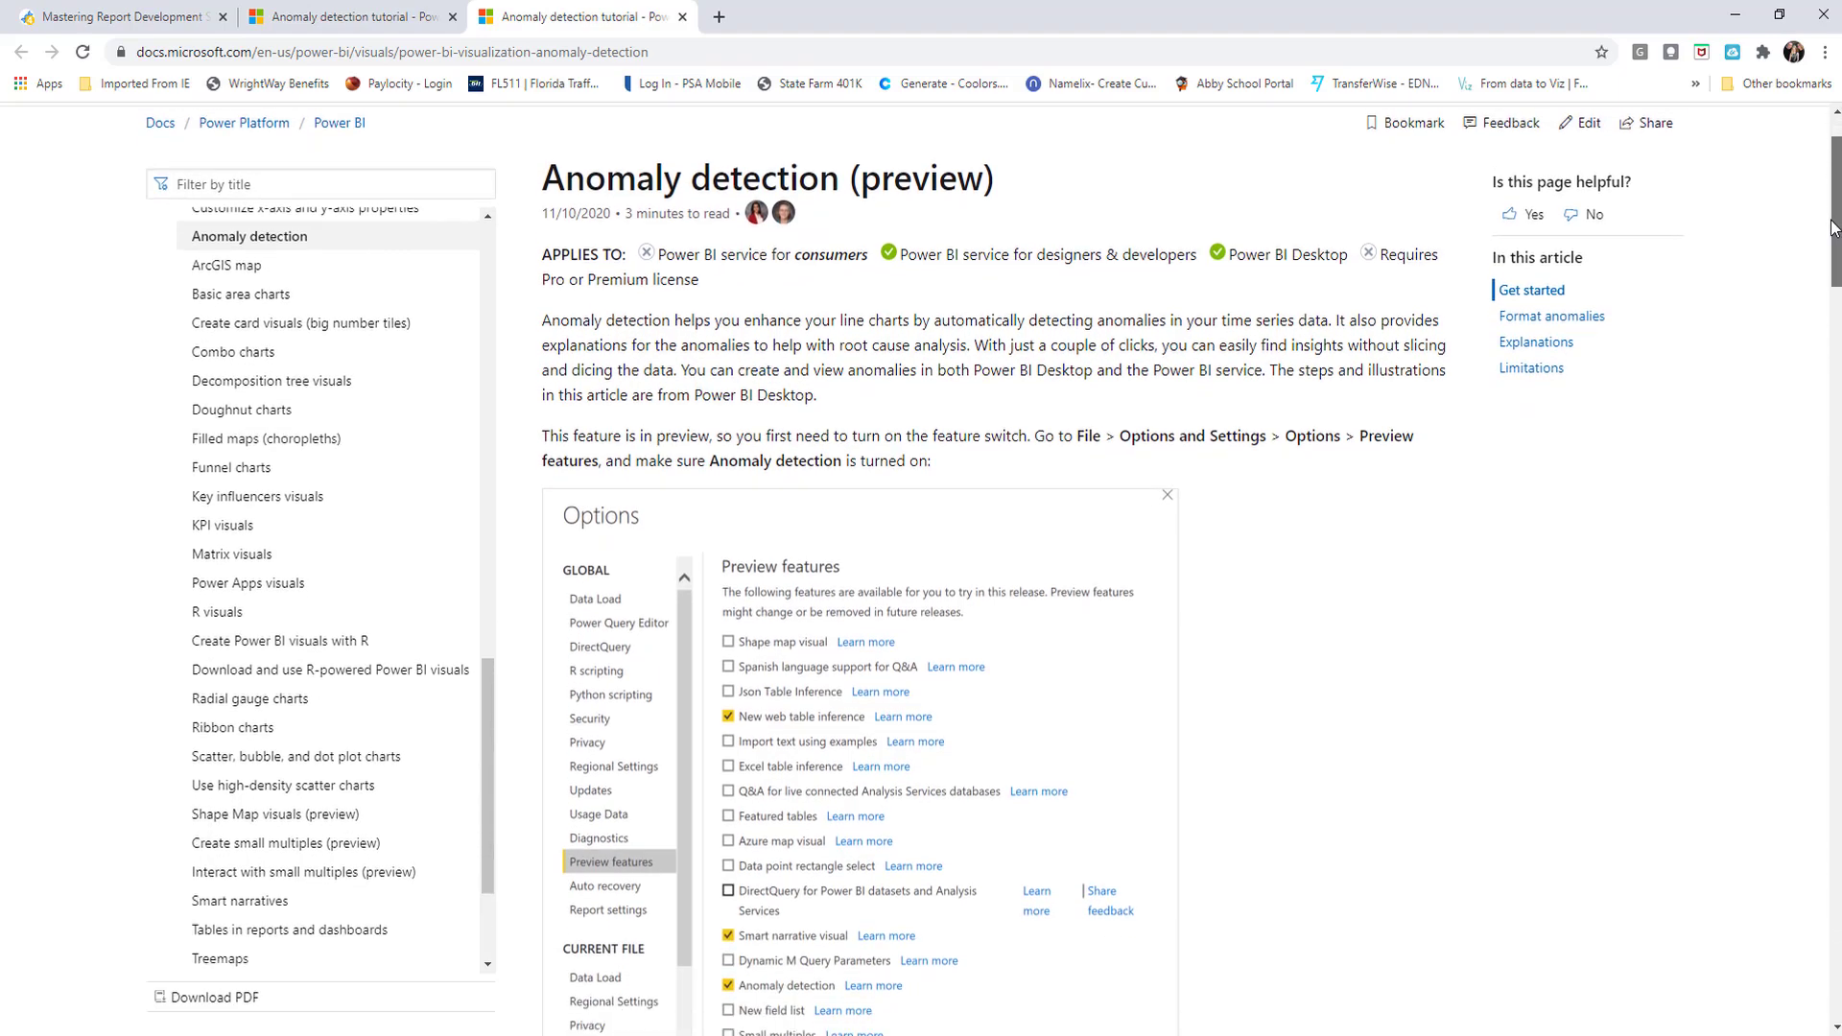
scroll("down", 3)
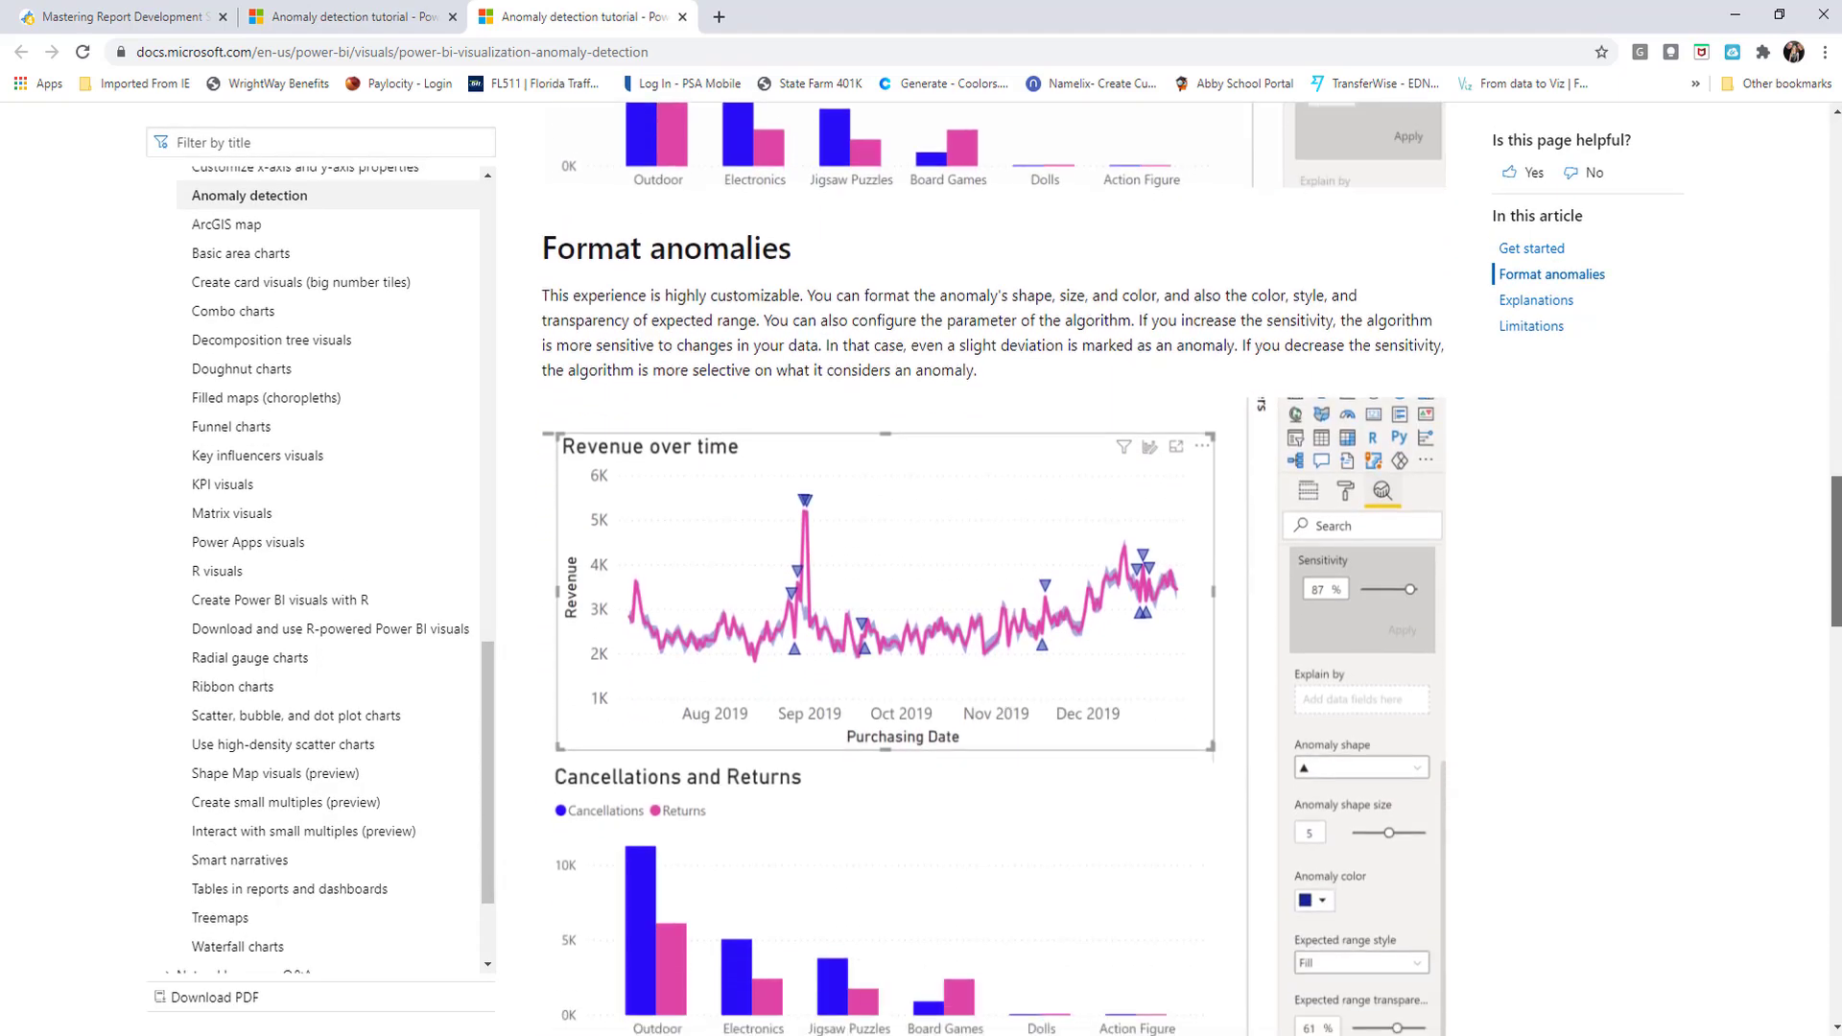
scroll("down", 3)
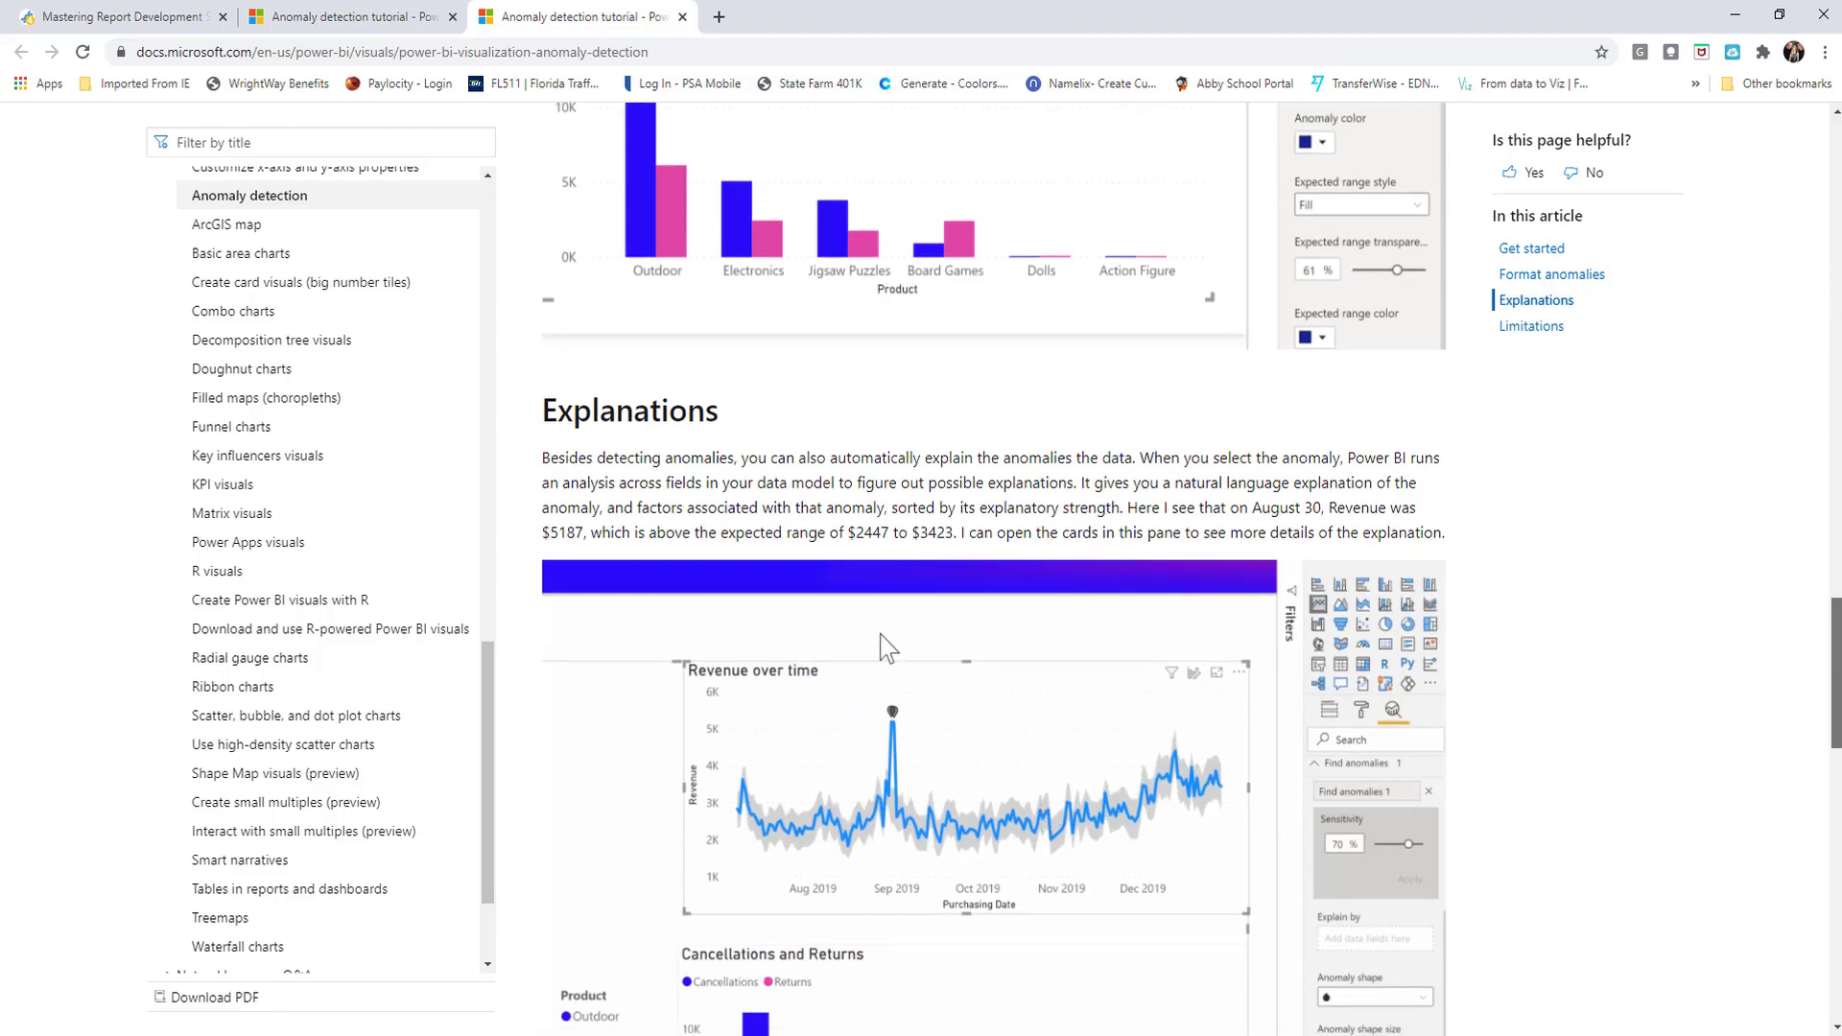
scroll("down", 3)
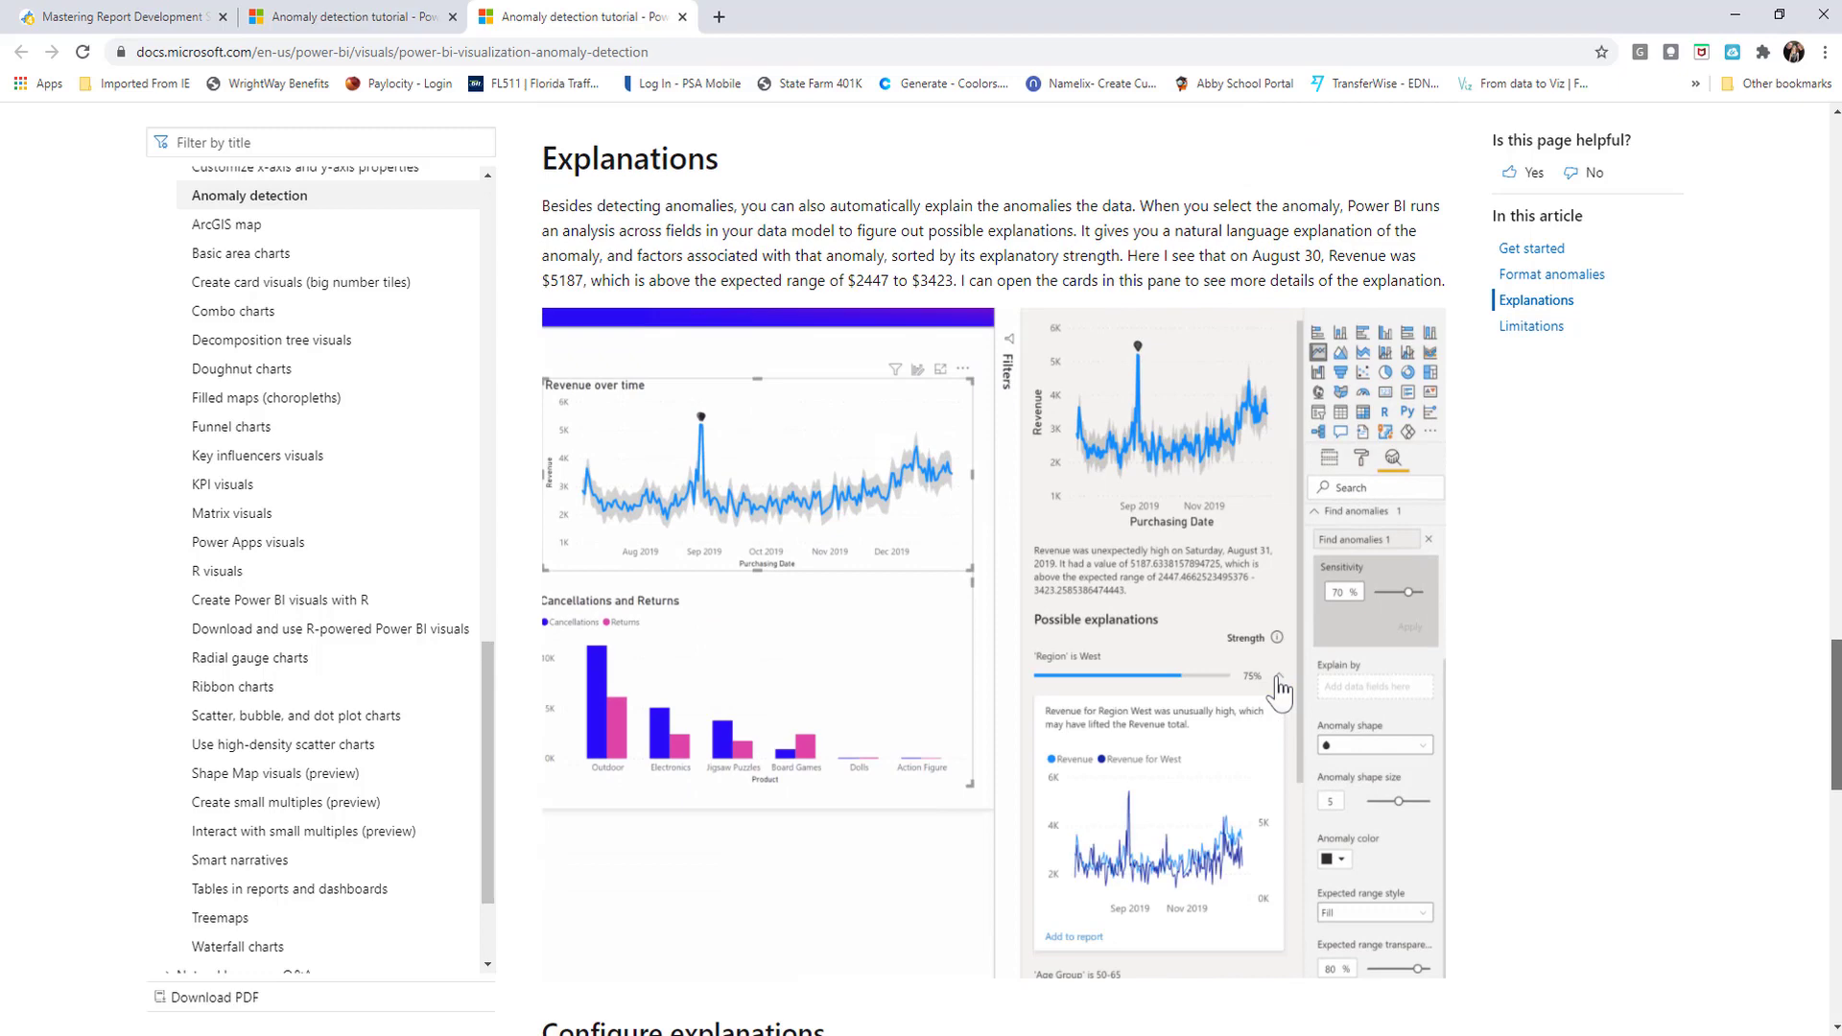
scroll("down", 3)
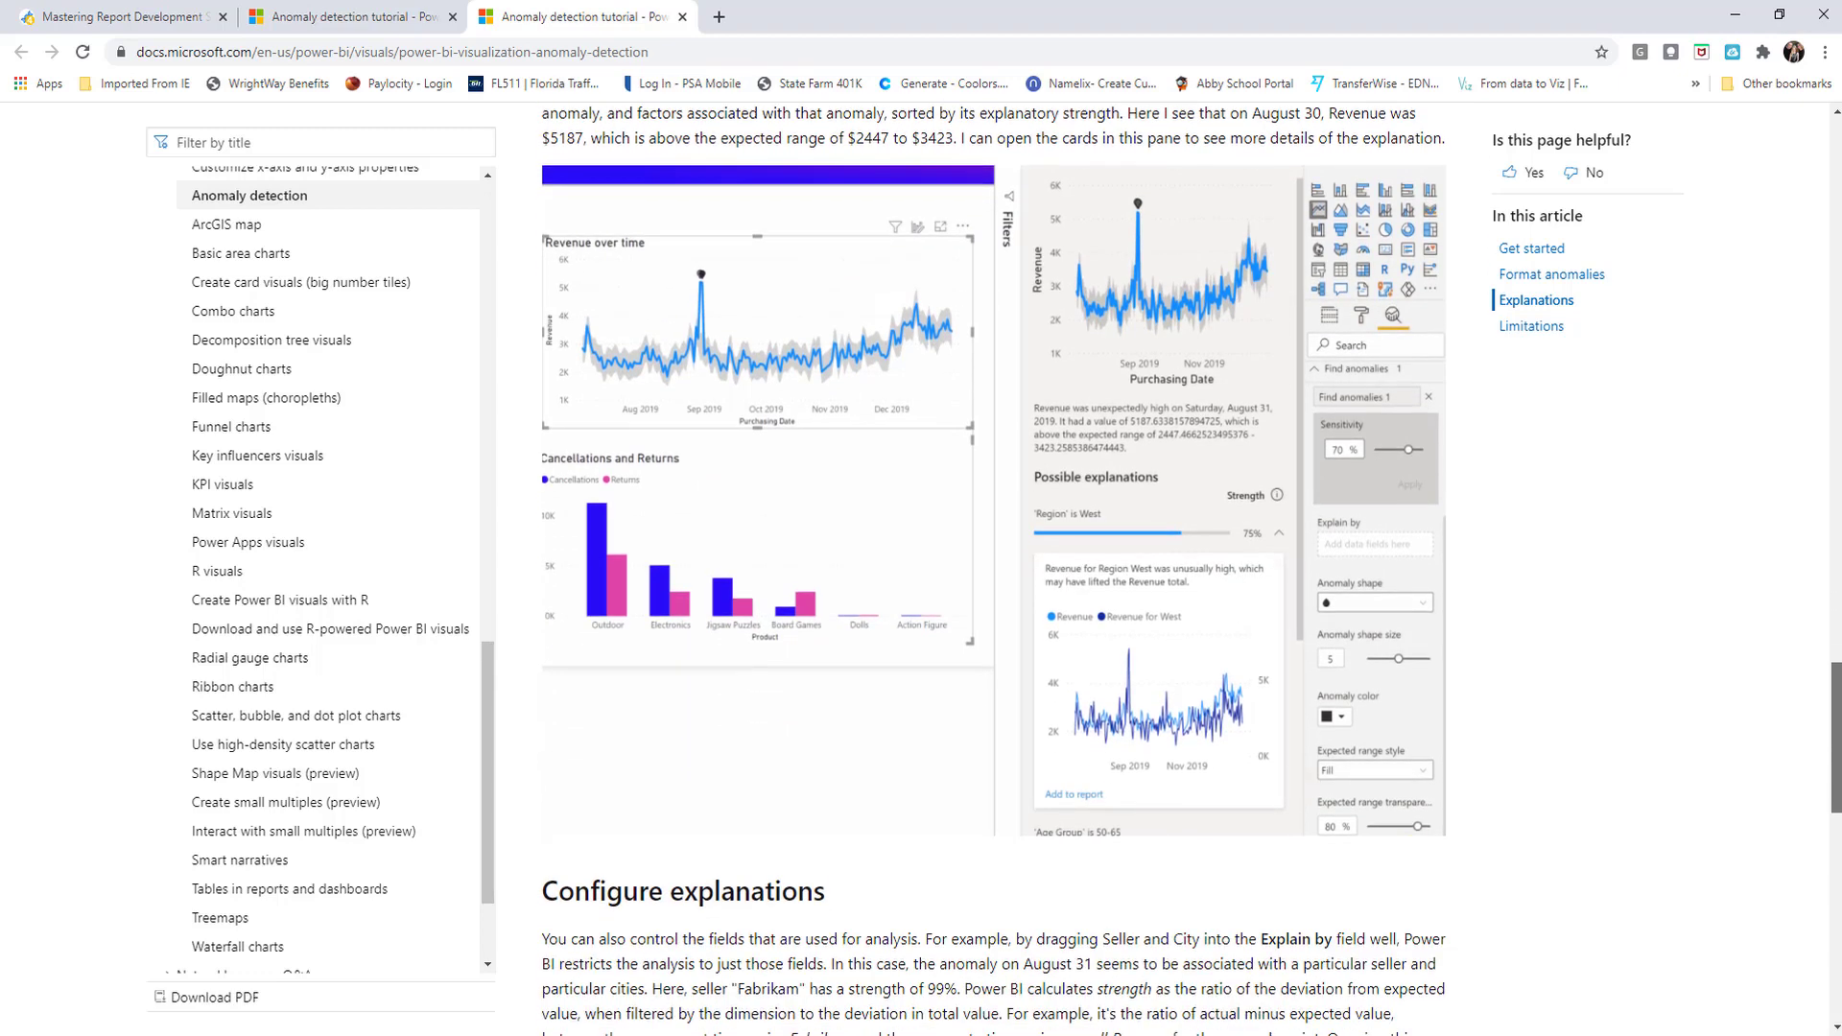
scroll("down", 3)
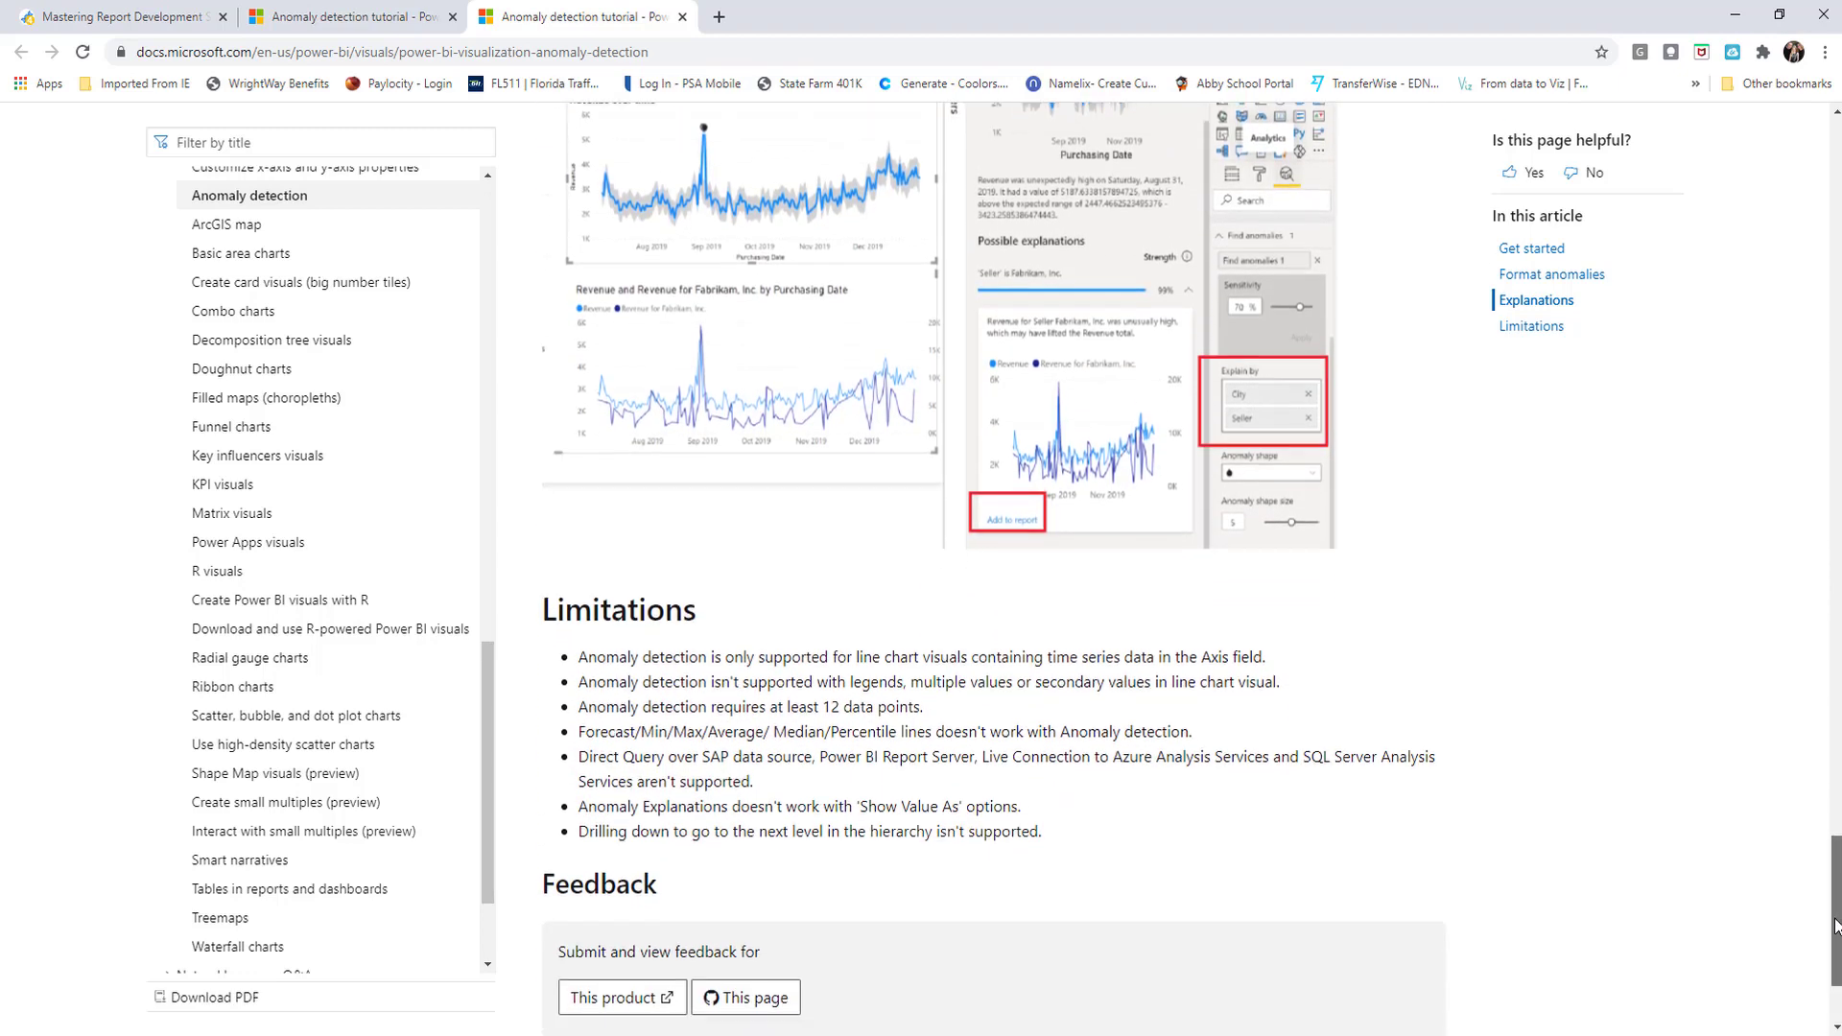
scroll("down", 3)
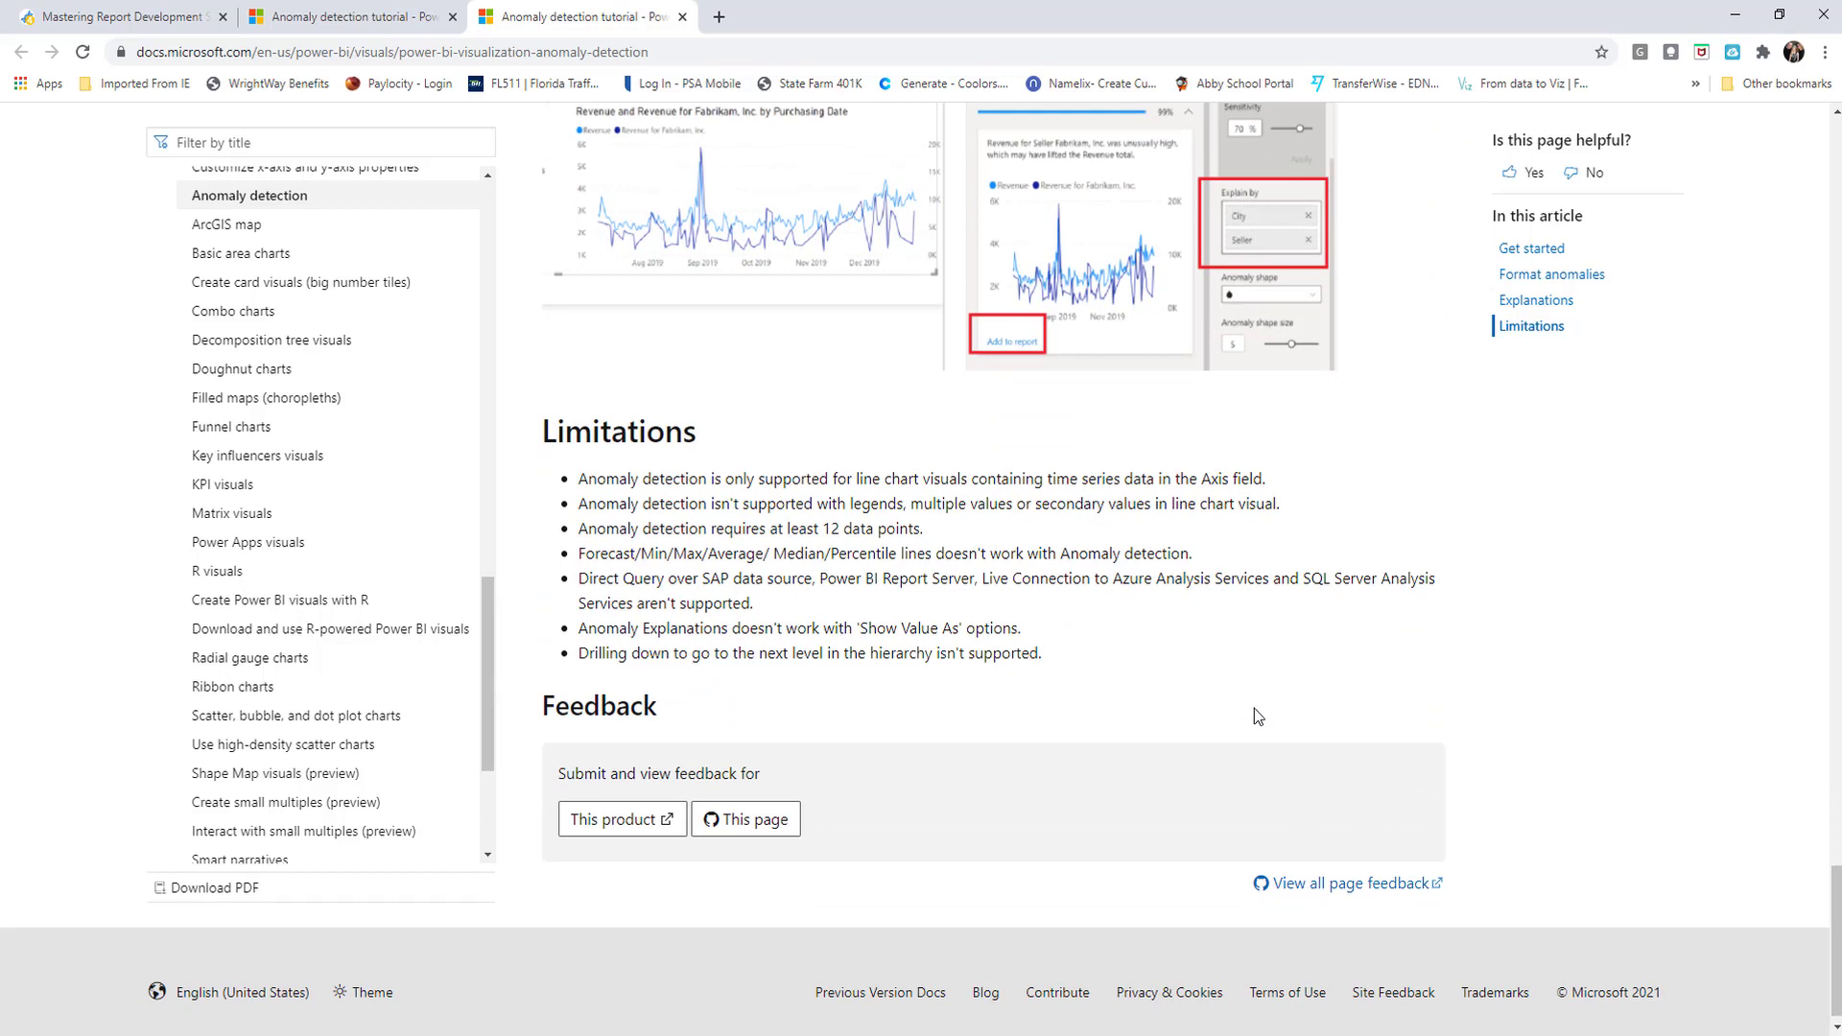
mouse_move(534, 452)
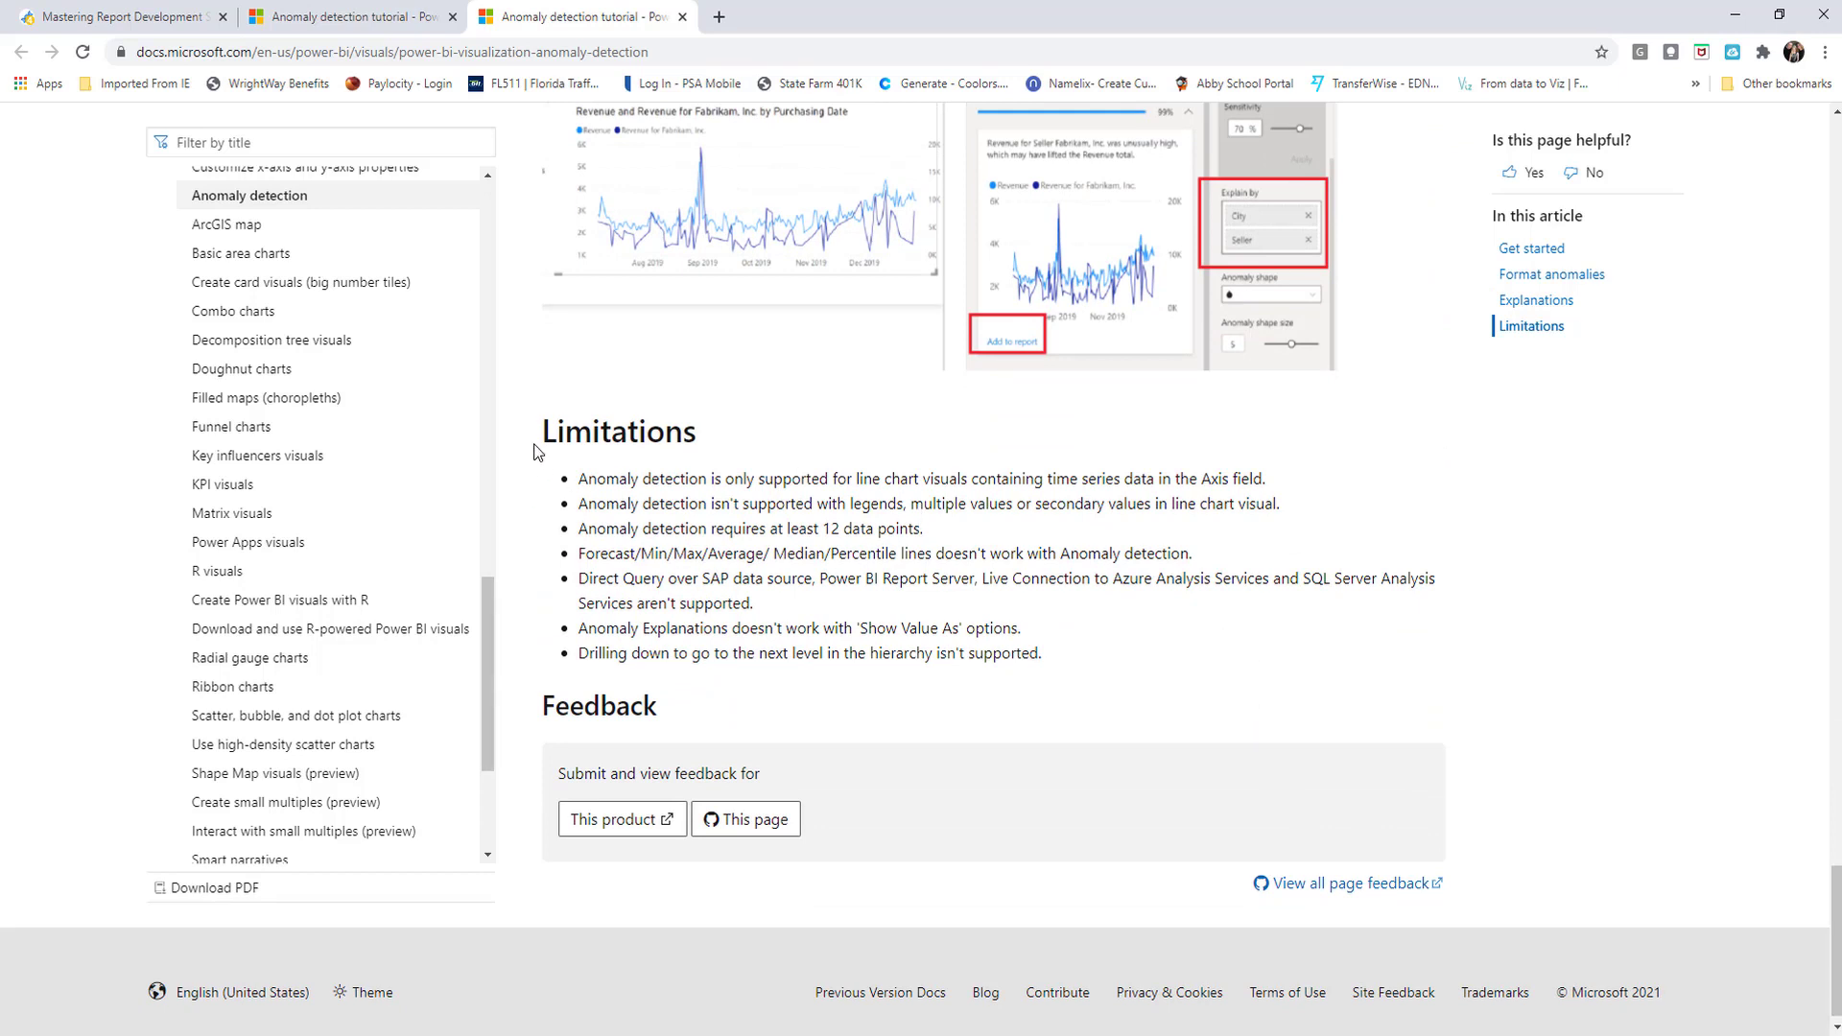
mouse_move(534, 450)
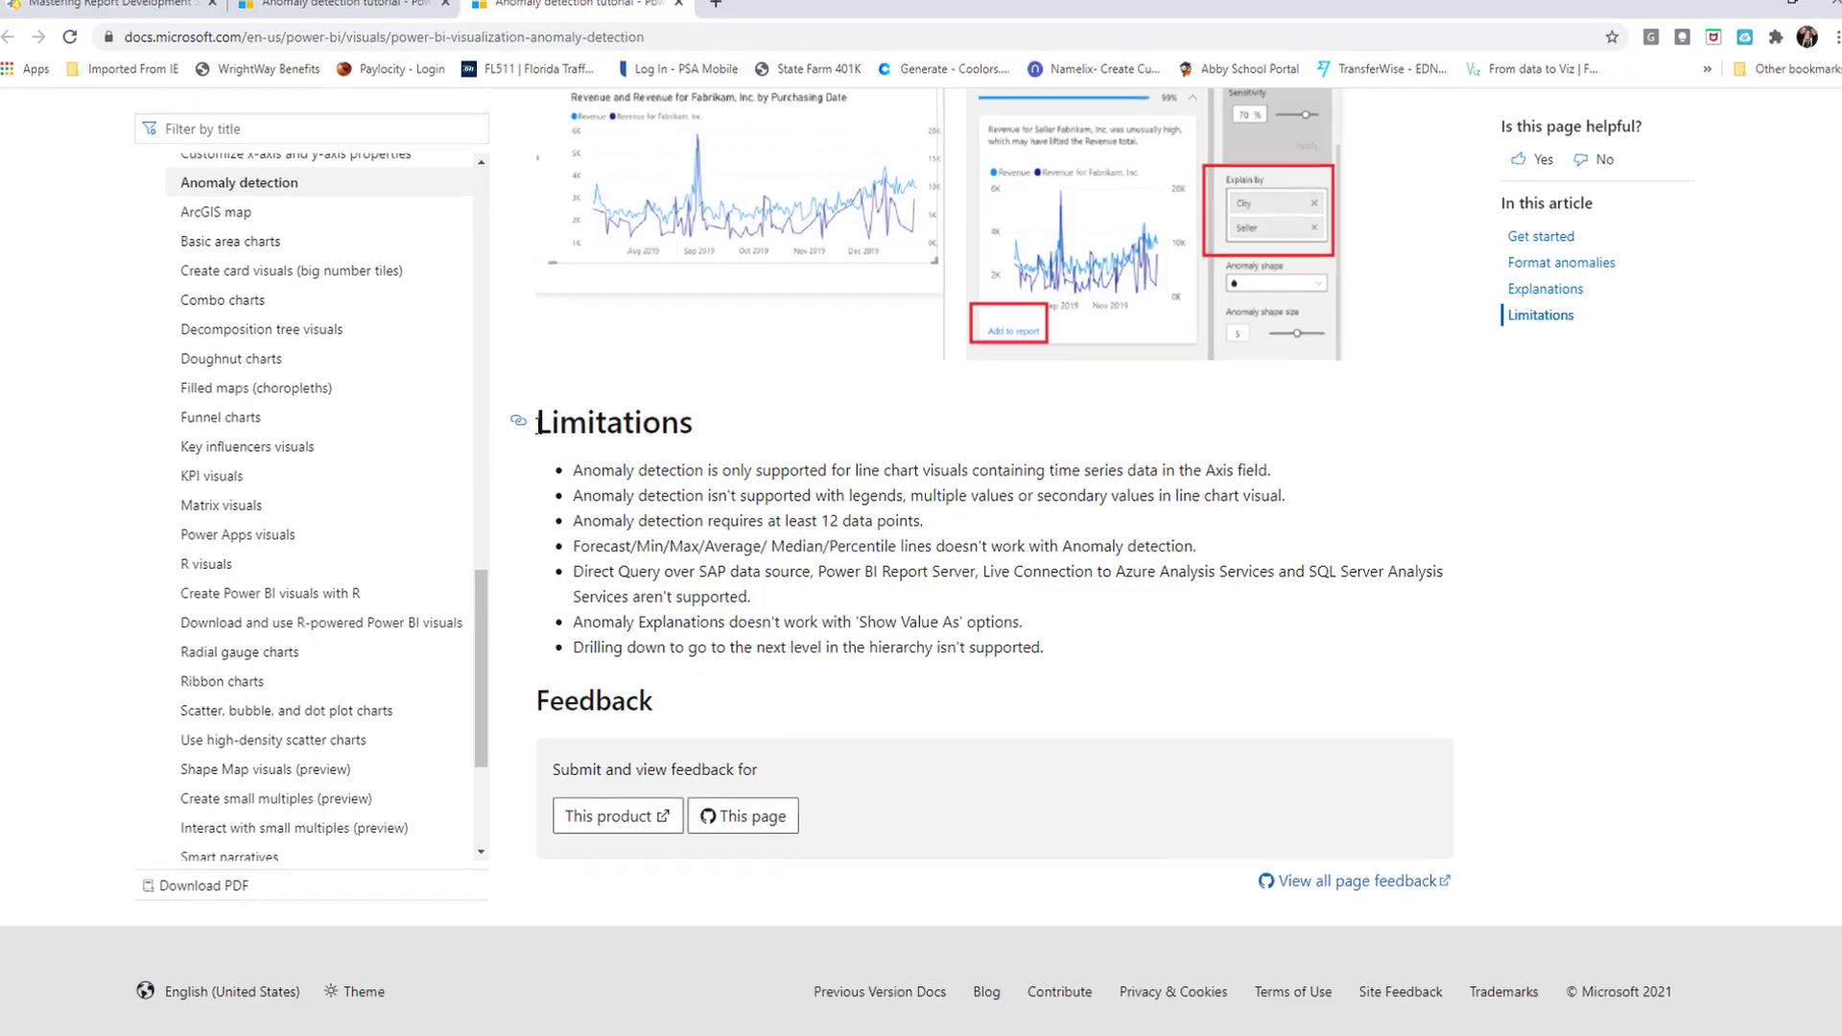
scroll("down", 3)
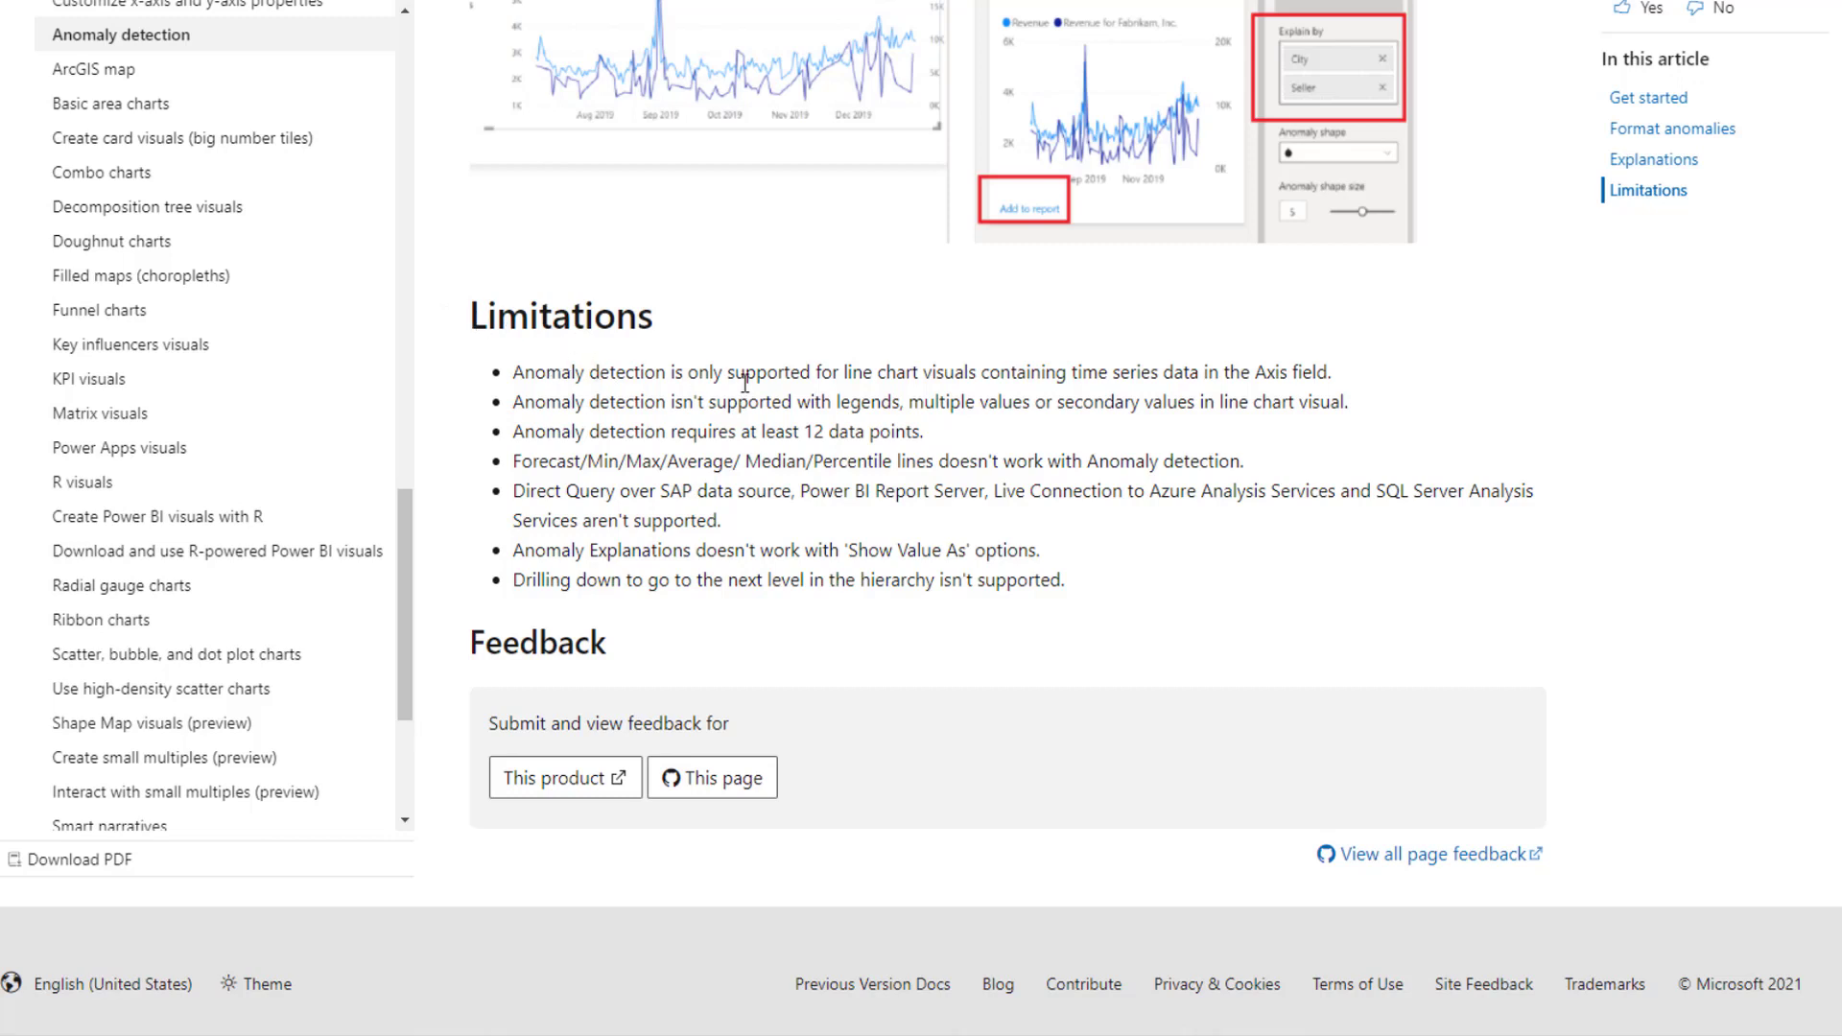
mouse_move(893, 378)
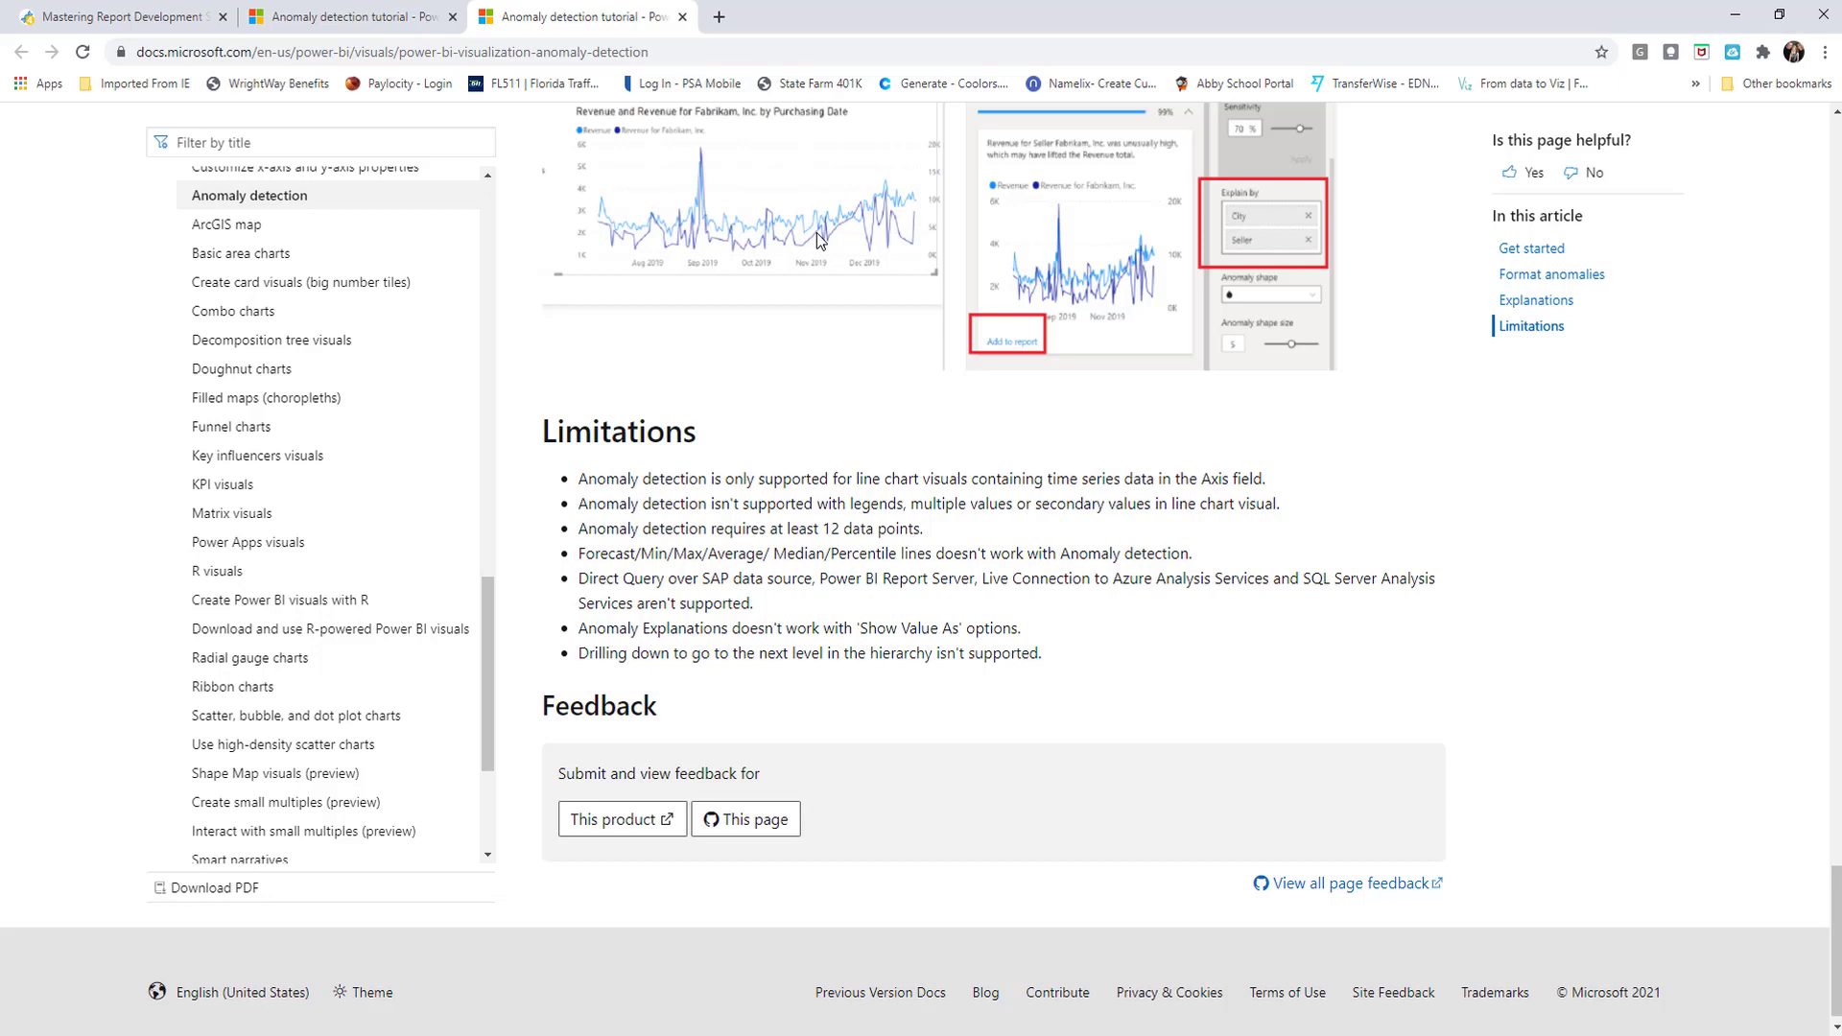
mouse_move(834, 473)
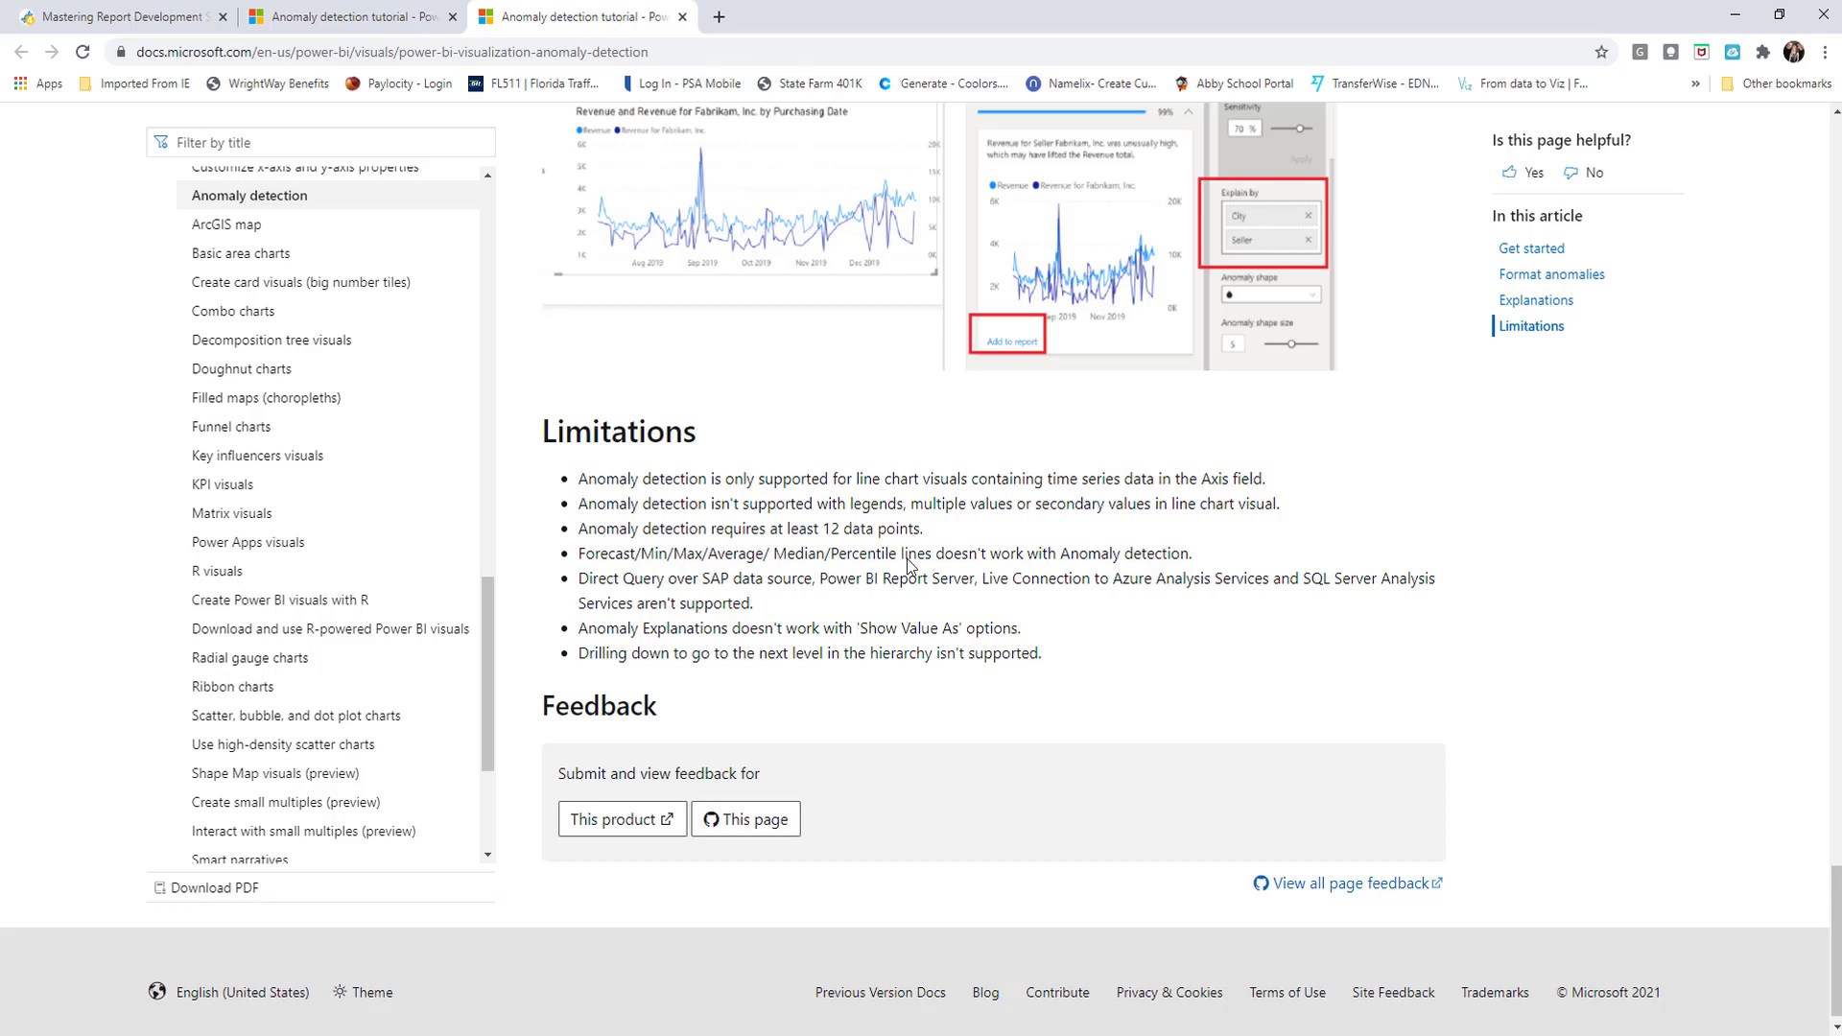
mouse_move(994, 608)
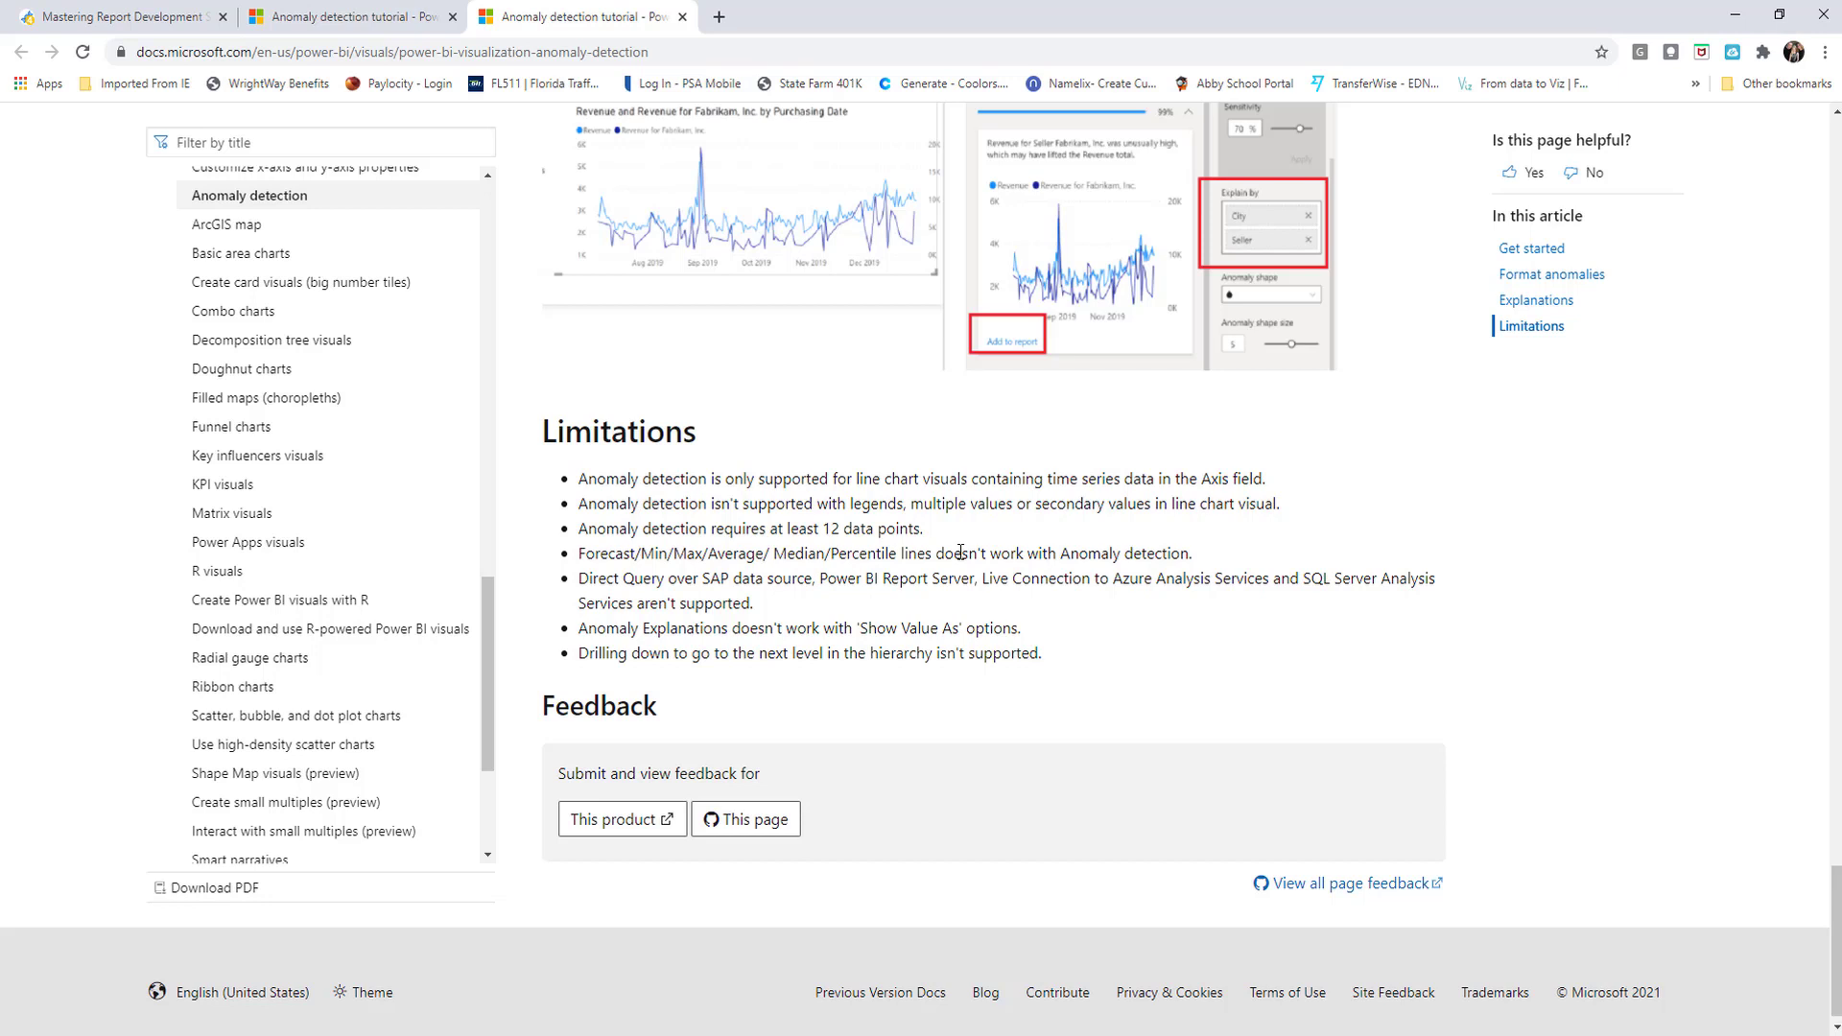
mouse_move(1072, 567)
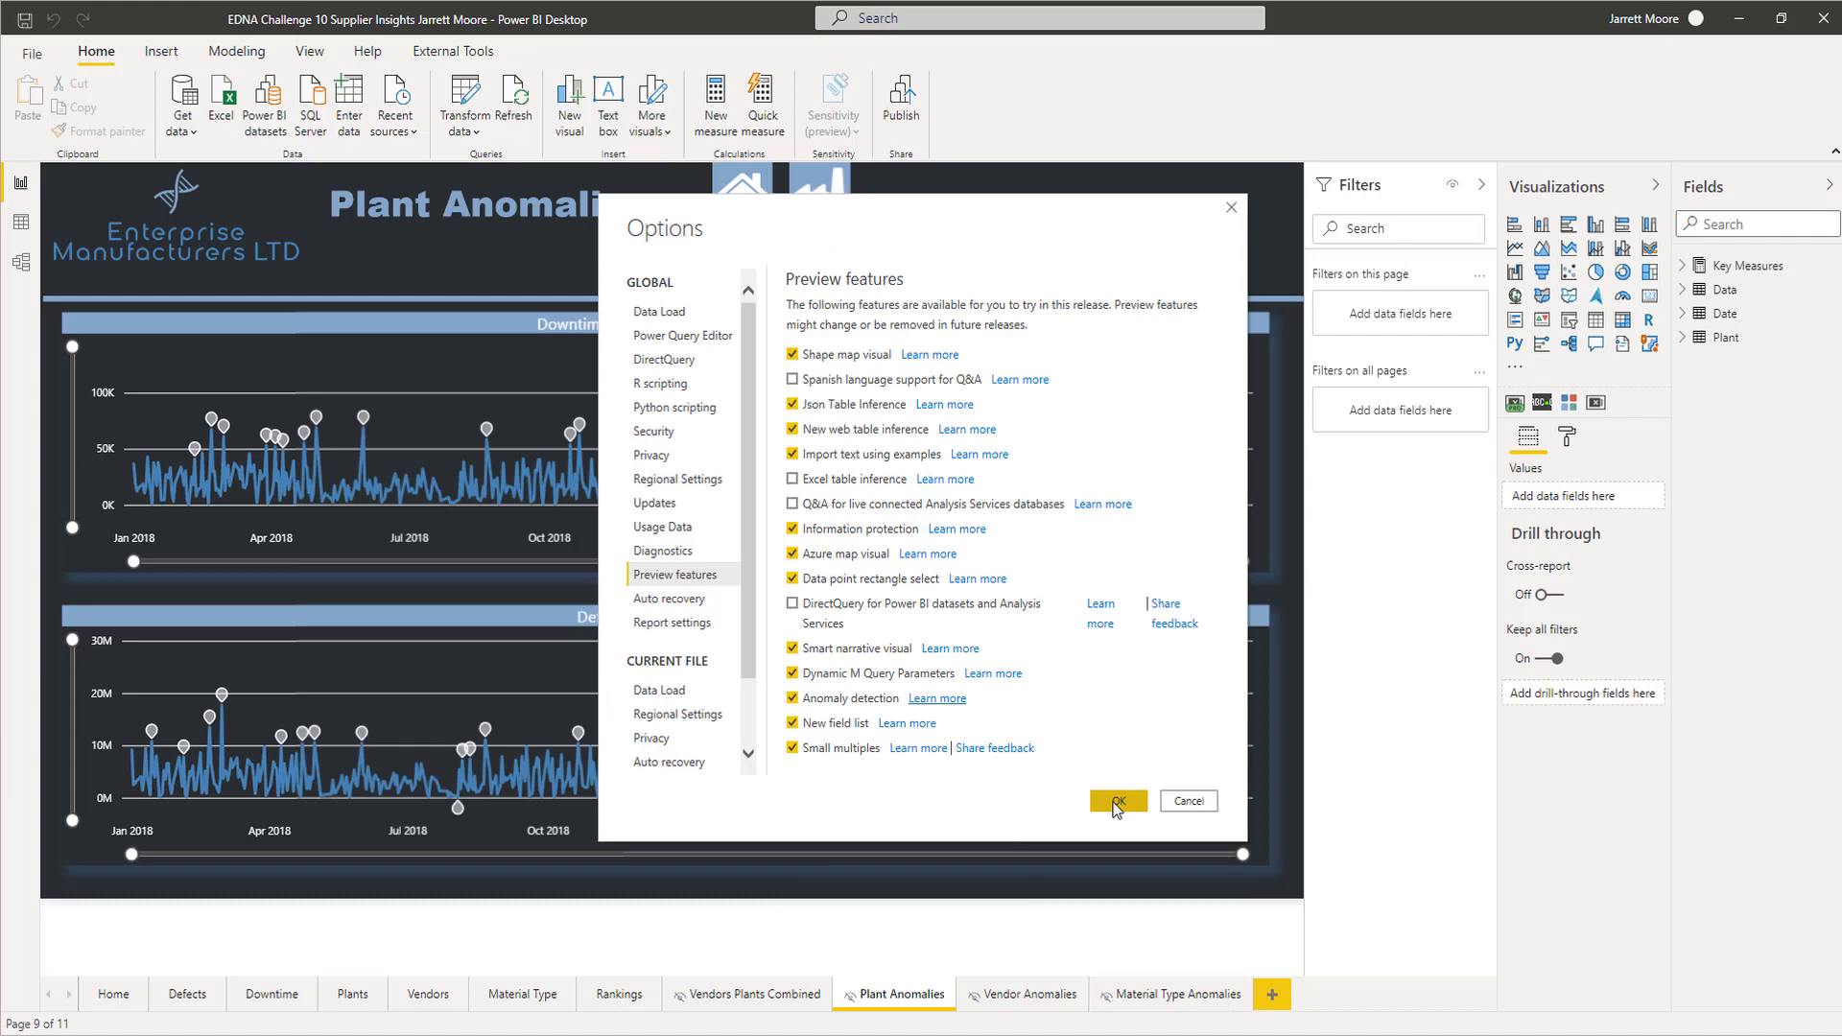
Confirm the Options dialog with Anomaly detection still checked.
left_click(1114, 800)
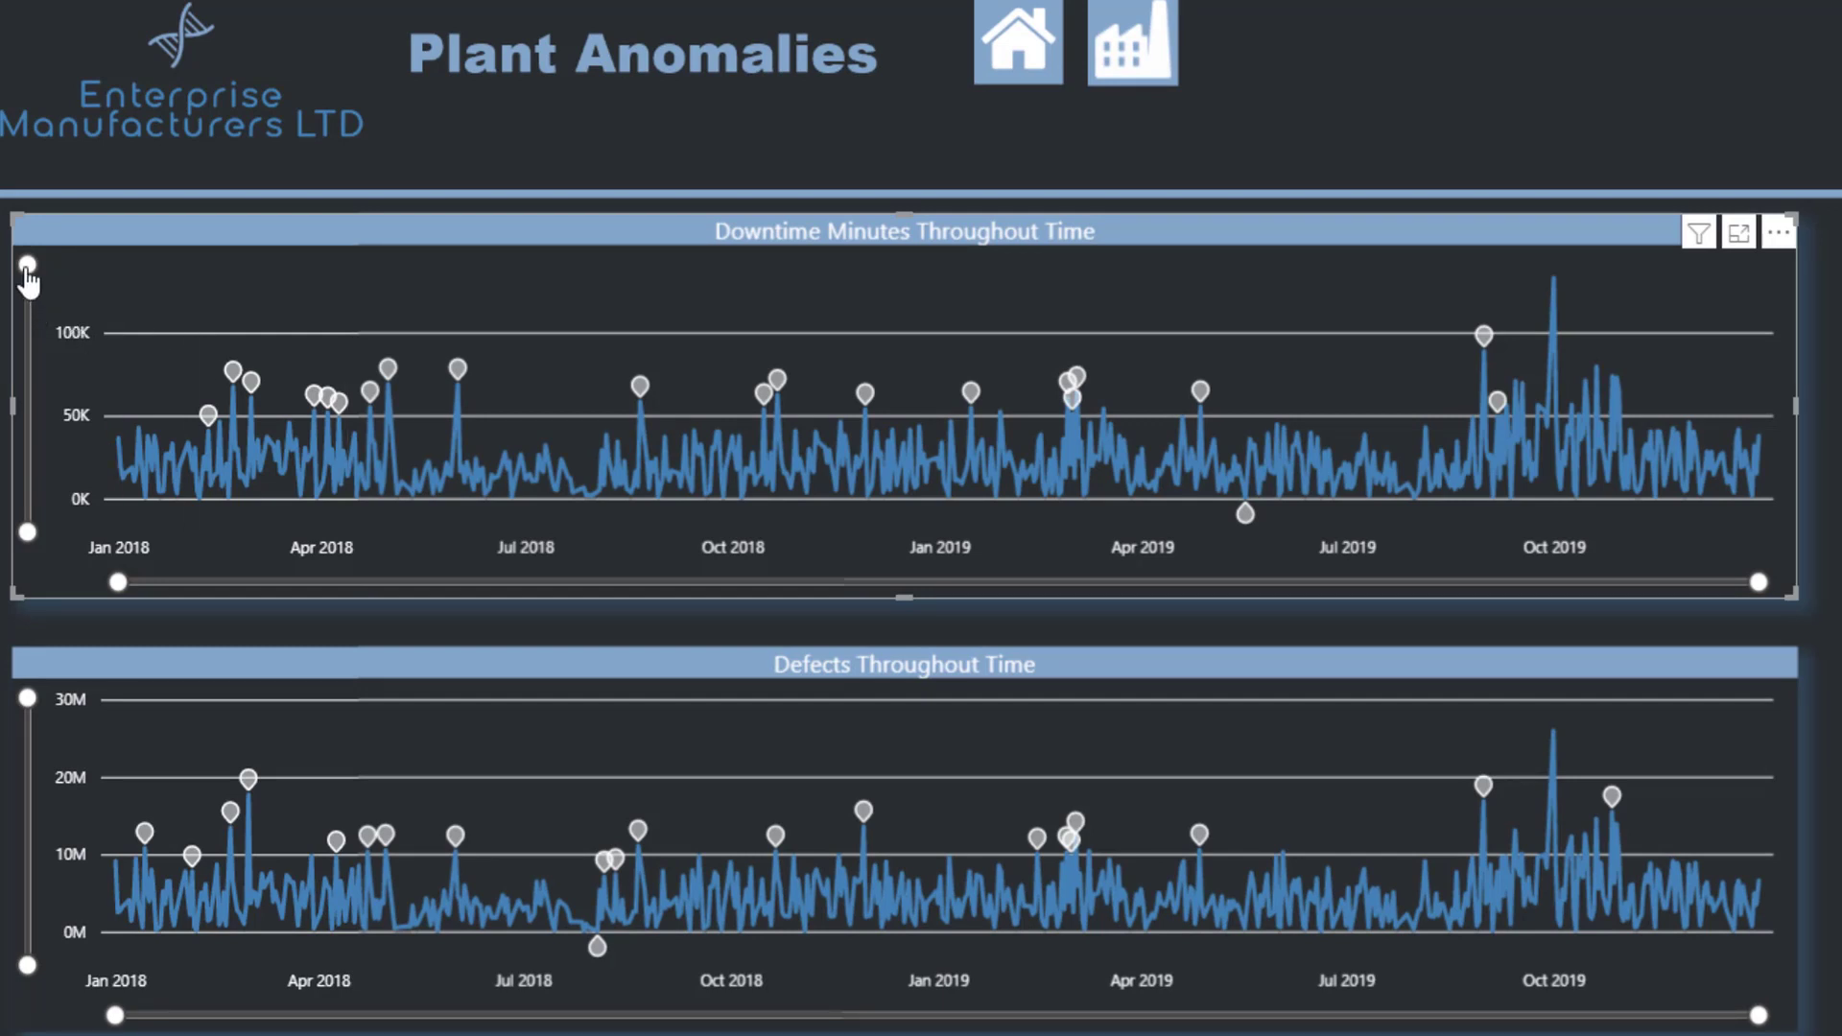
mouse_move(21, 553)
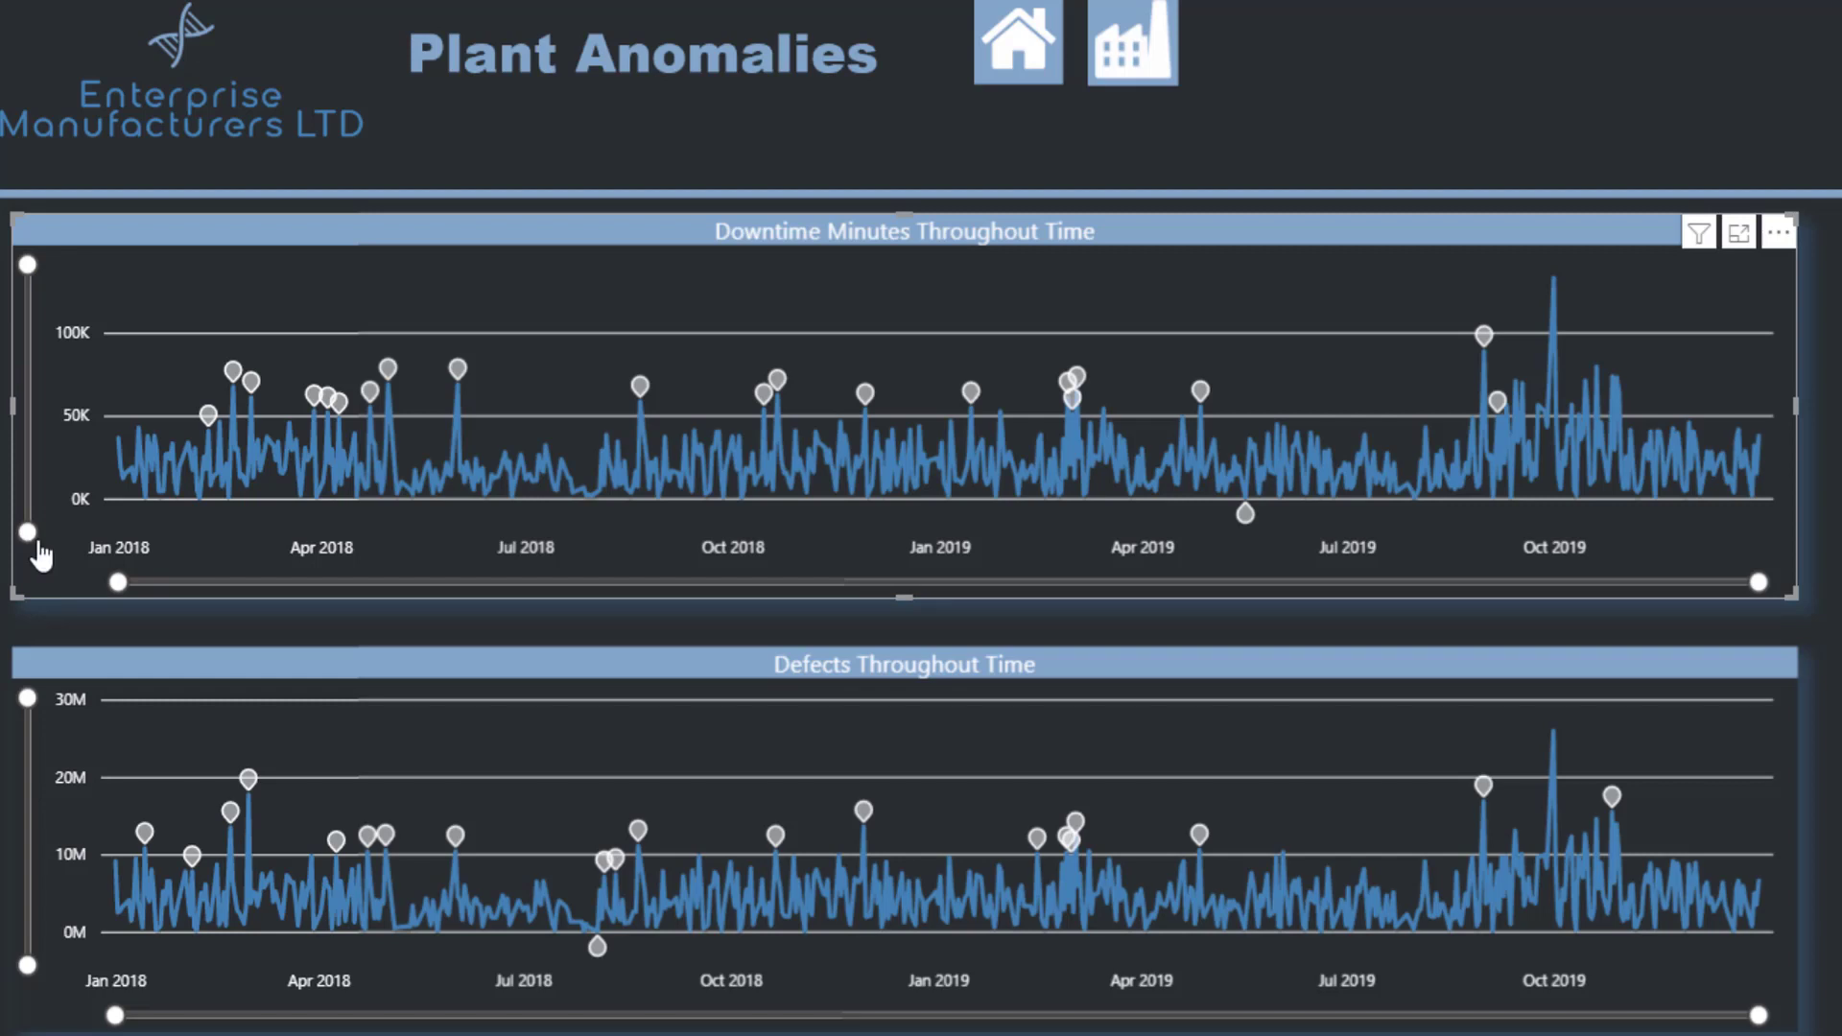
mouse_move(94, 591)
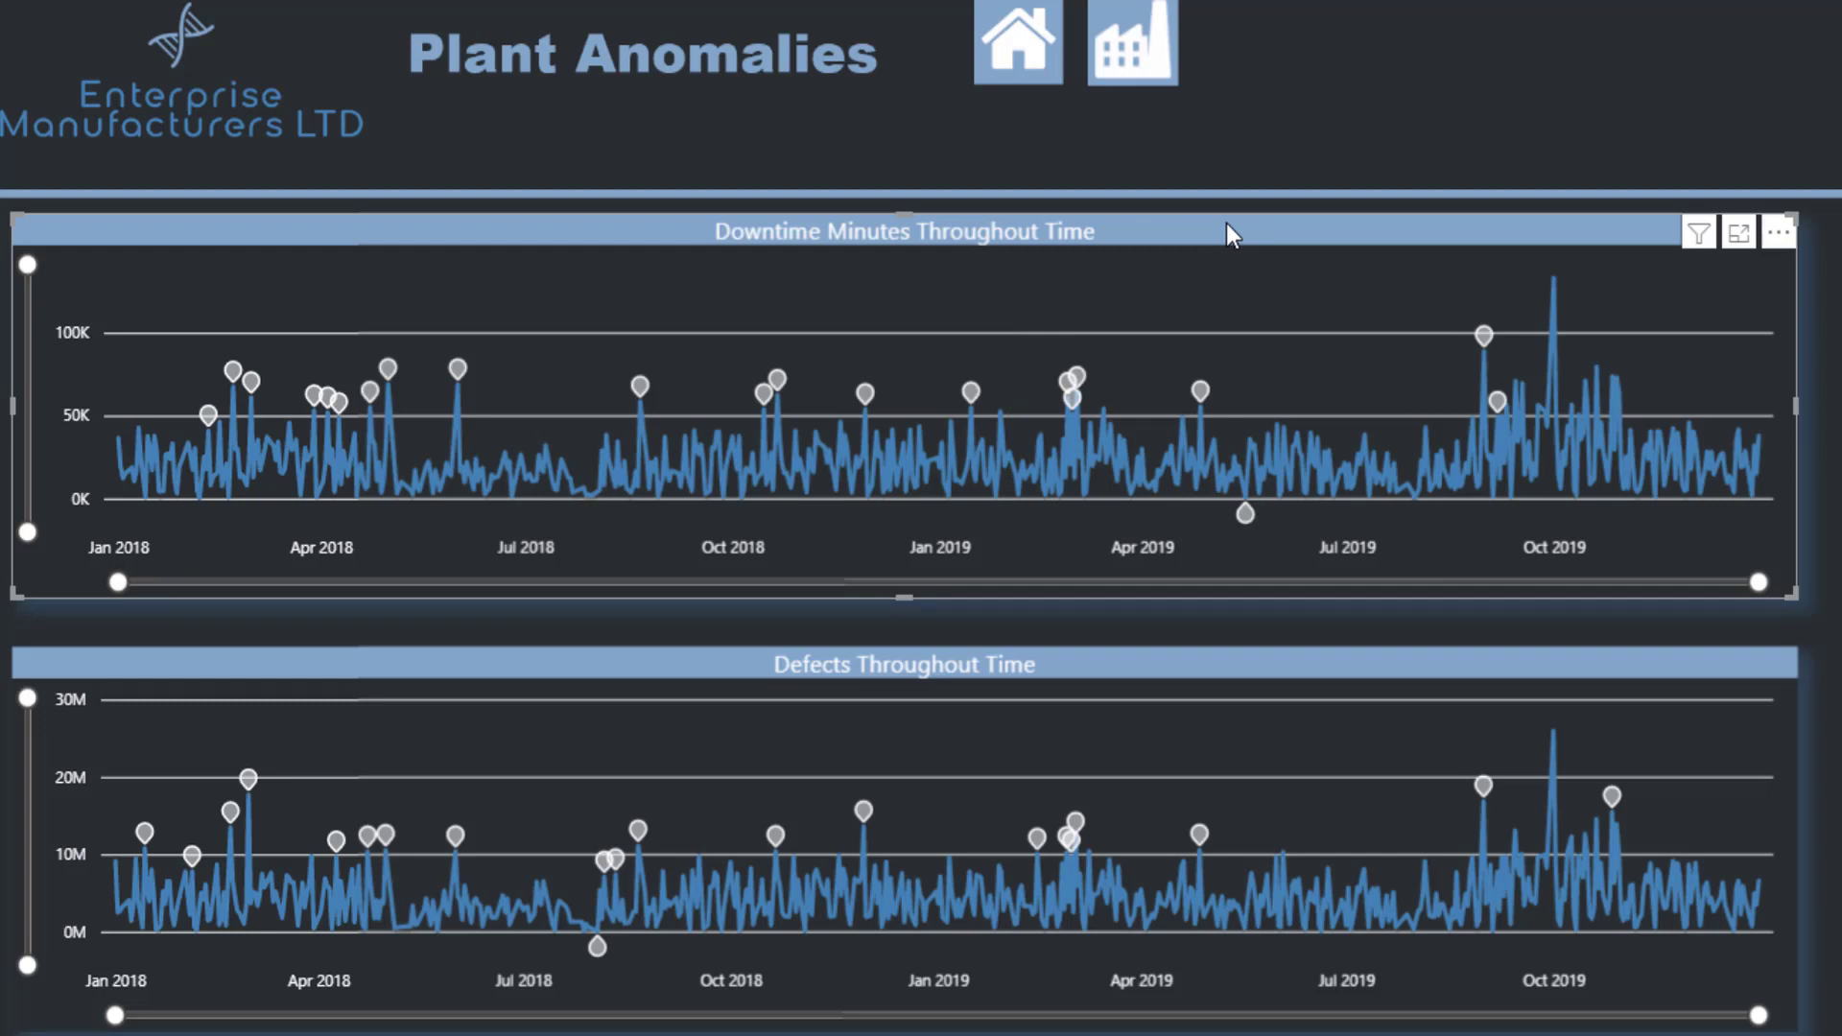
mouse_move(1285, 164)
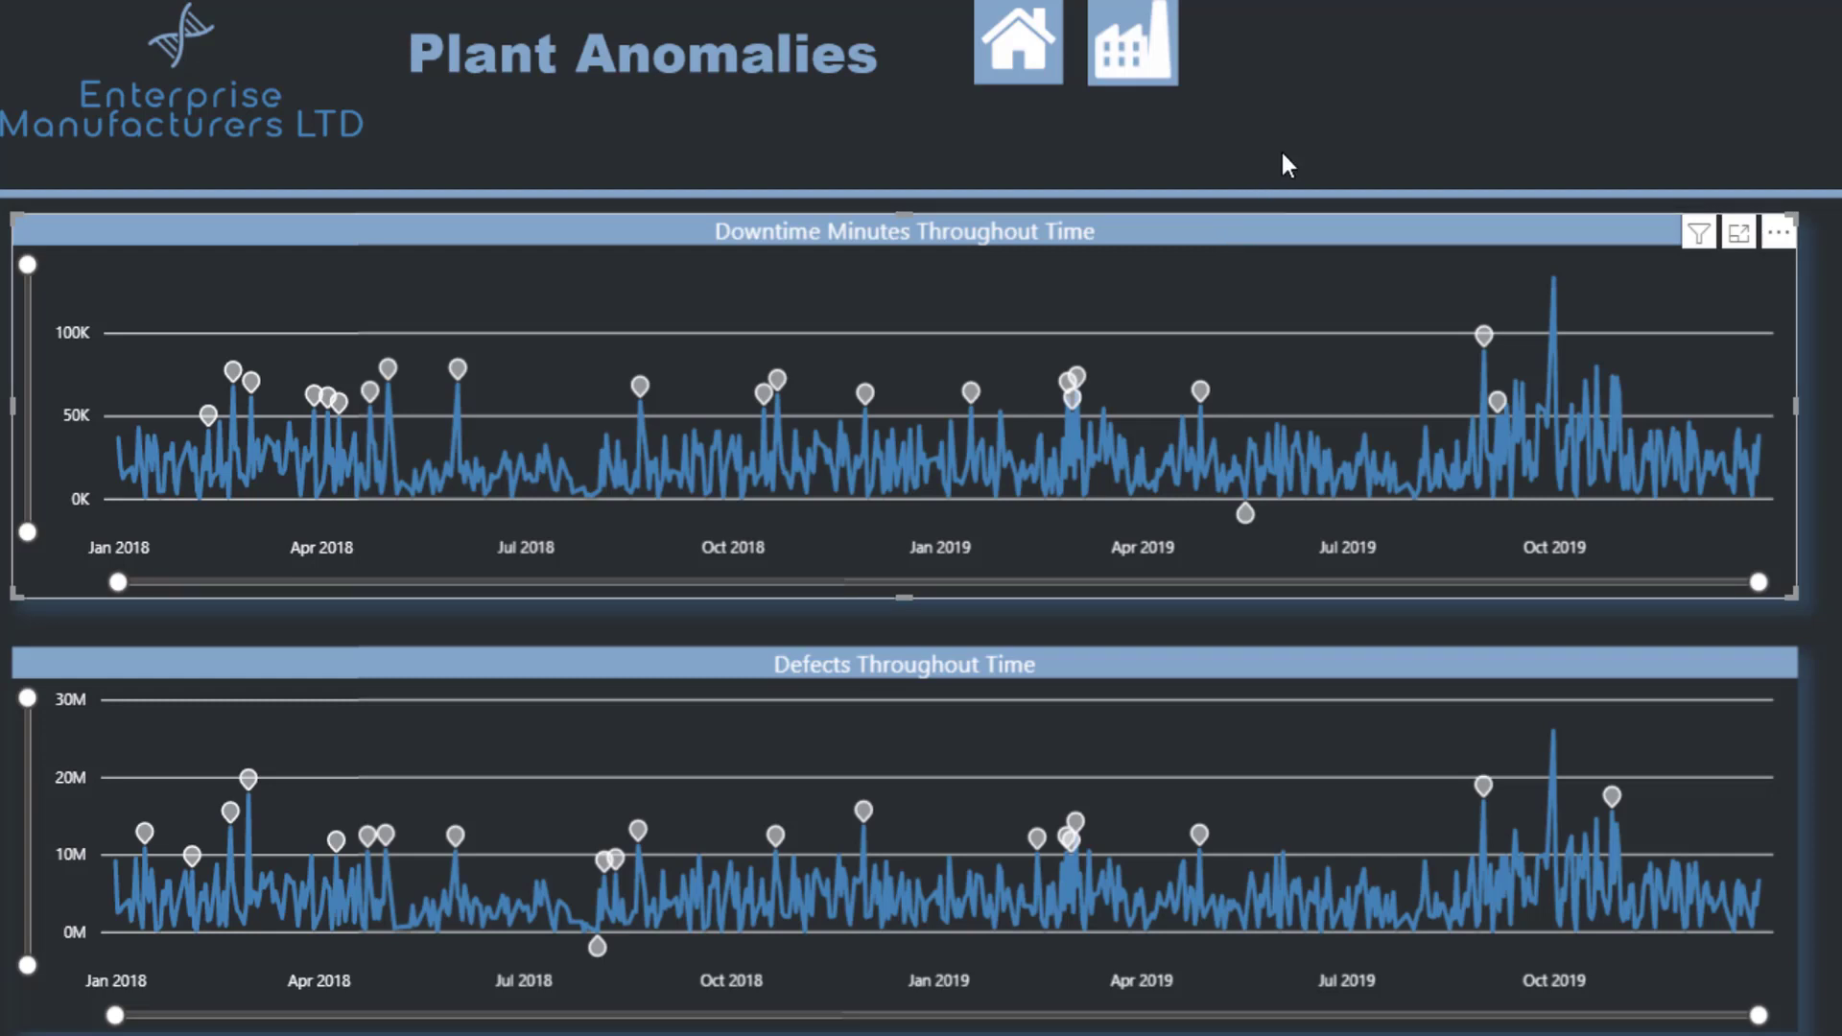
mouse_move(1114, 309)
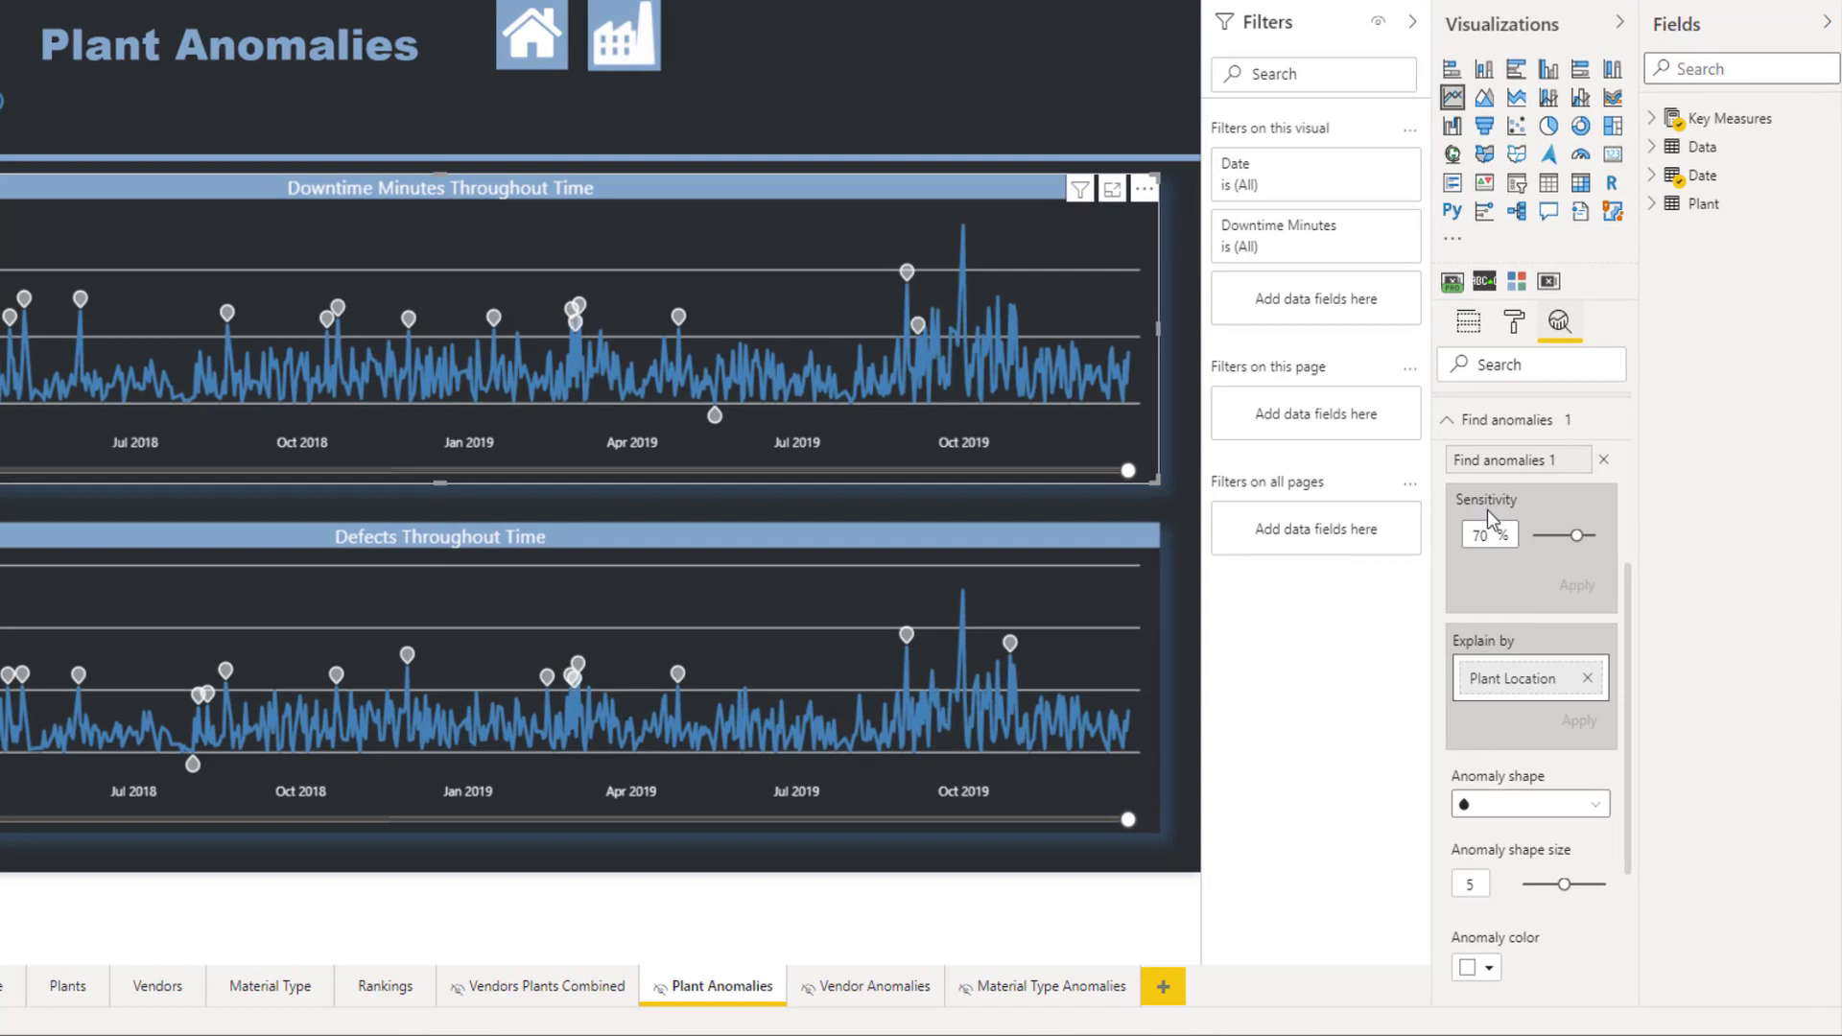
mouse_move(1540, 553)
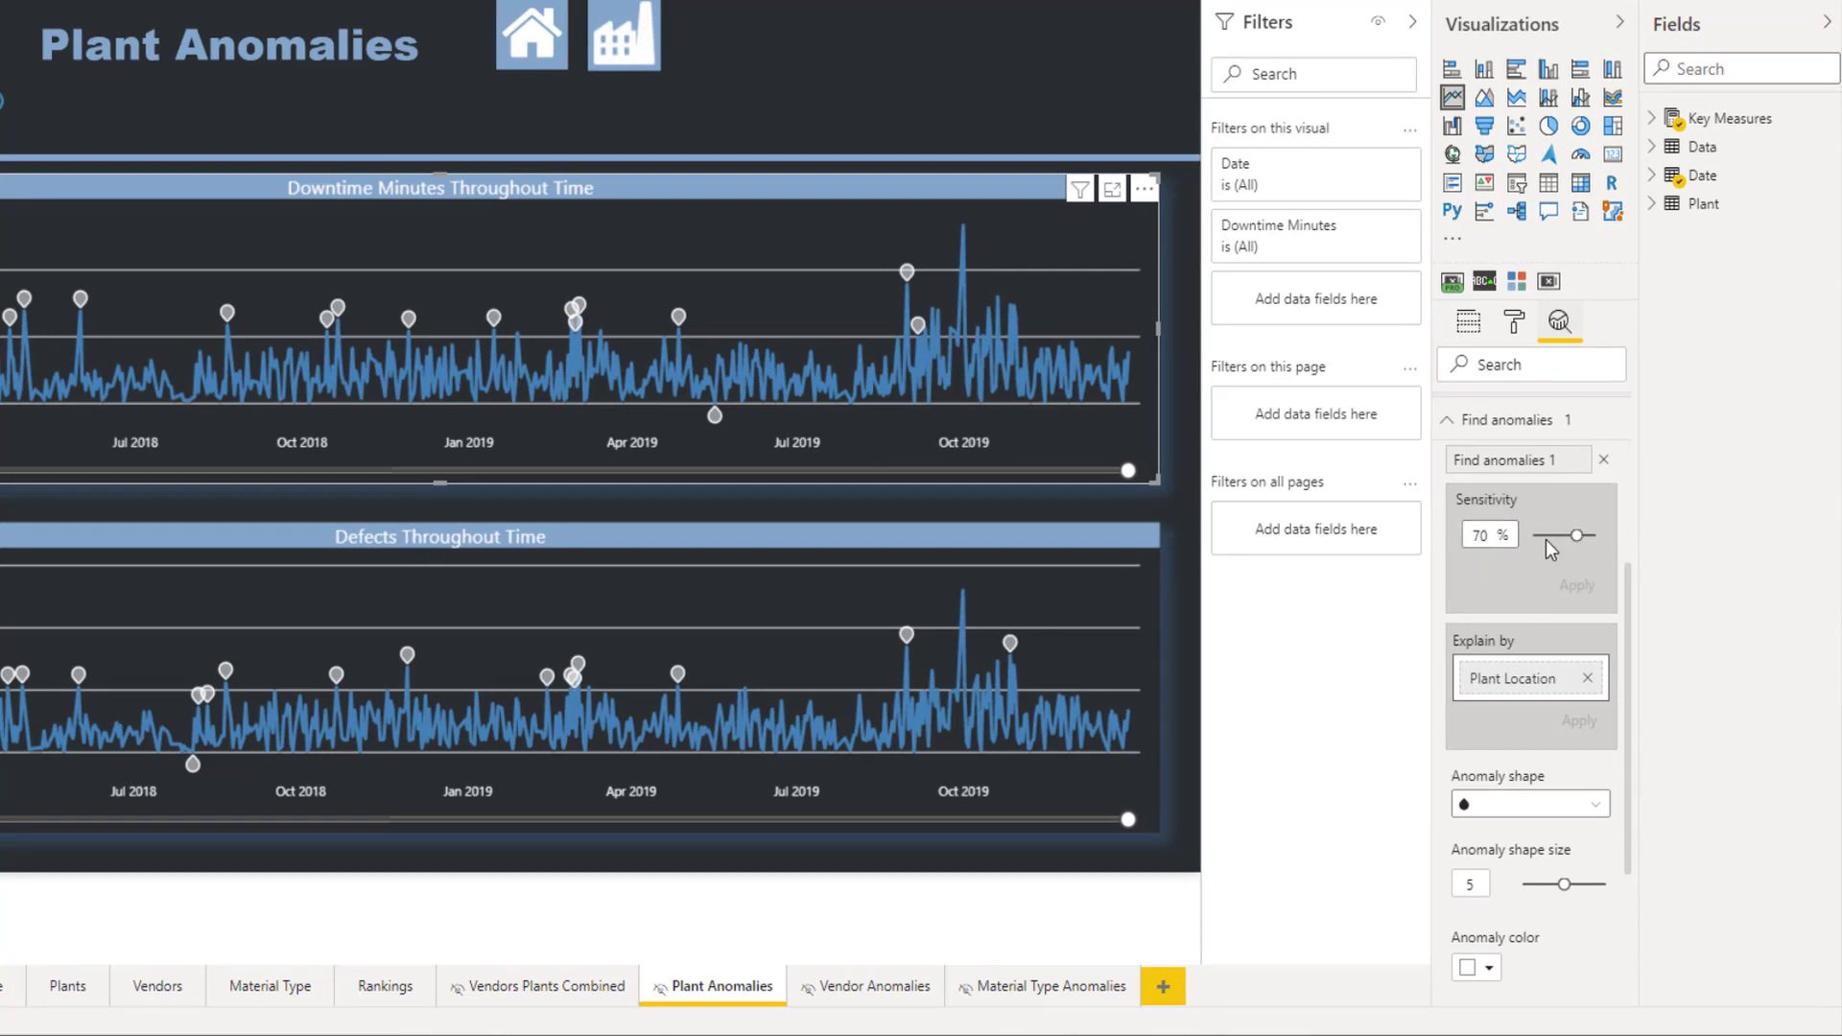
mouse_move(634, 305)
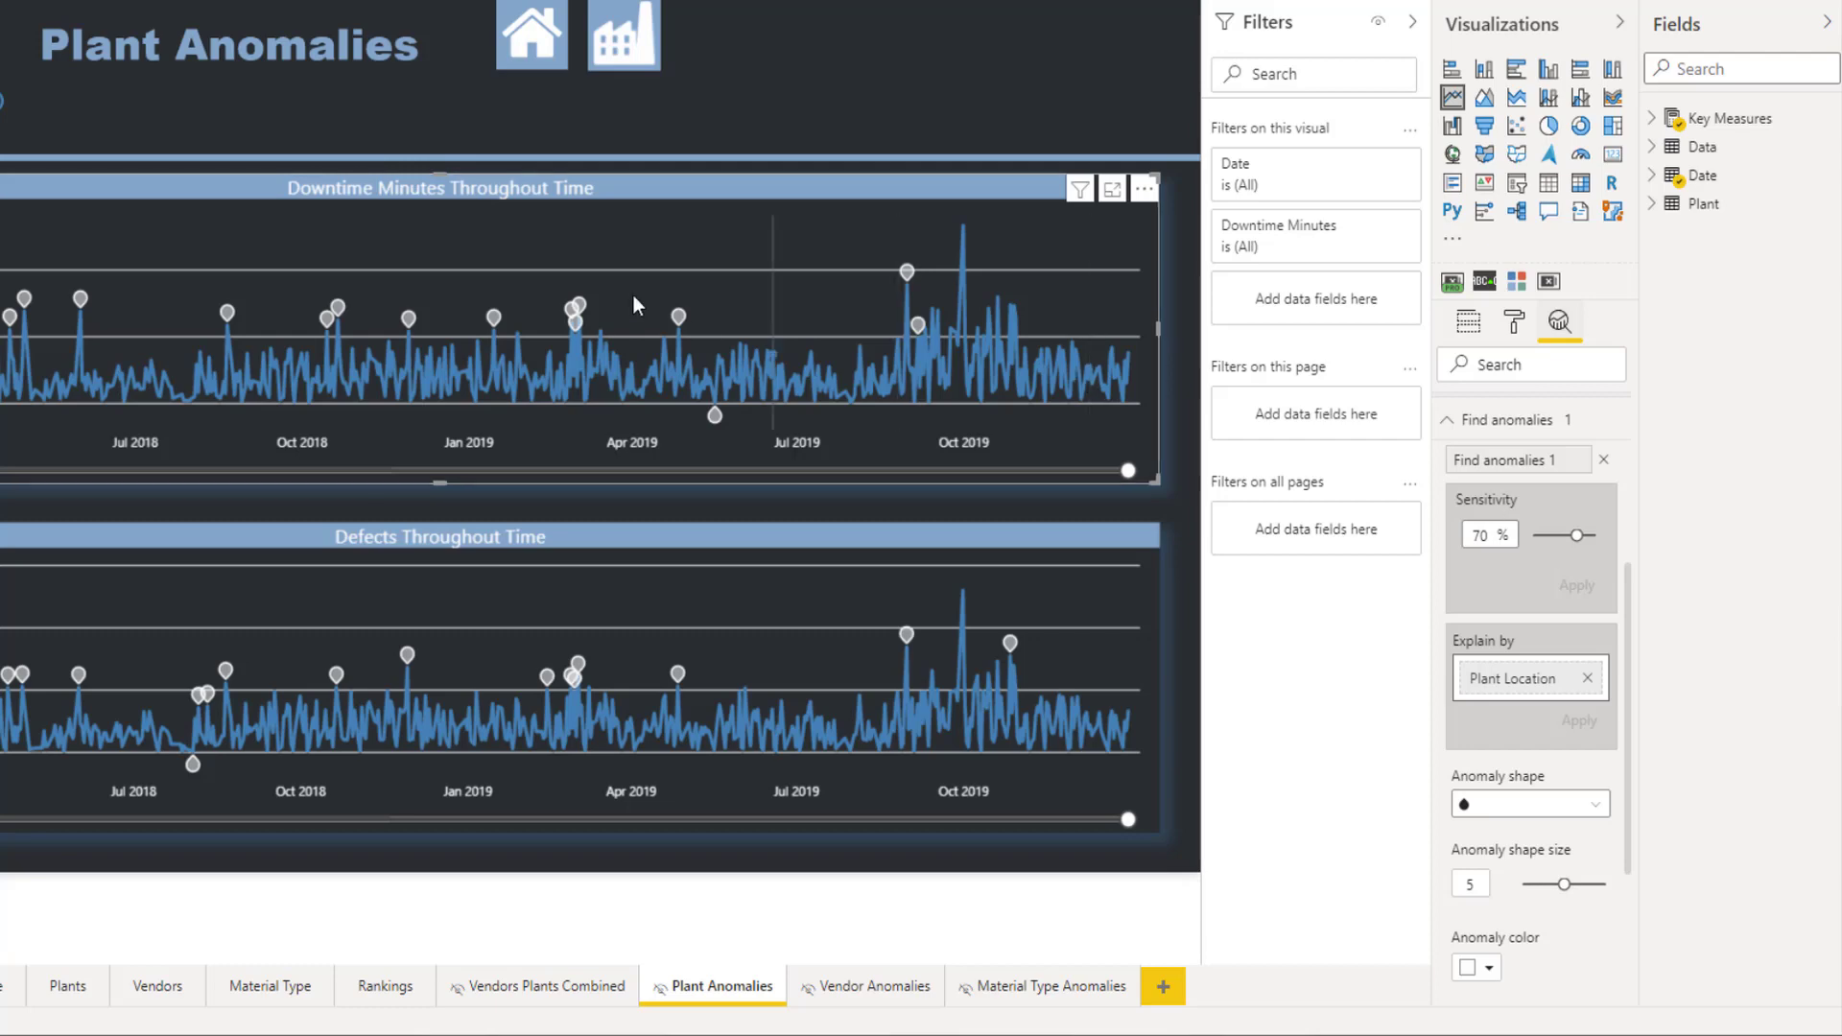
mouse_move(576, 308)
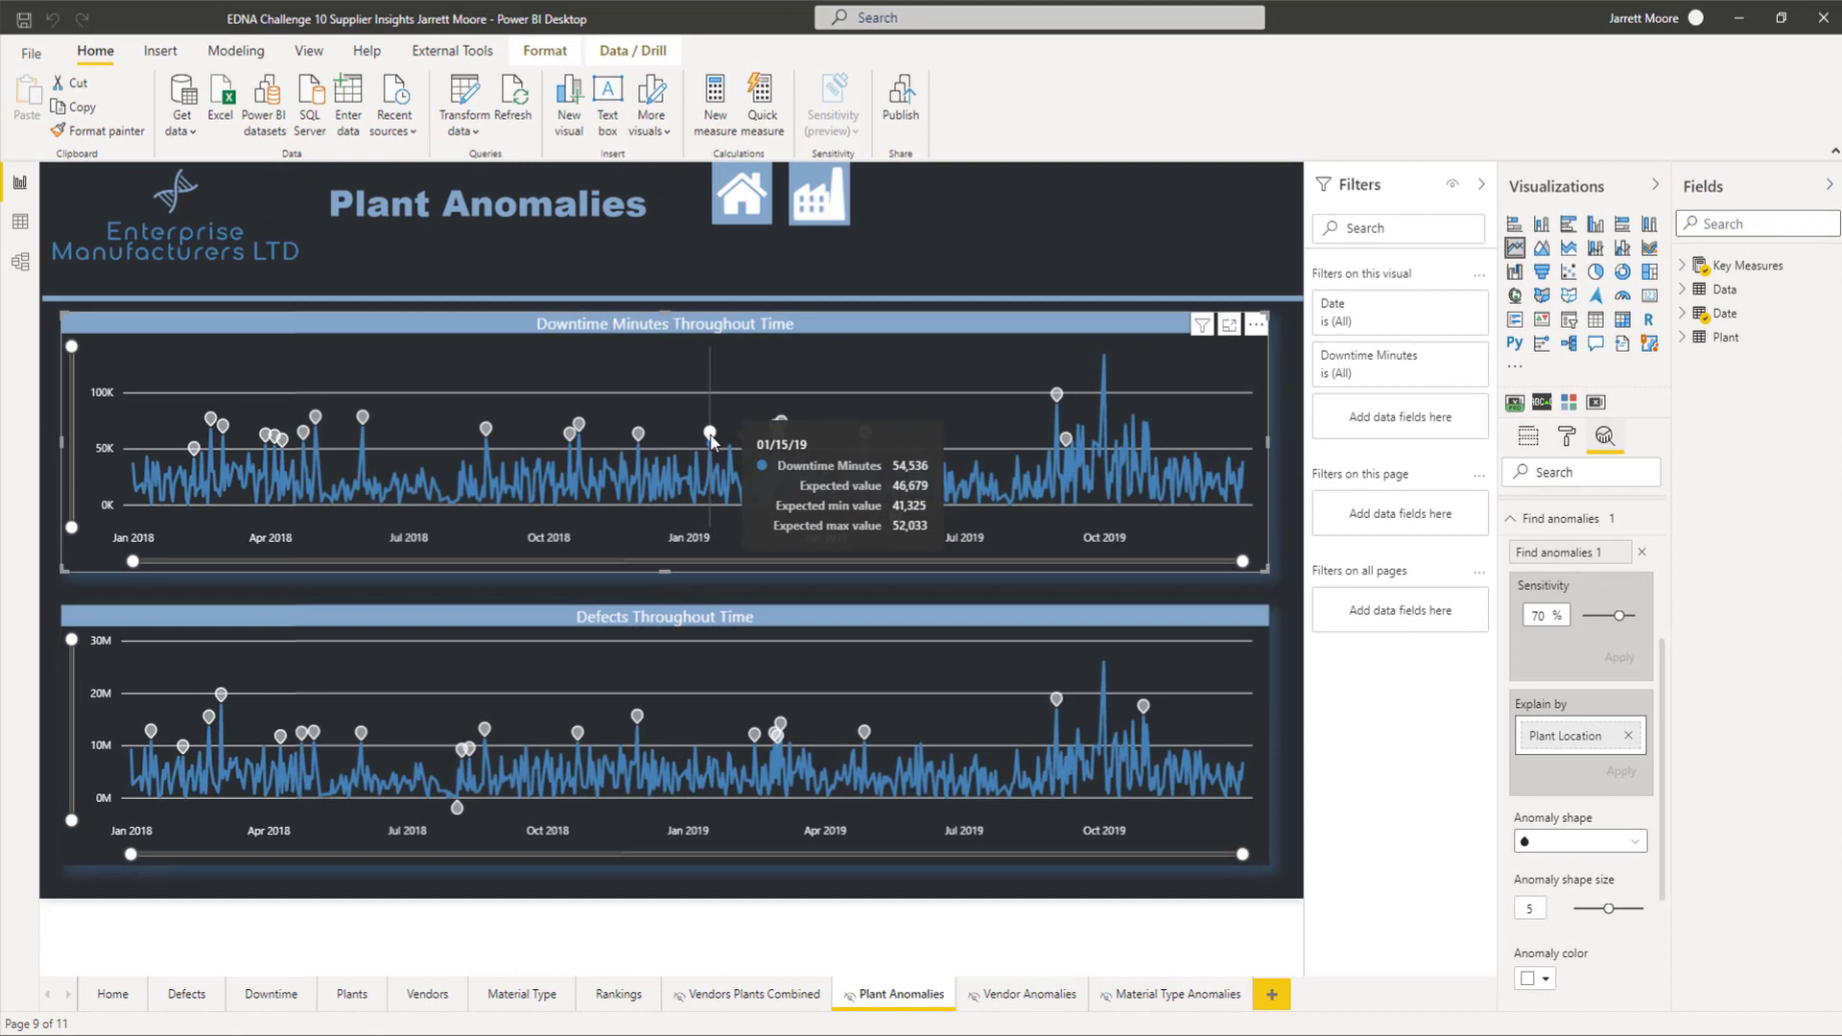
mouse_move(176, 476)
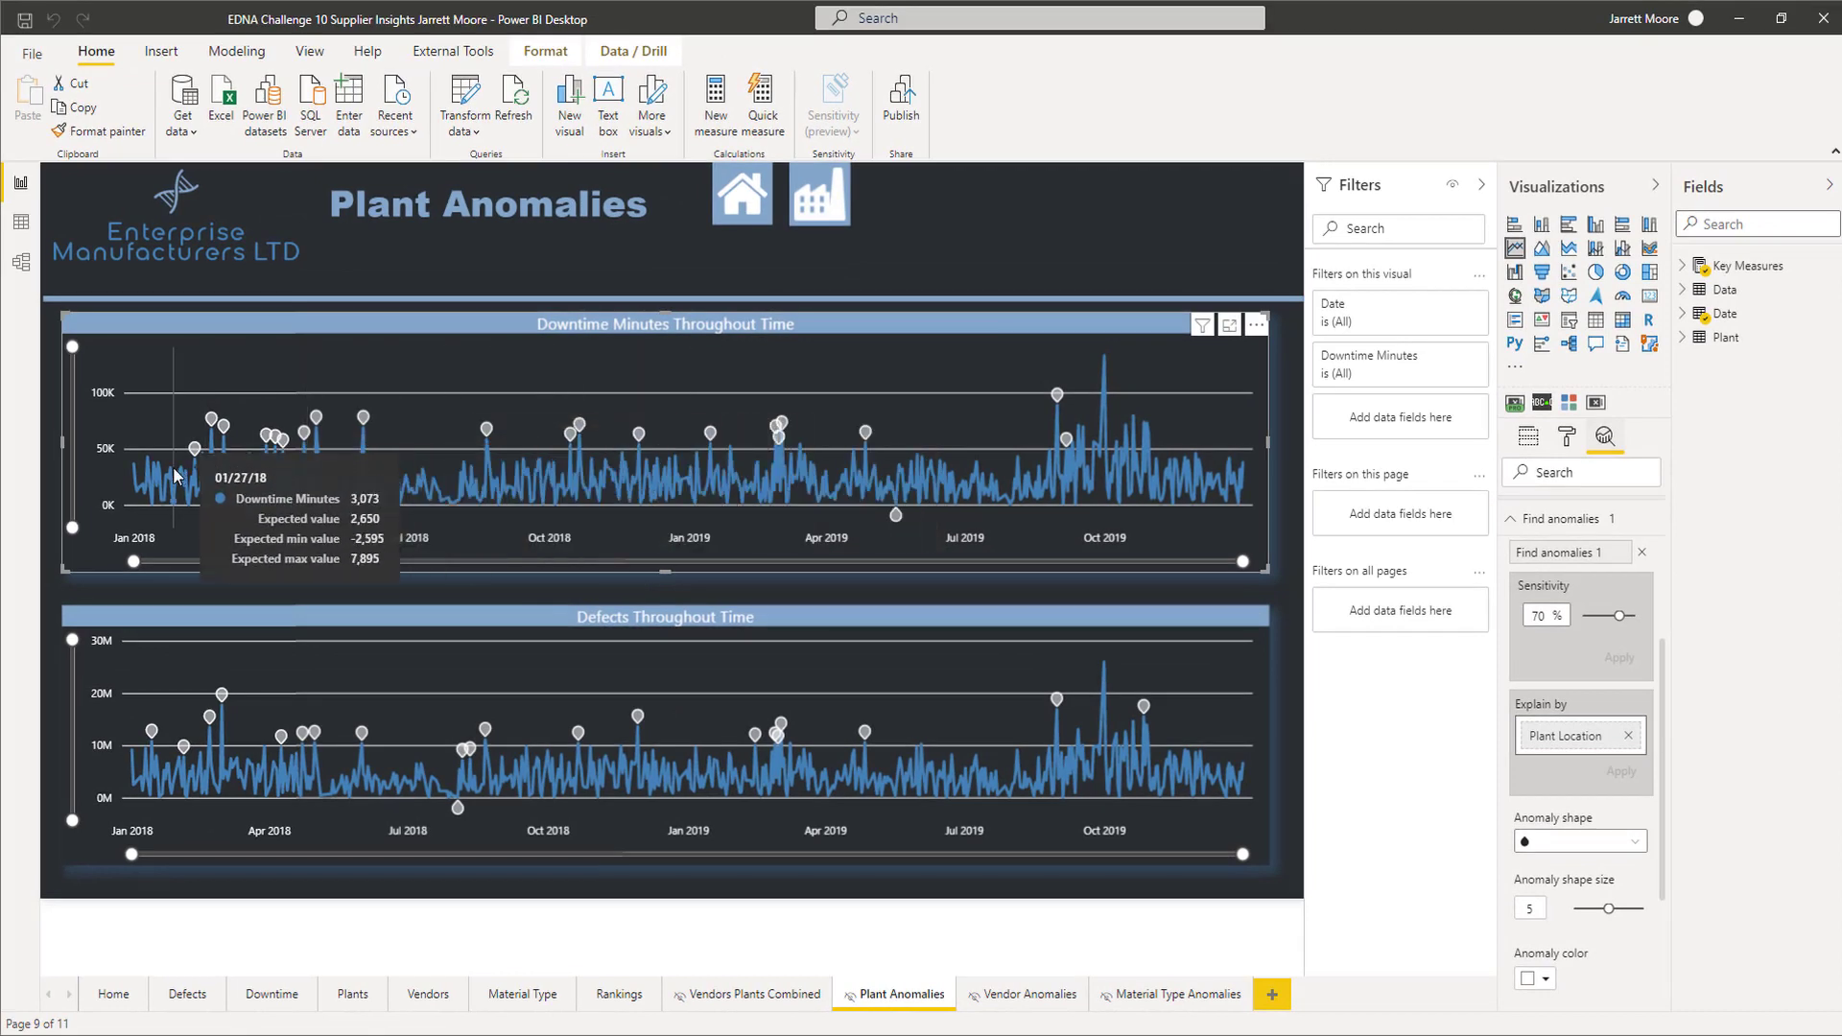
mouse_move(865, 433)
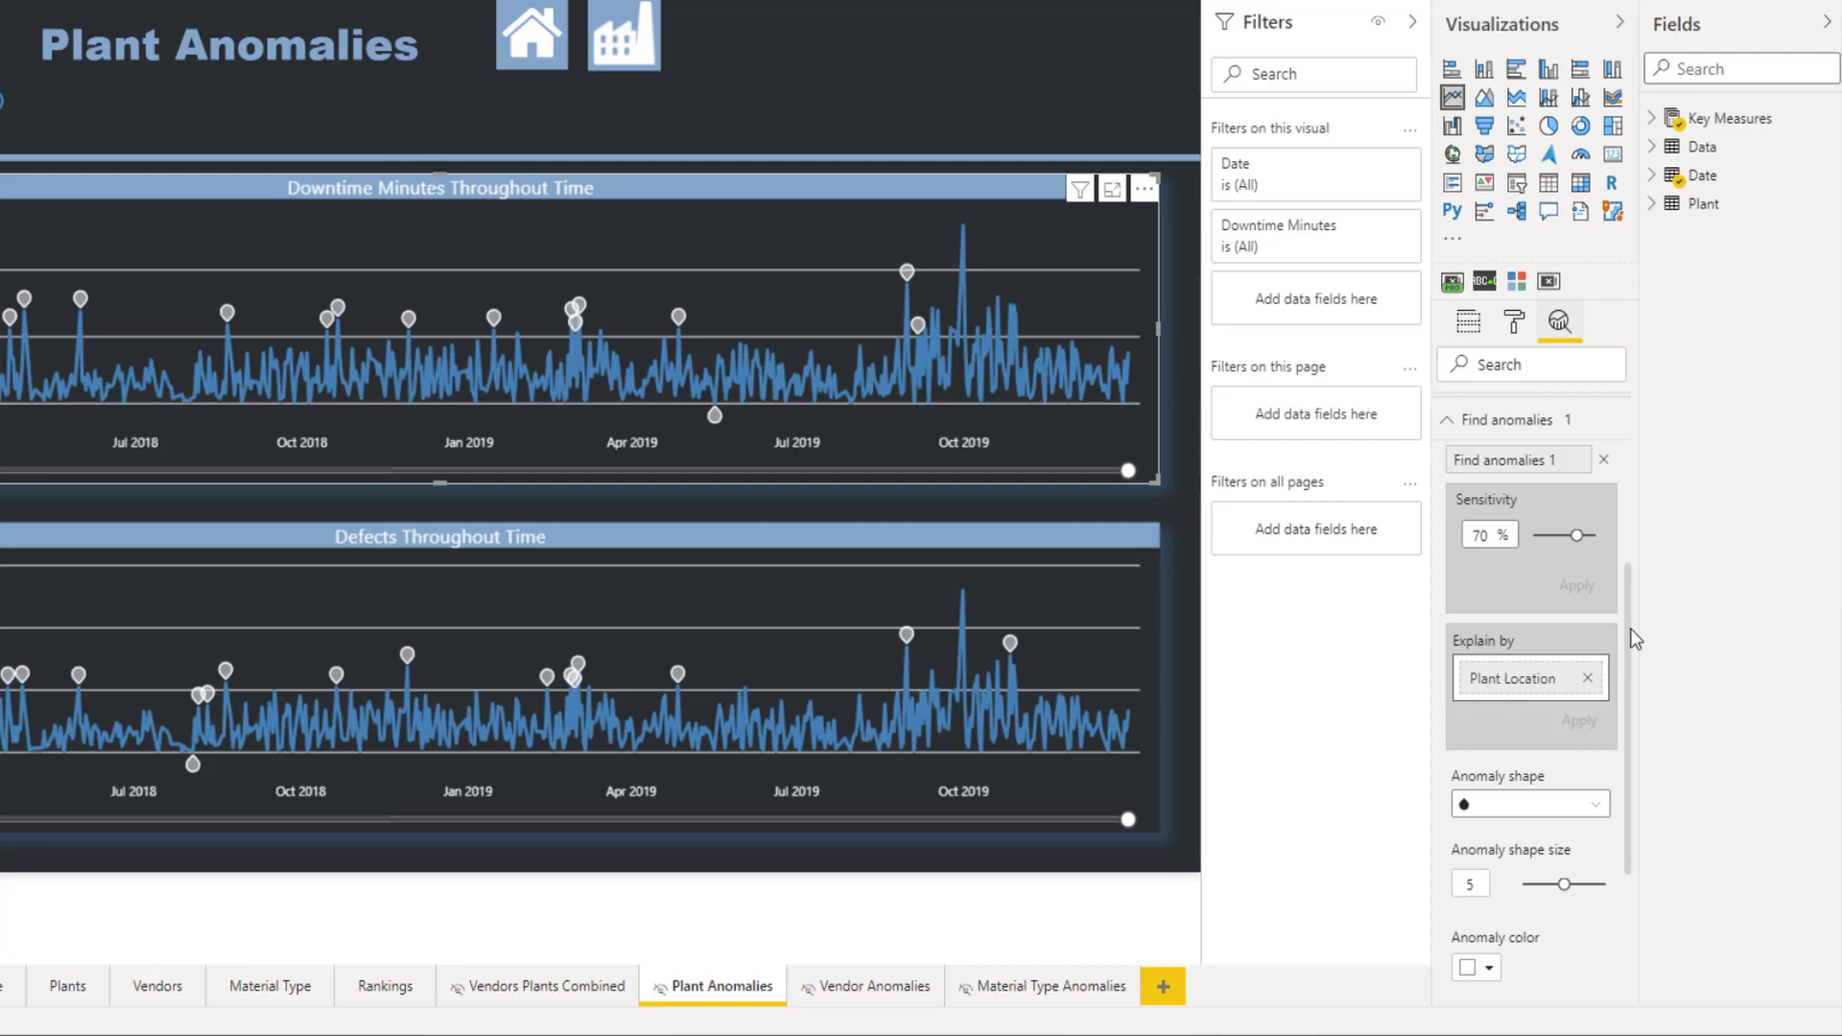
scroll("down", 3)
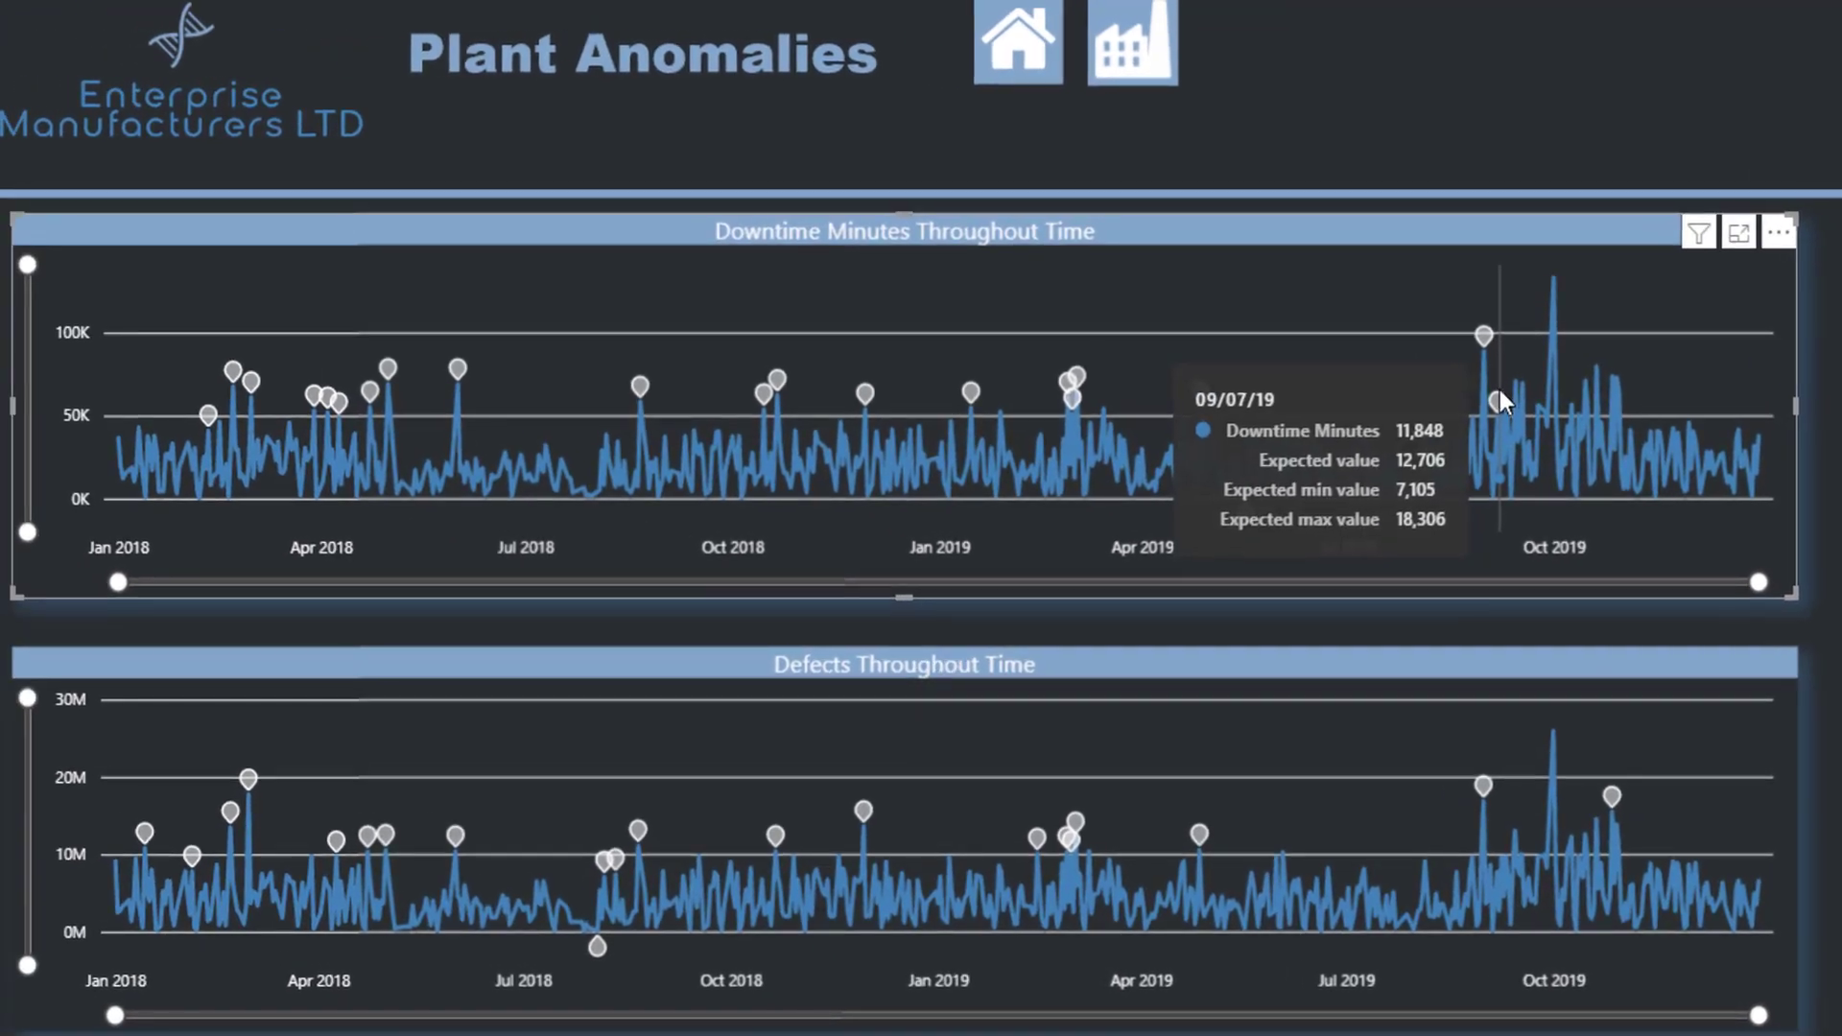
mouse_move(1501, 409)
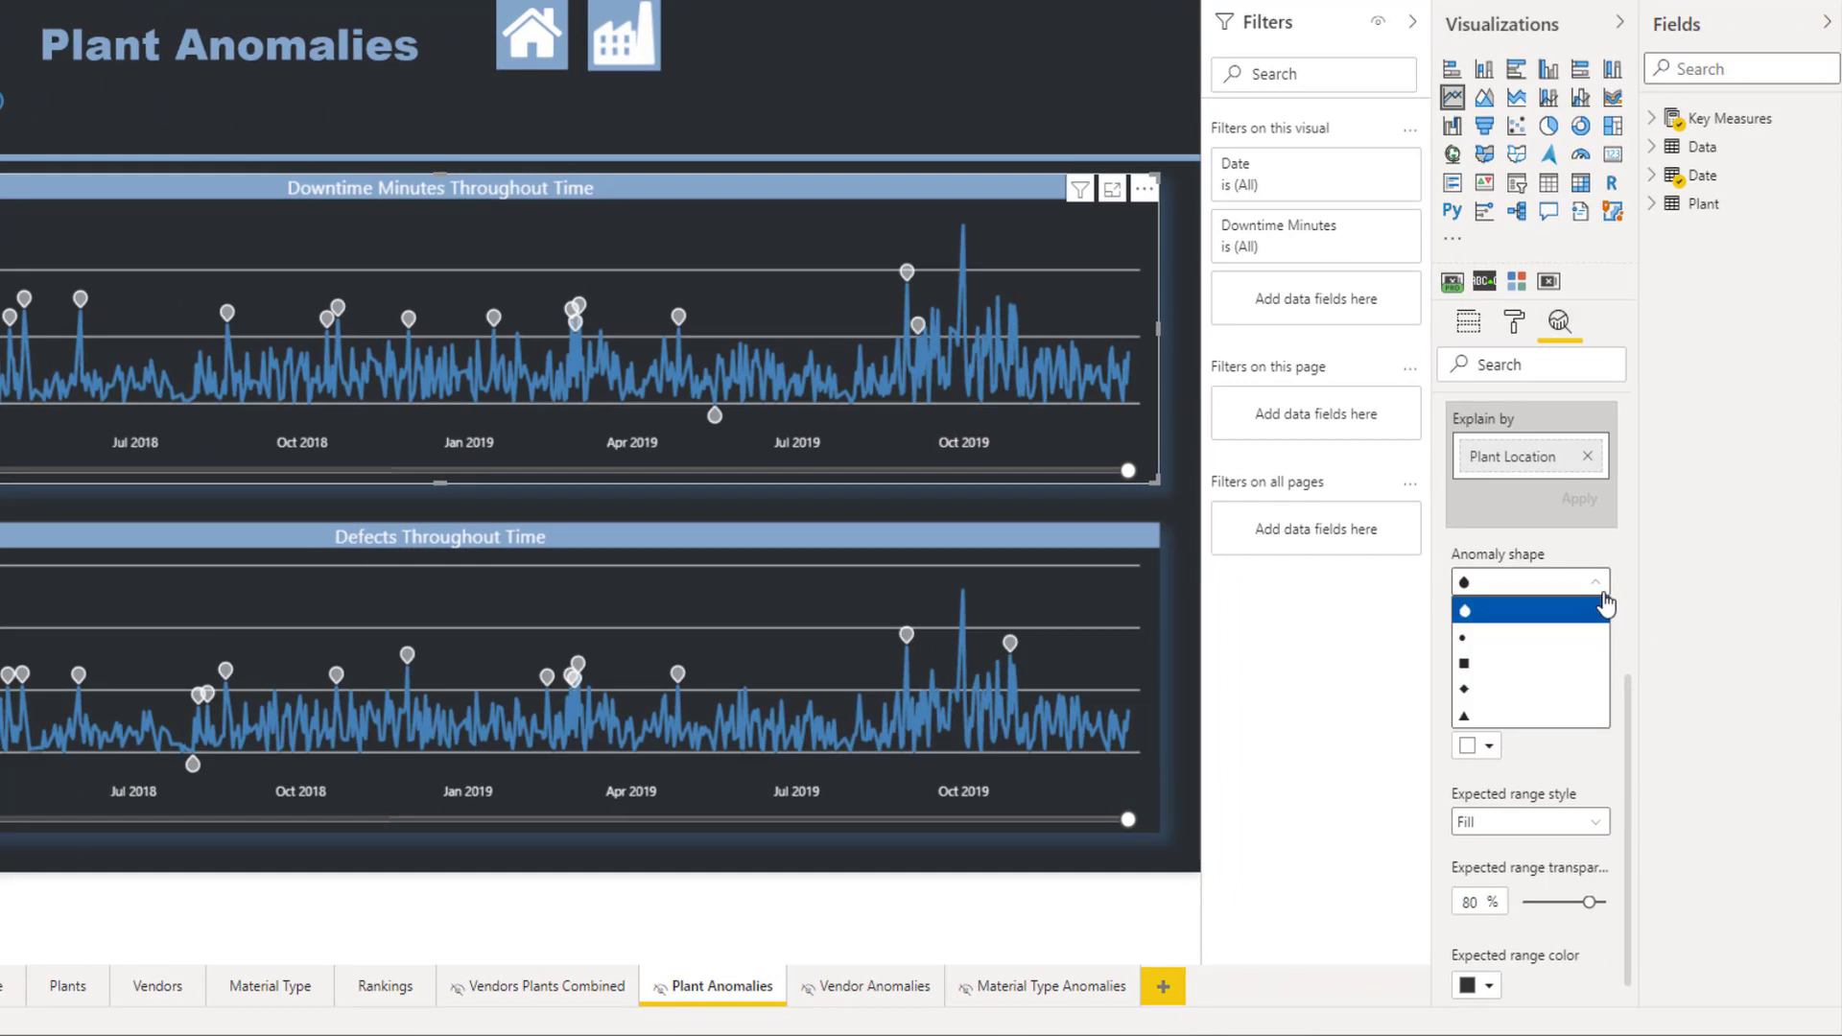
left_click(1464, 608)
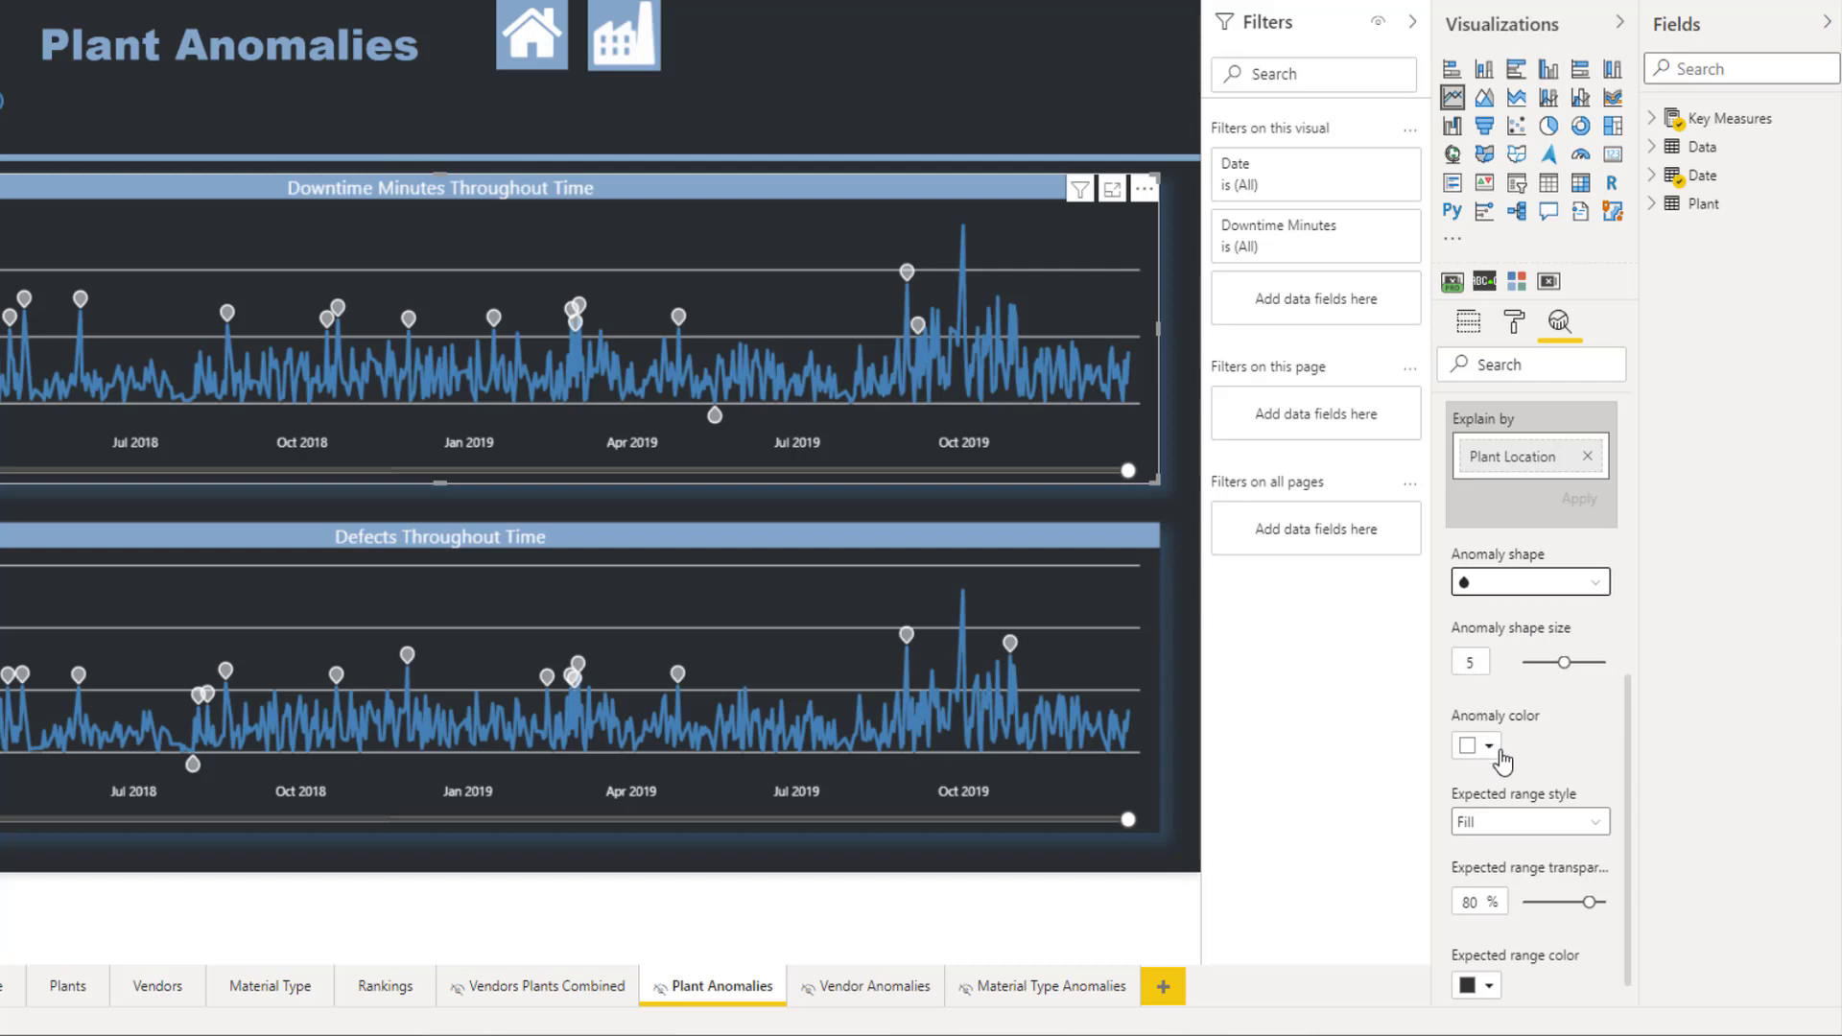
mouse_move(1631, 776)
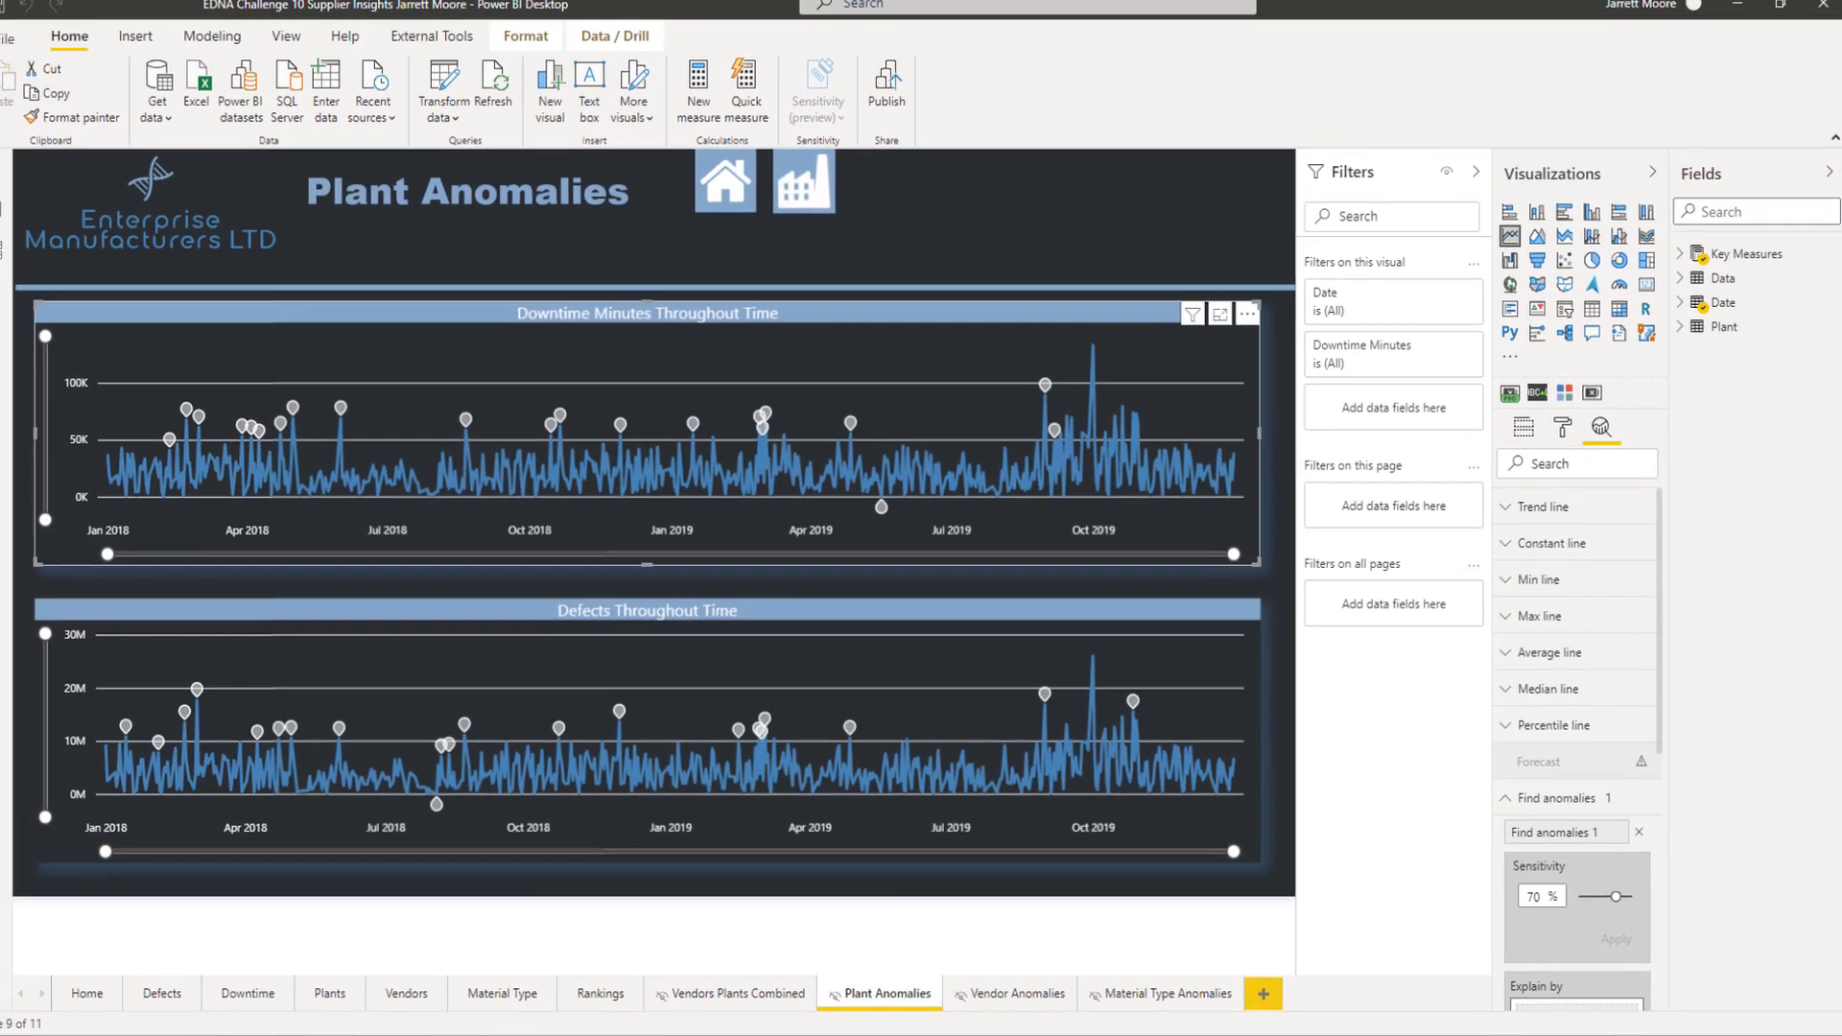
mouse_move(1005, 420)
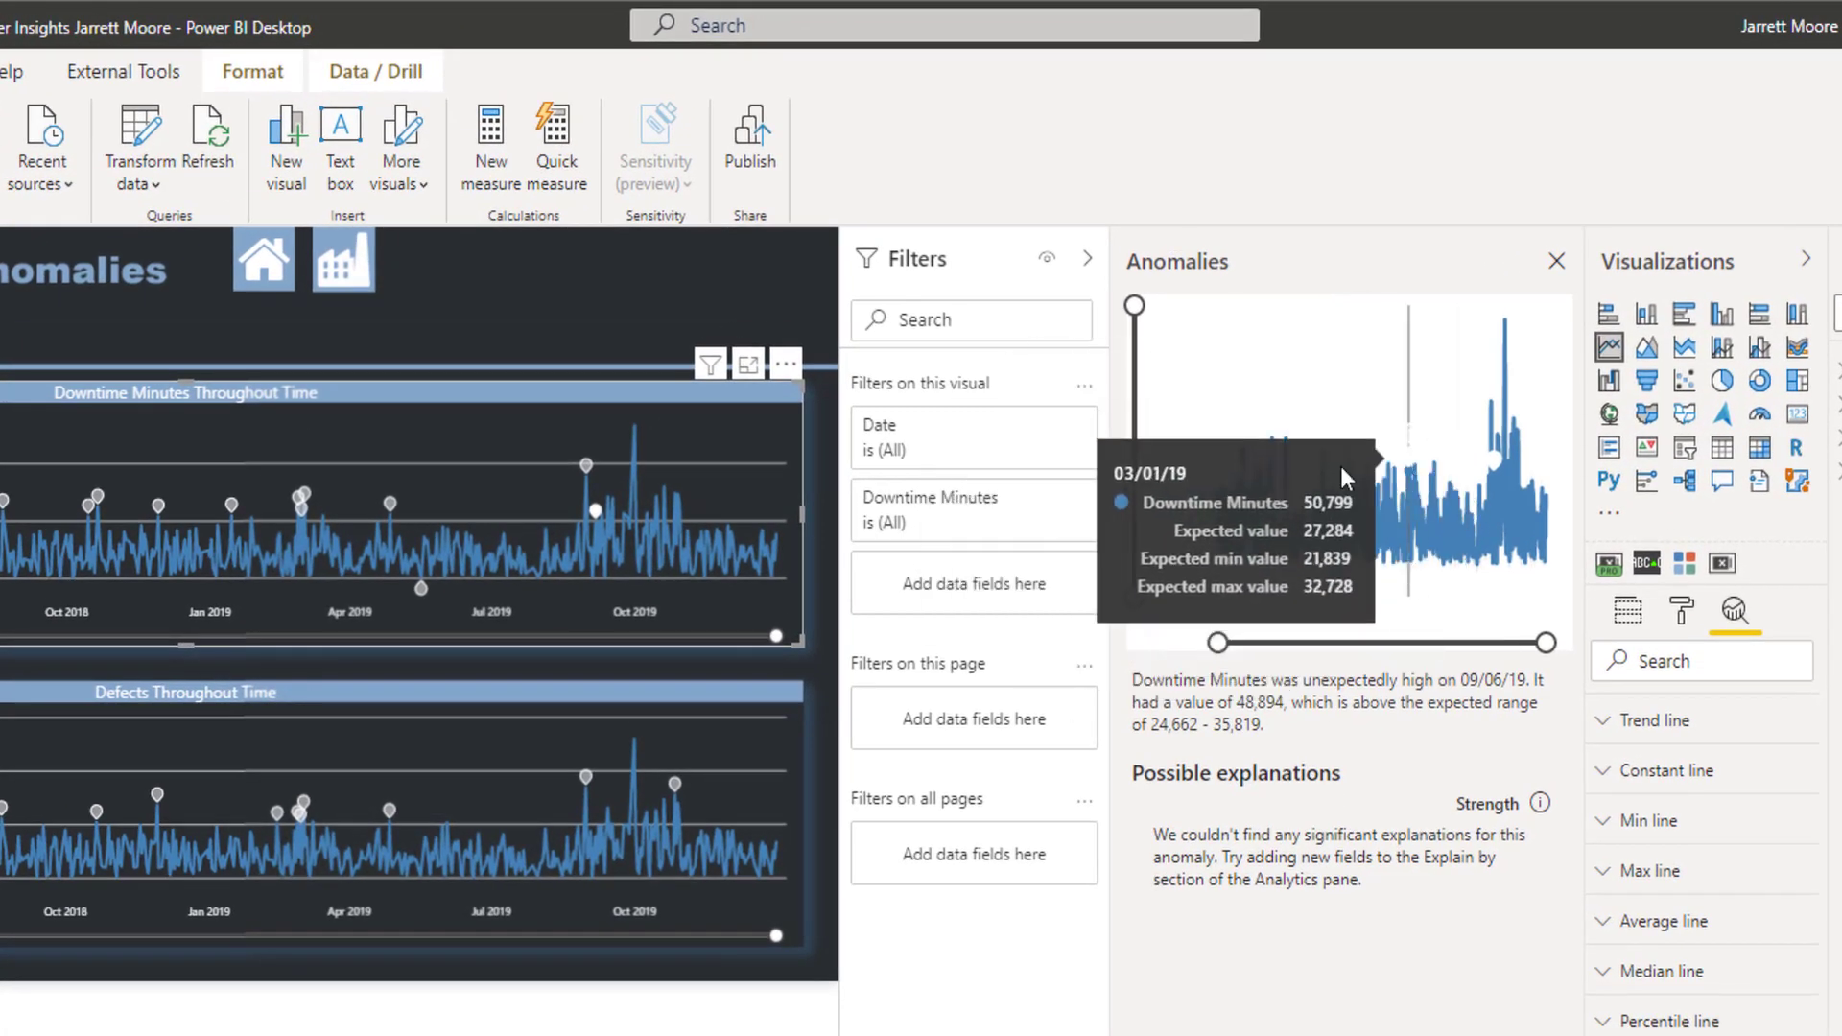
mouse_move(1433, 202)
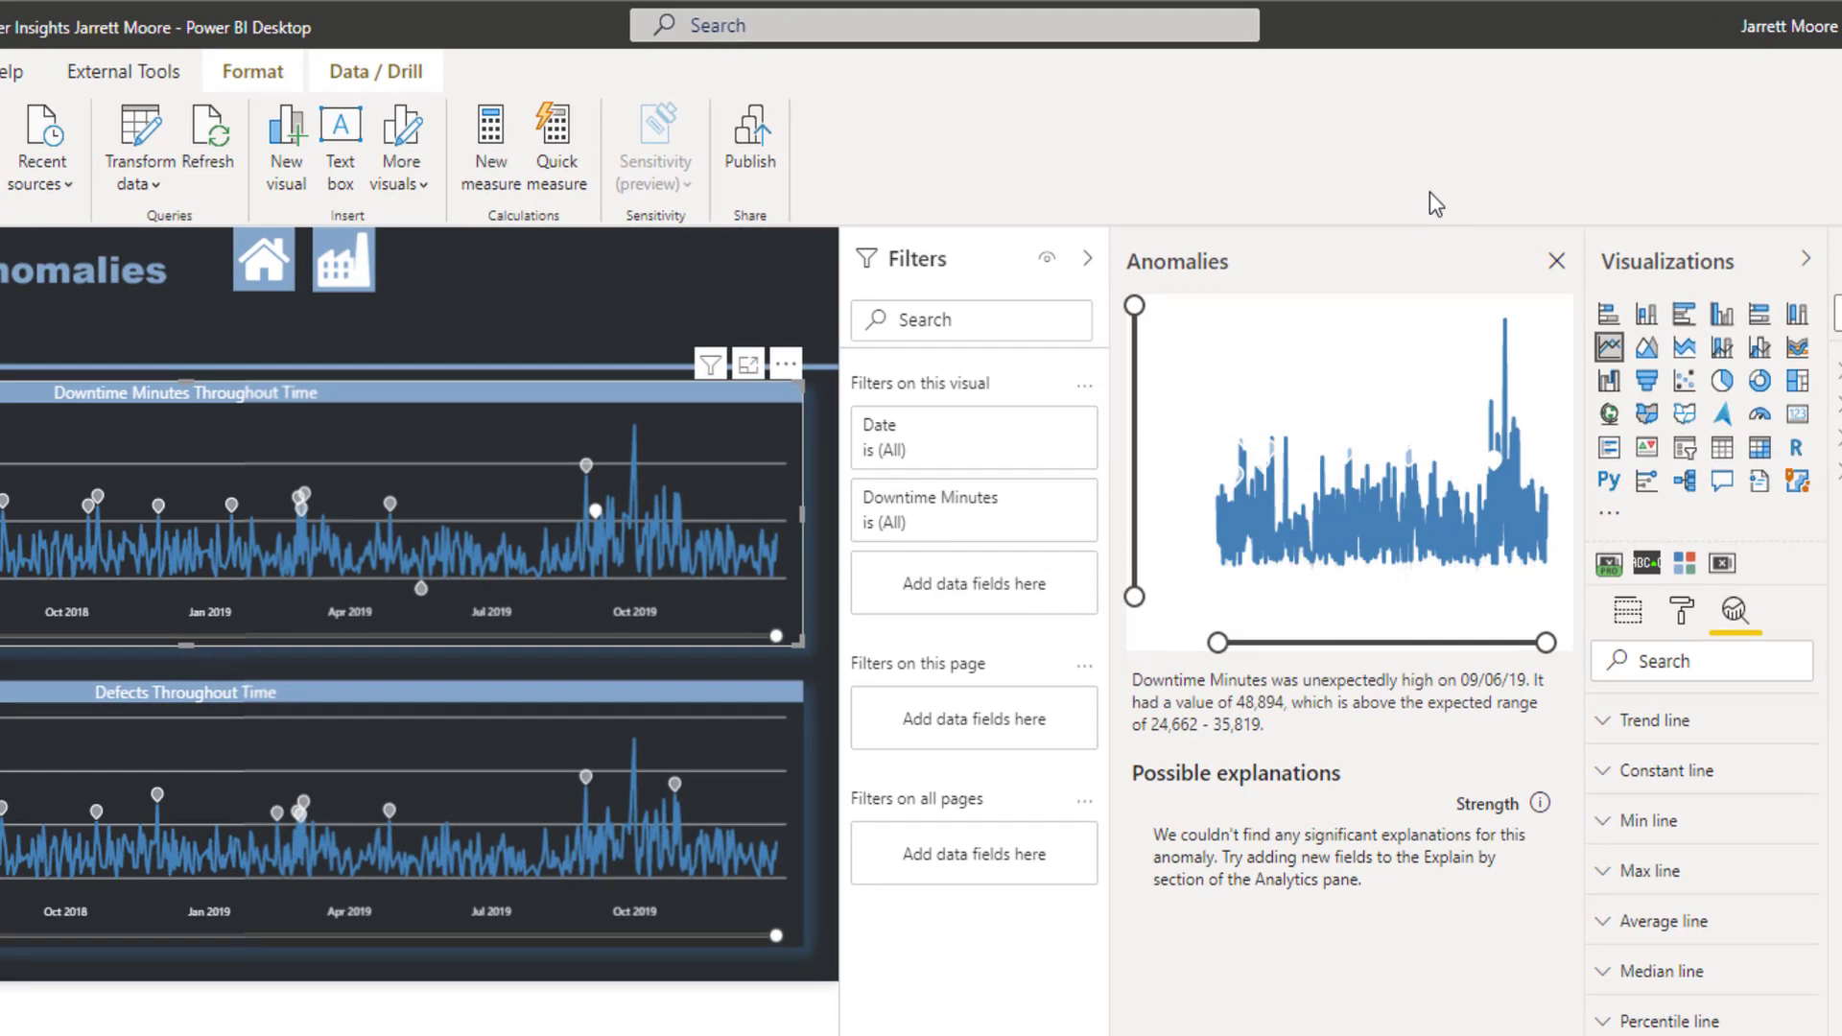
mouse_move(1369, 493)
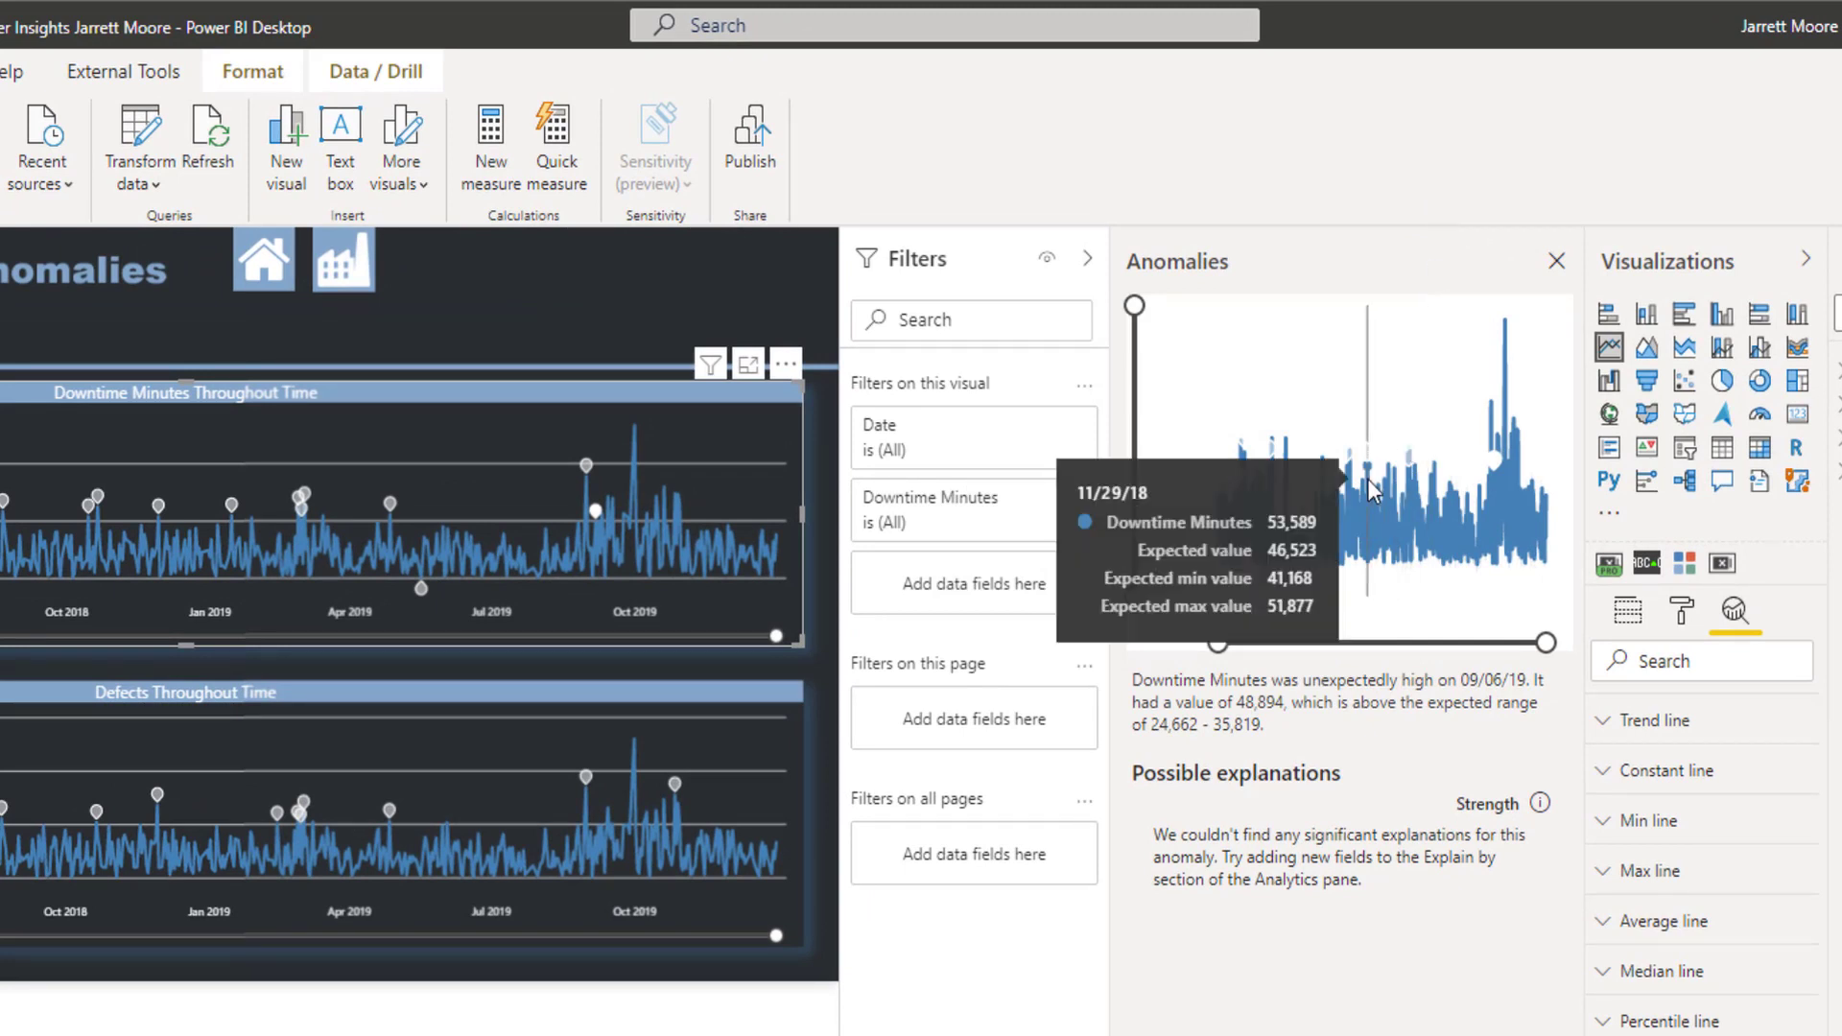
mouse_move(569, 647)
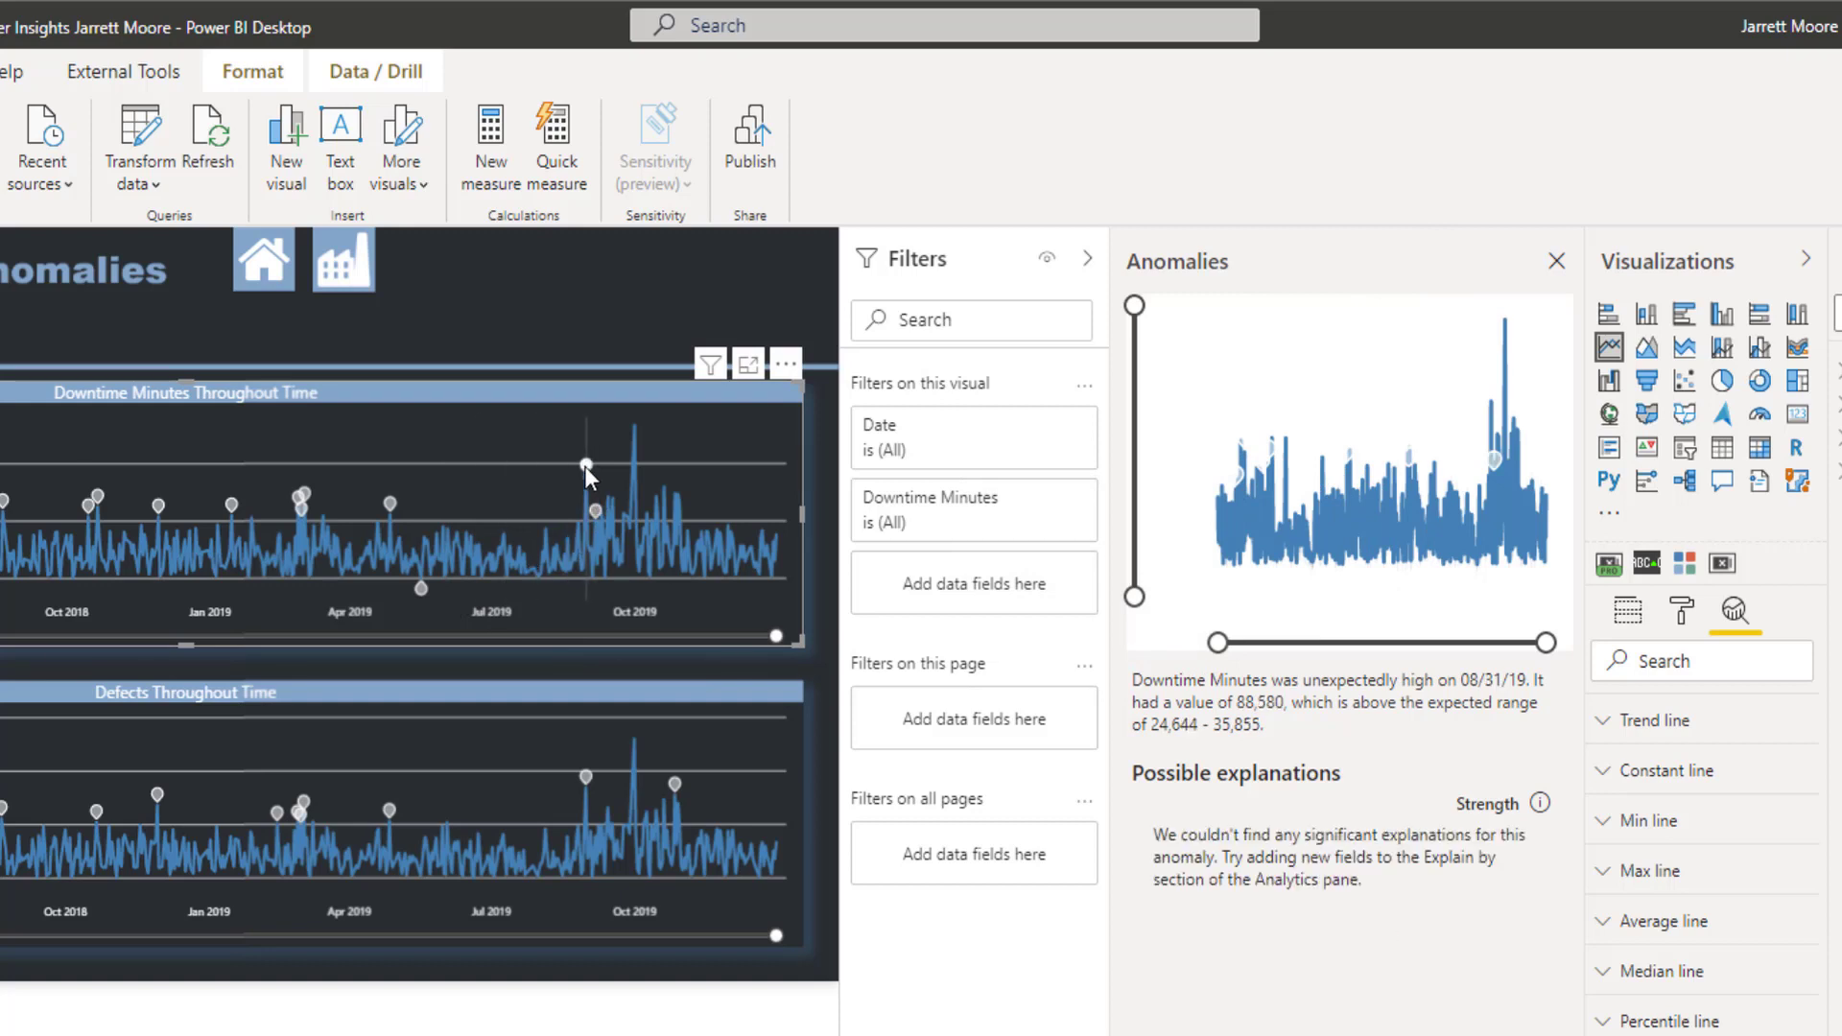
mouse_move(423, 593)
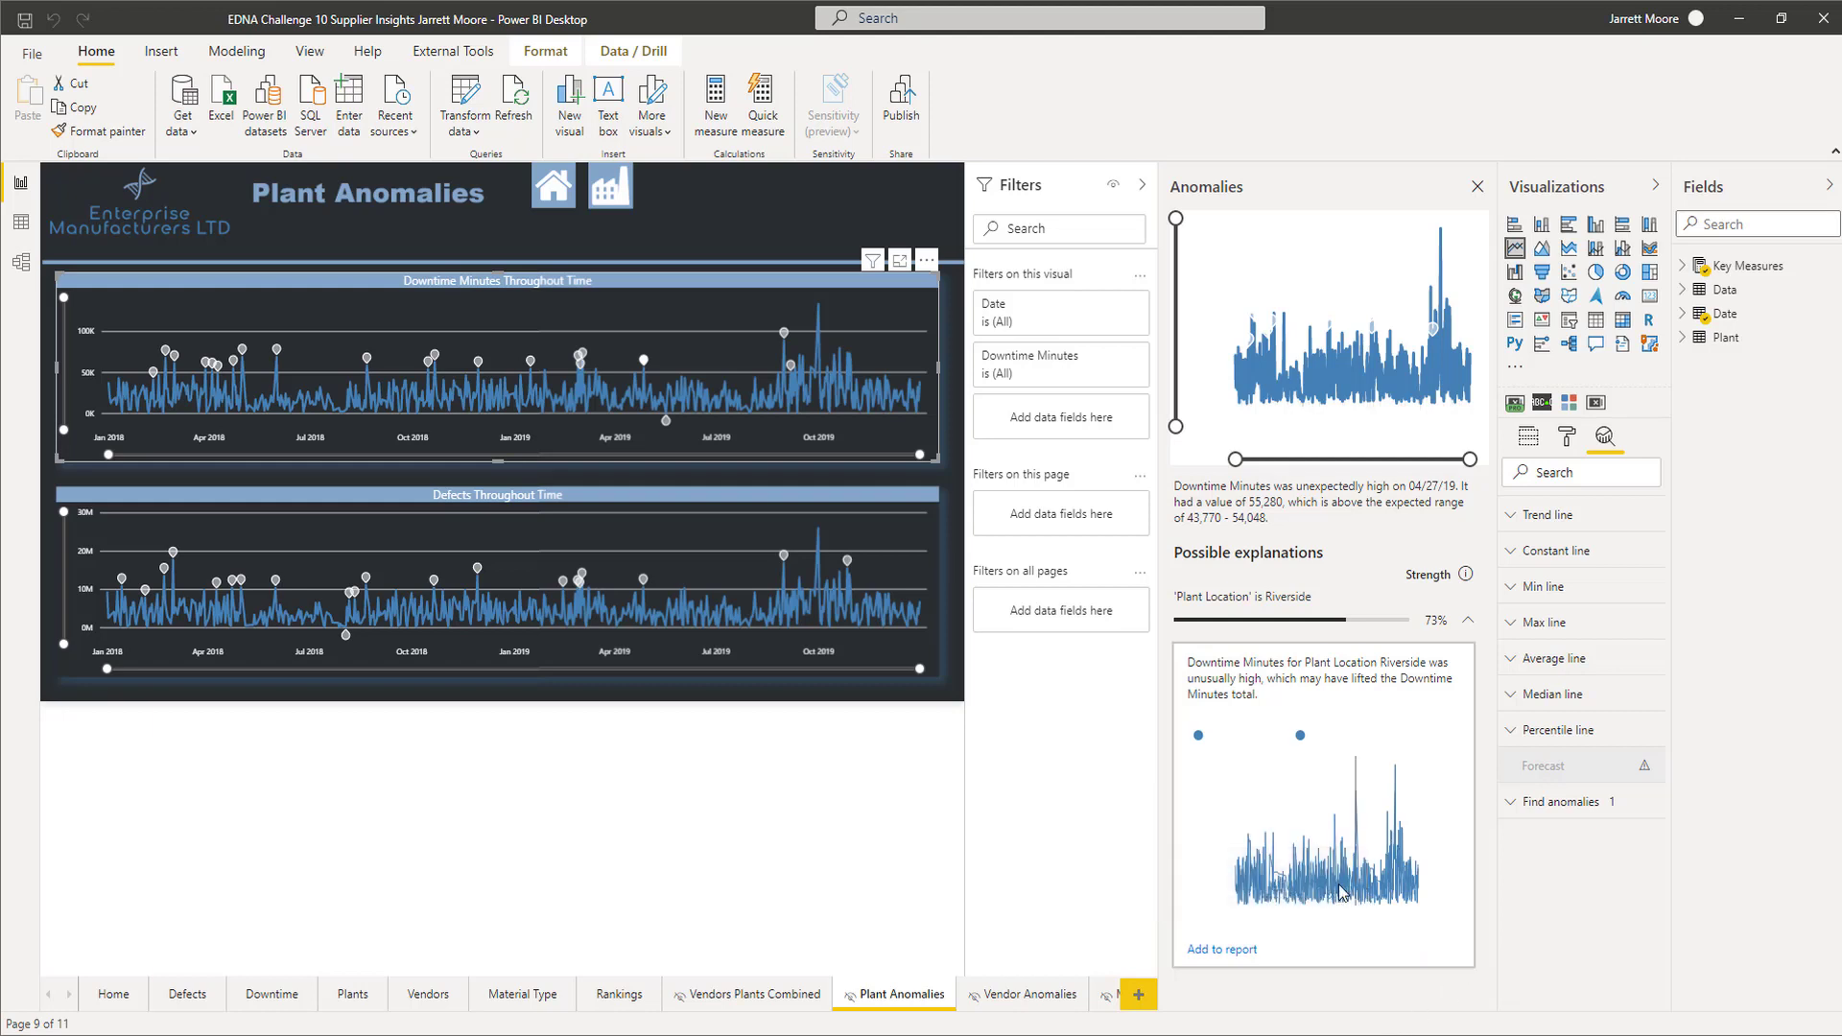
mouse_move(1211, 733)
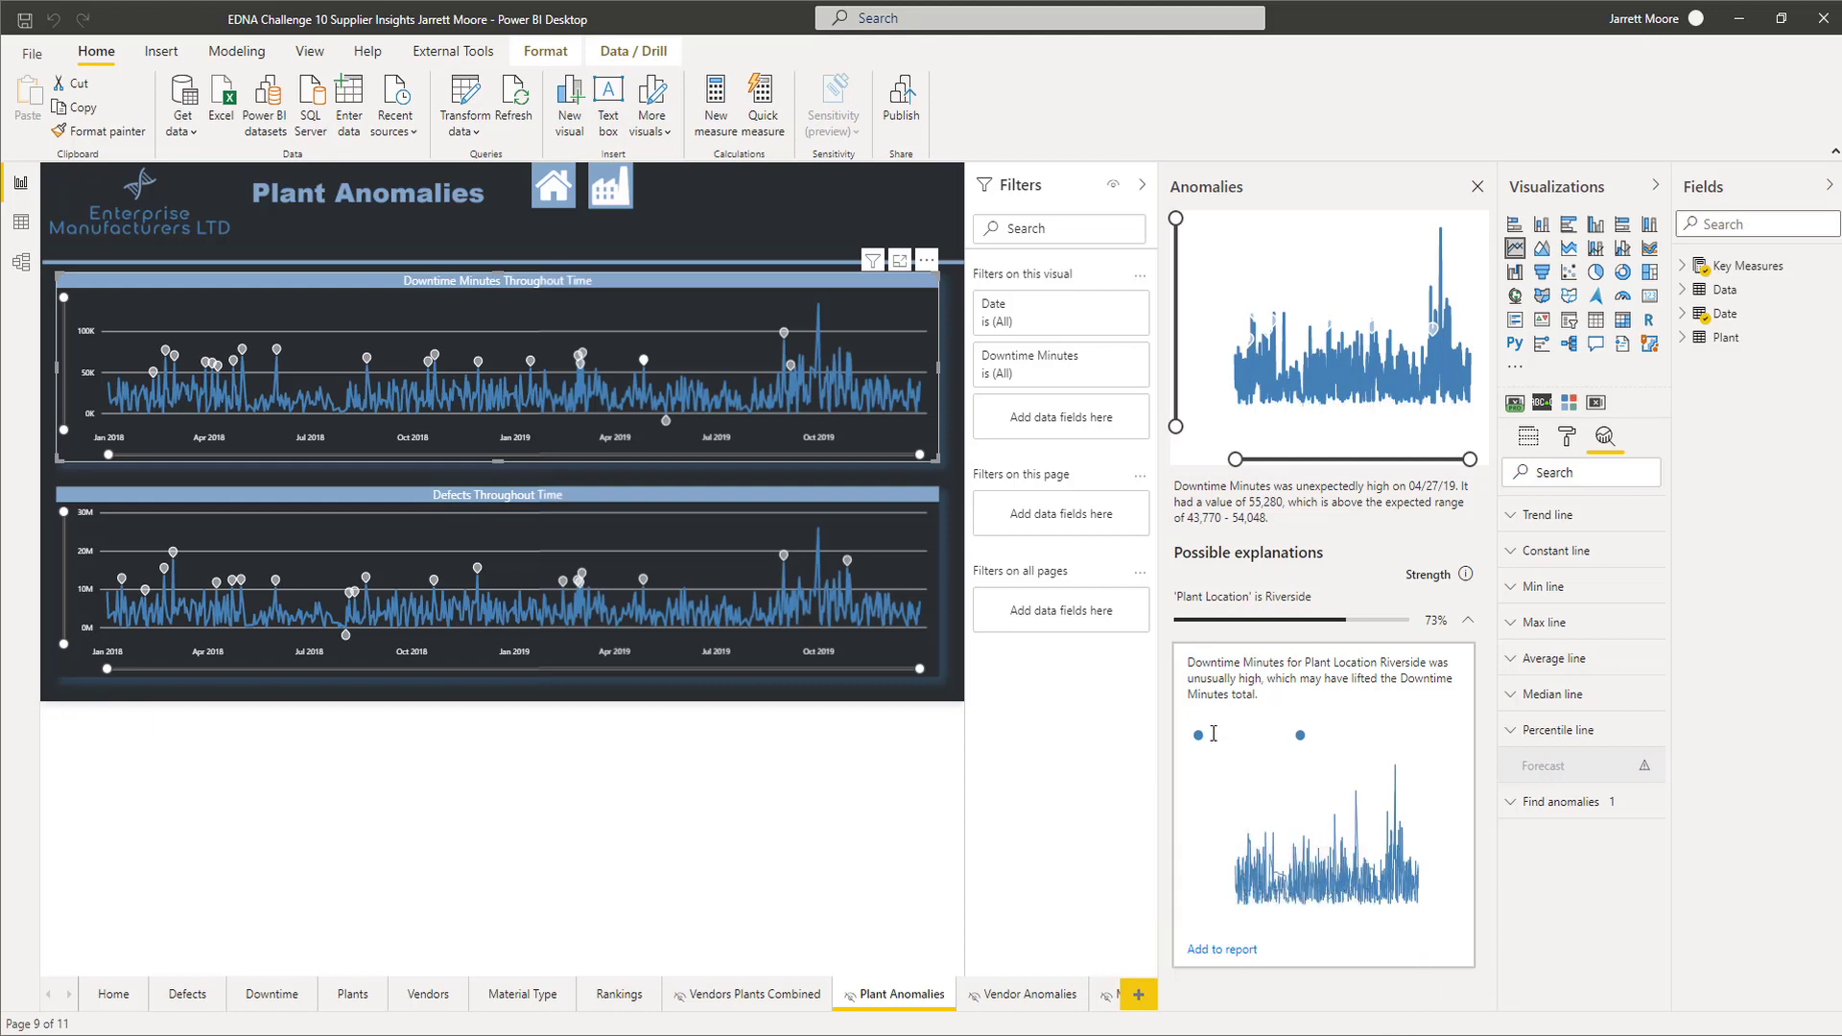
mouse_move(1299, 734)
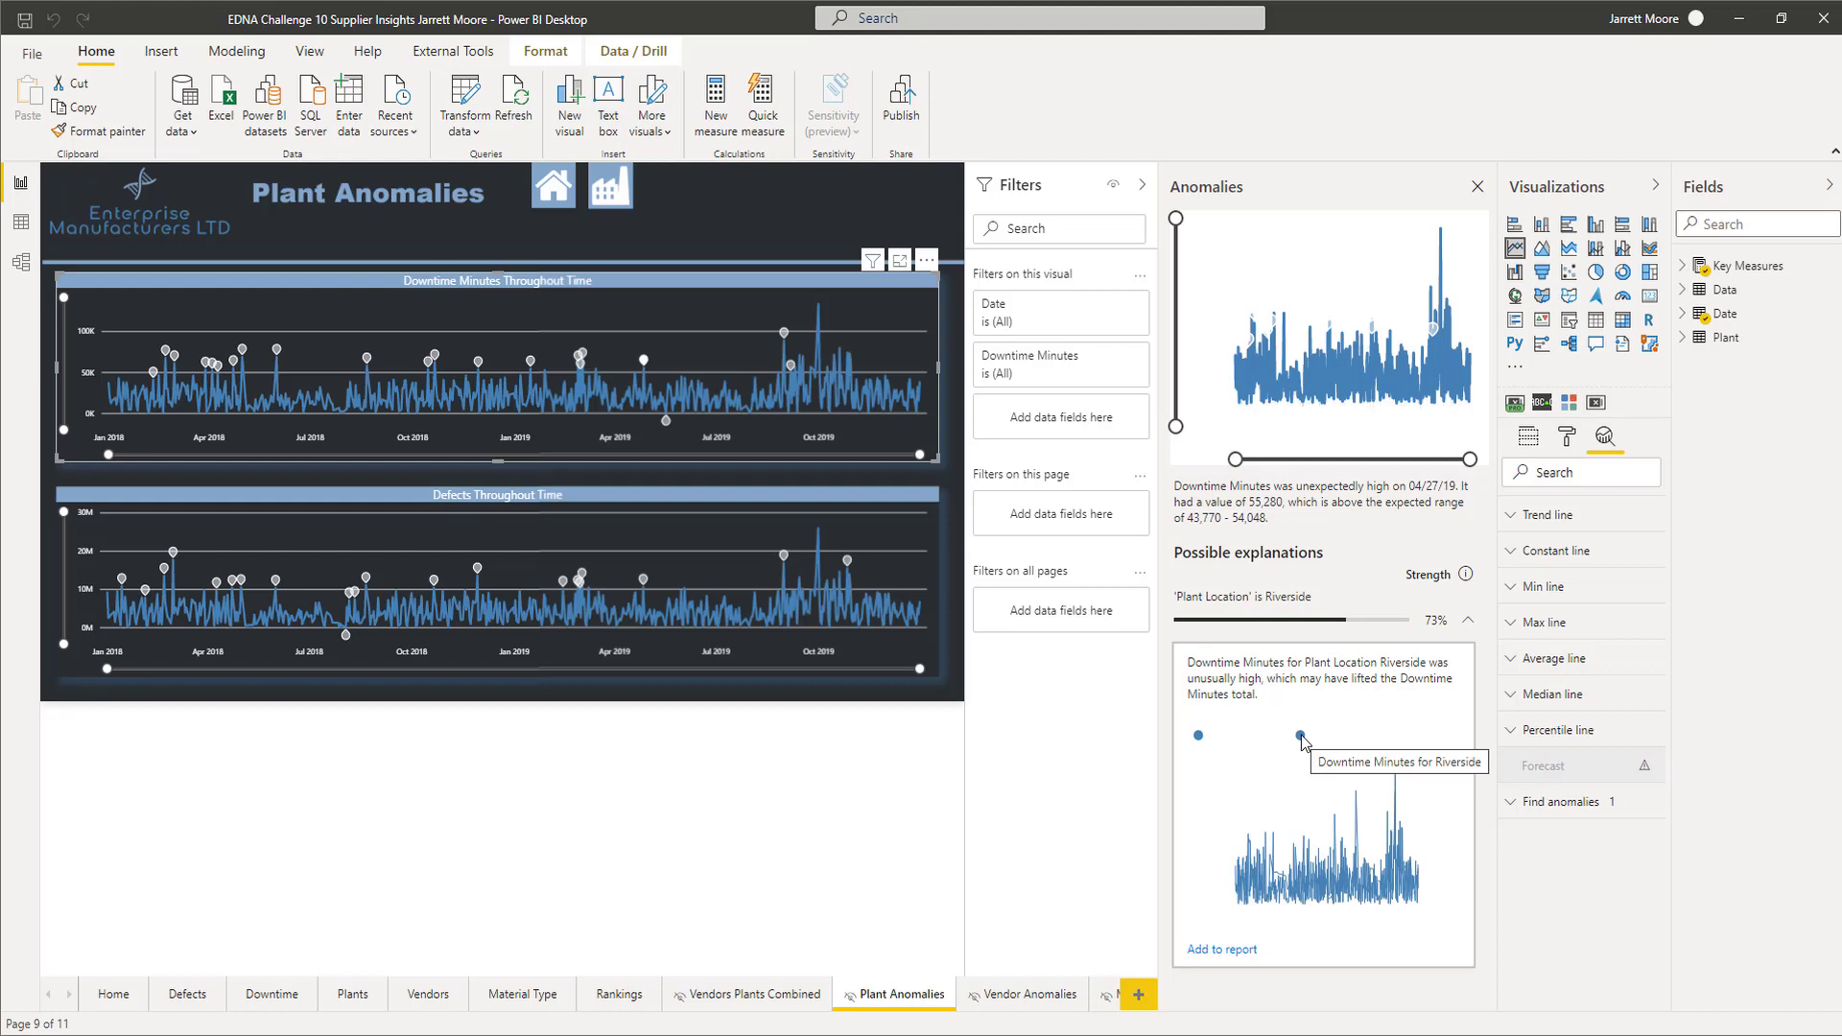
mouse_move(1346, 722)
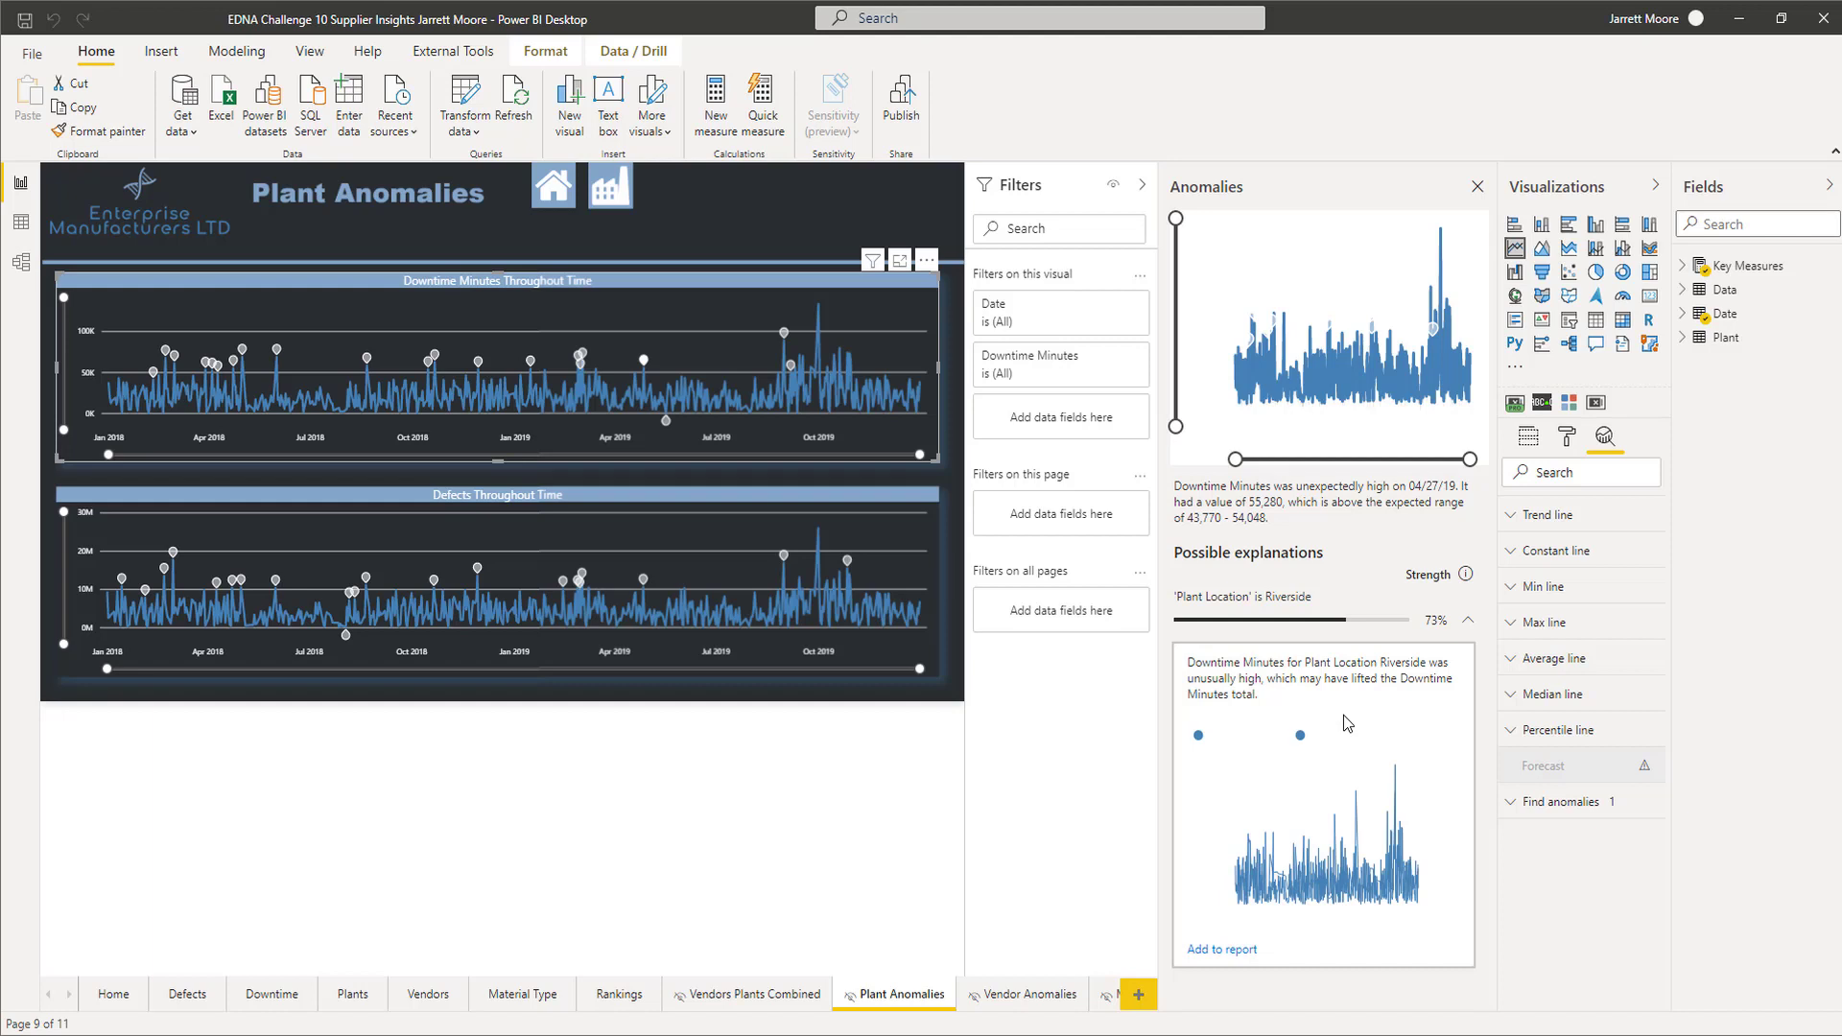
mouse_move(854, 412)
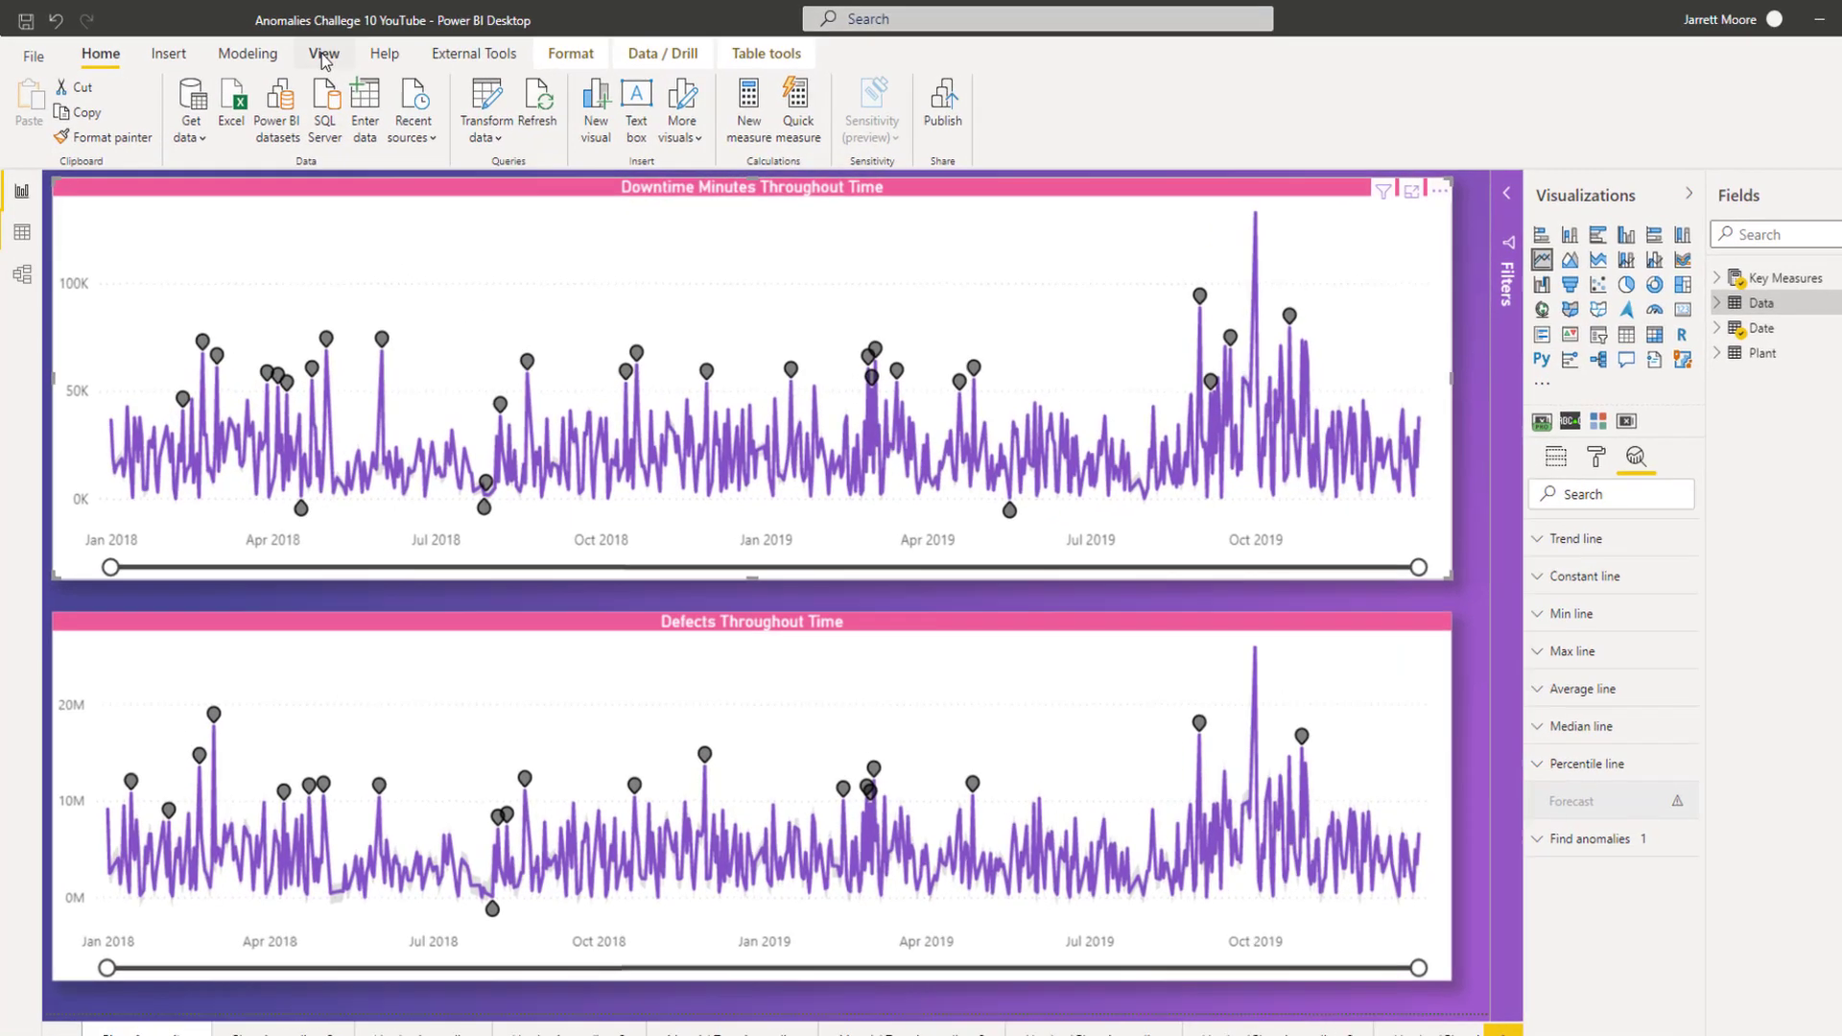
Expand the View tab's Themes gallery in the Anomalies Challenge report.
left_click(324, 53)
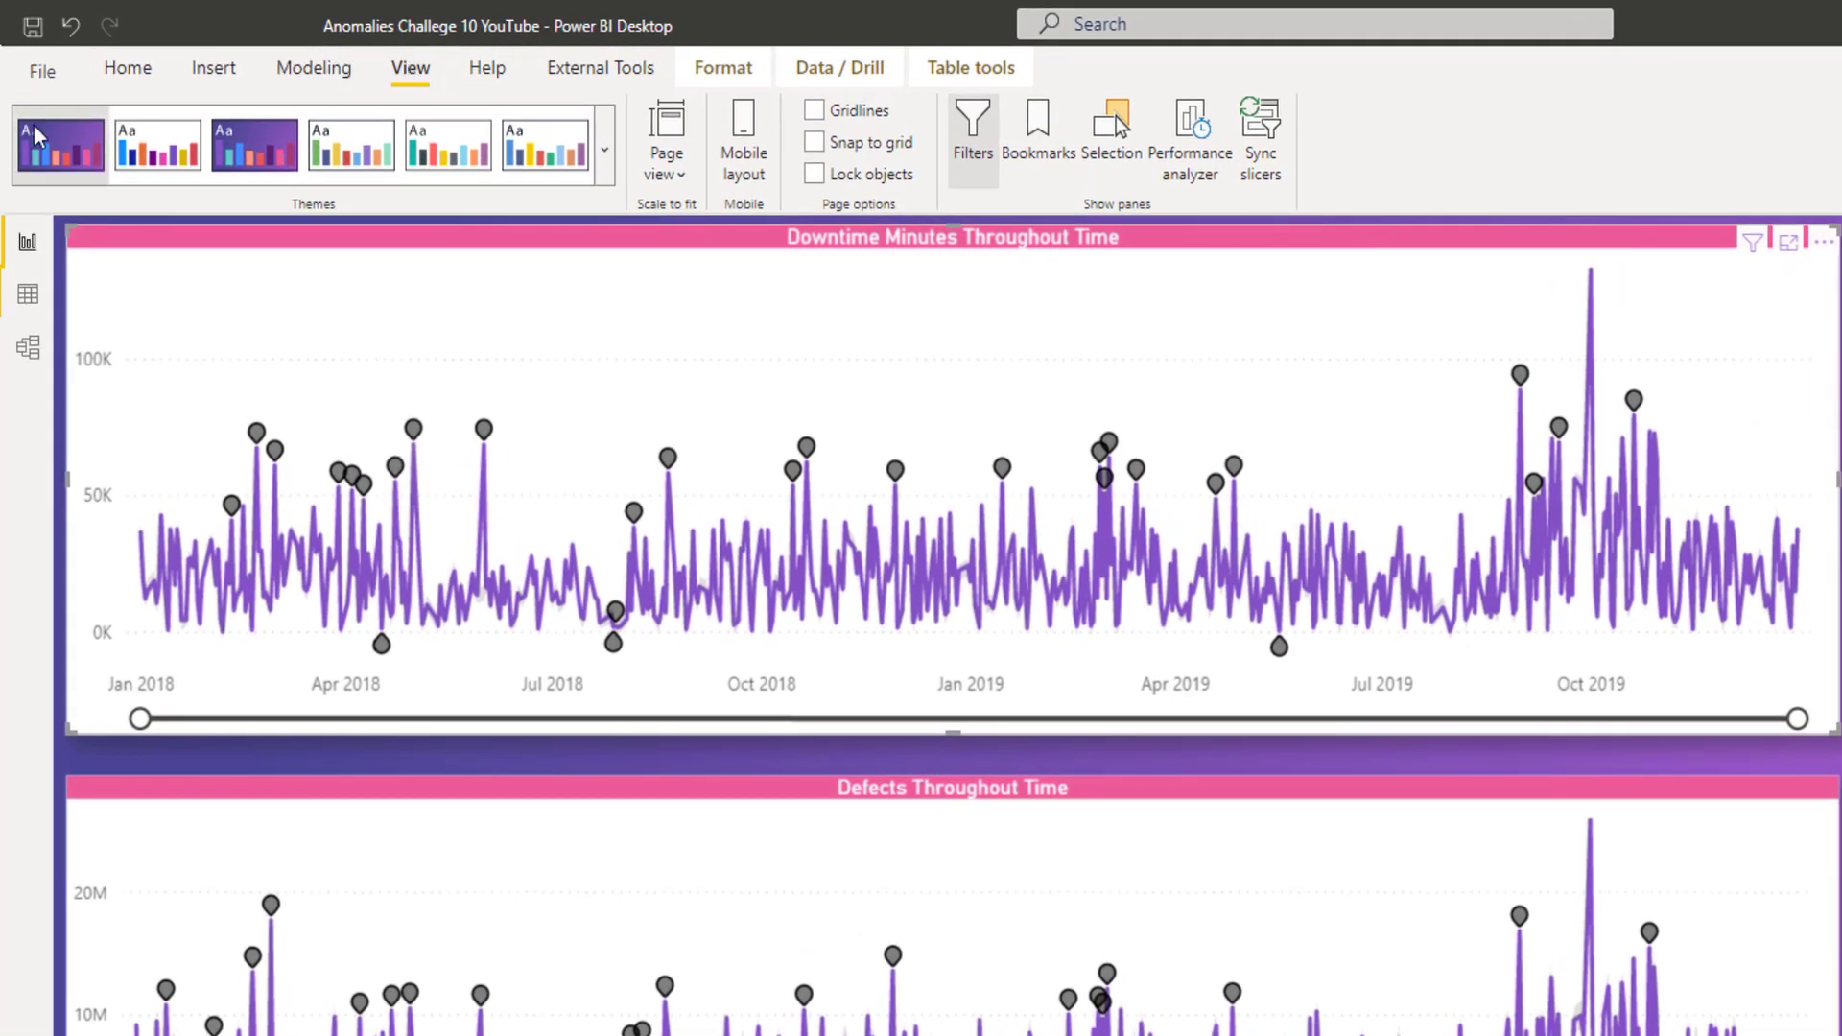
mouse_move(57, 144)
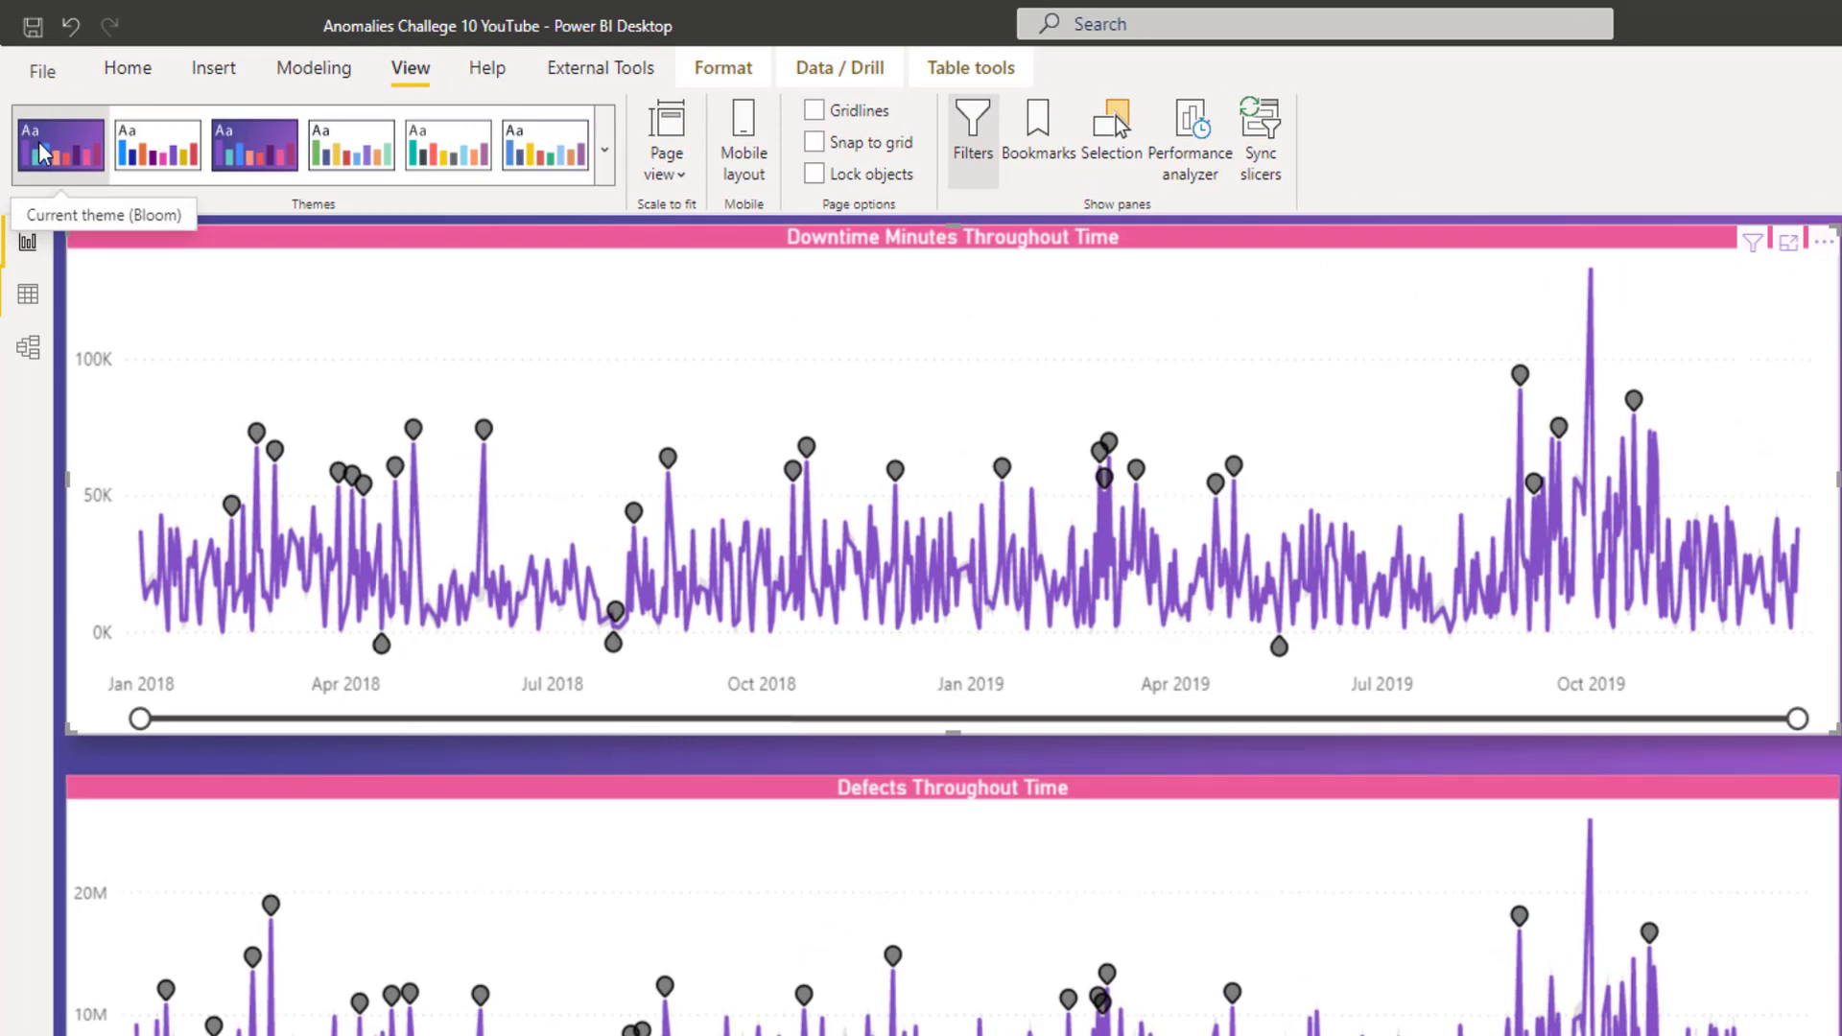
left_click(602, 150)
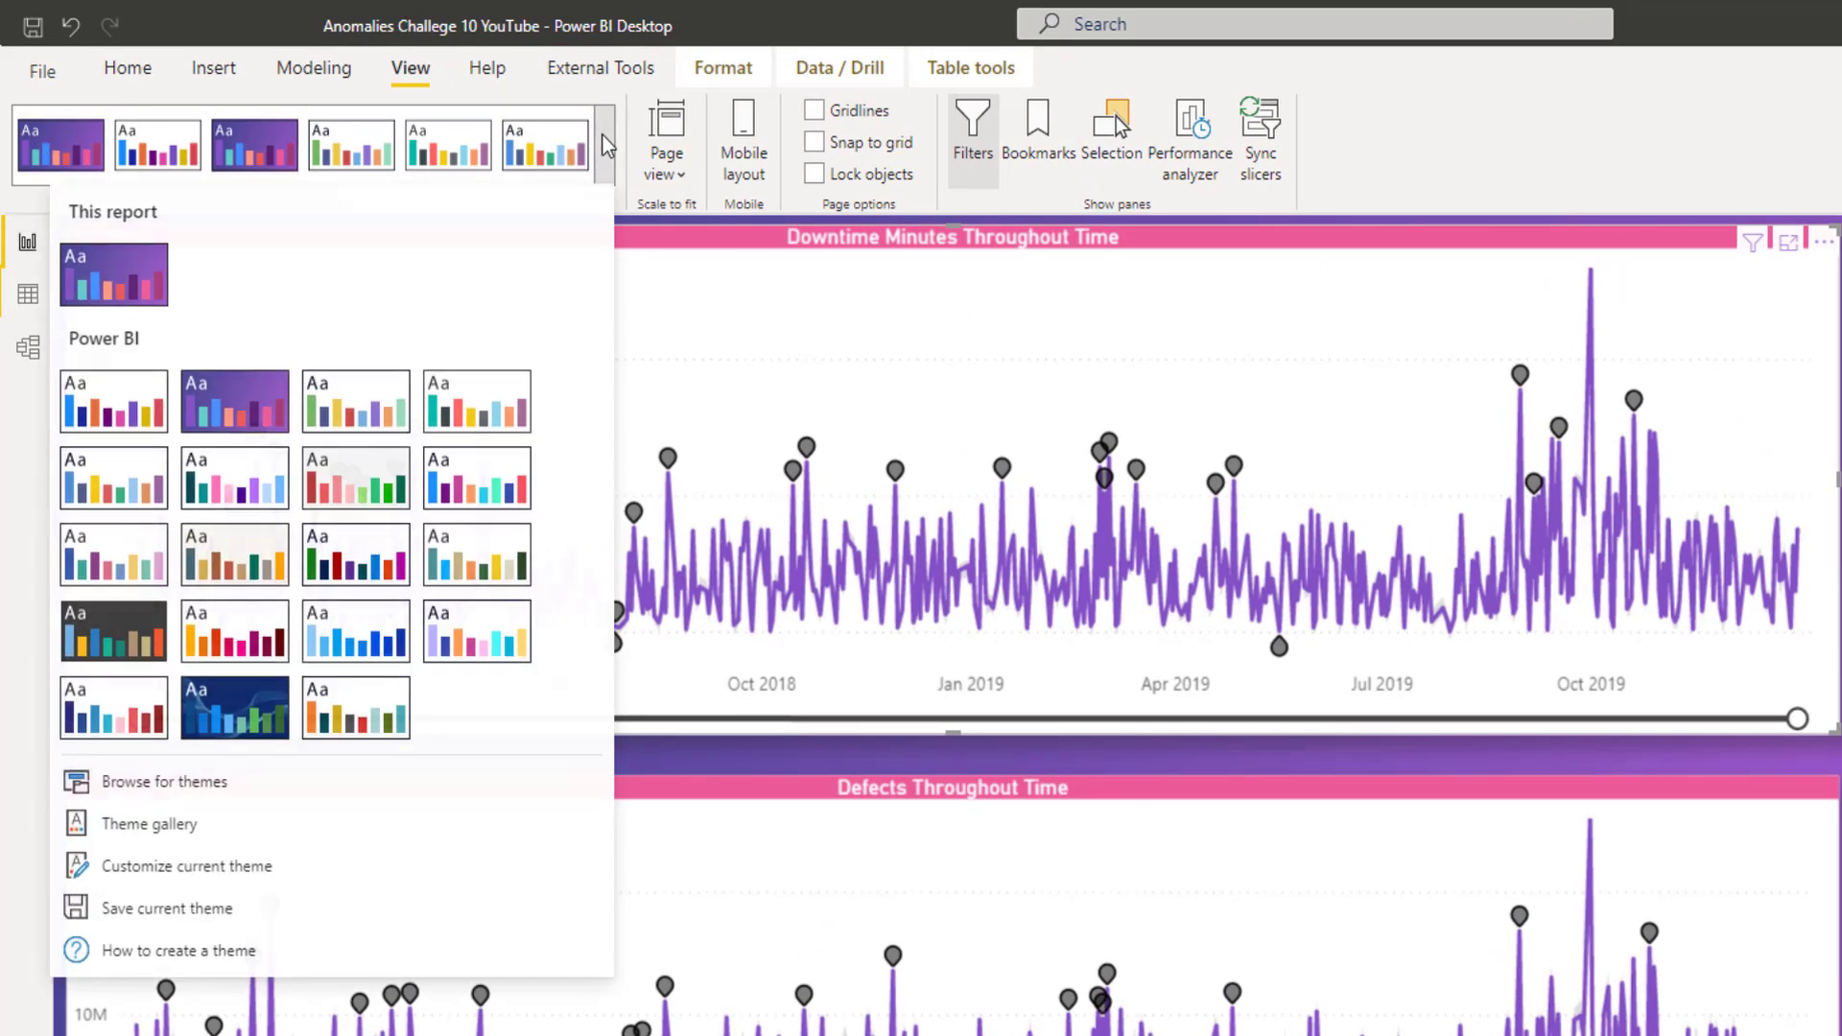
mouse_move(234, 402)
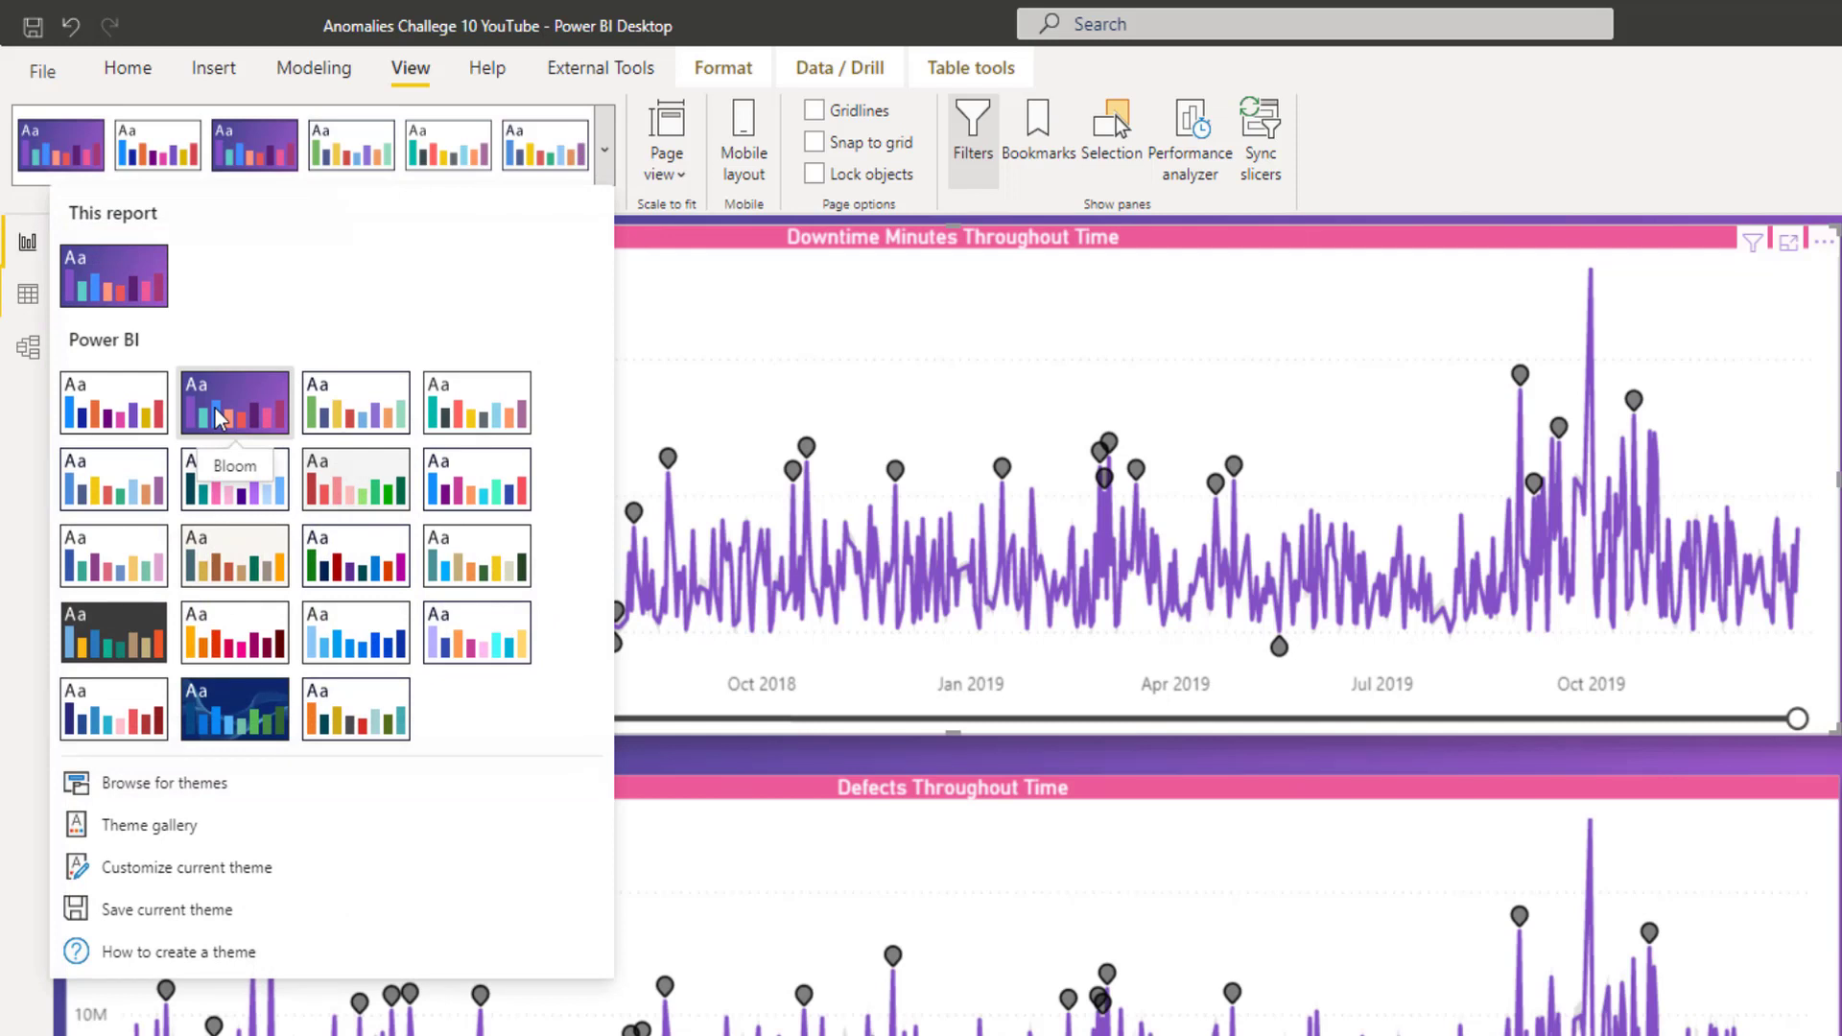
mouse_move(258, 405)
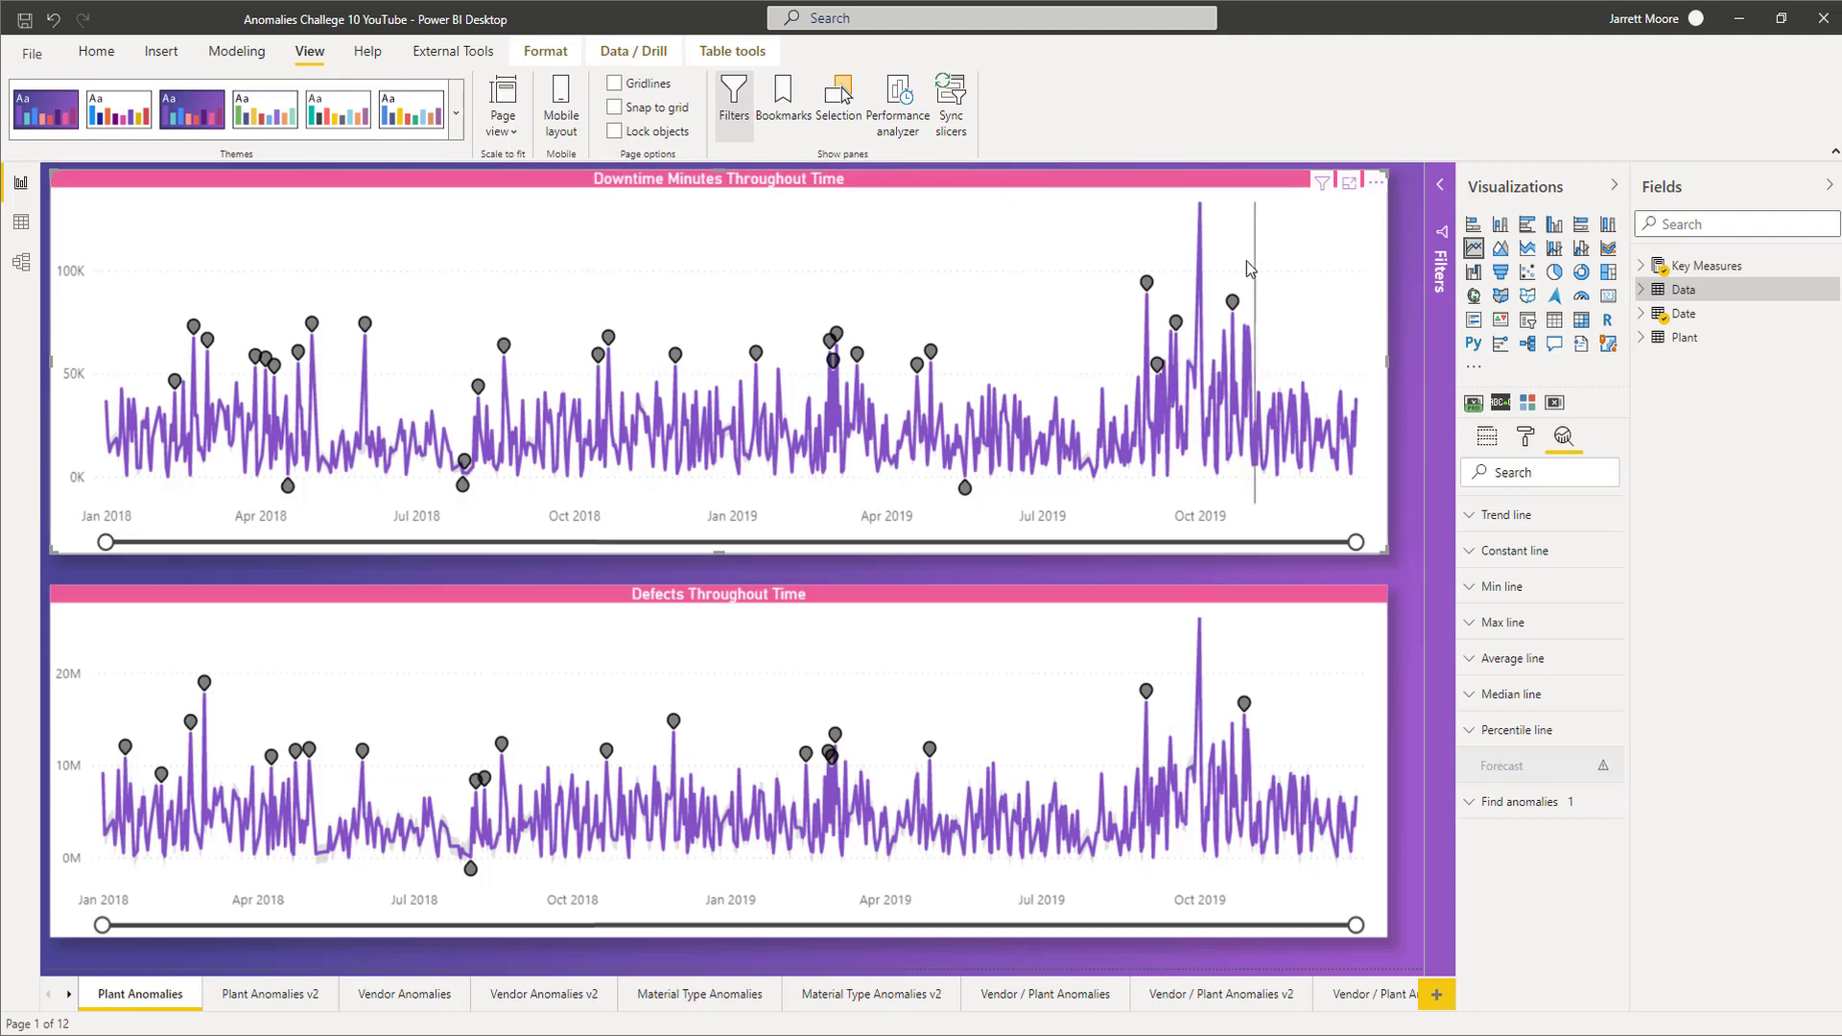
mouse_move(1146, 282)
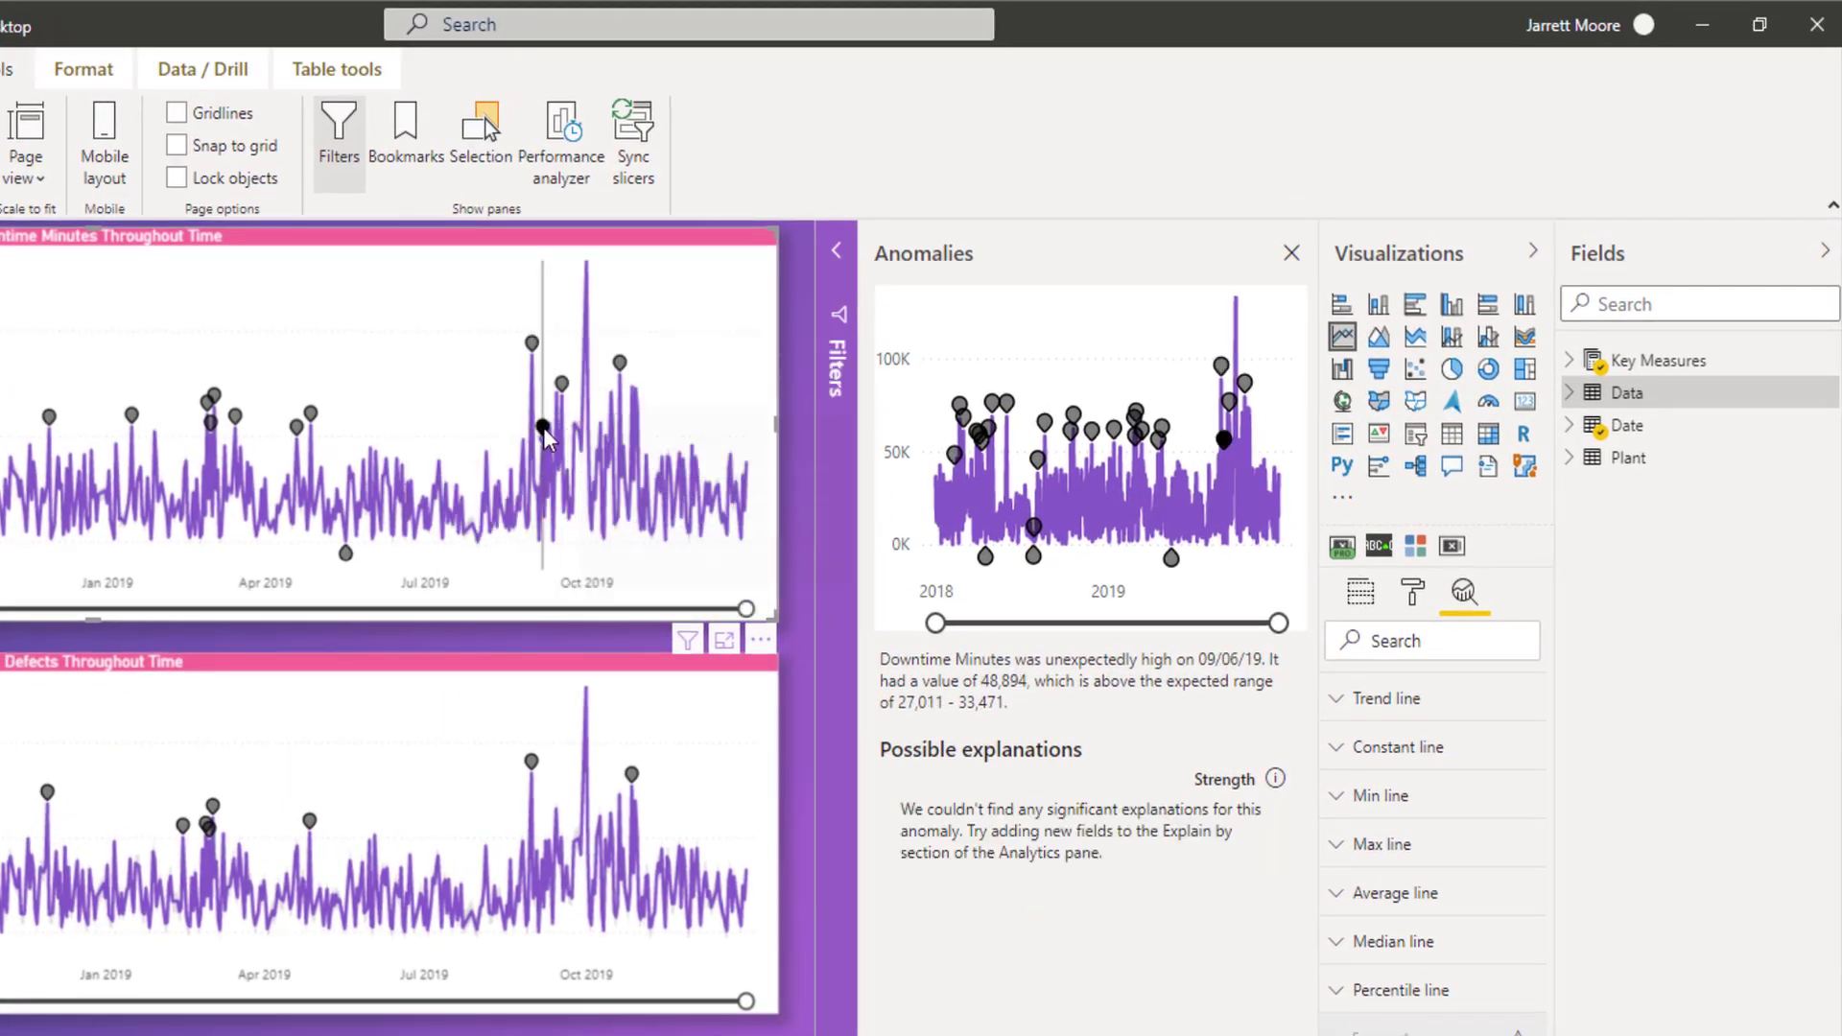
Select the 09/17/19 Downtime Minutes anomaly marker to show its Chatham explanation.
left_click(561, 387)
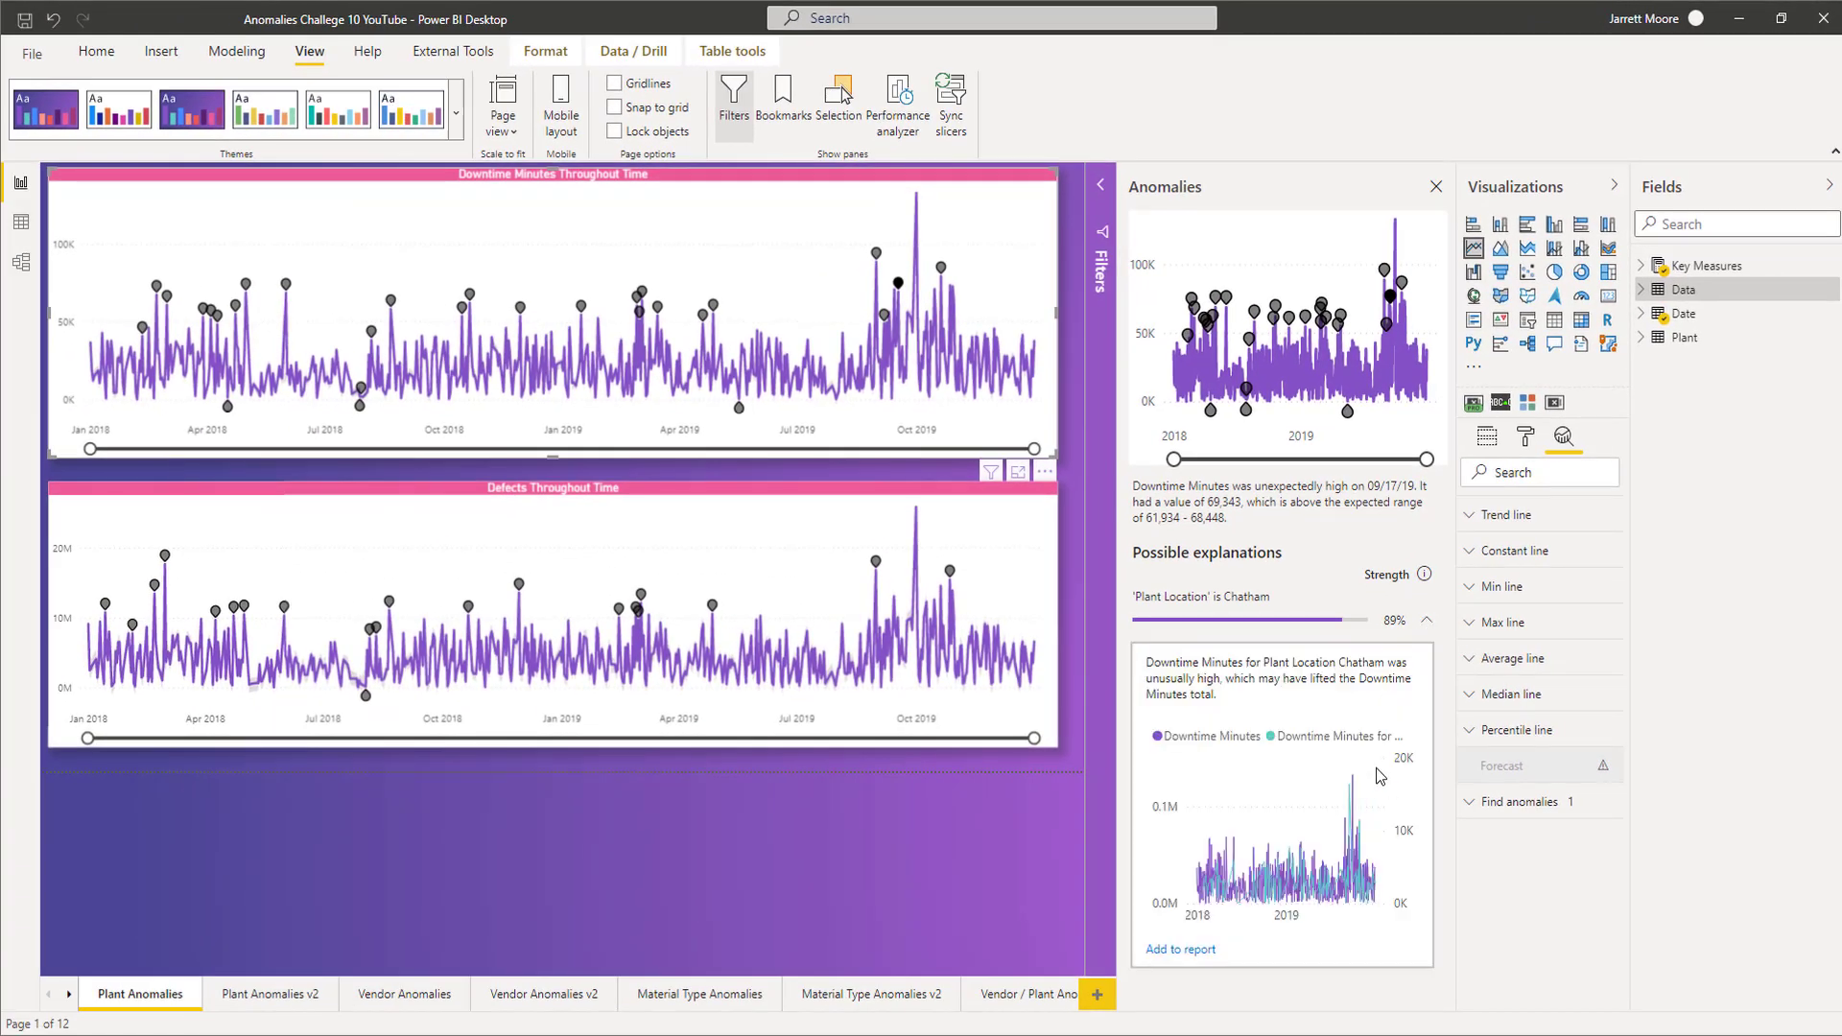
mouse_move(1230, 887)
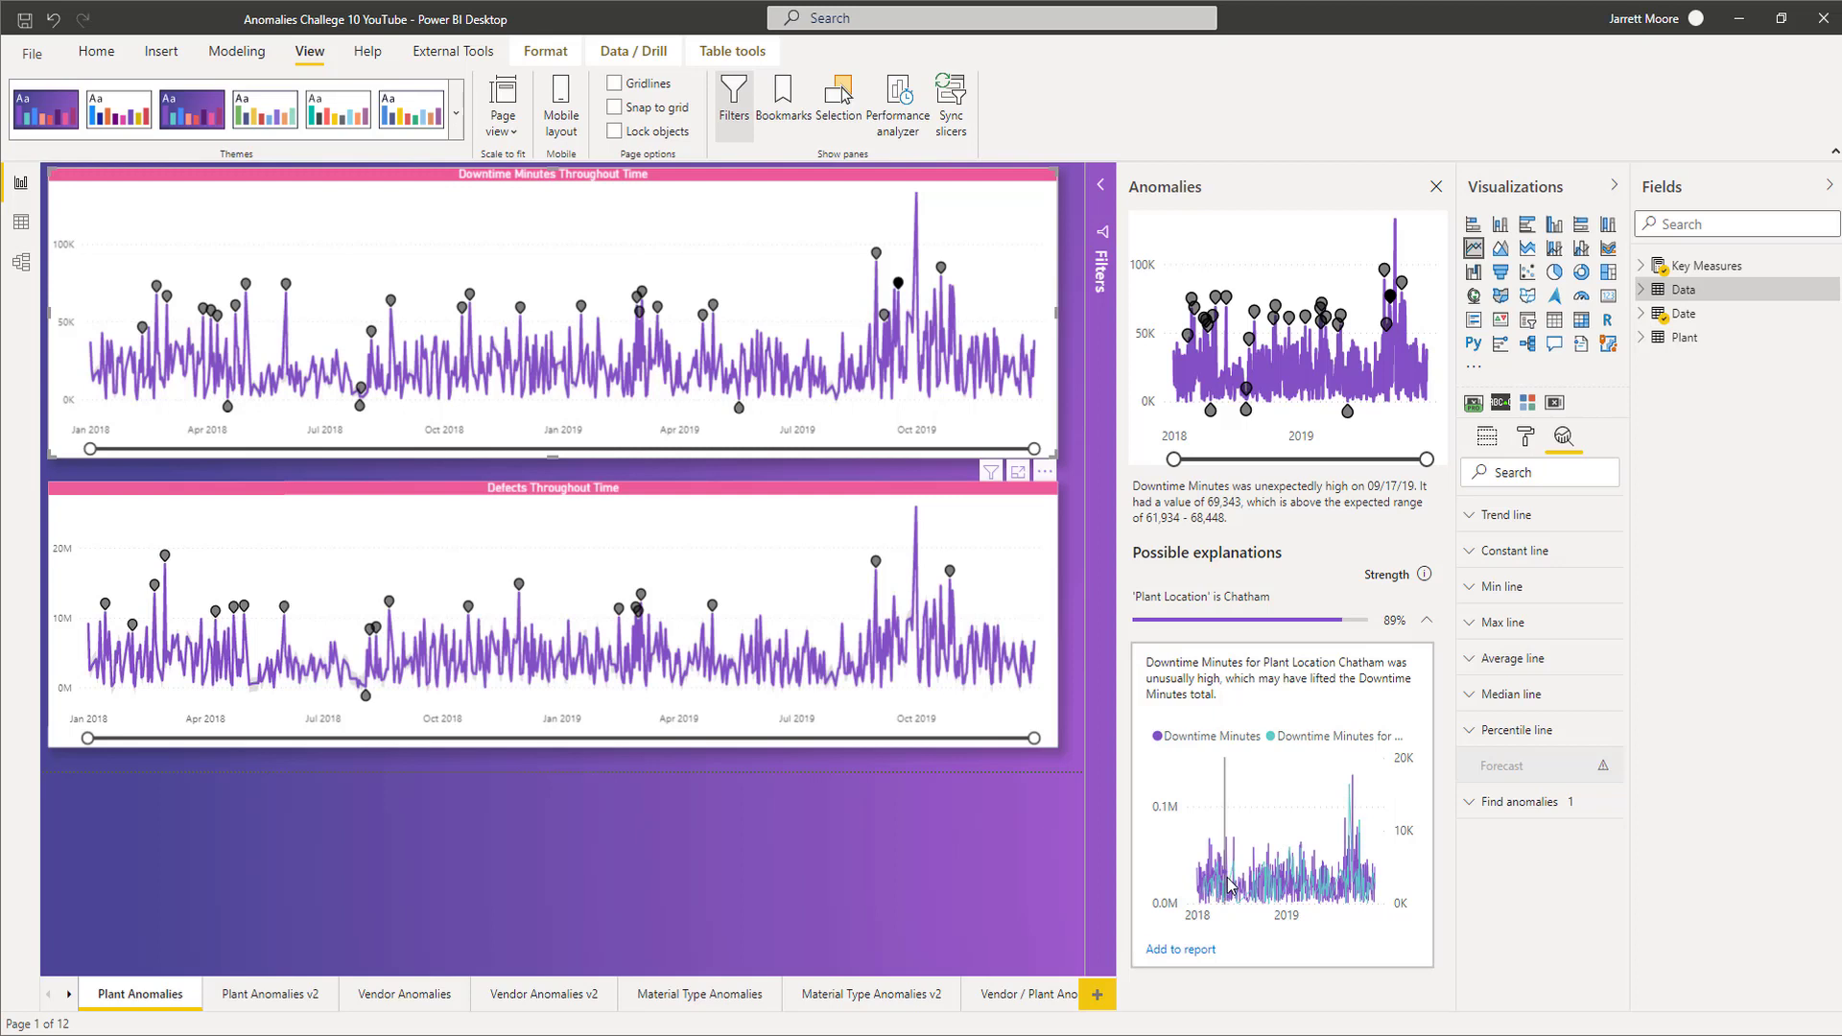
mouse_move(1351, 890)
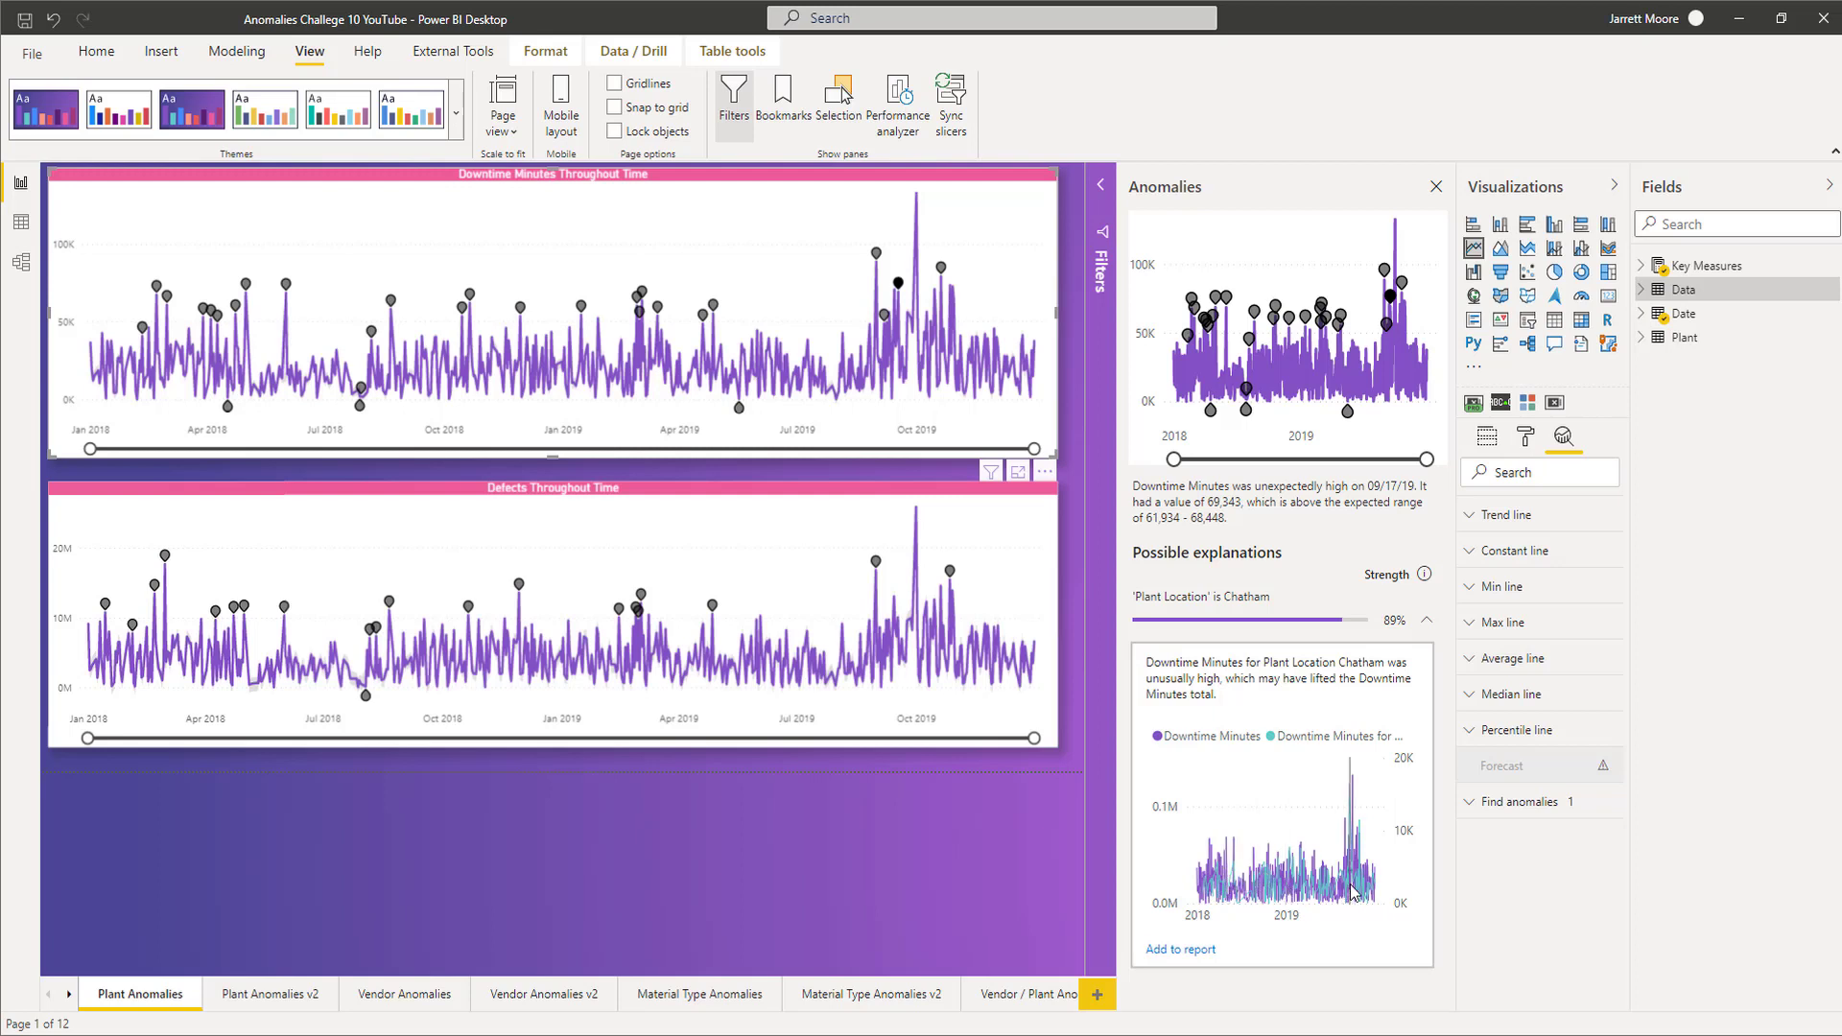
mouse_move(1354, 890)
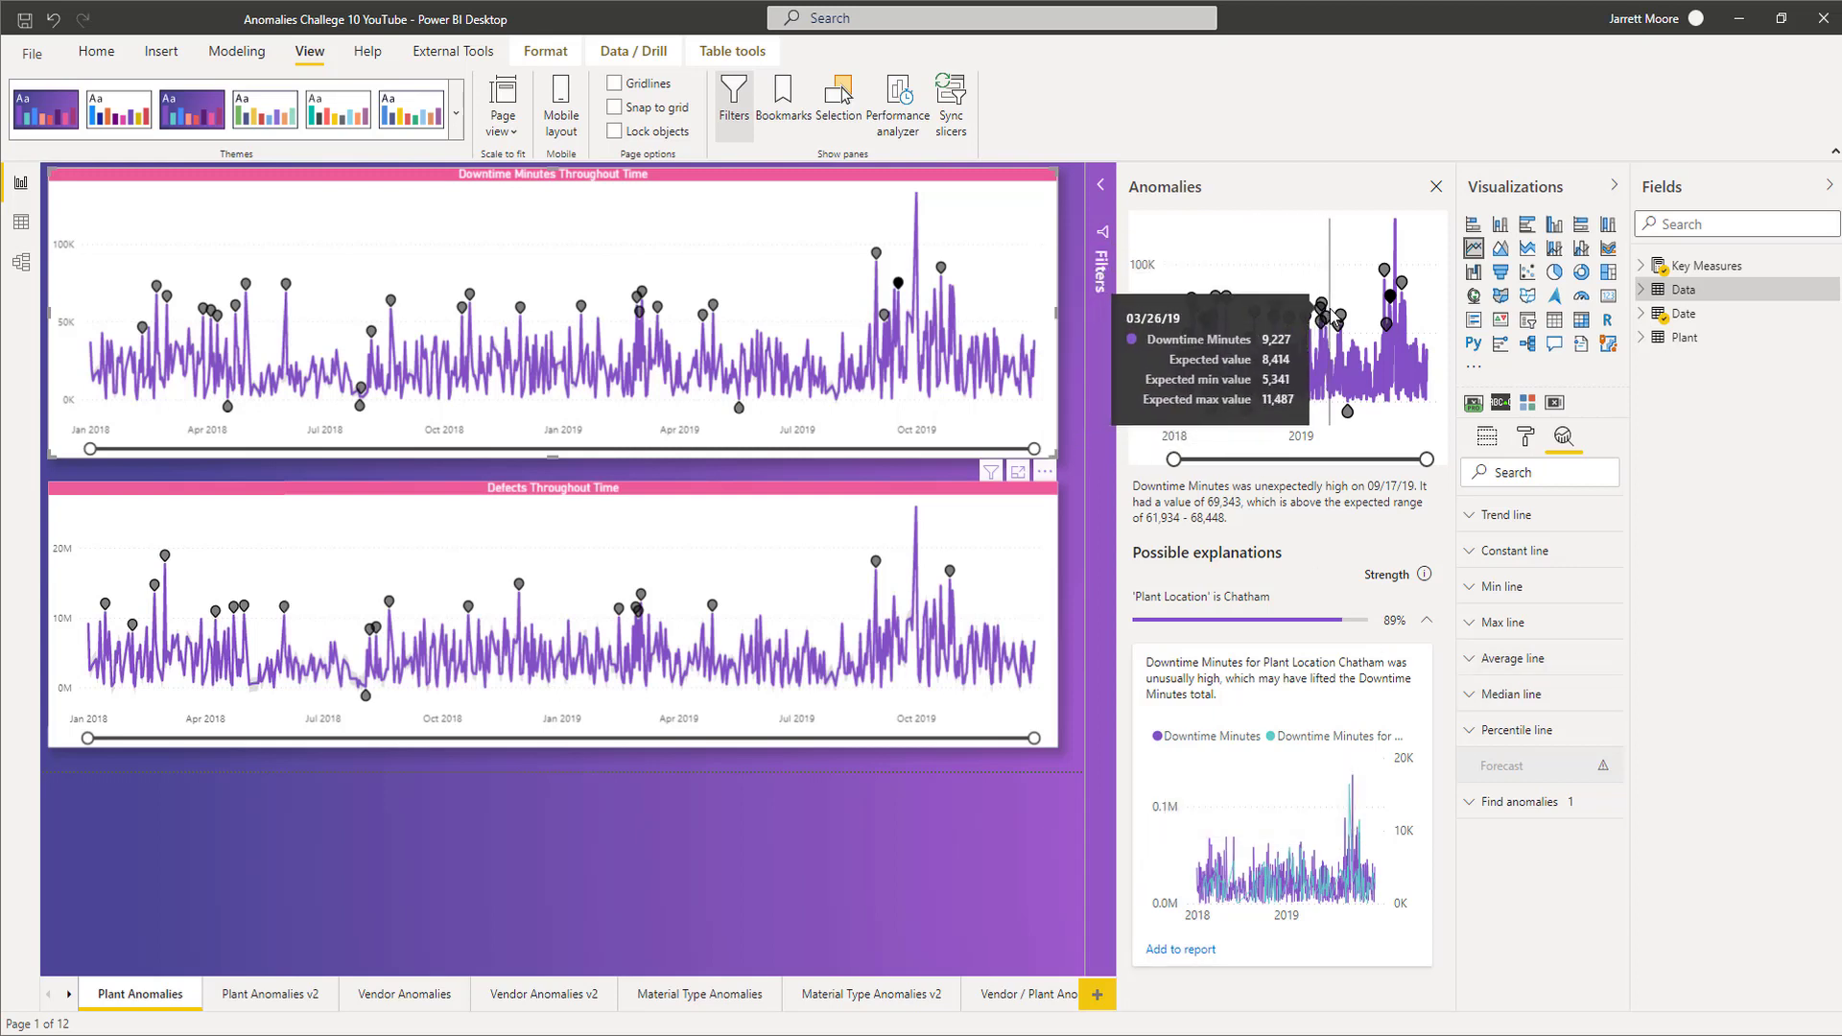
mouse_move(1354, 487)
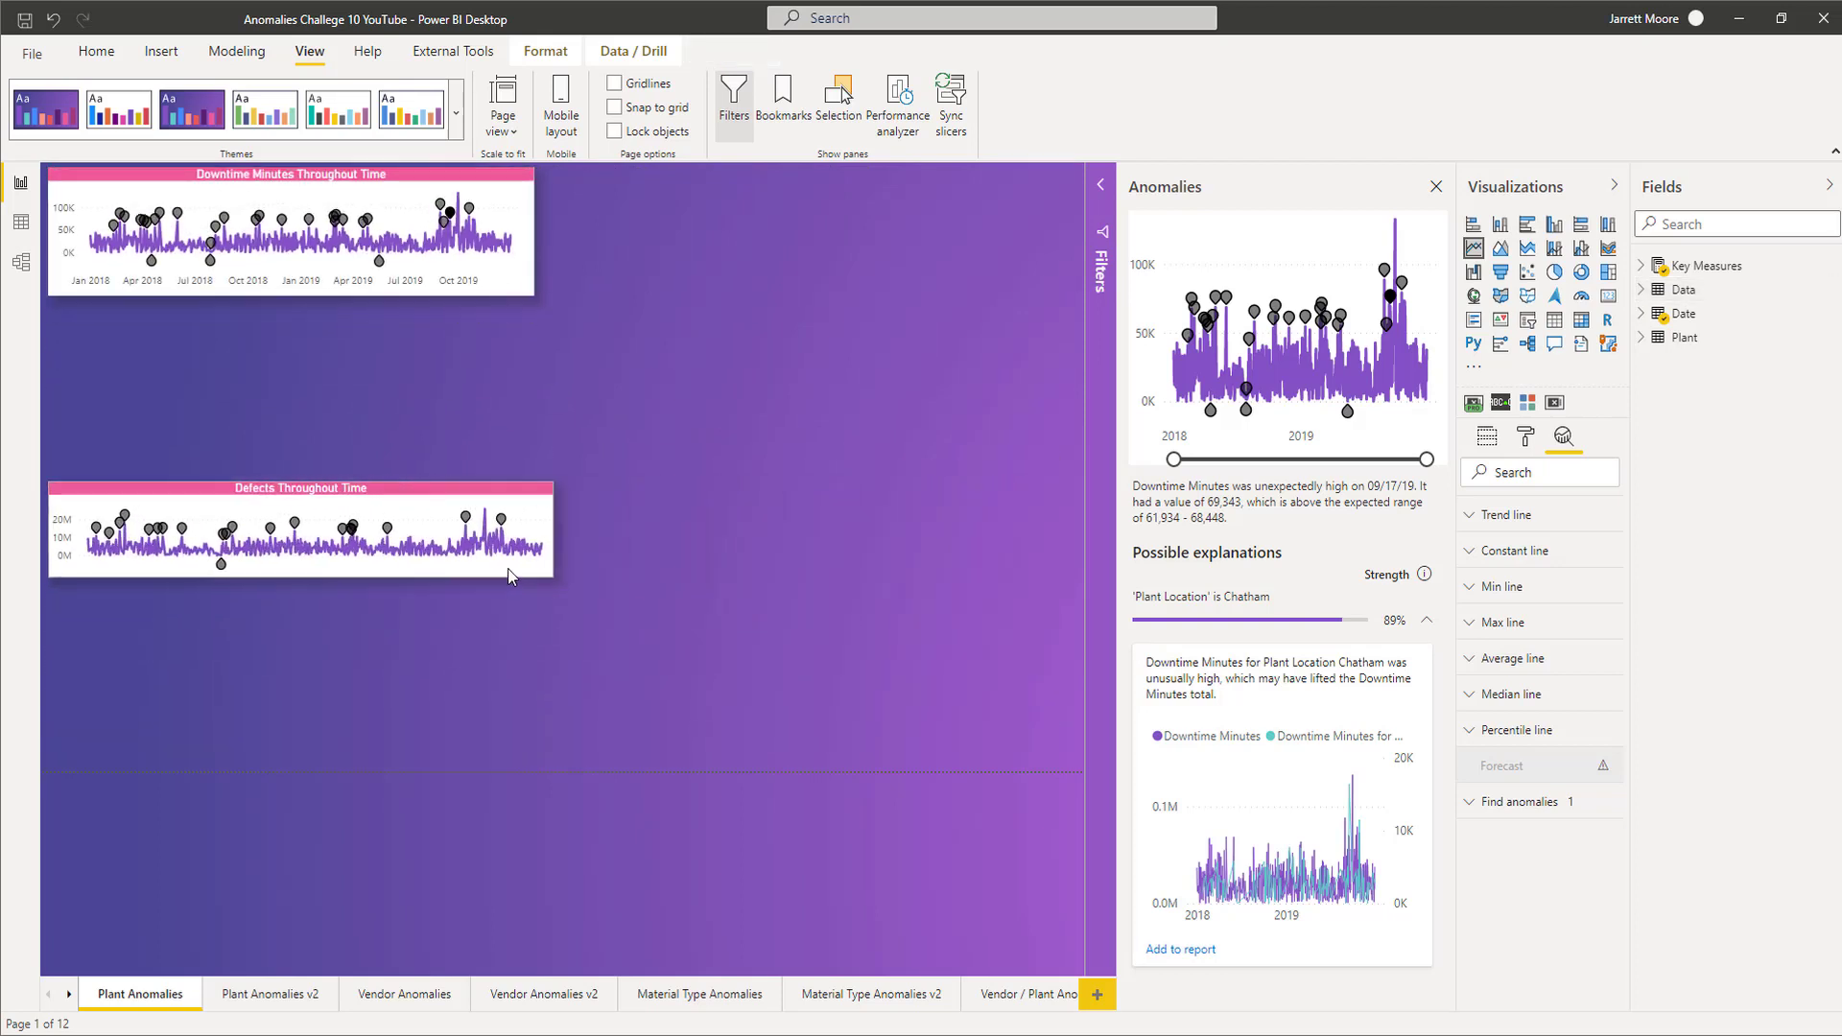
Move the shrunken Defects chart up beside the Downtime Minutes chart.
left_click_drag(299, 529, 808, 225)
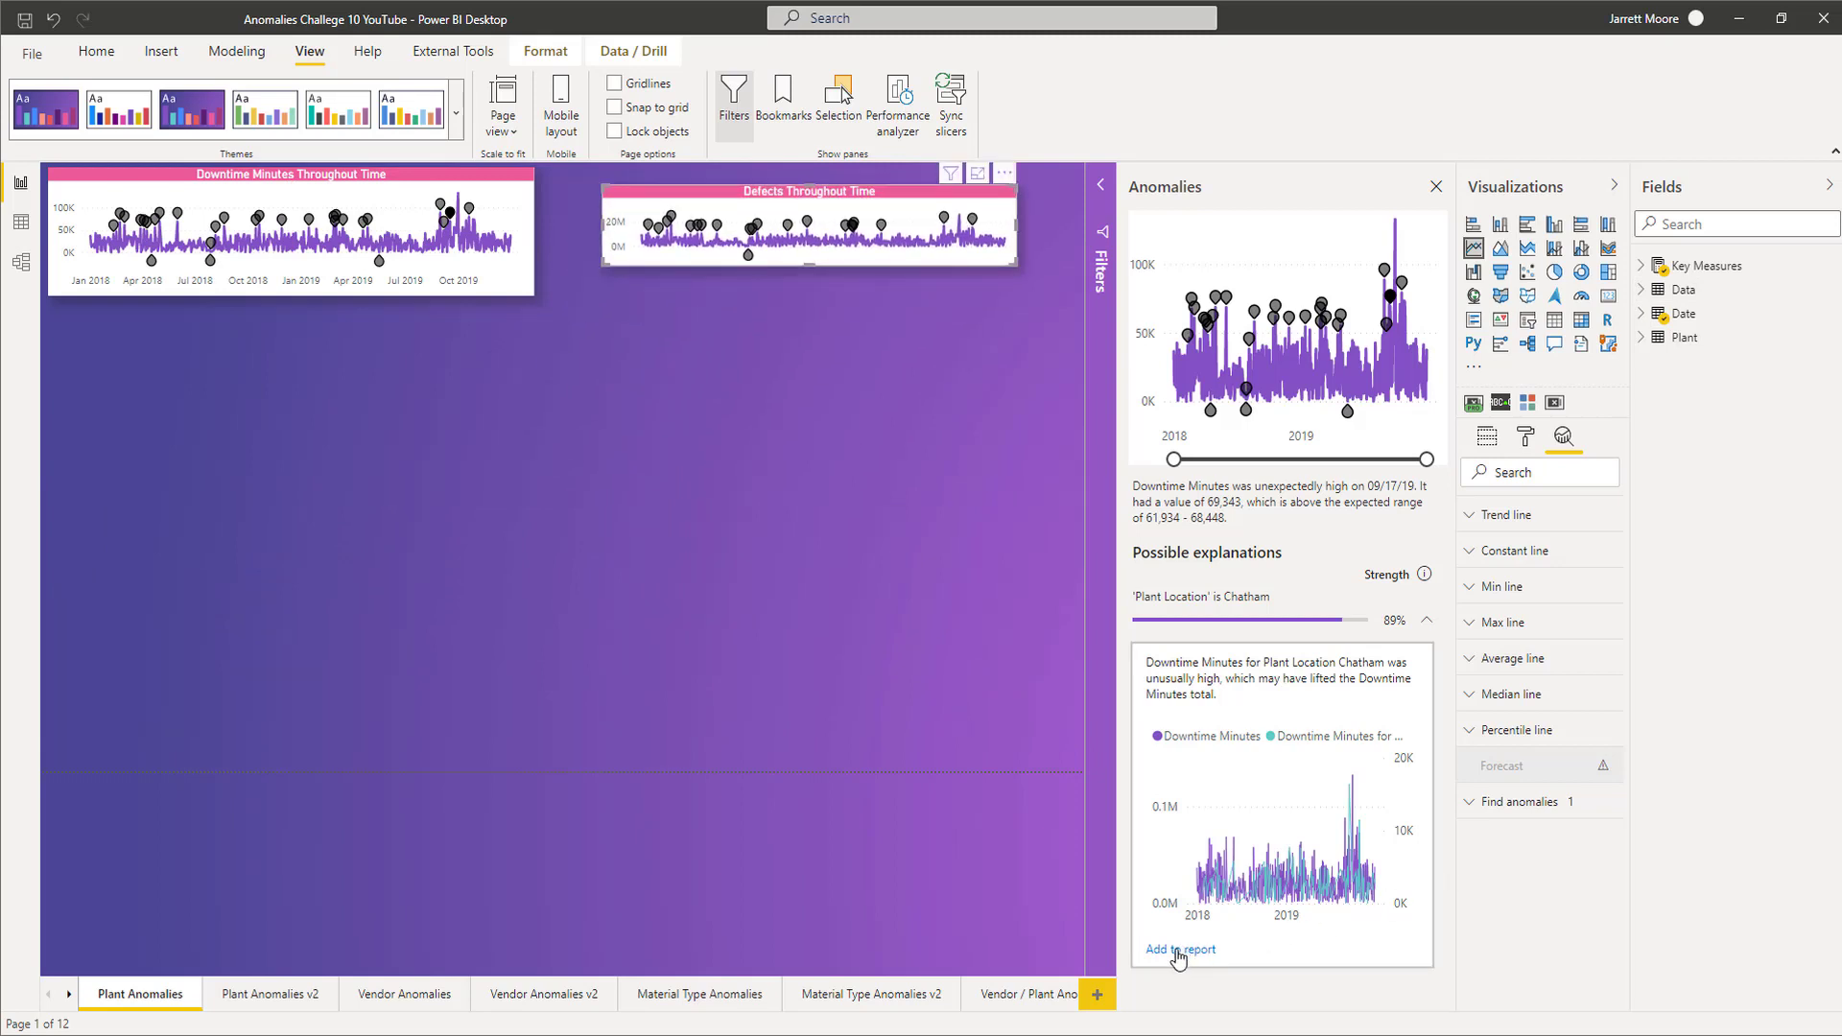
Add the Downtime Minutes for Chatham by Date chart and close the Anomalies pane.
left_click(1179, 948)
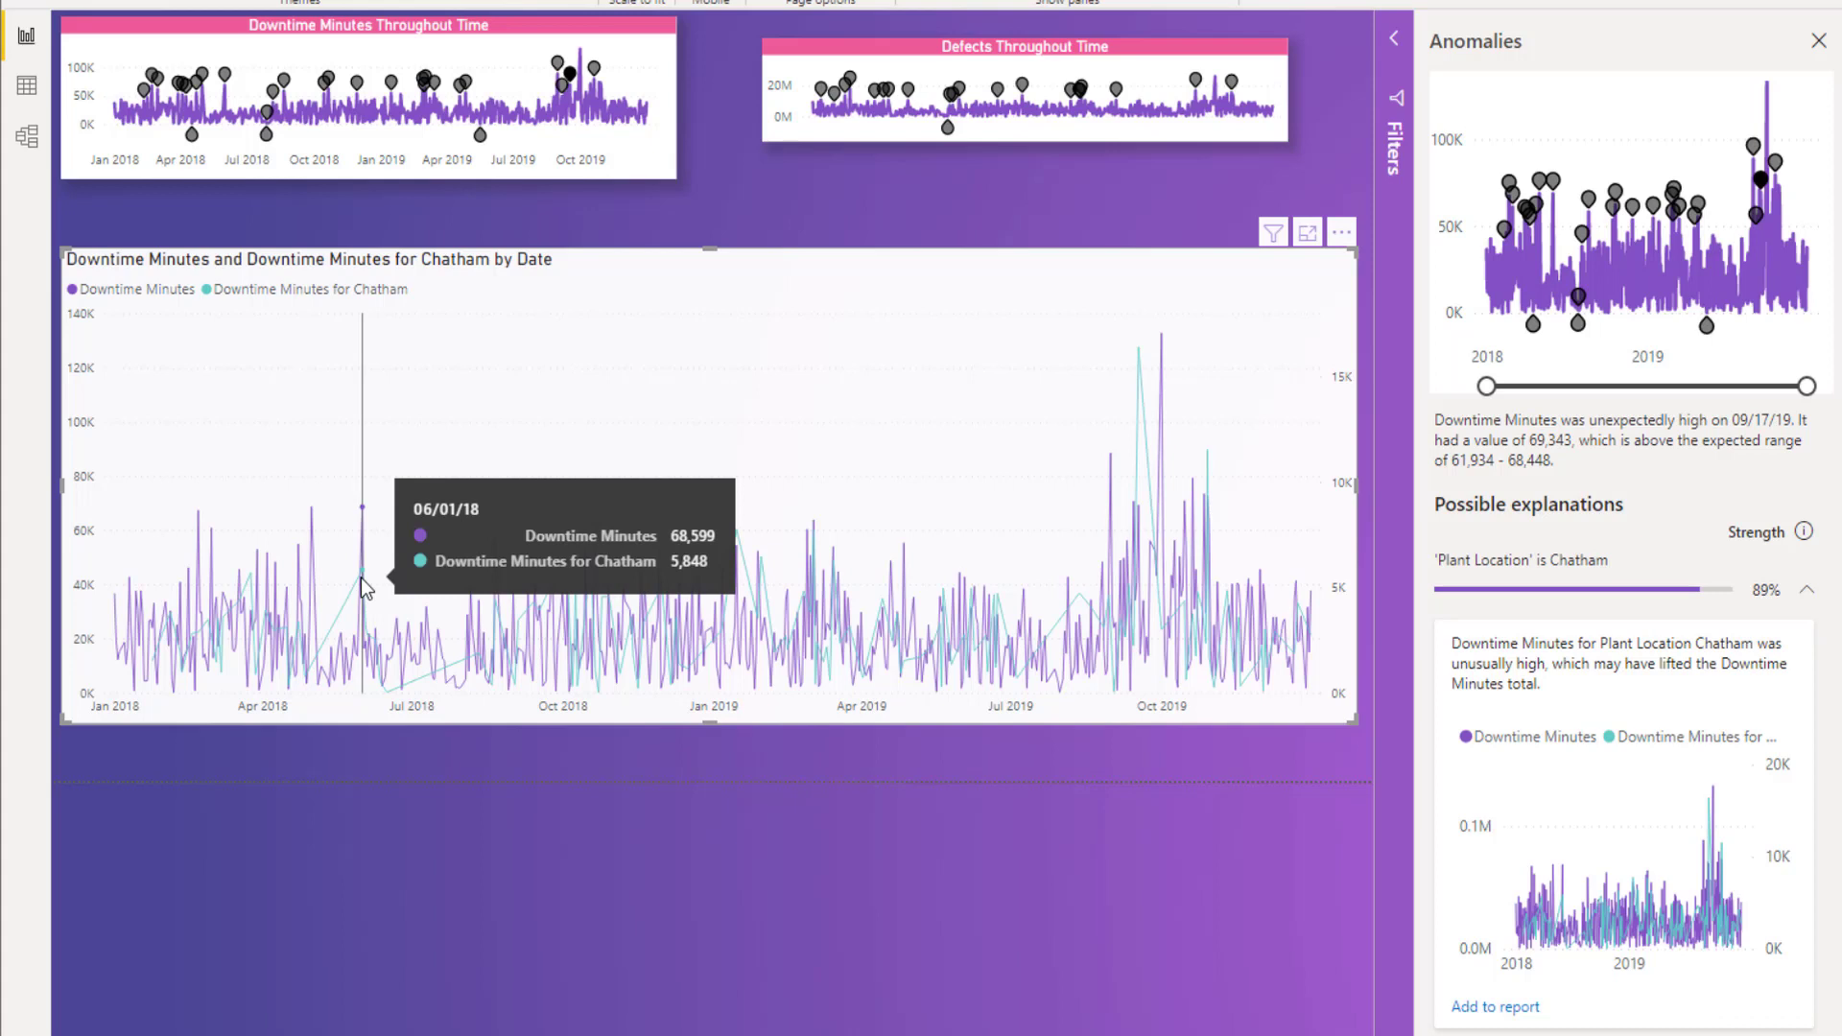
mouse_move(402, 540)
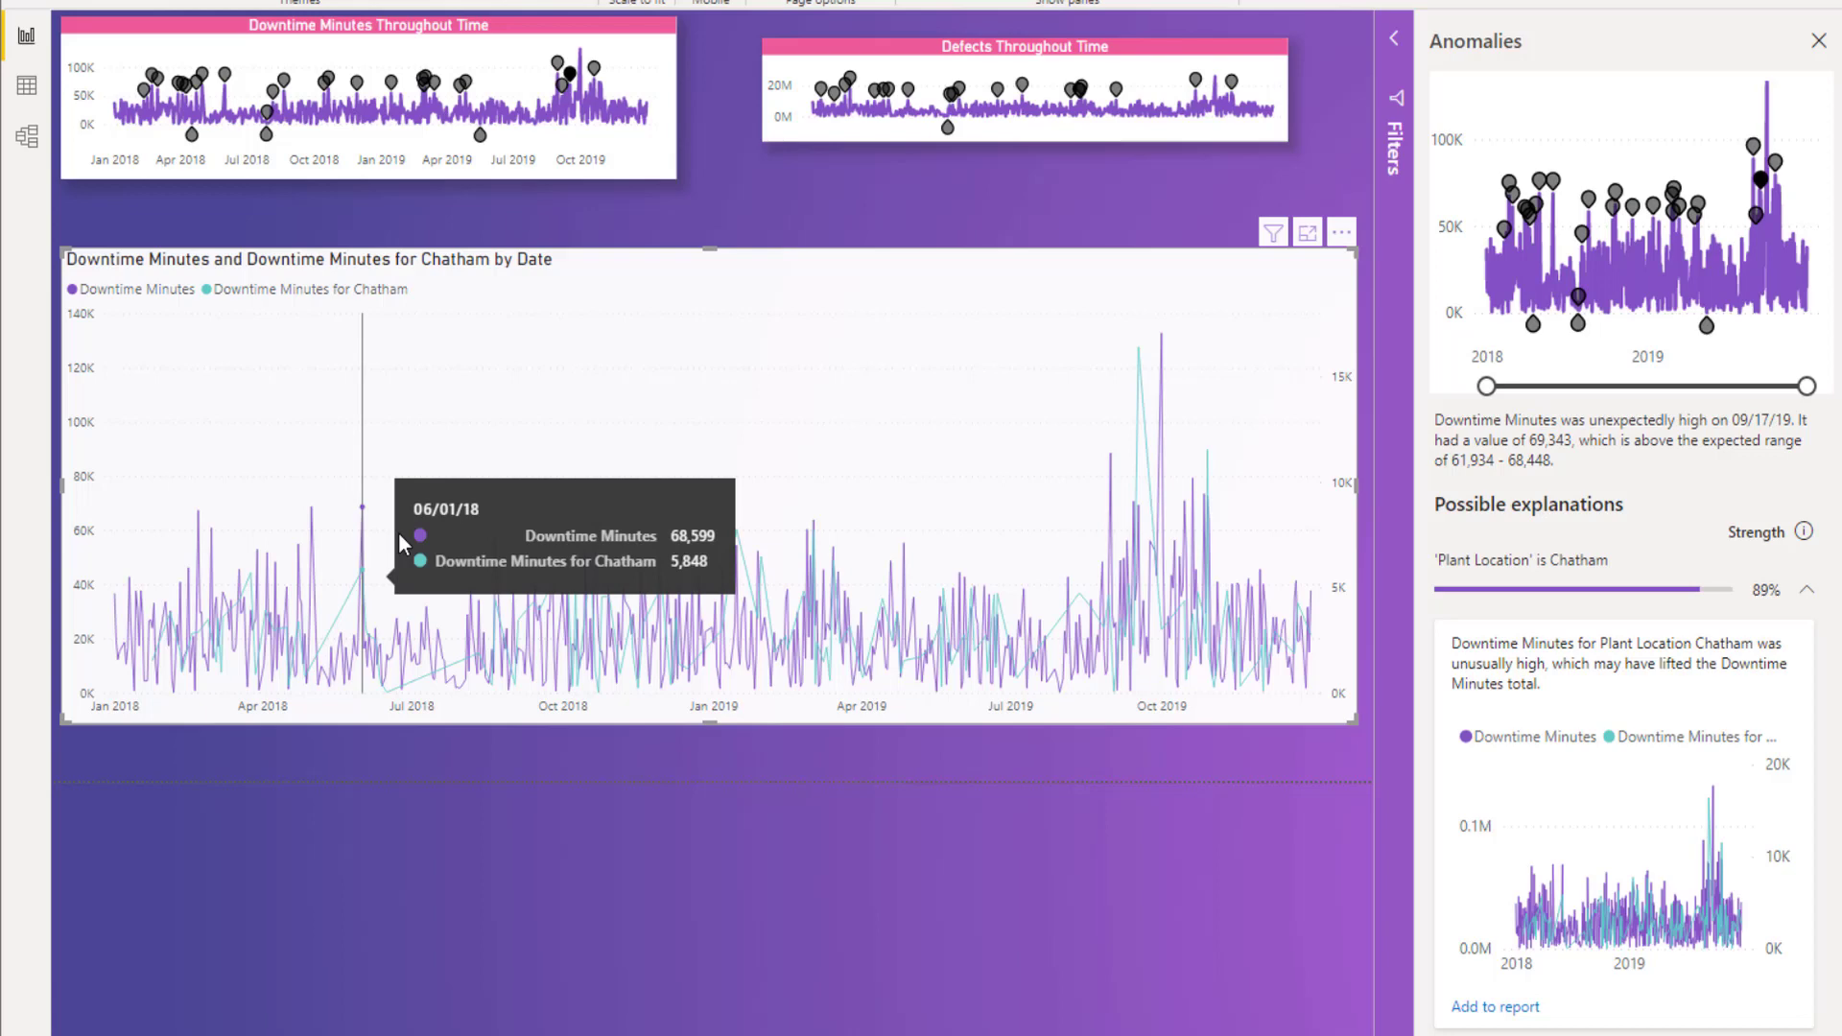
mouse_move(822, 173)
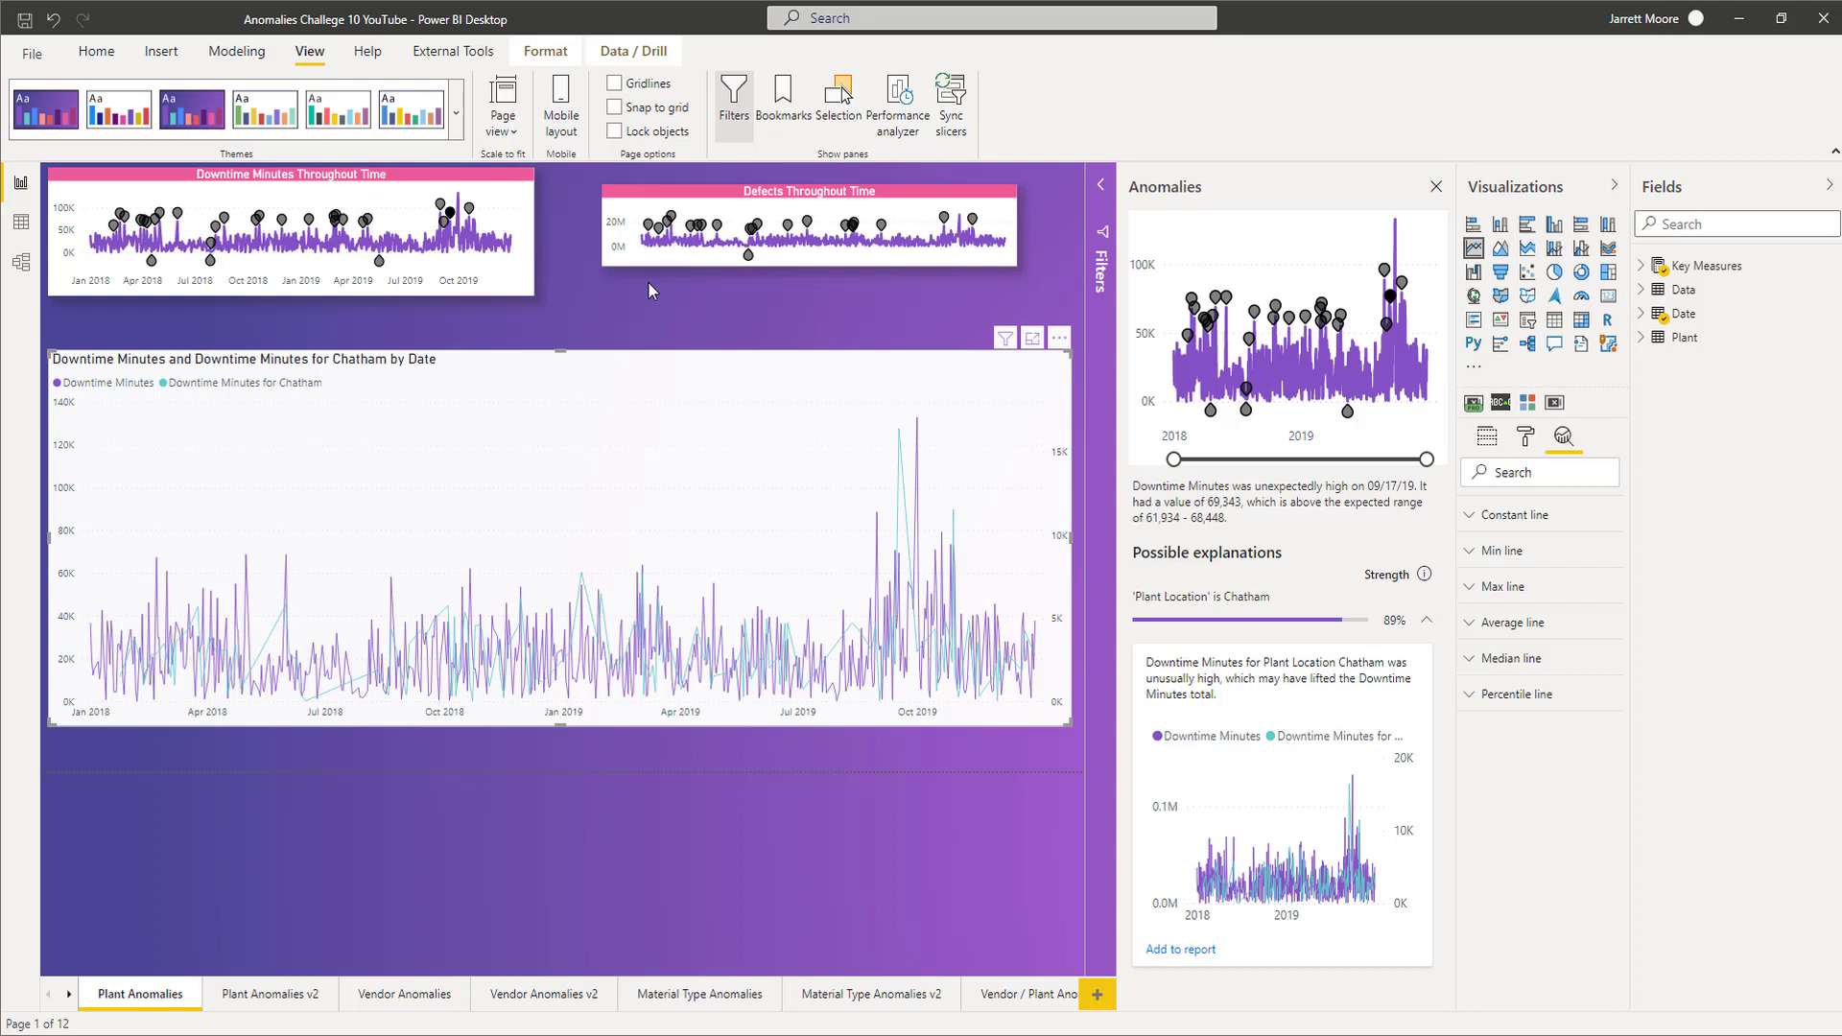
mouse_move(1436, 200)
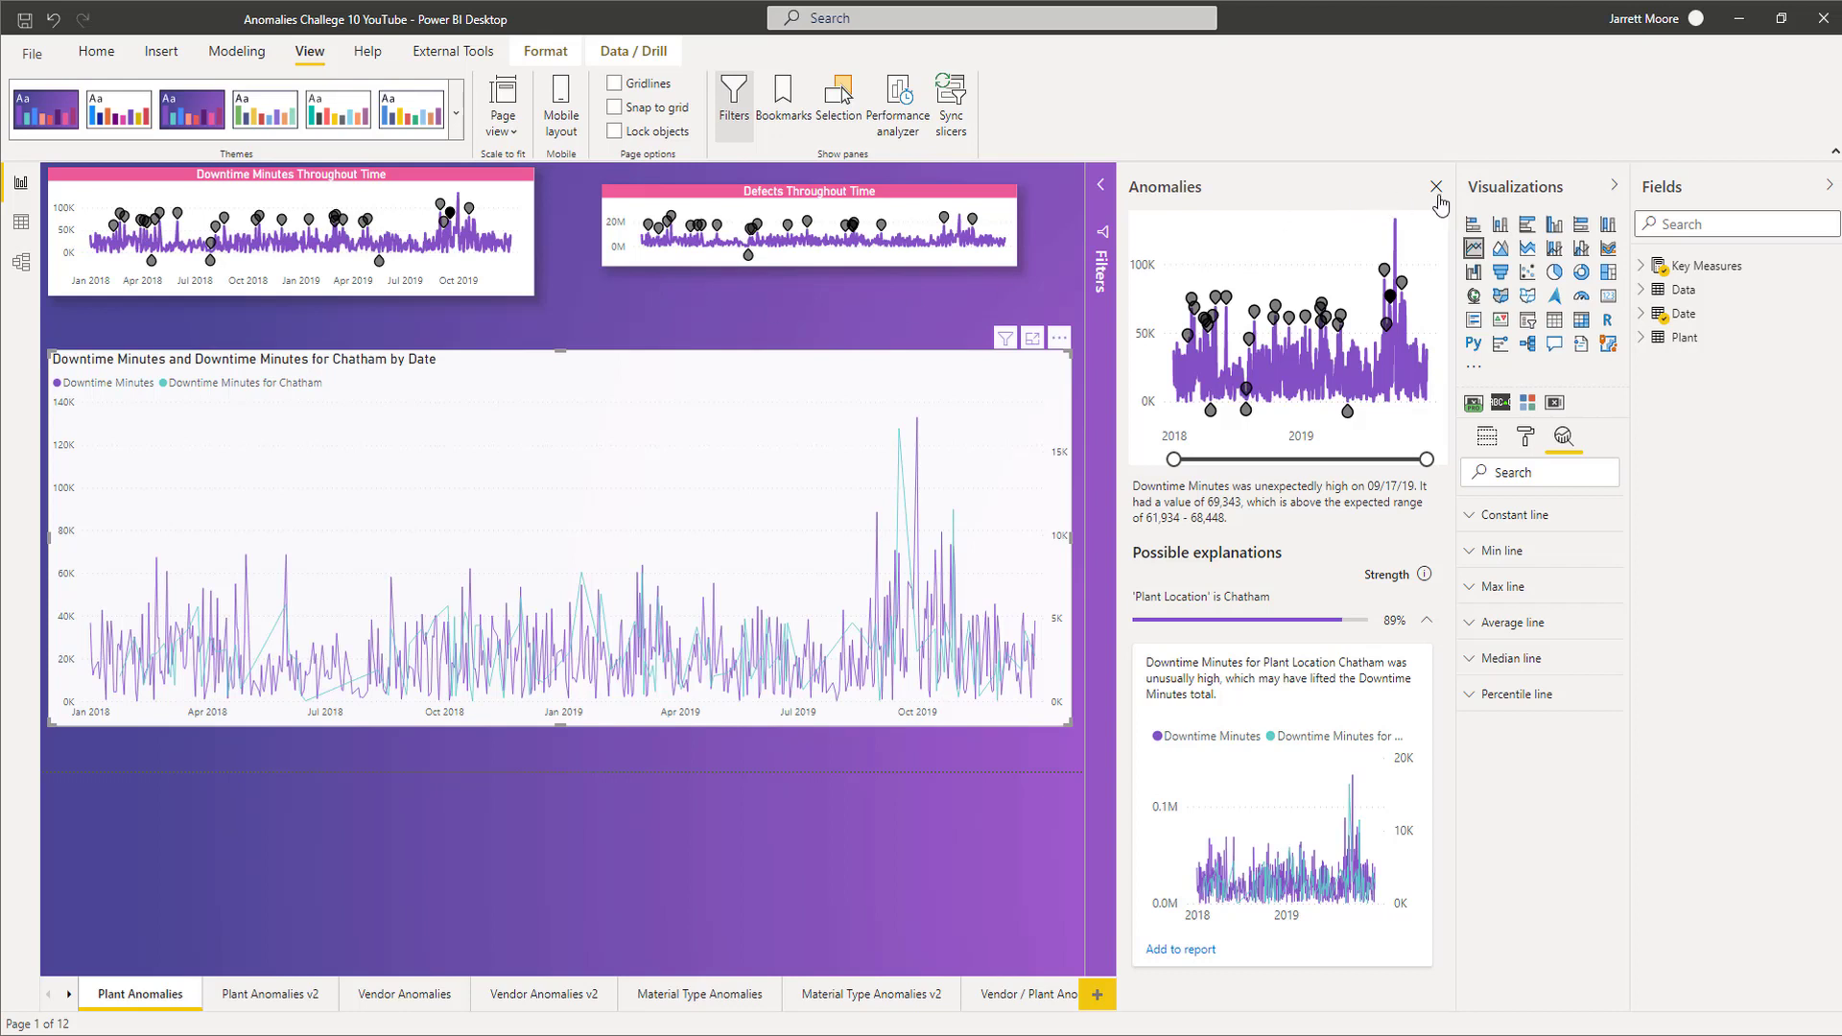
mouse_move(1436, 189)
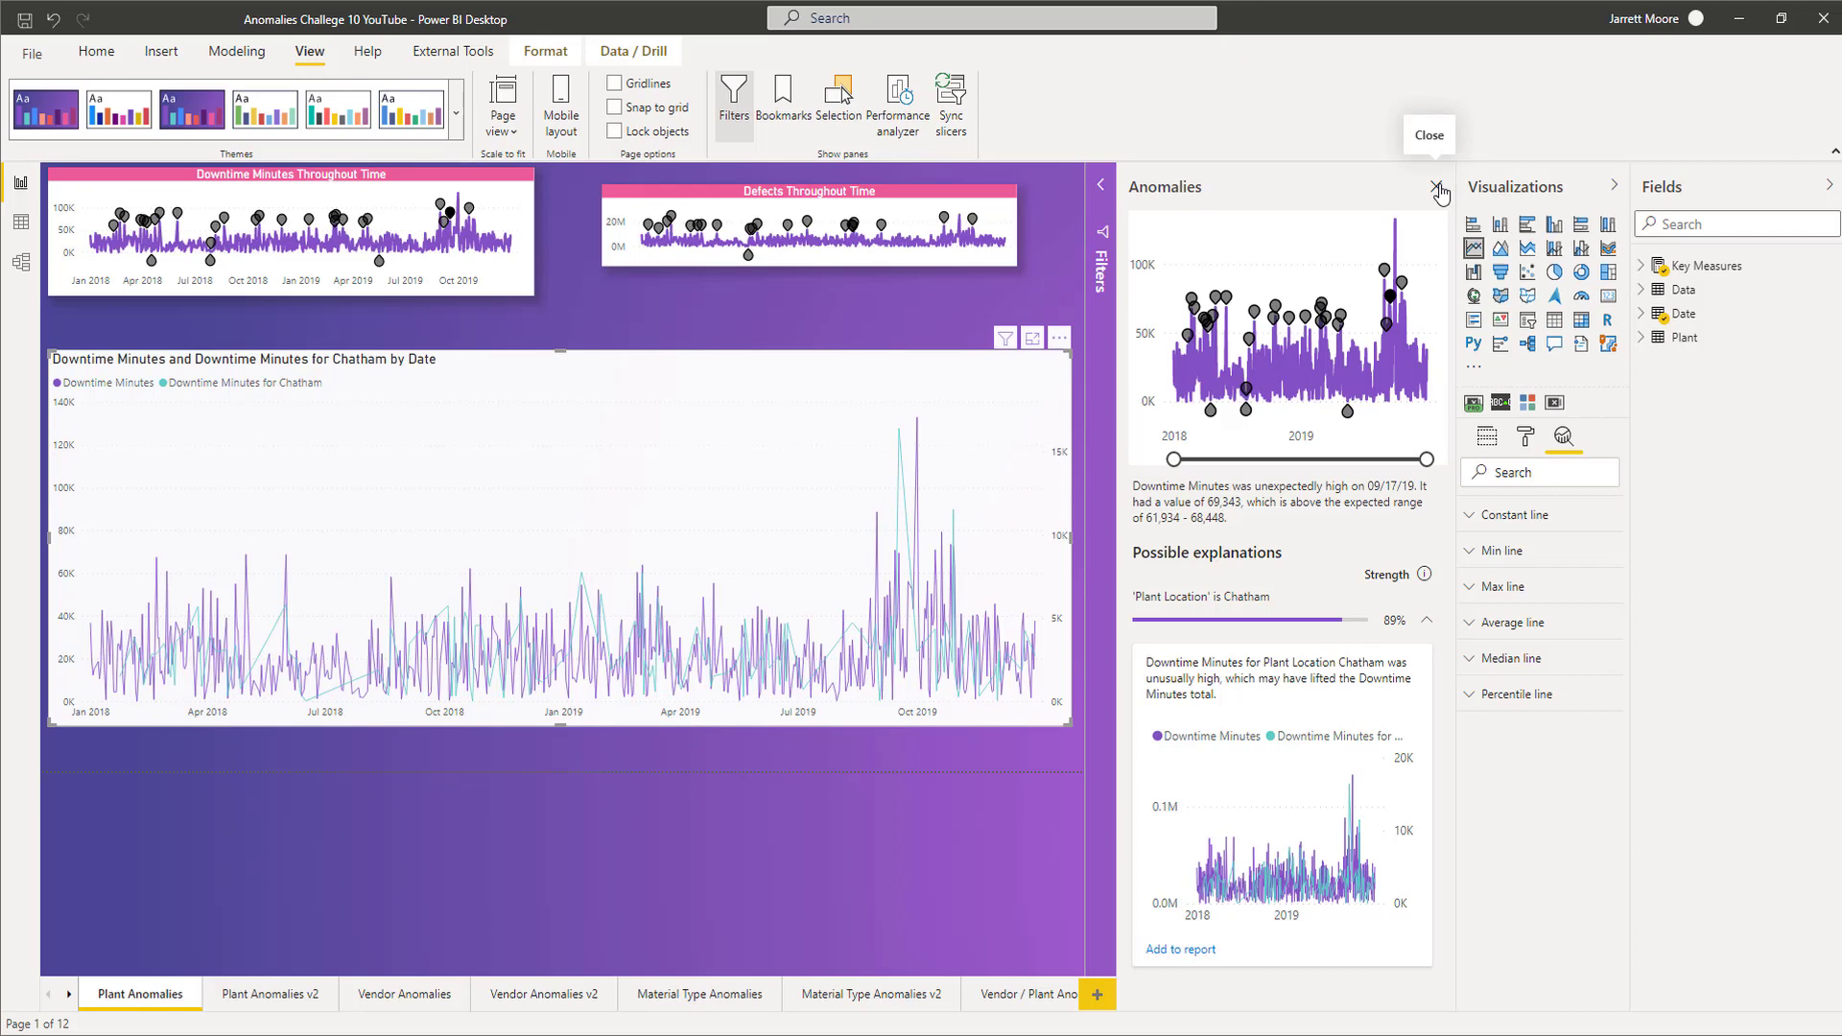
left_click(1440, 189)
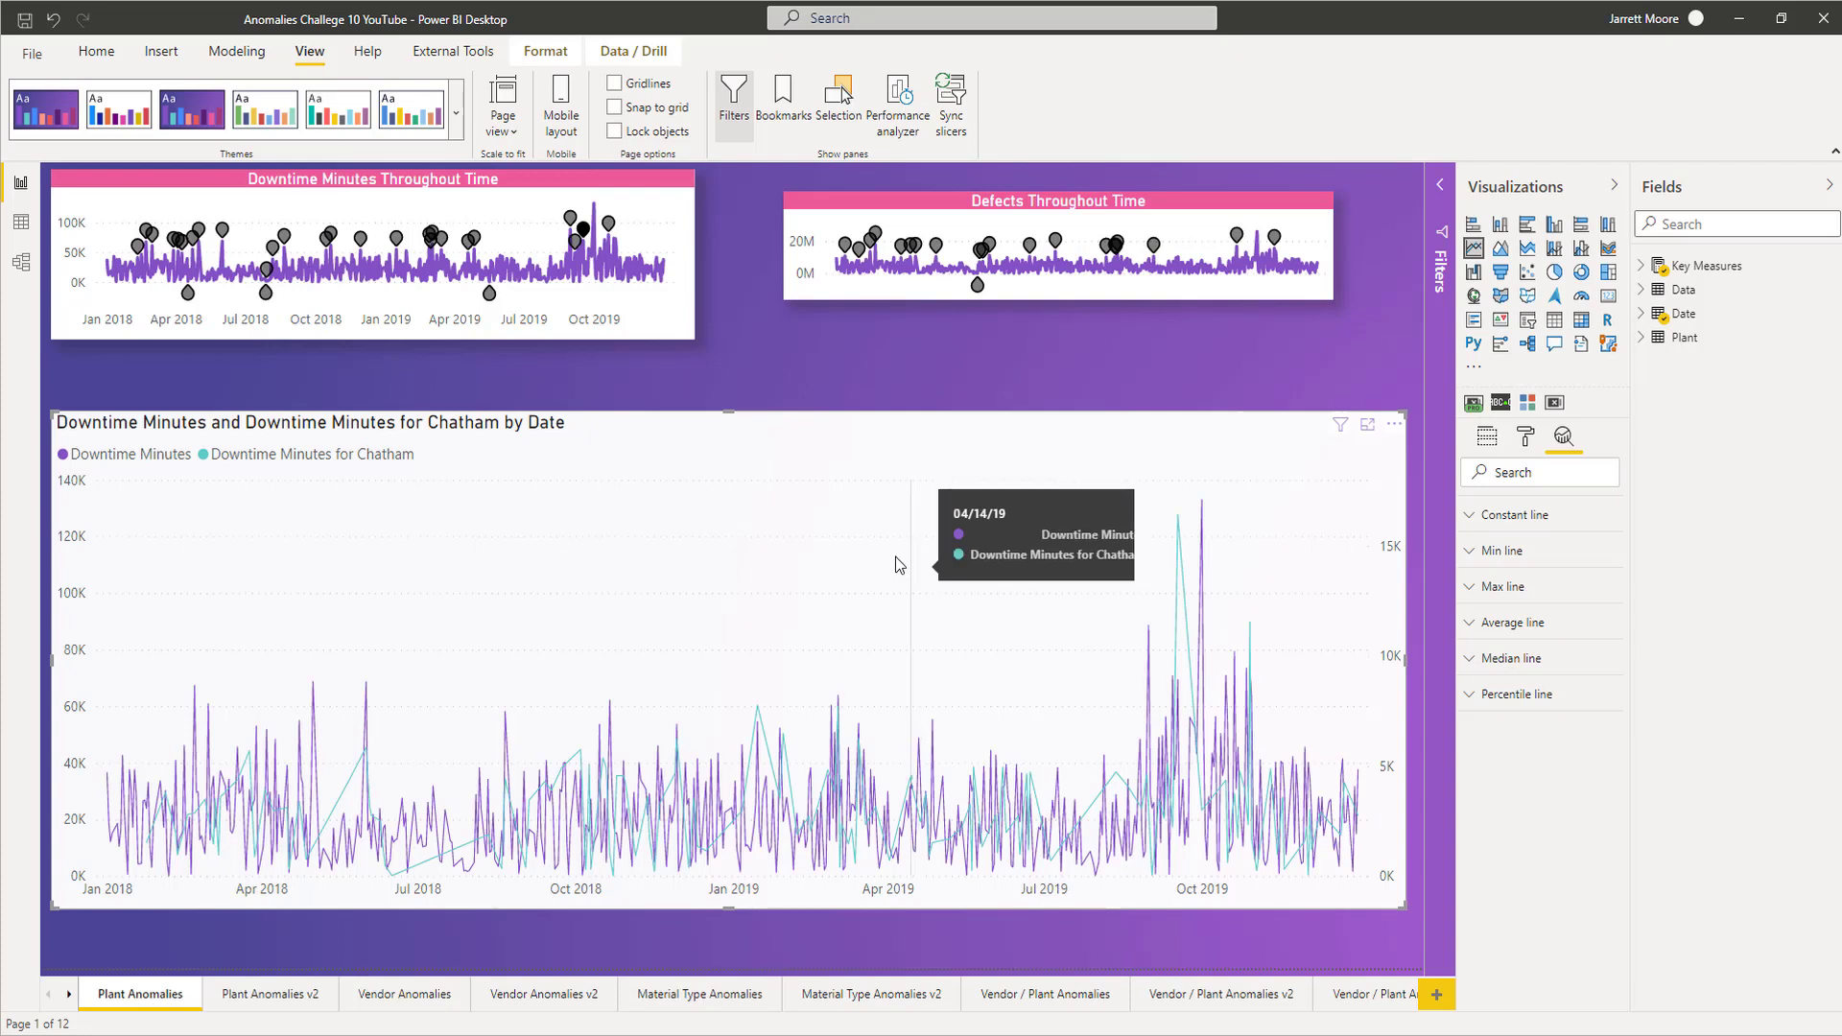
mouse_move(749, 380)
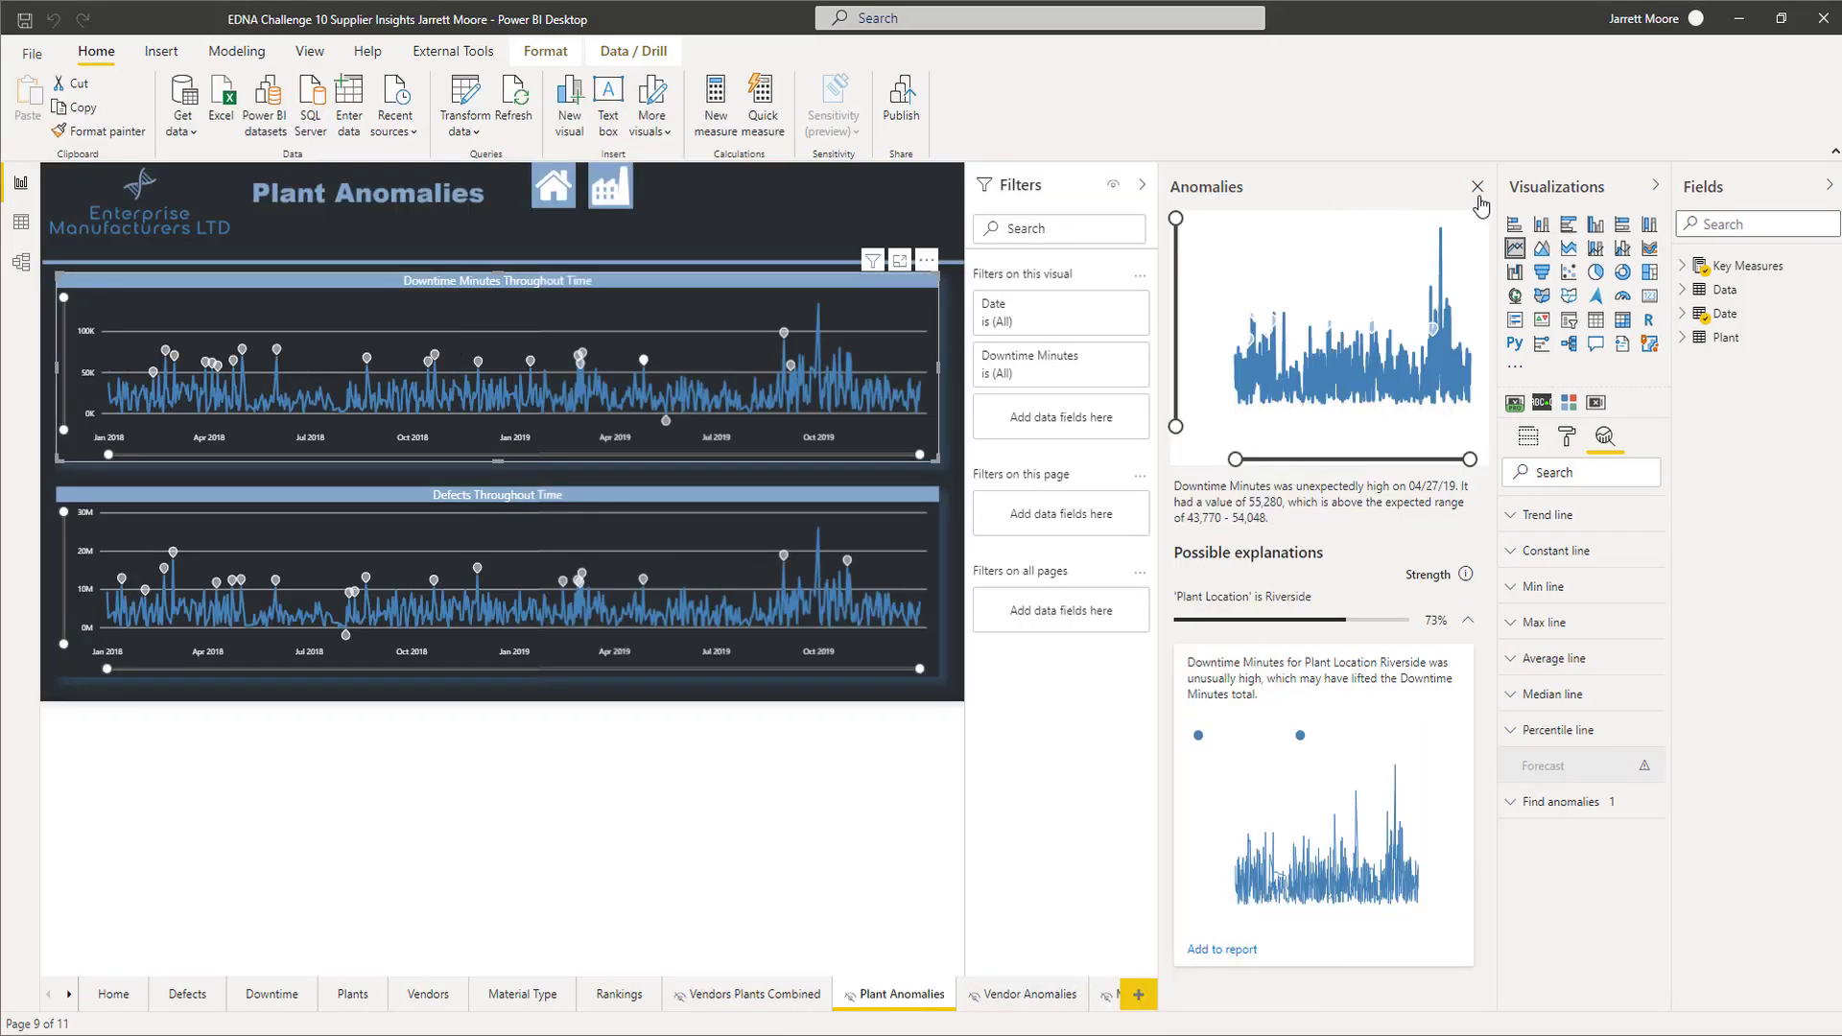
Close the Anomalies pane and go to the report's Home page.
left_click(1476, 187)
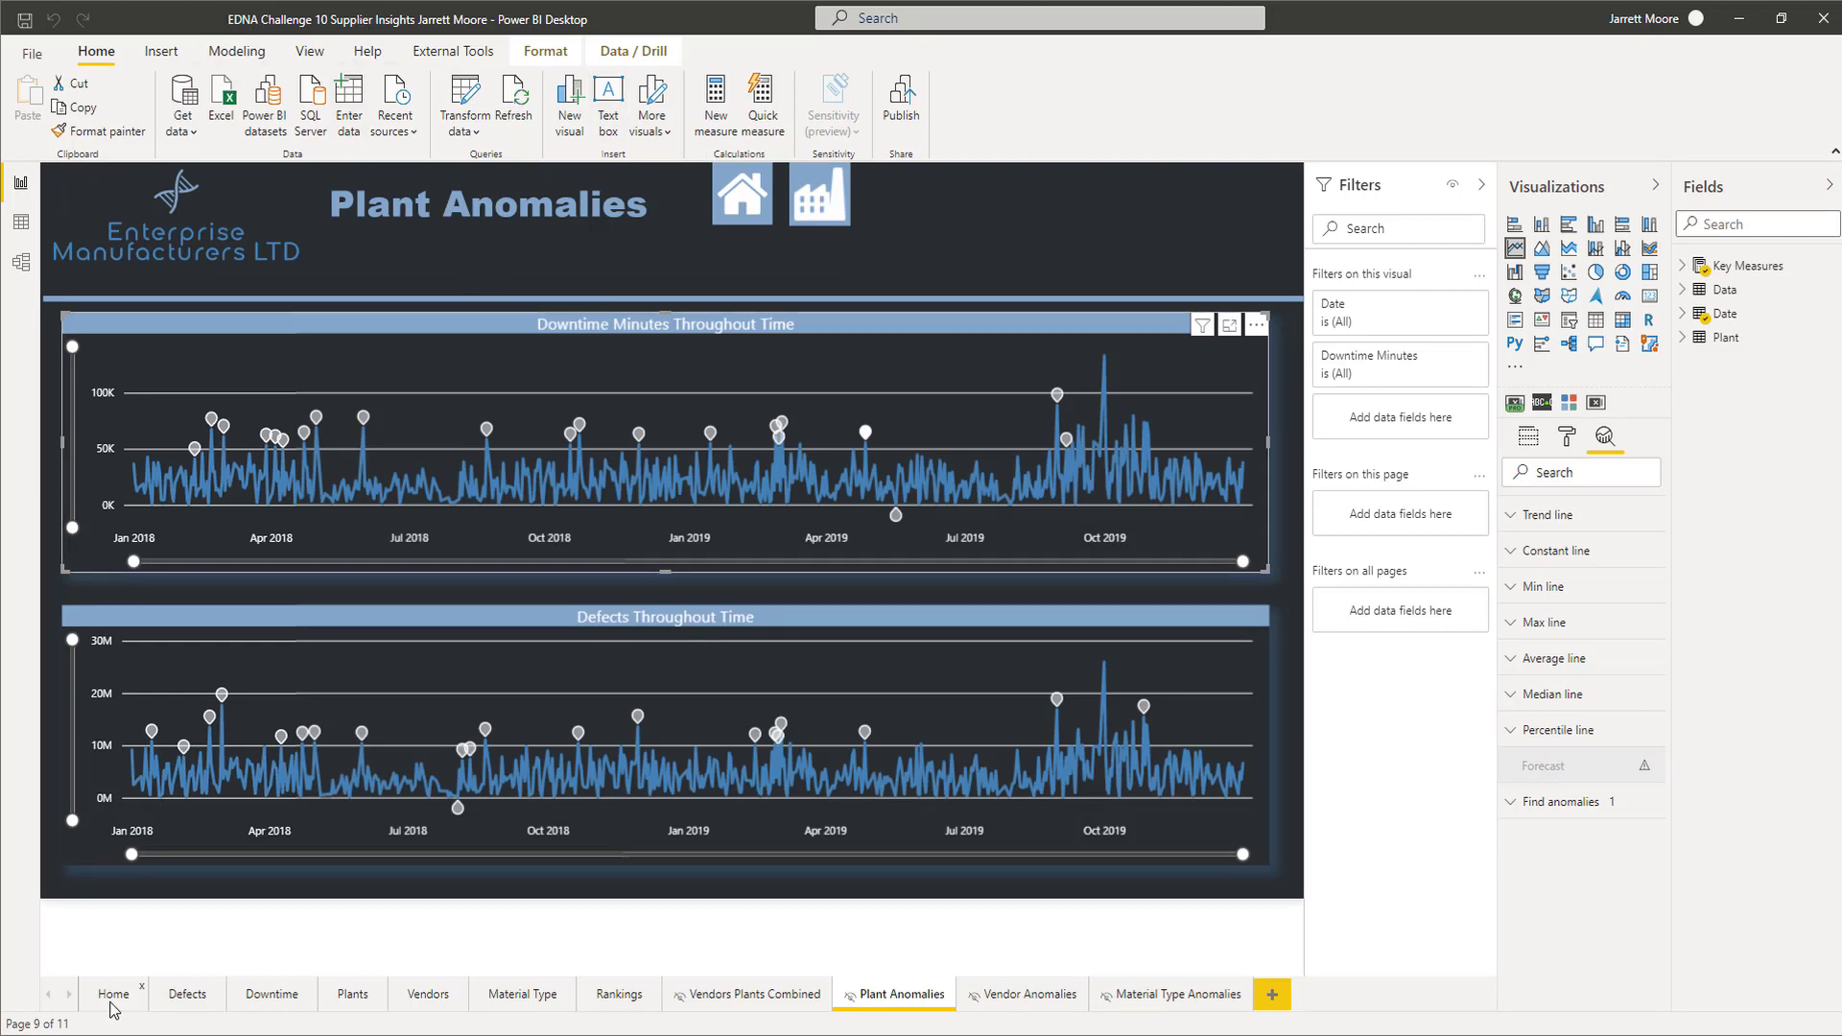
left_click(114, 993)
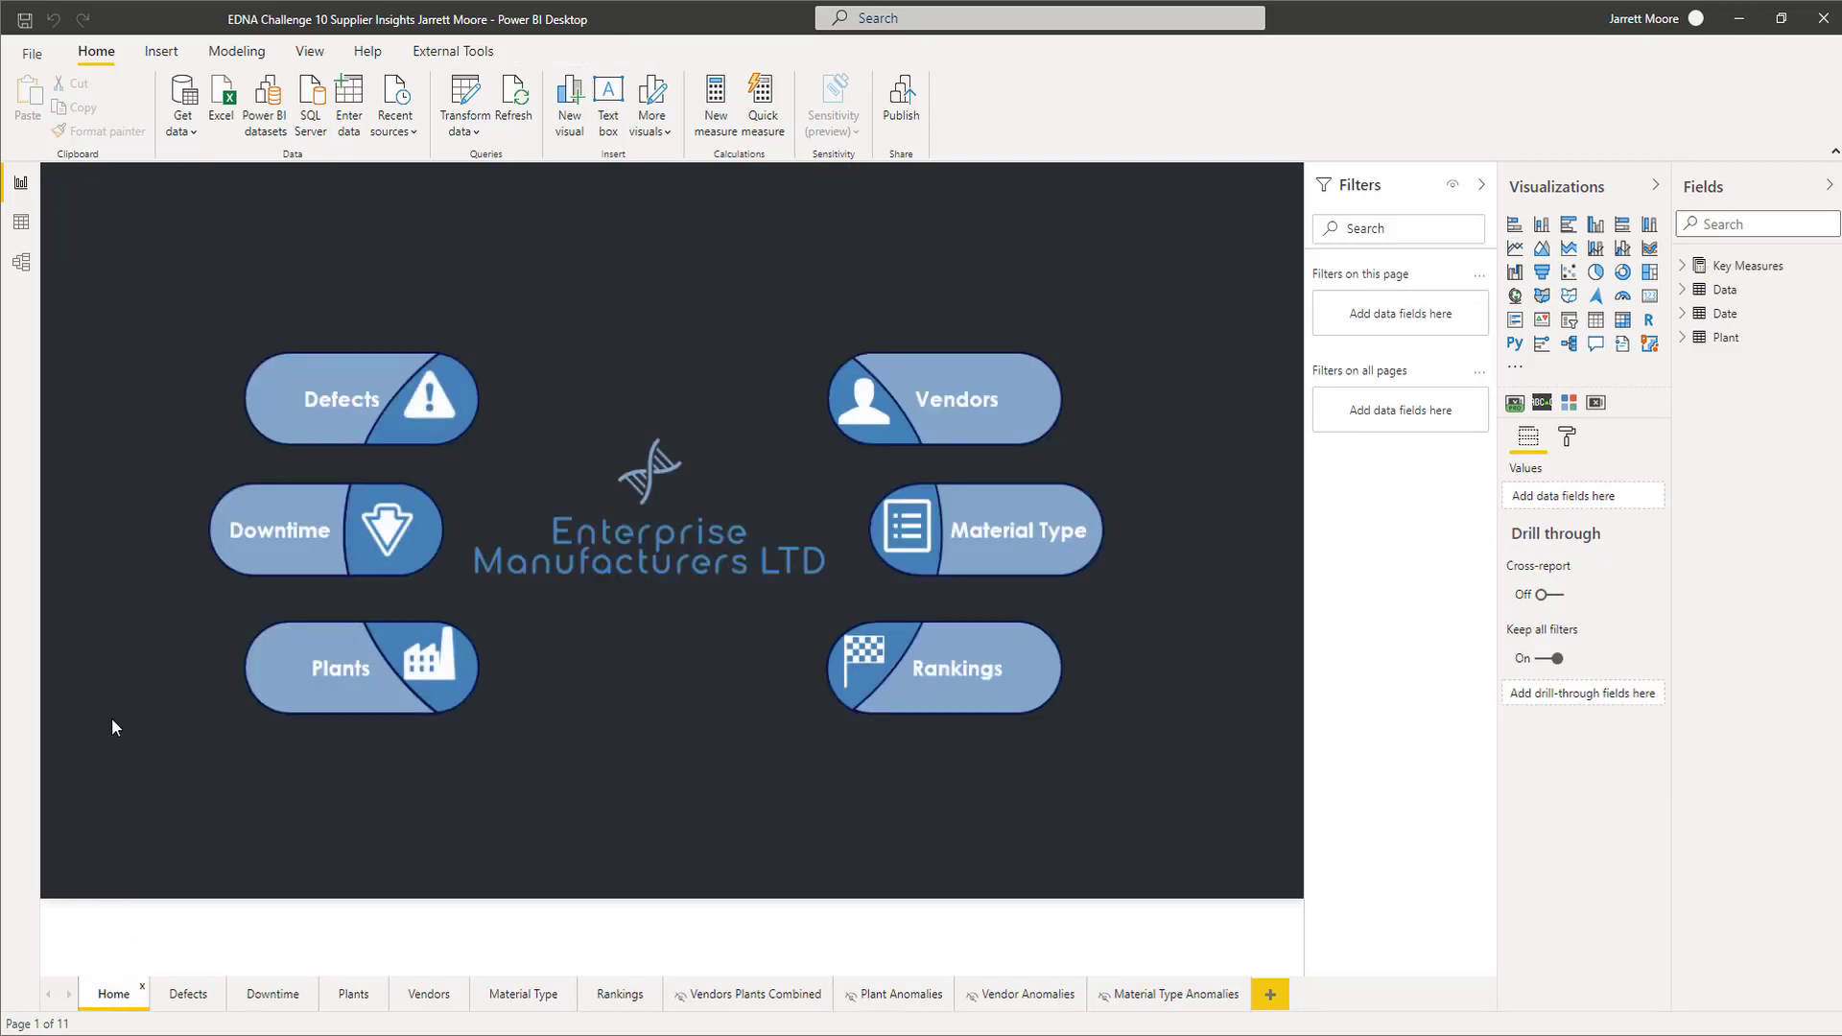
mouse_move(158, 734)
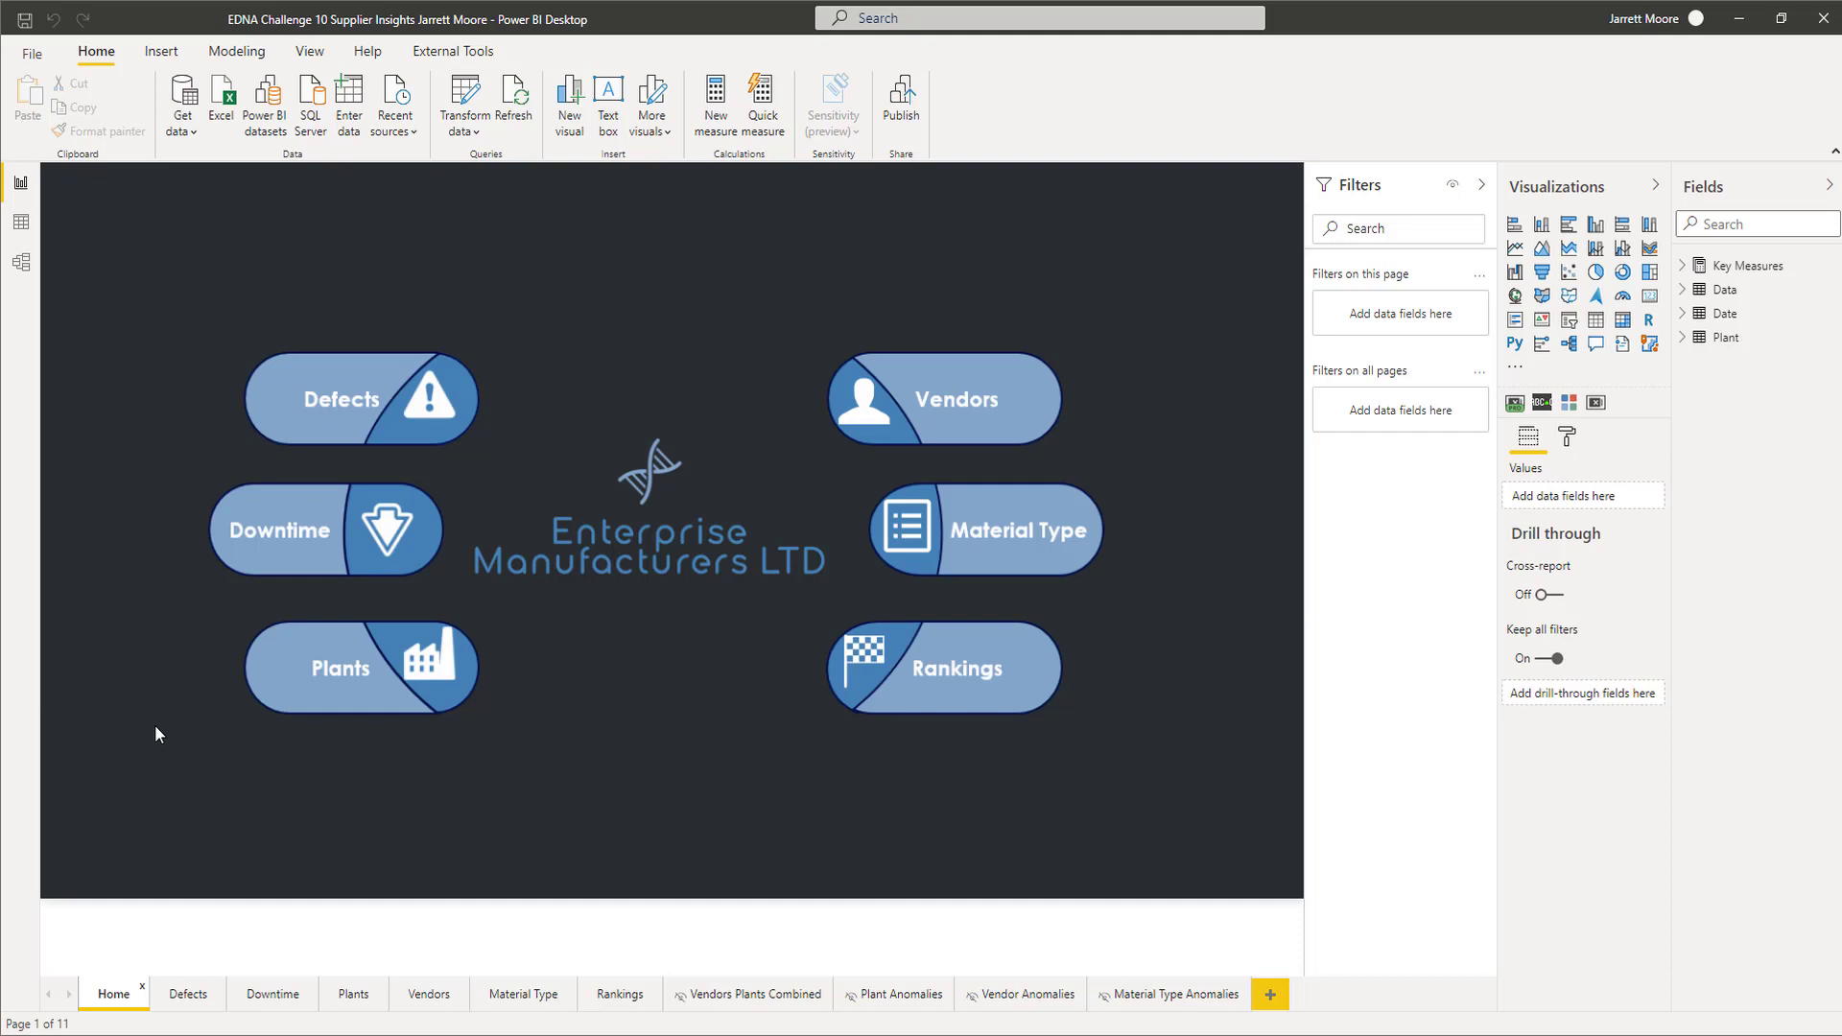
mouse_move(178, 738)
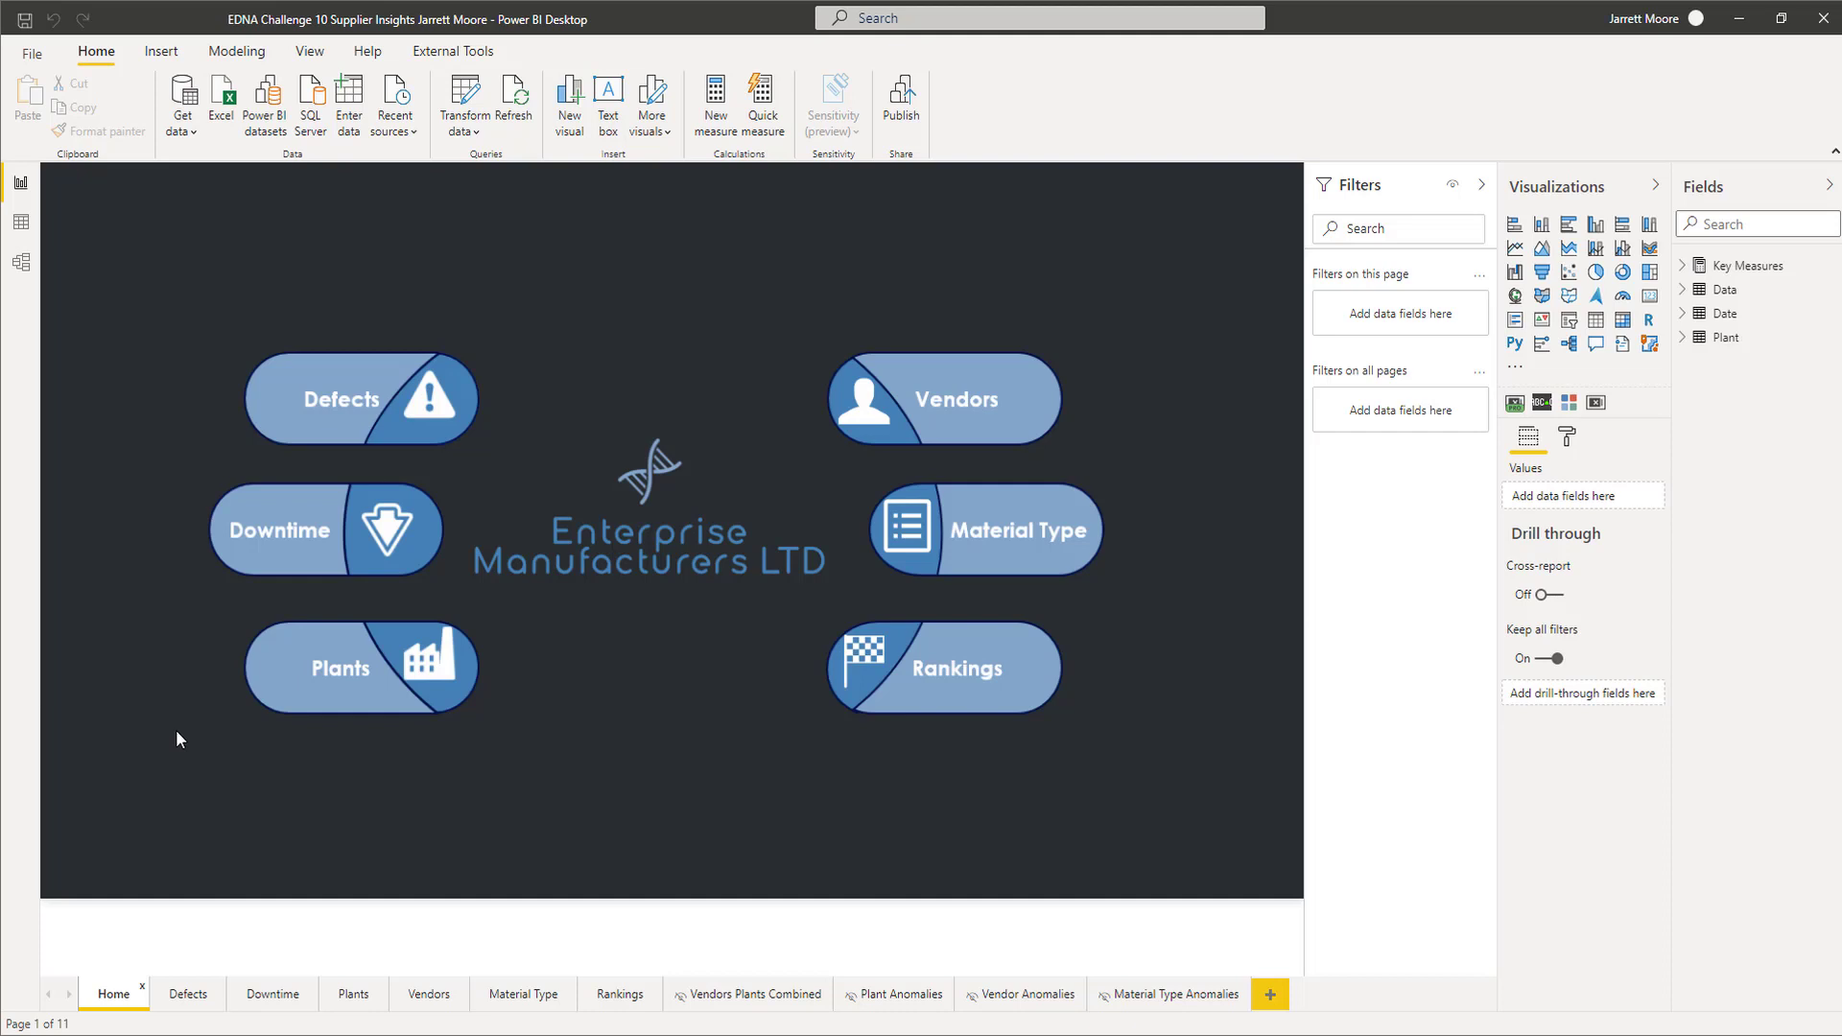
mouse_move(634, 565)
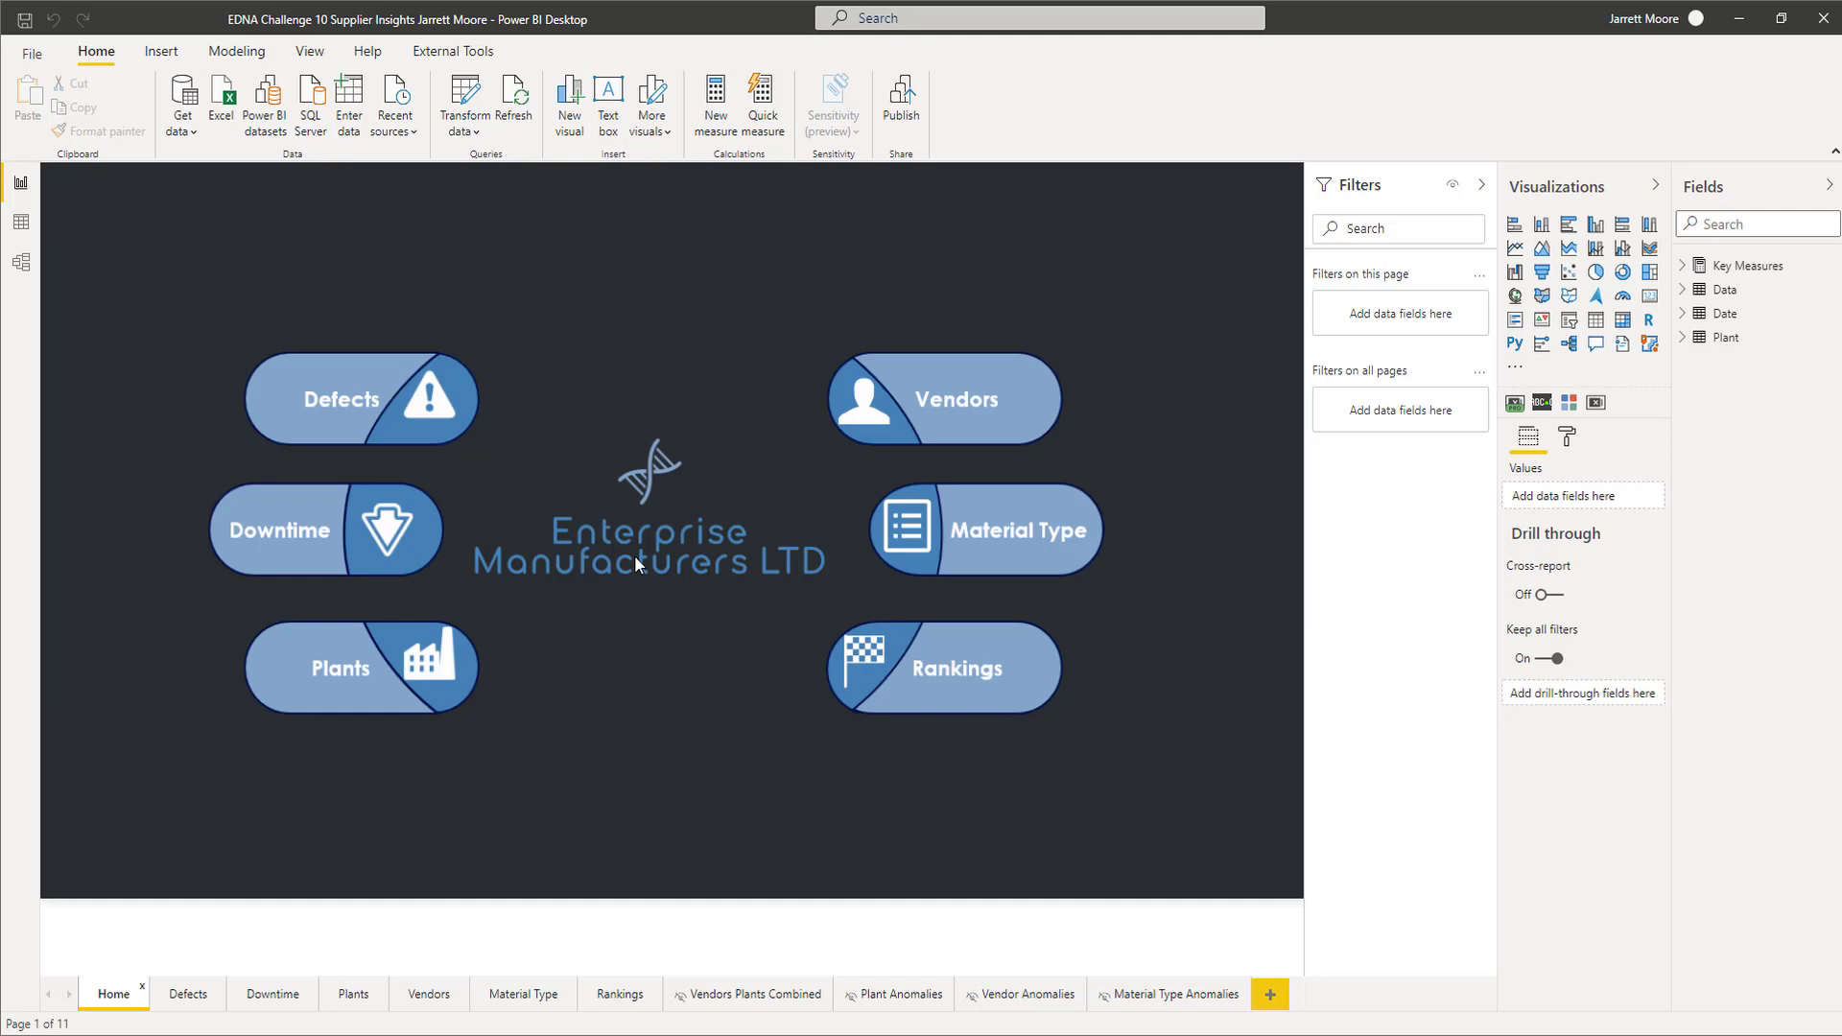
mouse_move(663, 613)
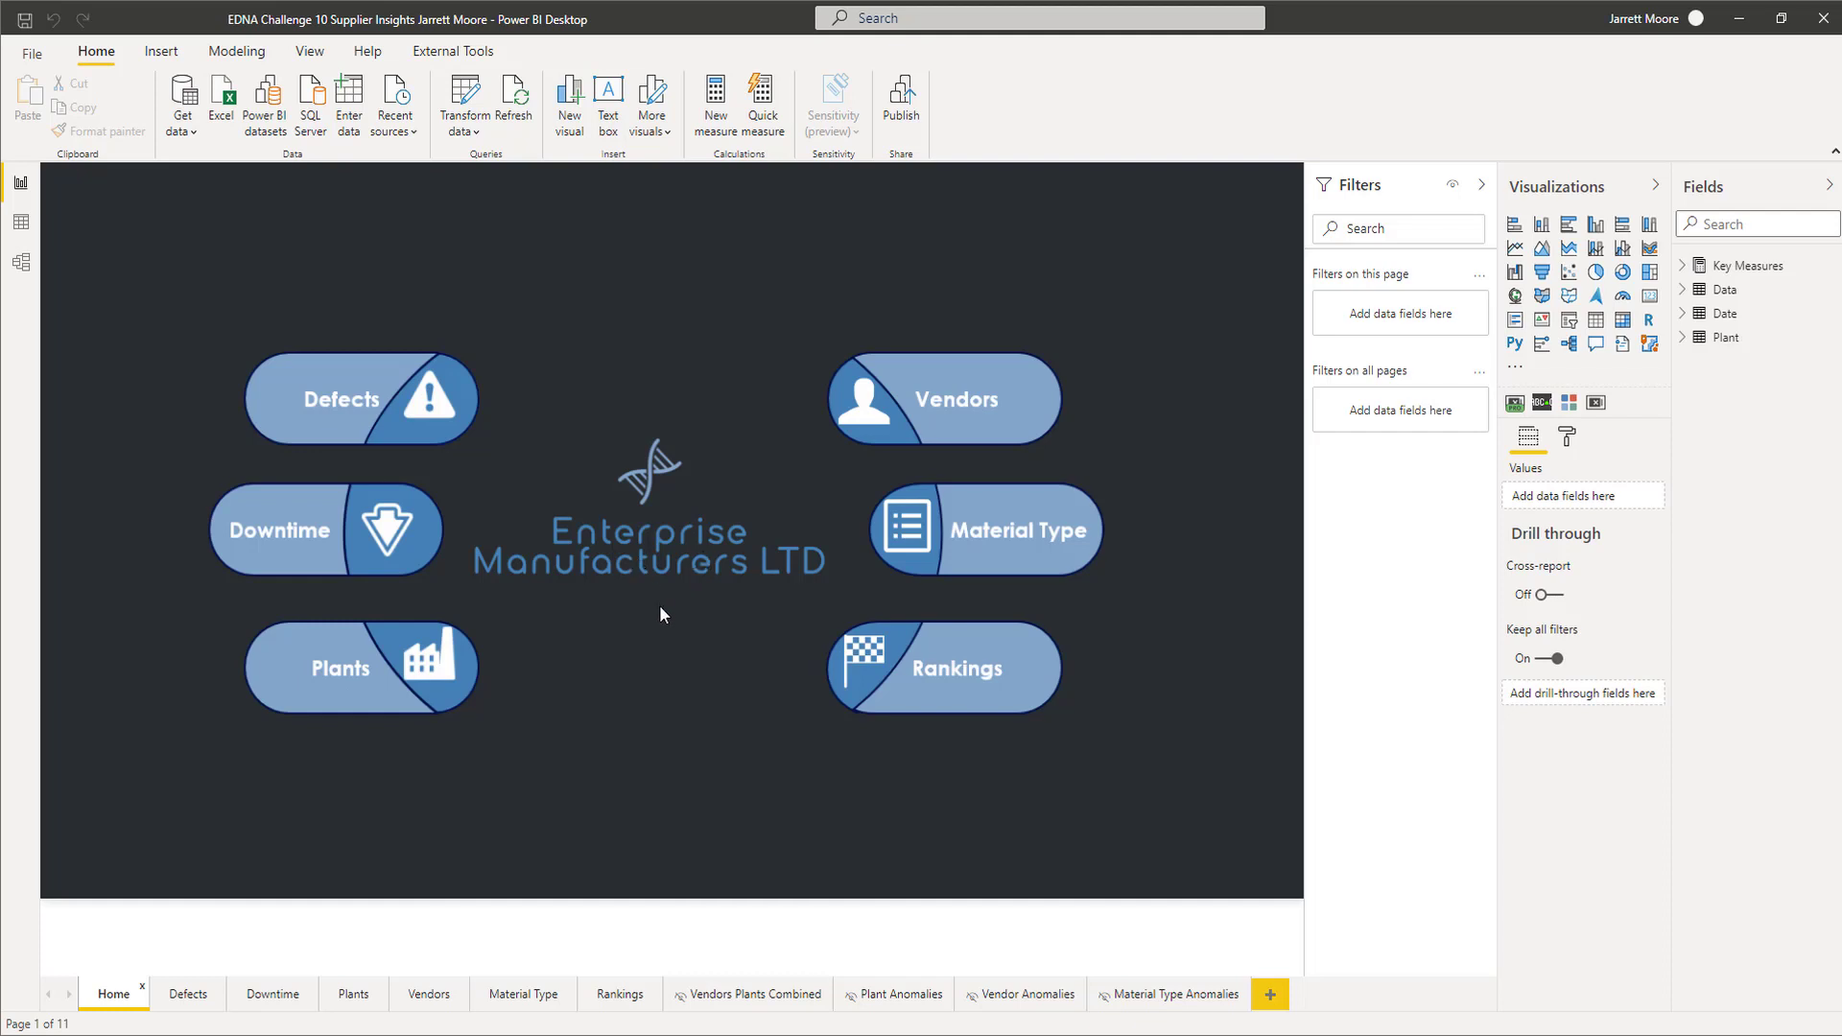
mouse_move(587, 703)
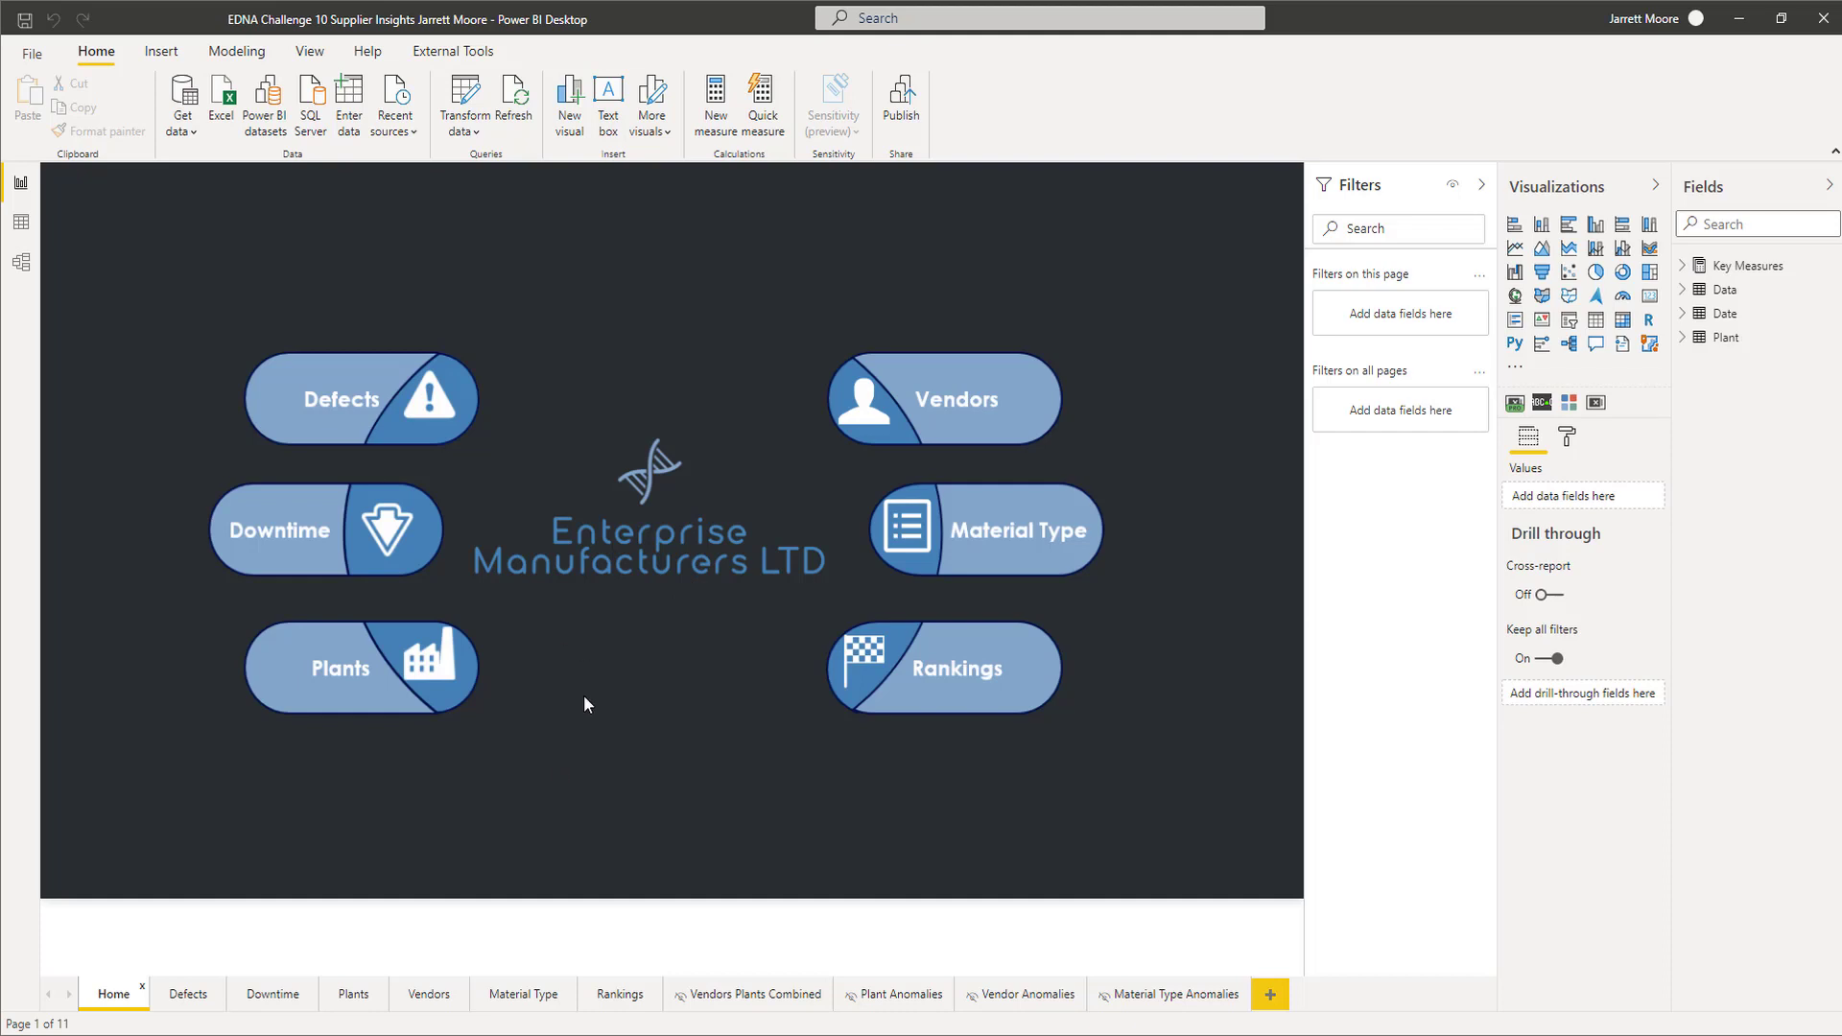
mouse_move(699, 606)
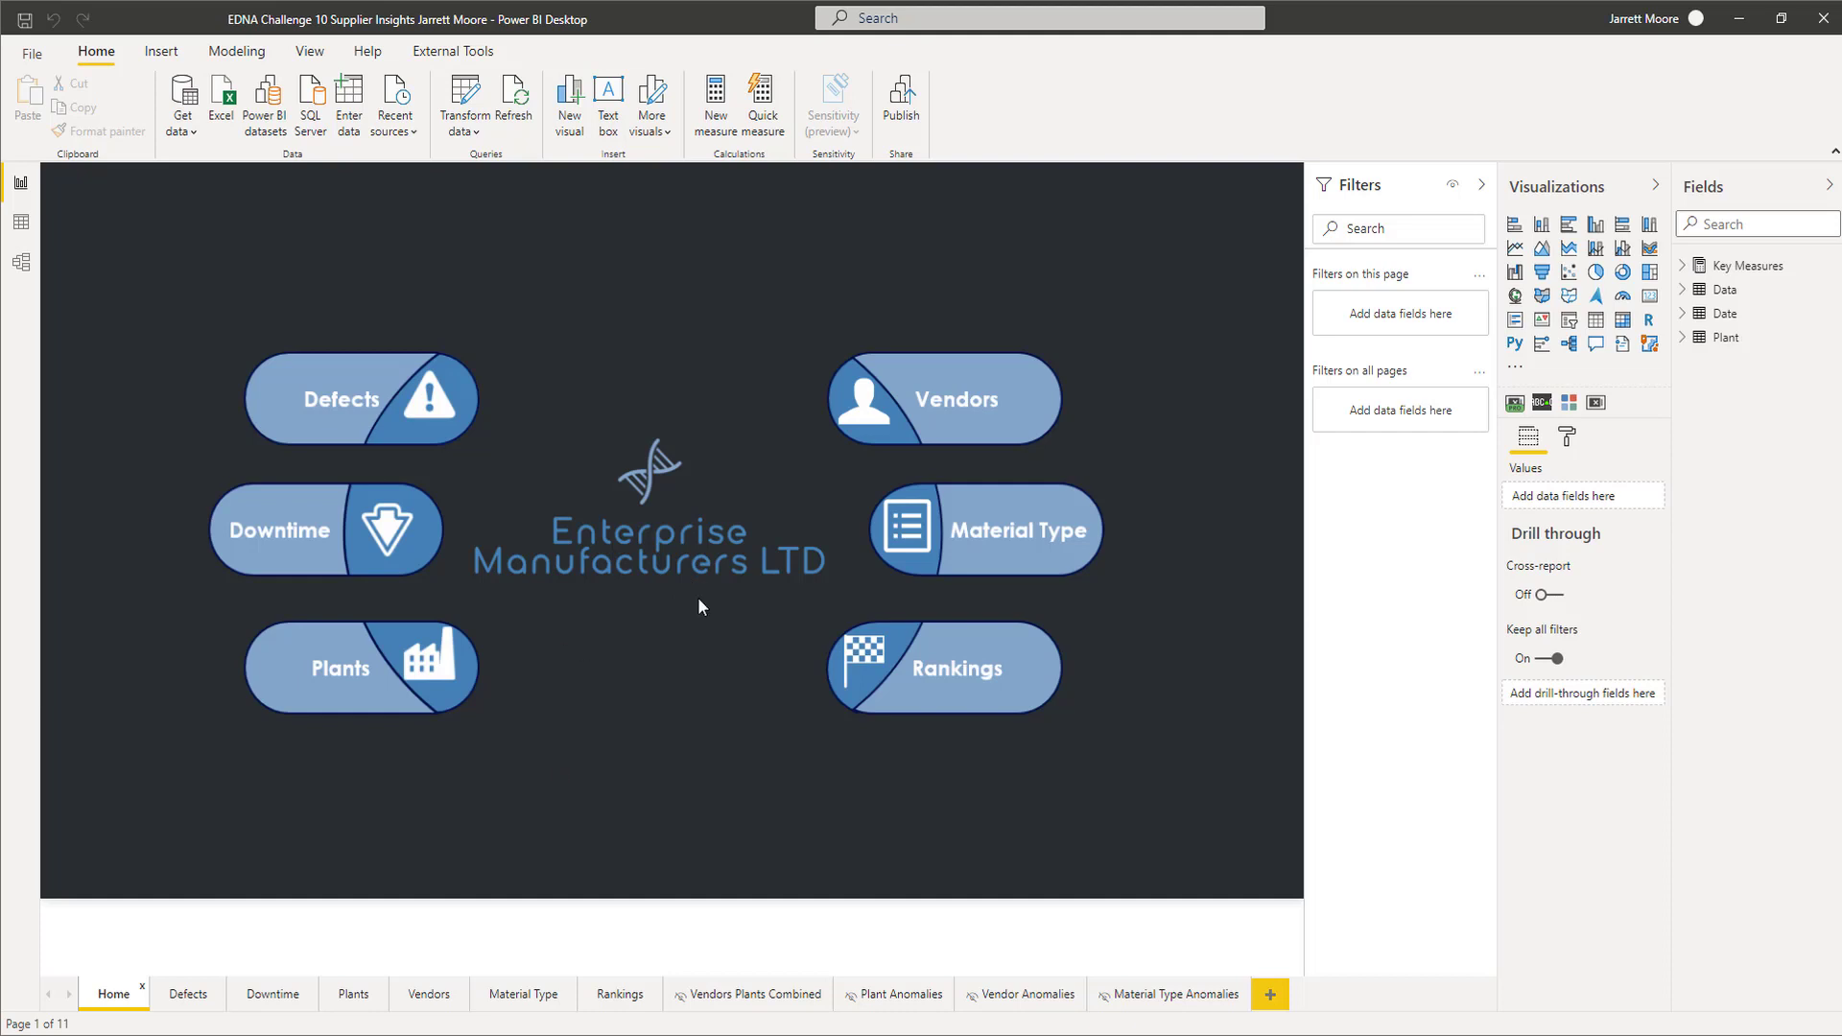
mouse_move(664, 403)
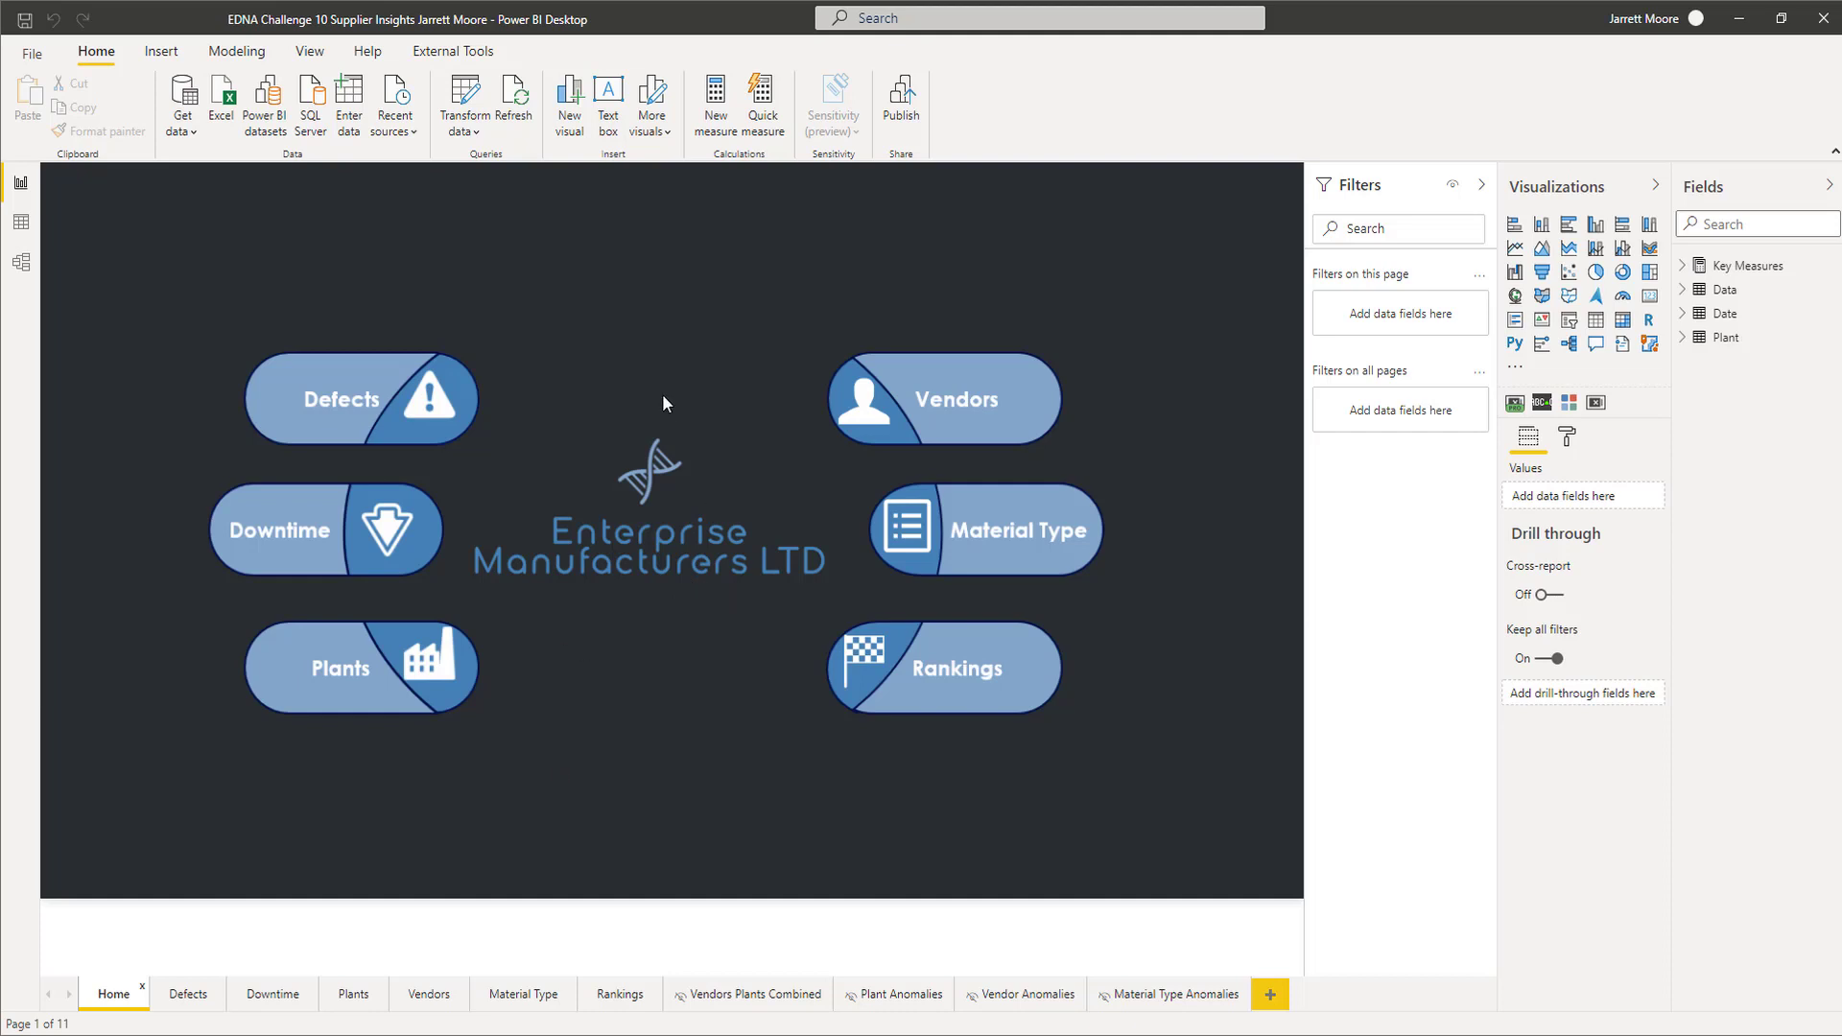
mouse_move(853, 928)
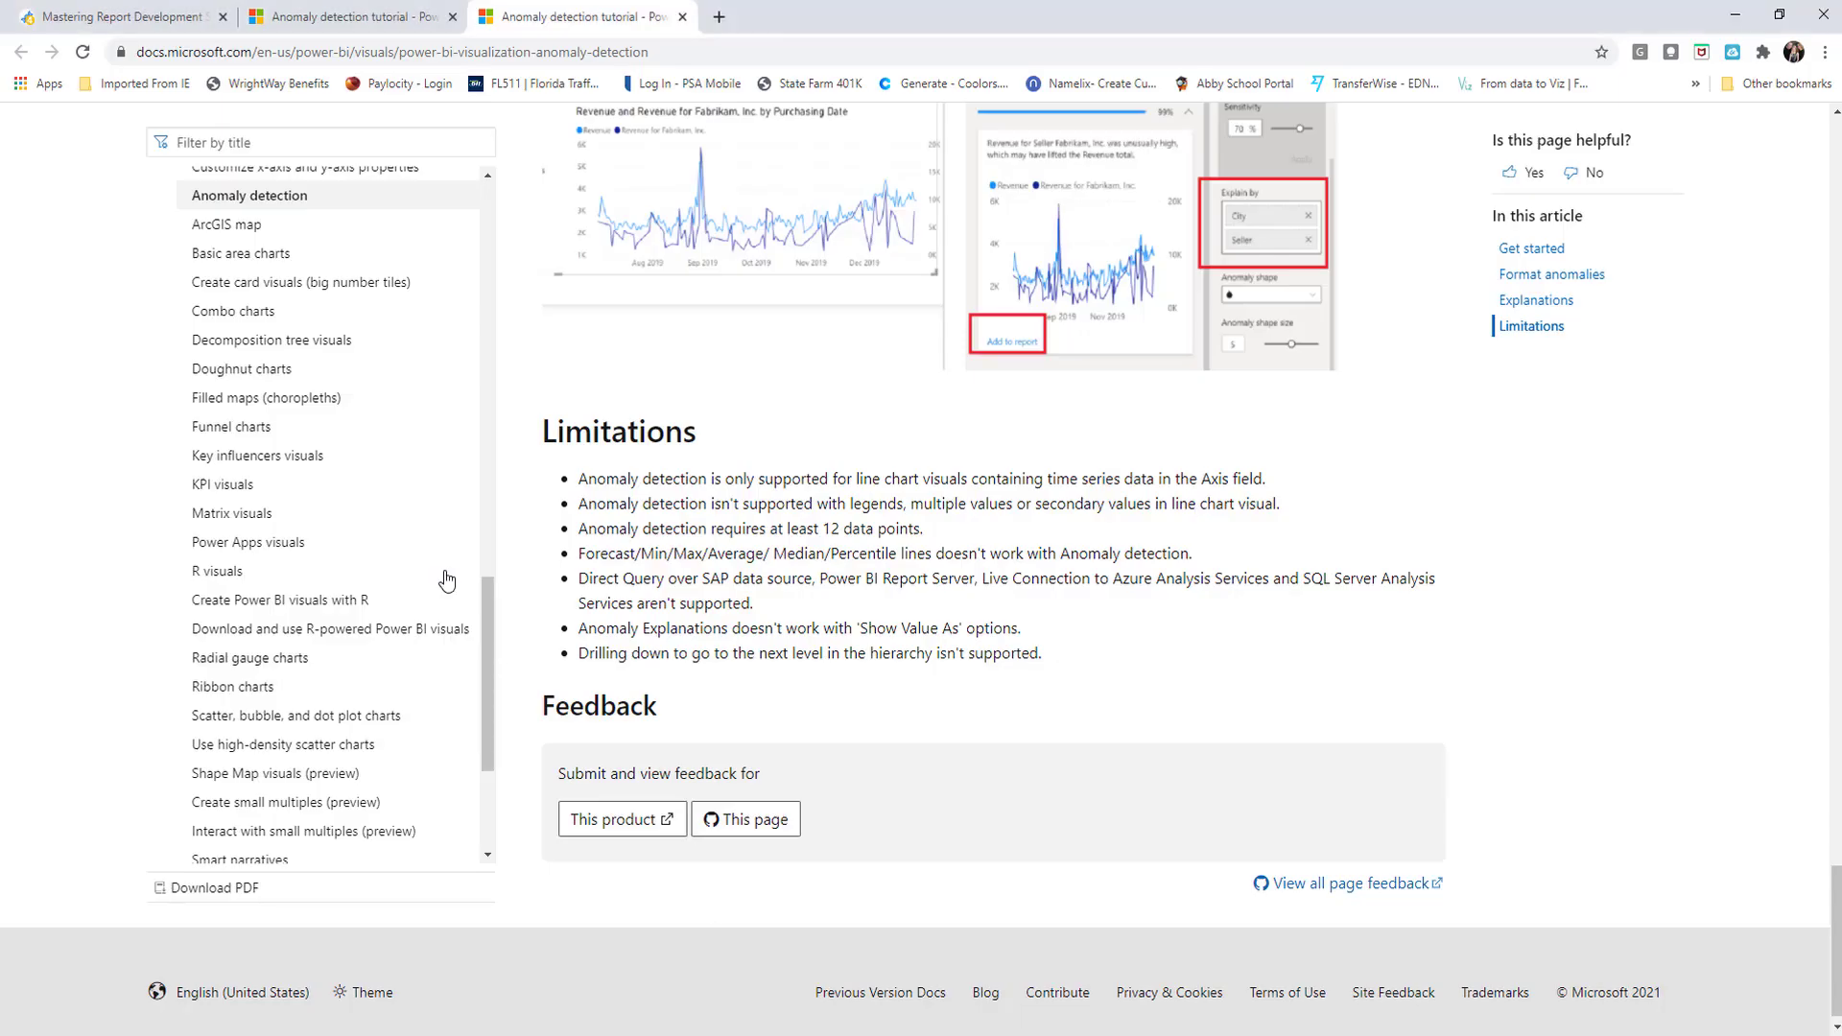
Switch to the Mastering Report Development forum tab and scroll through the post and replies.
left_click(117, 17)
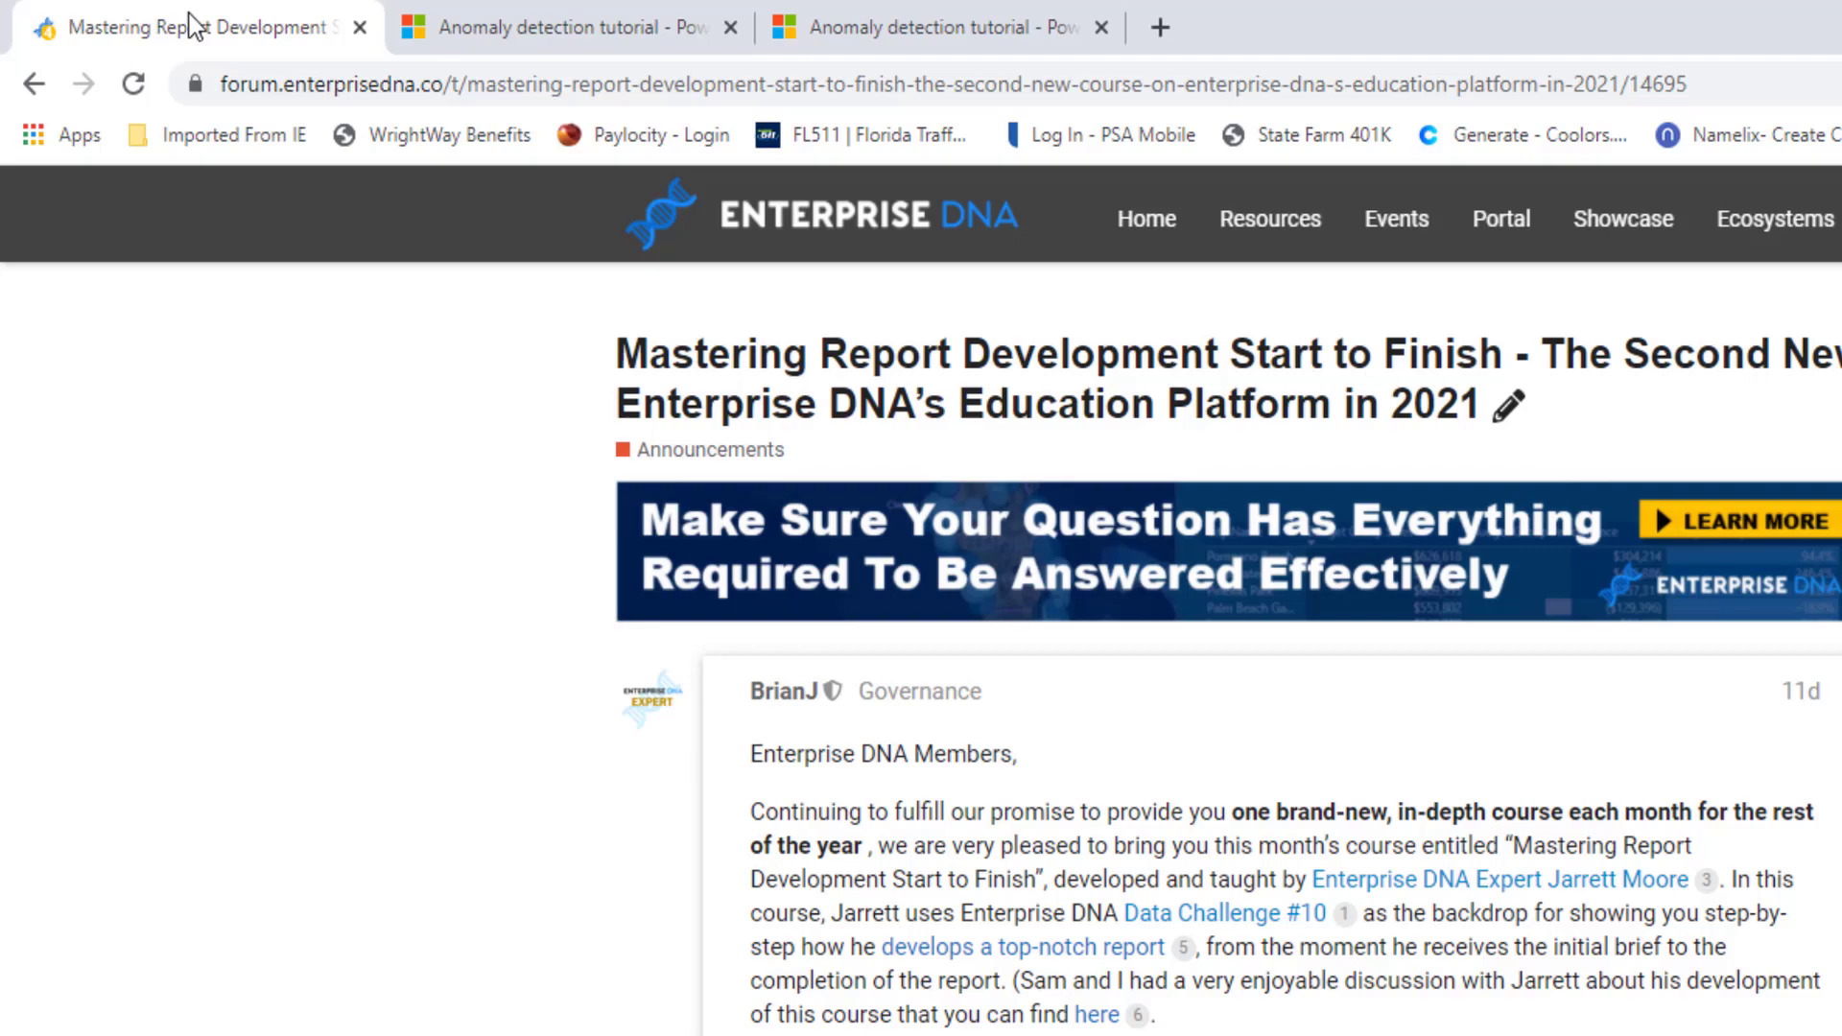
mouse_move(1131, 405)
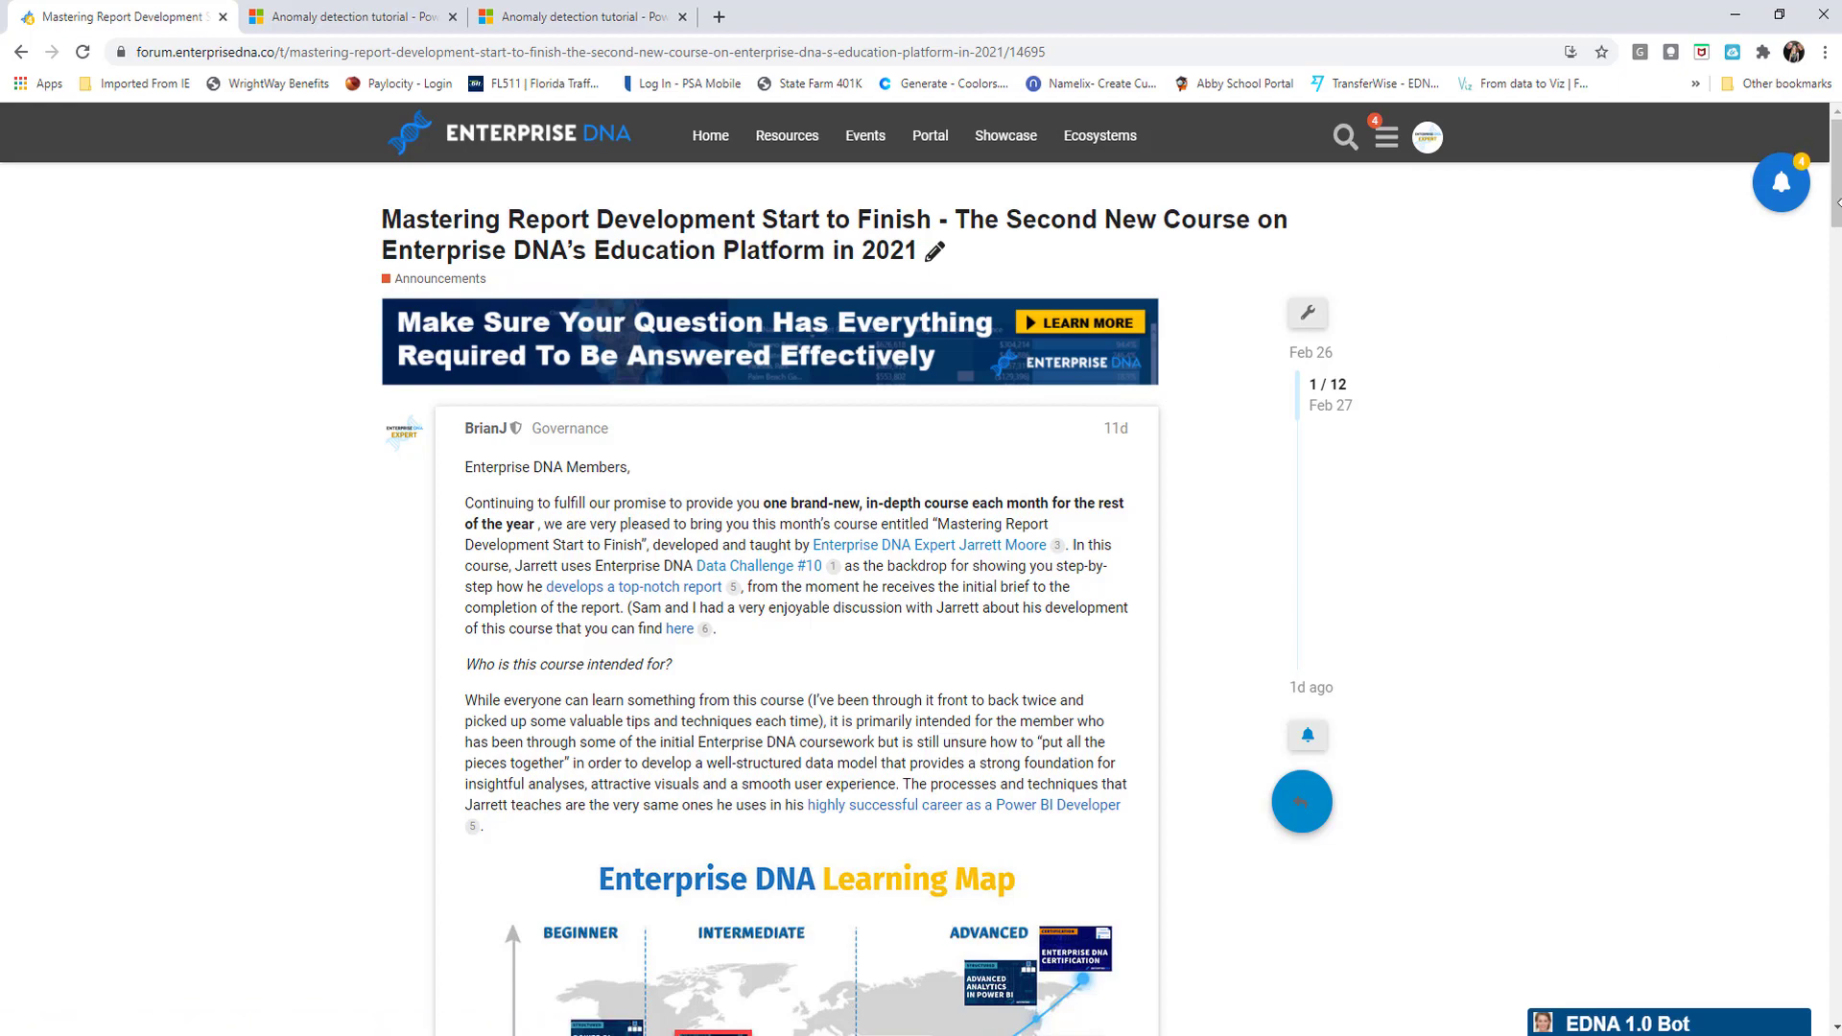
scroll("down", 3)
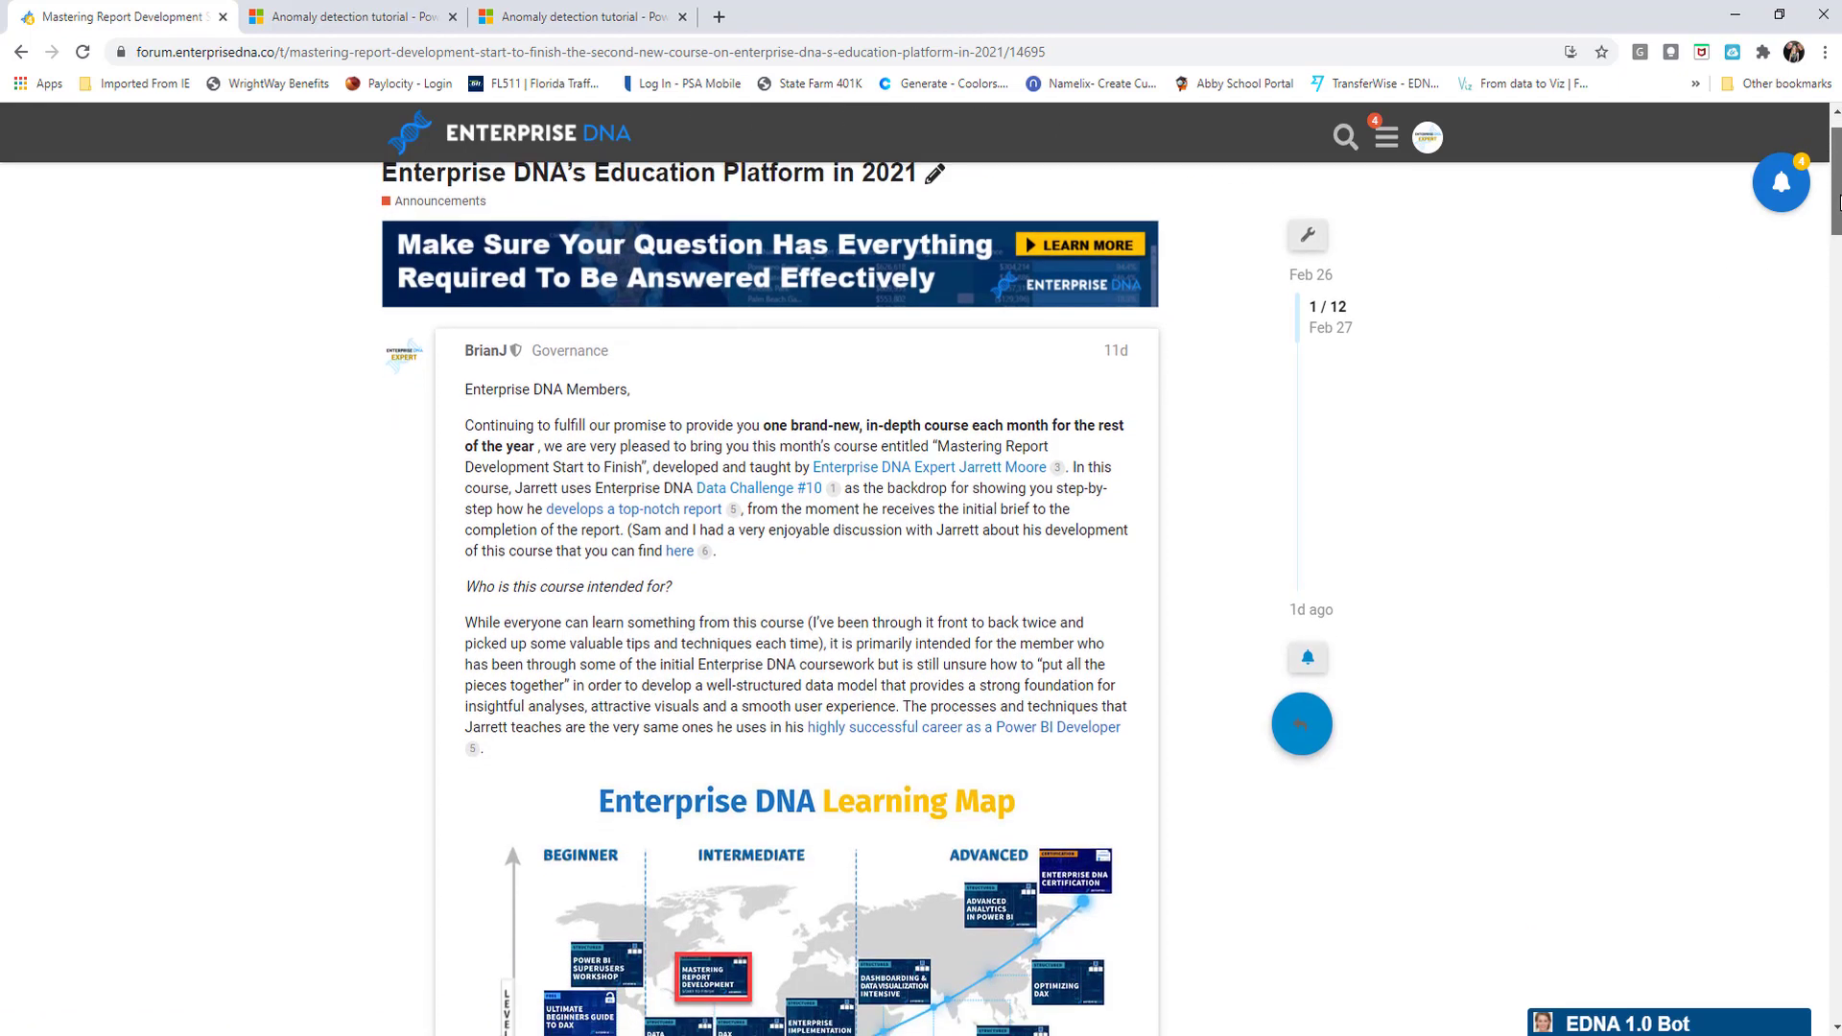
scroll("down", 3)
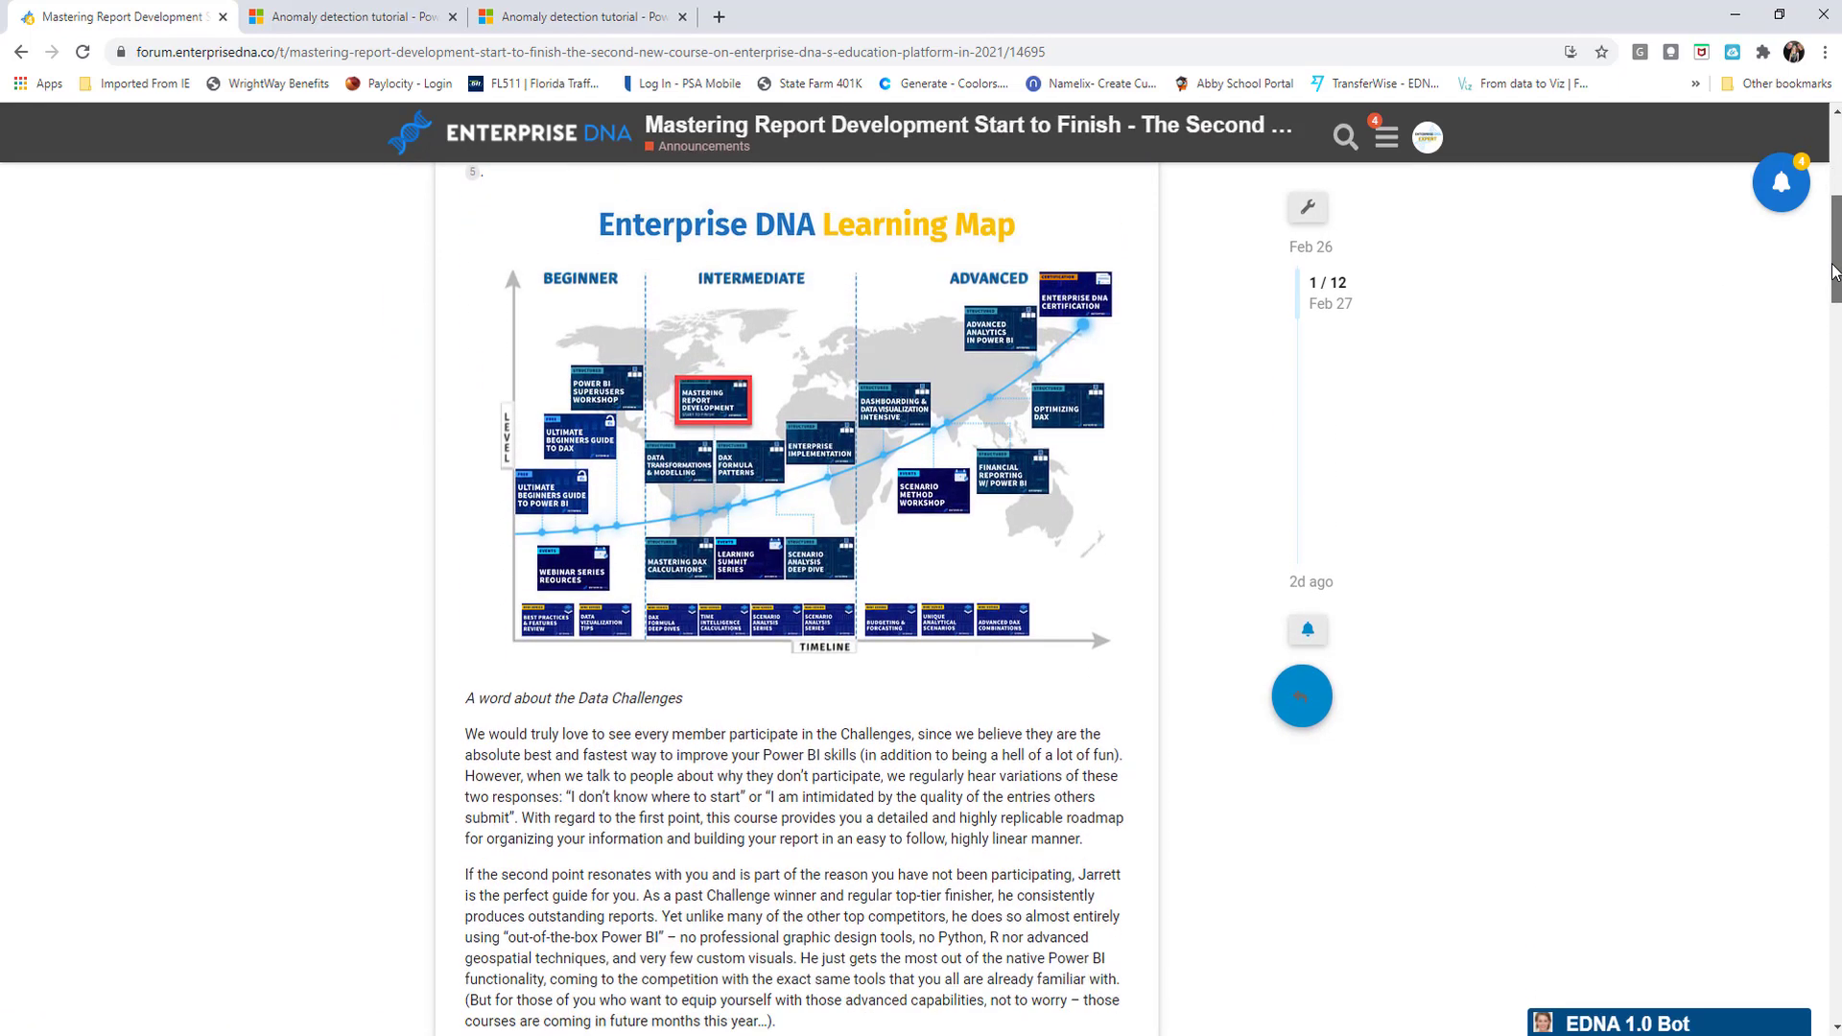
scroll("down", 3)
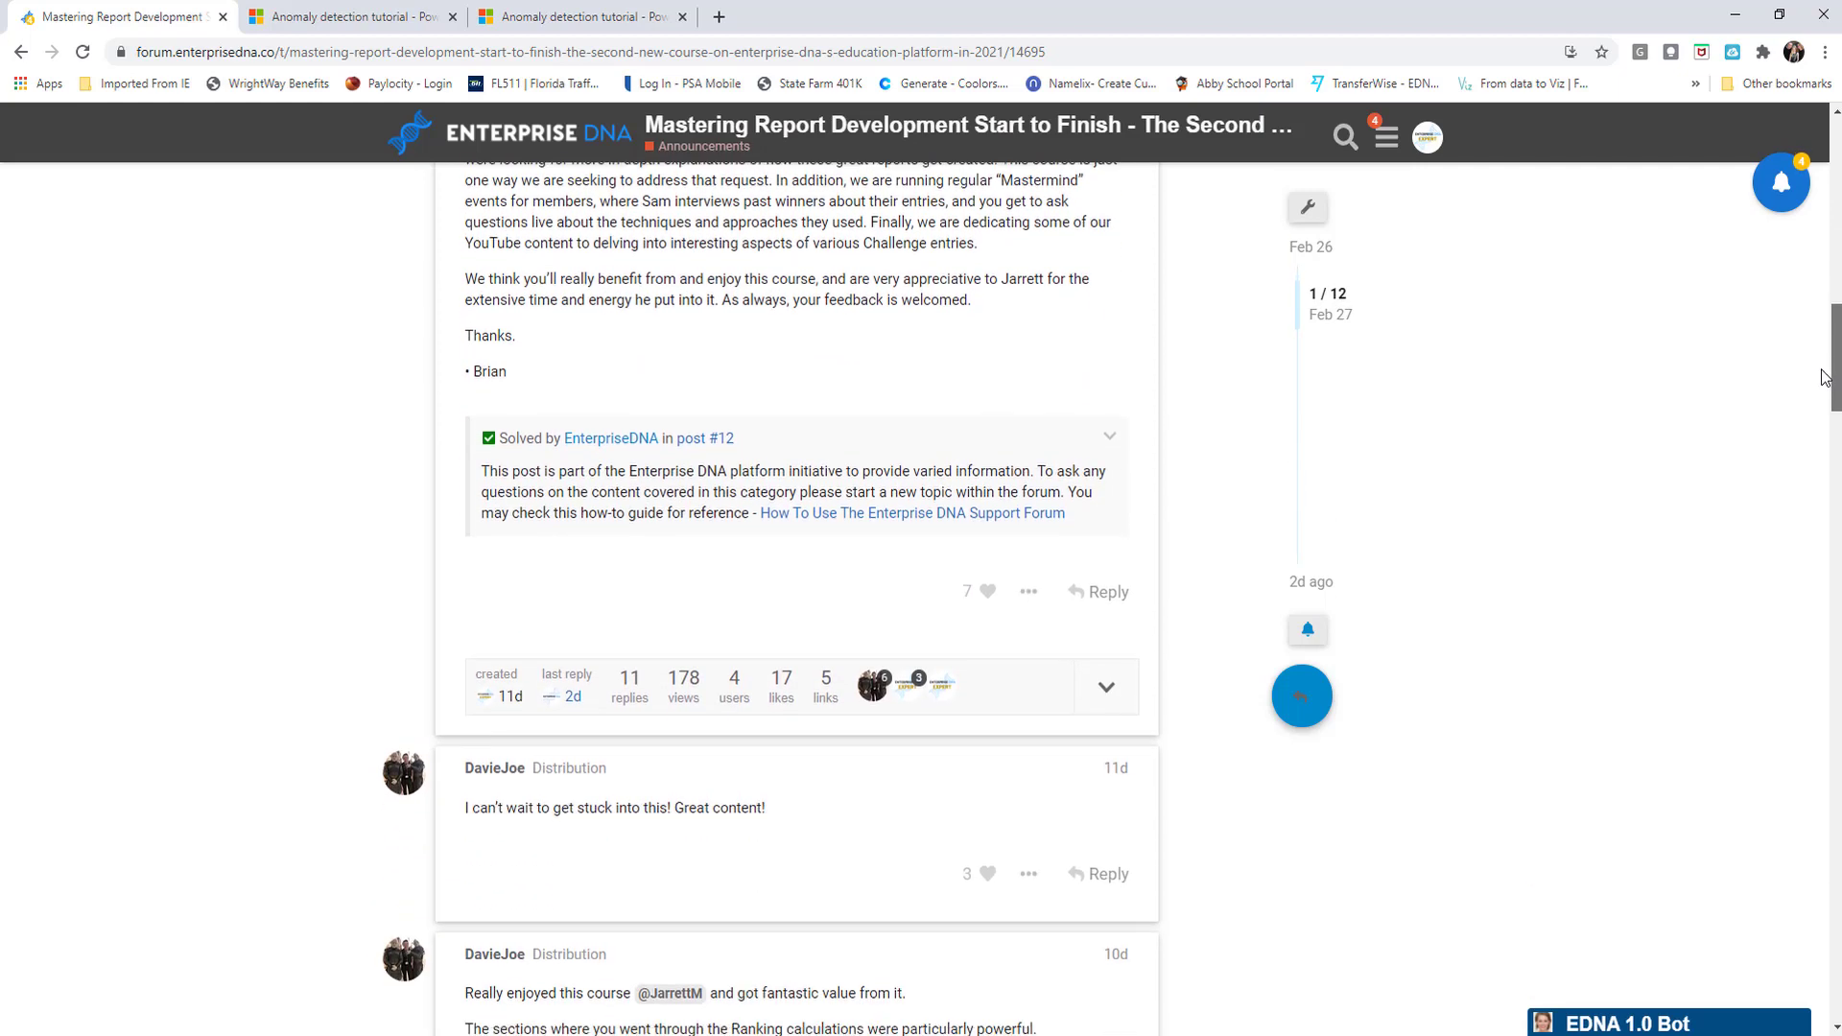
scroll("down", 3)
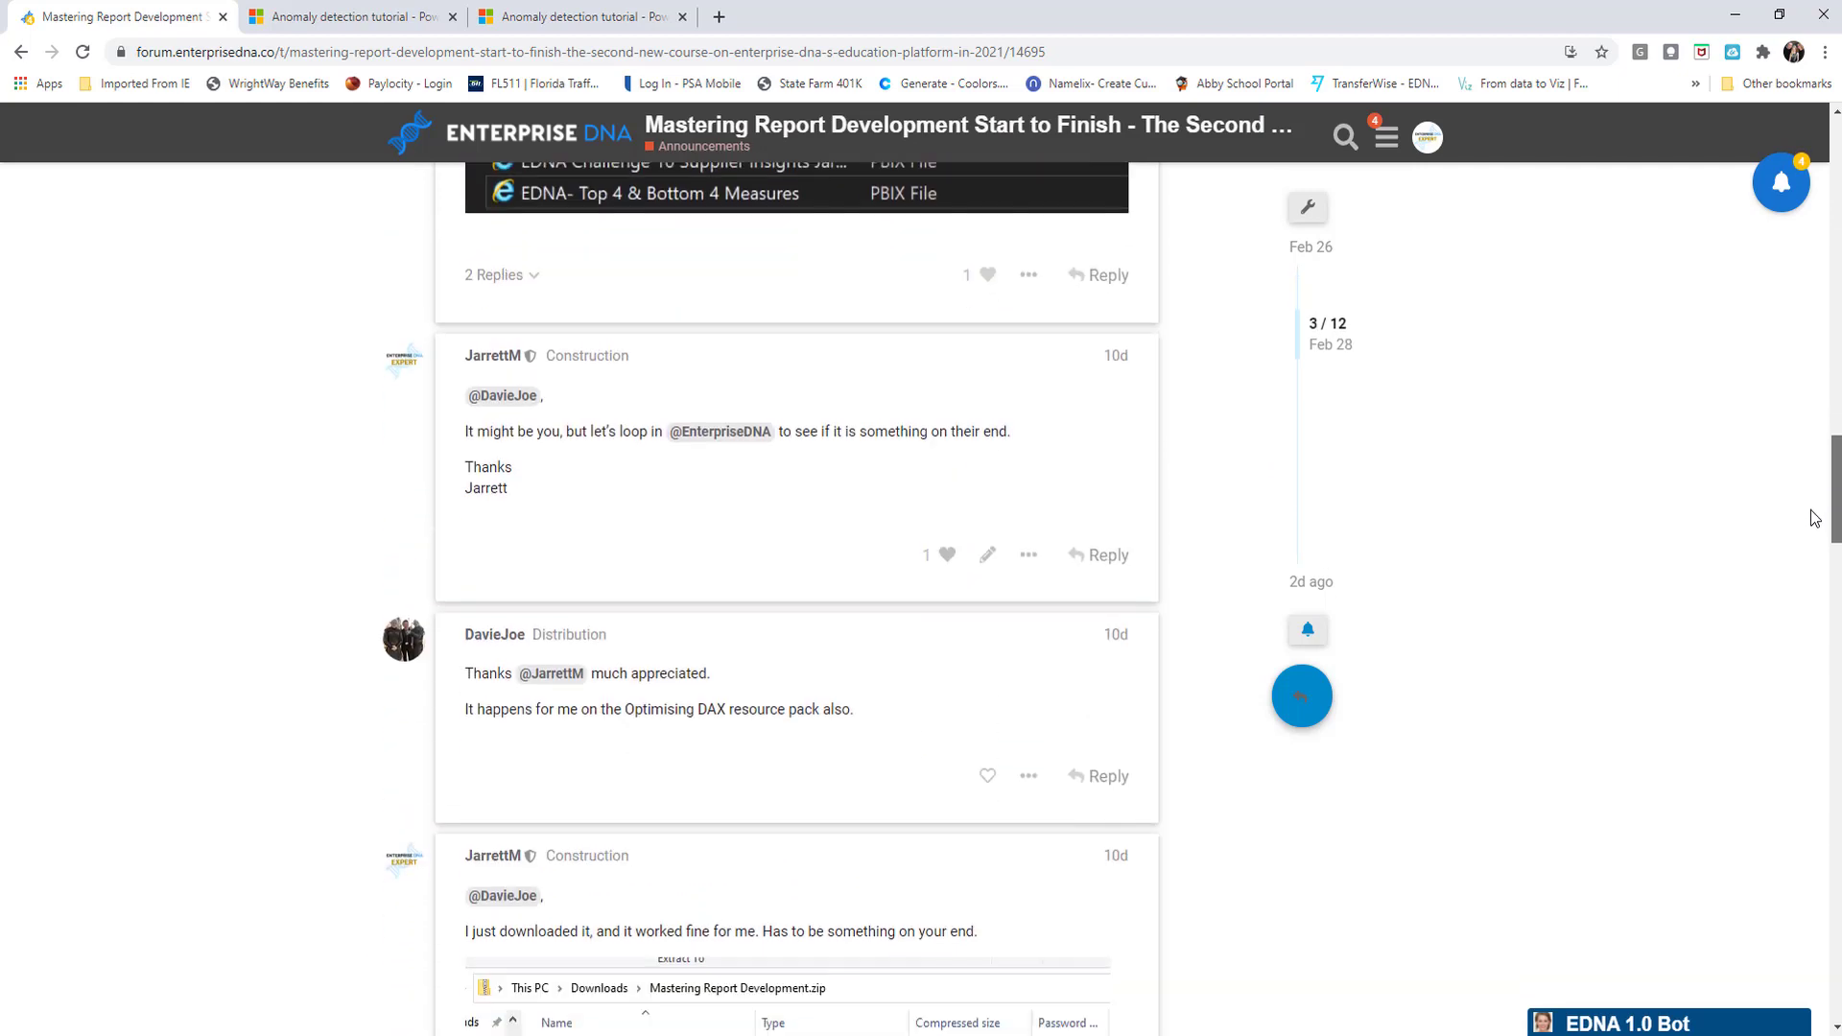
scroll("down", 3)
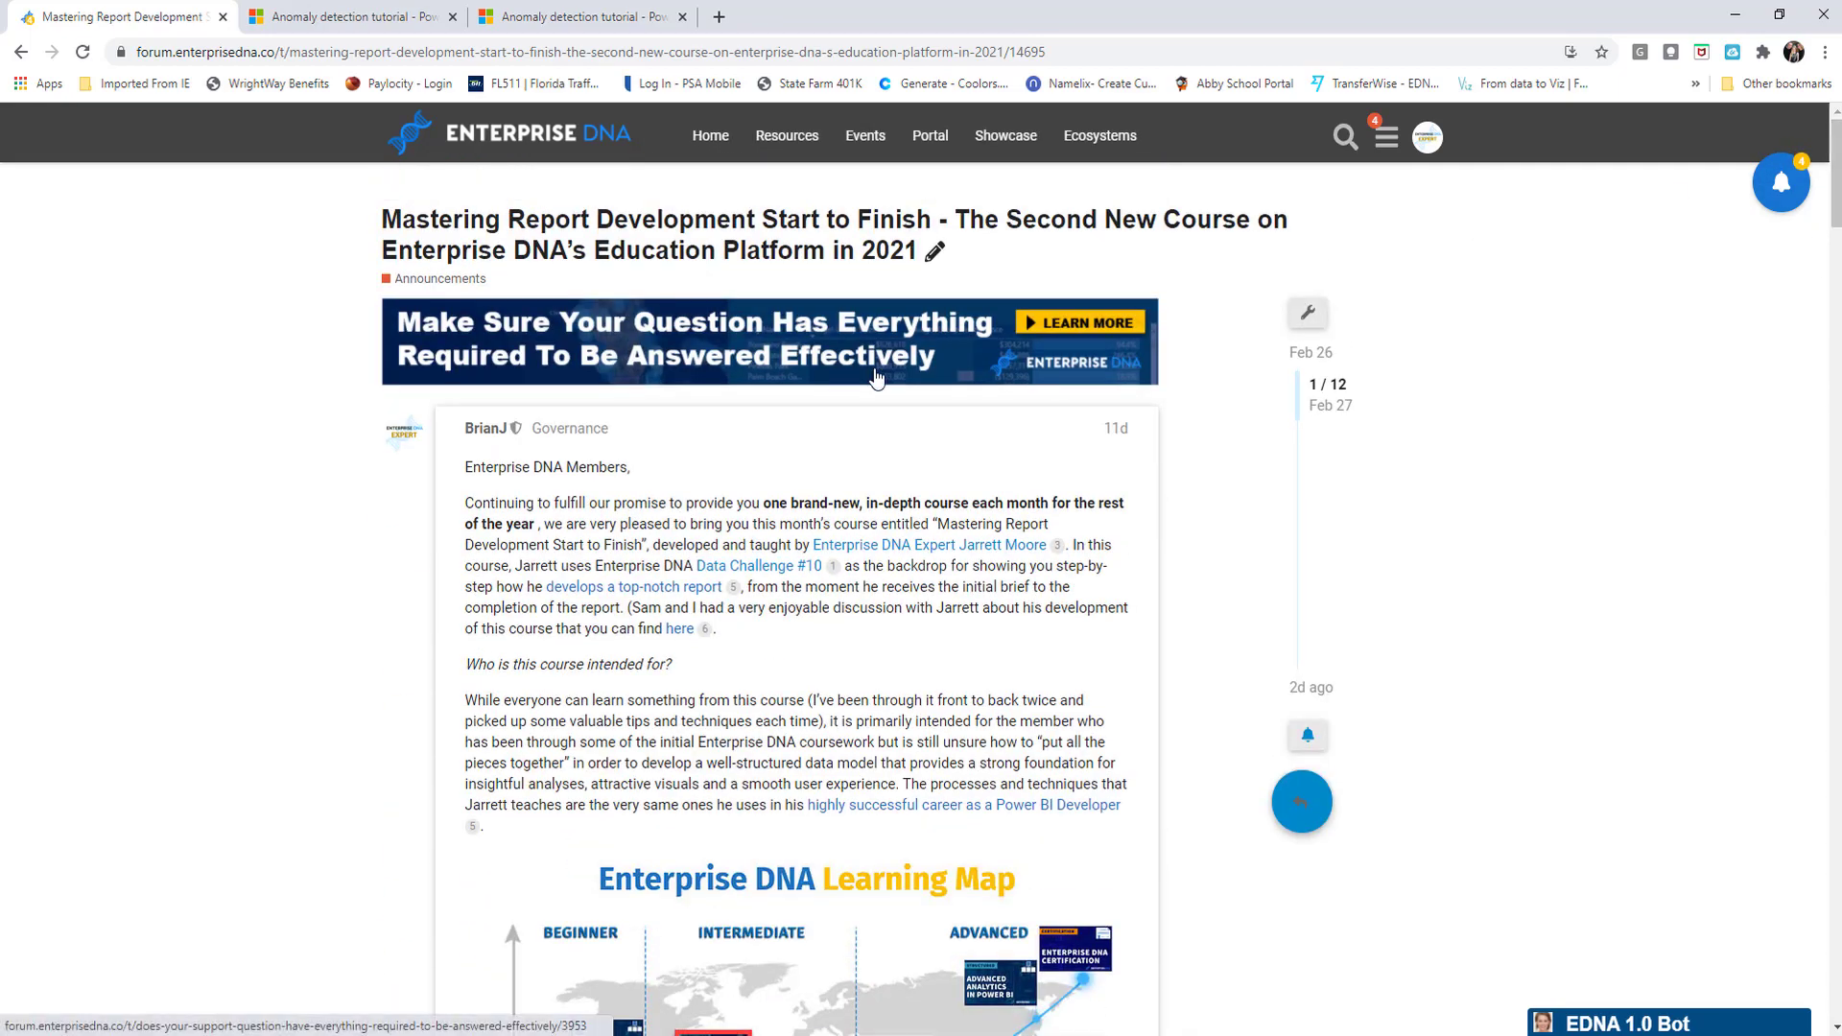
mouse_move(640, 464)
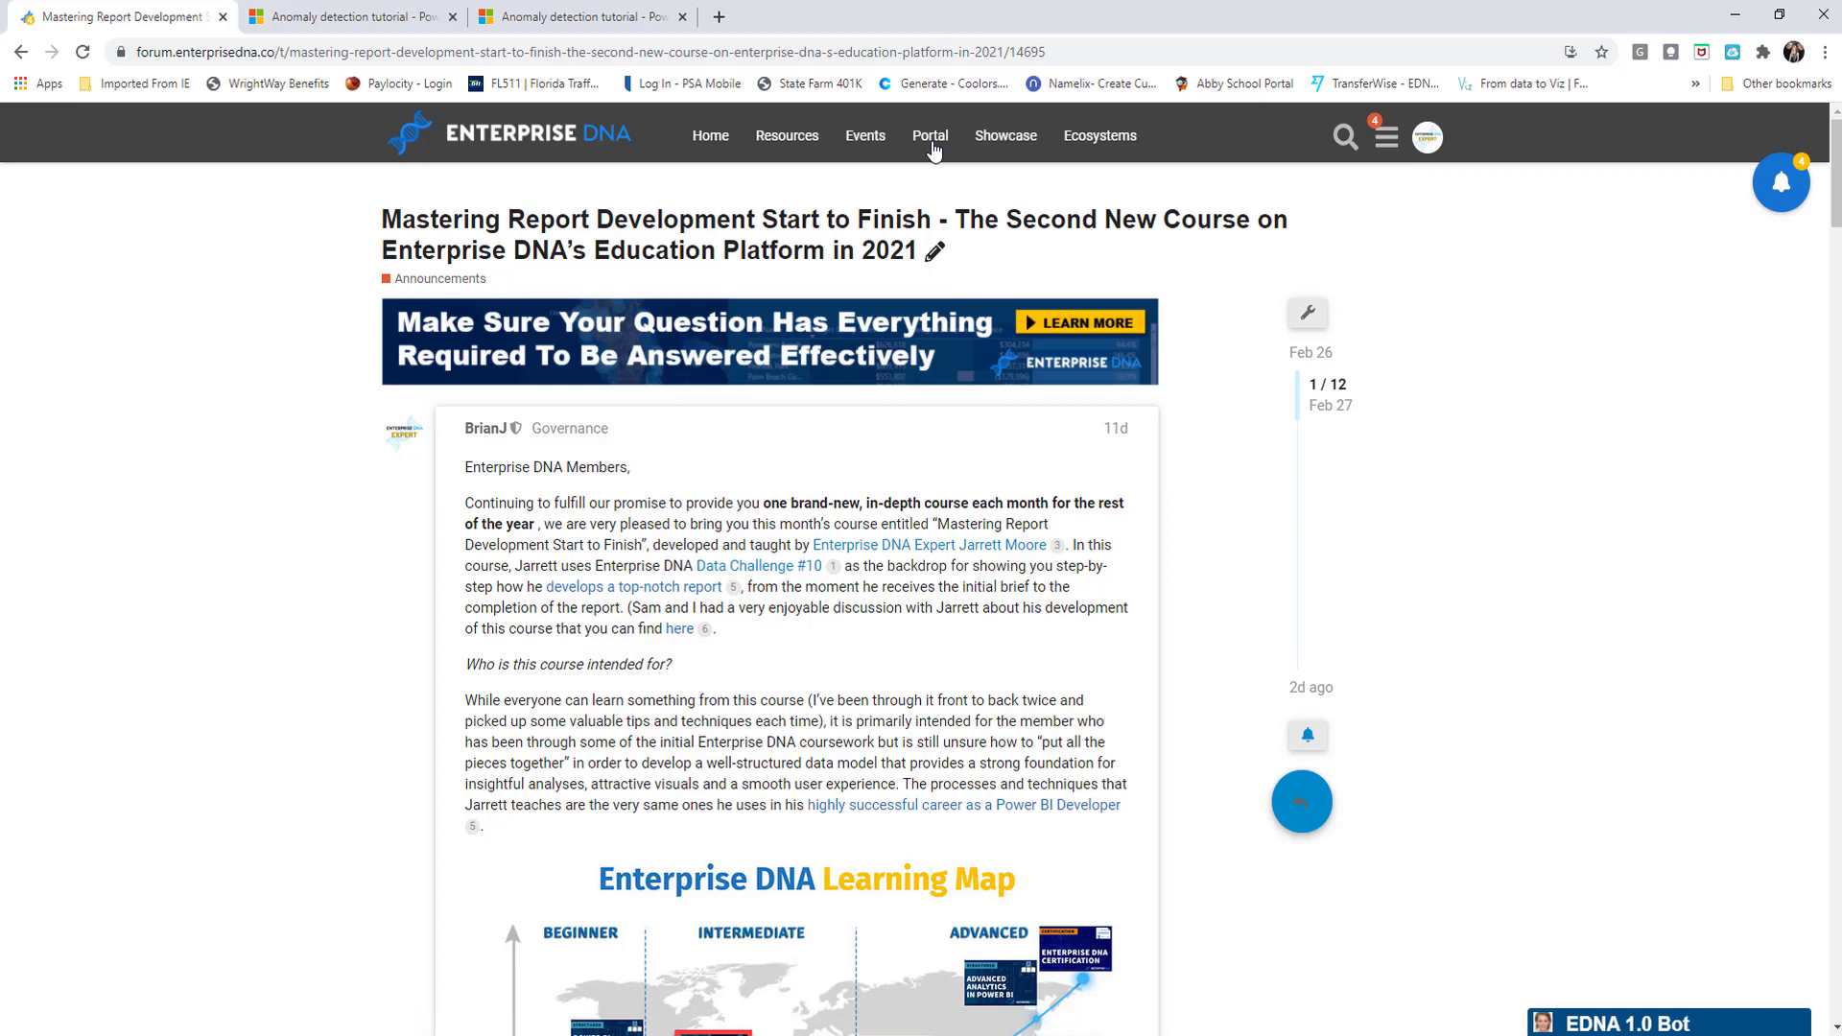
Go from the forum to the Enterprise DNA Portal and open the 'Mastering Report Development - Start to Finish' course.
left_click(930, 135)
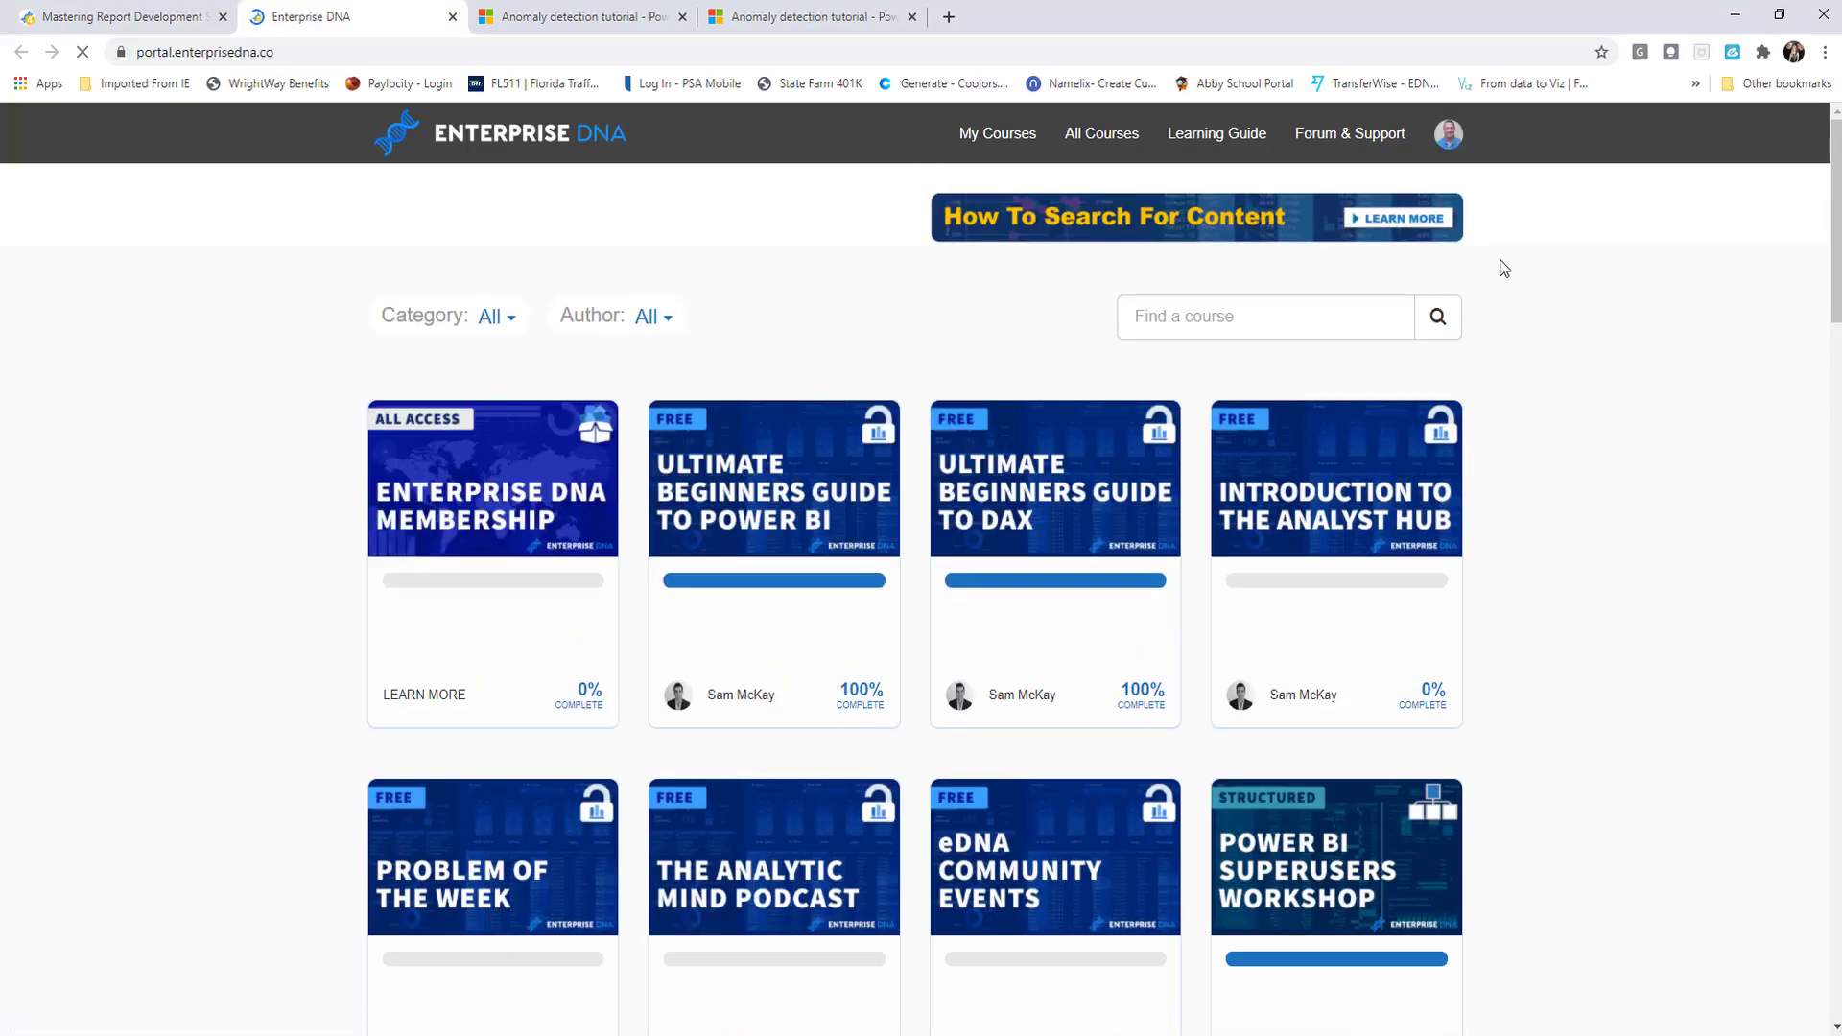
scroll("down", 3)
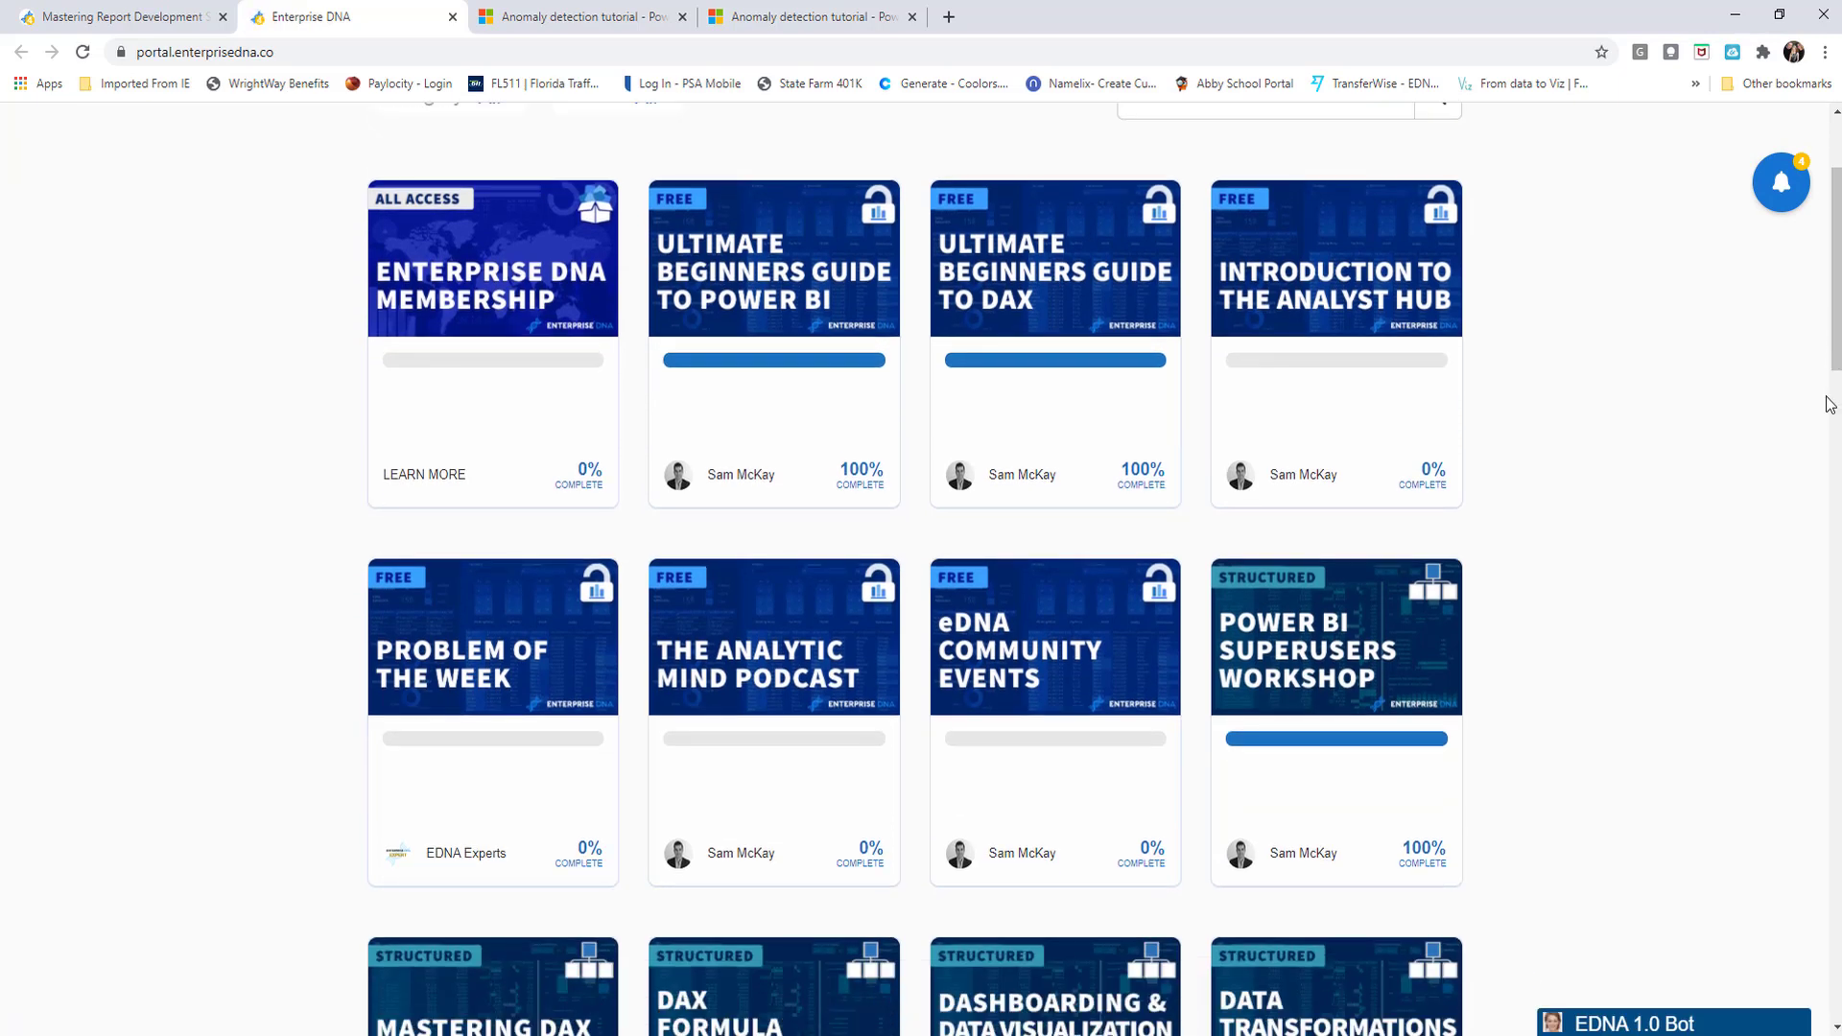
scroll("down", 3)
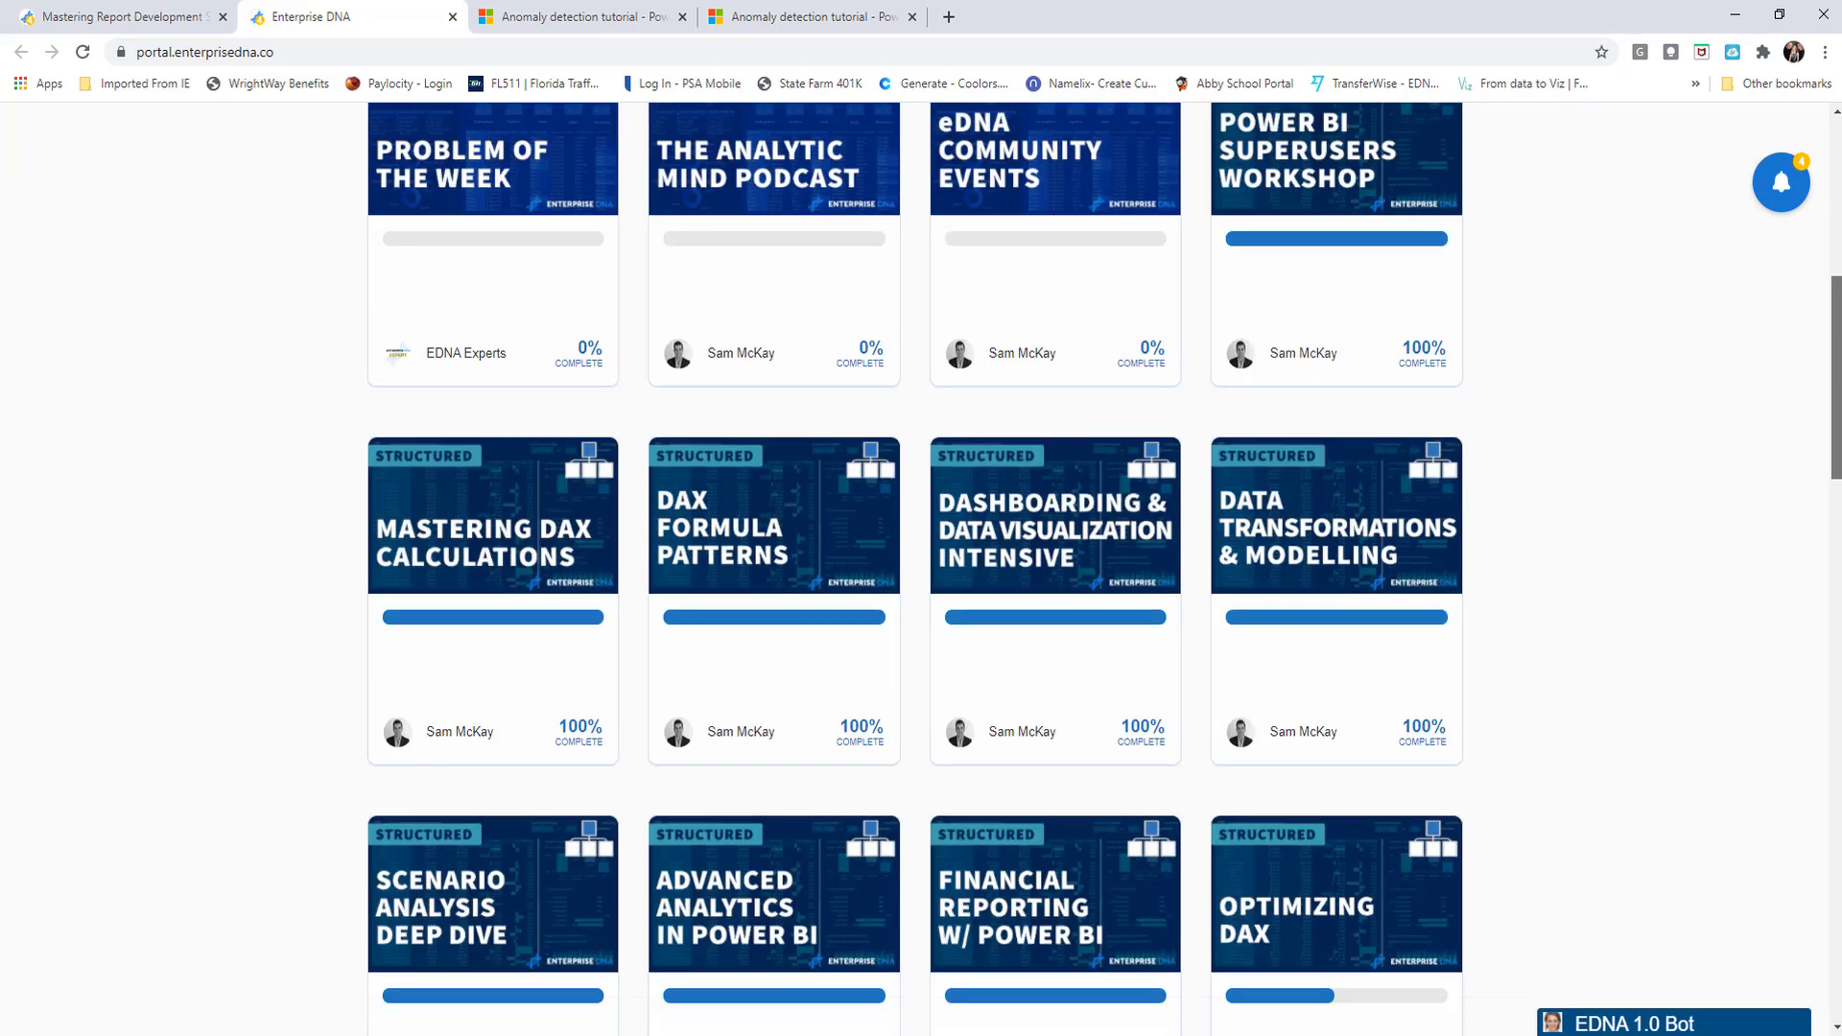
scroll("down", 3)
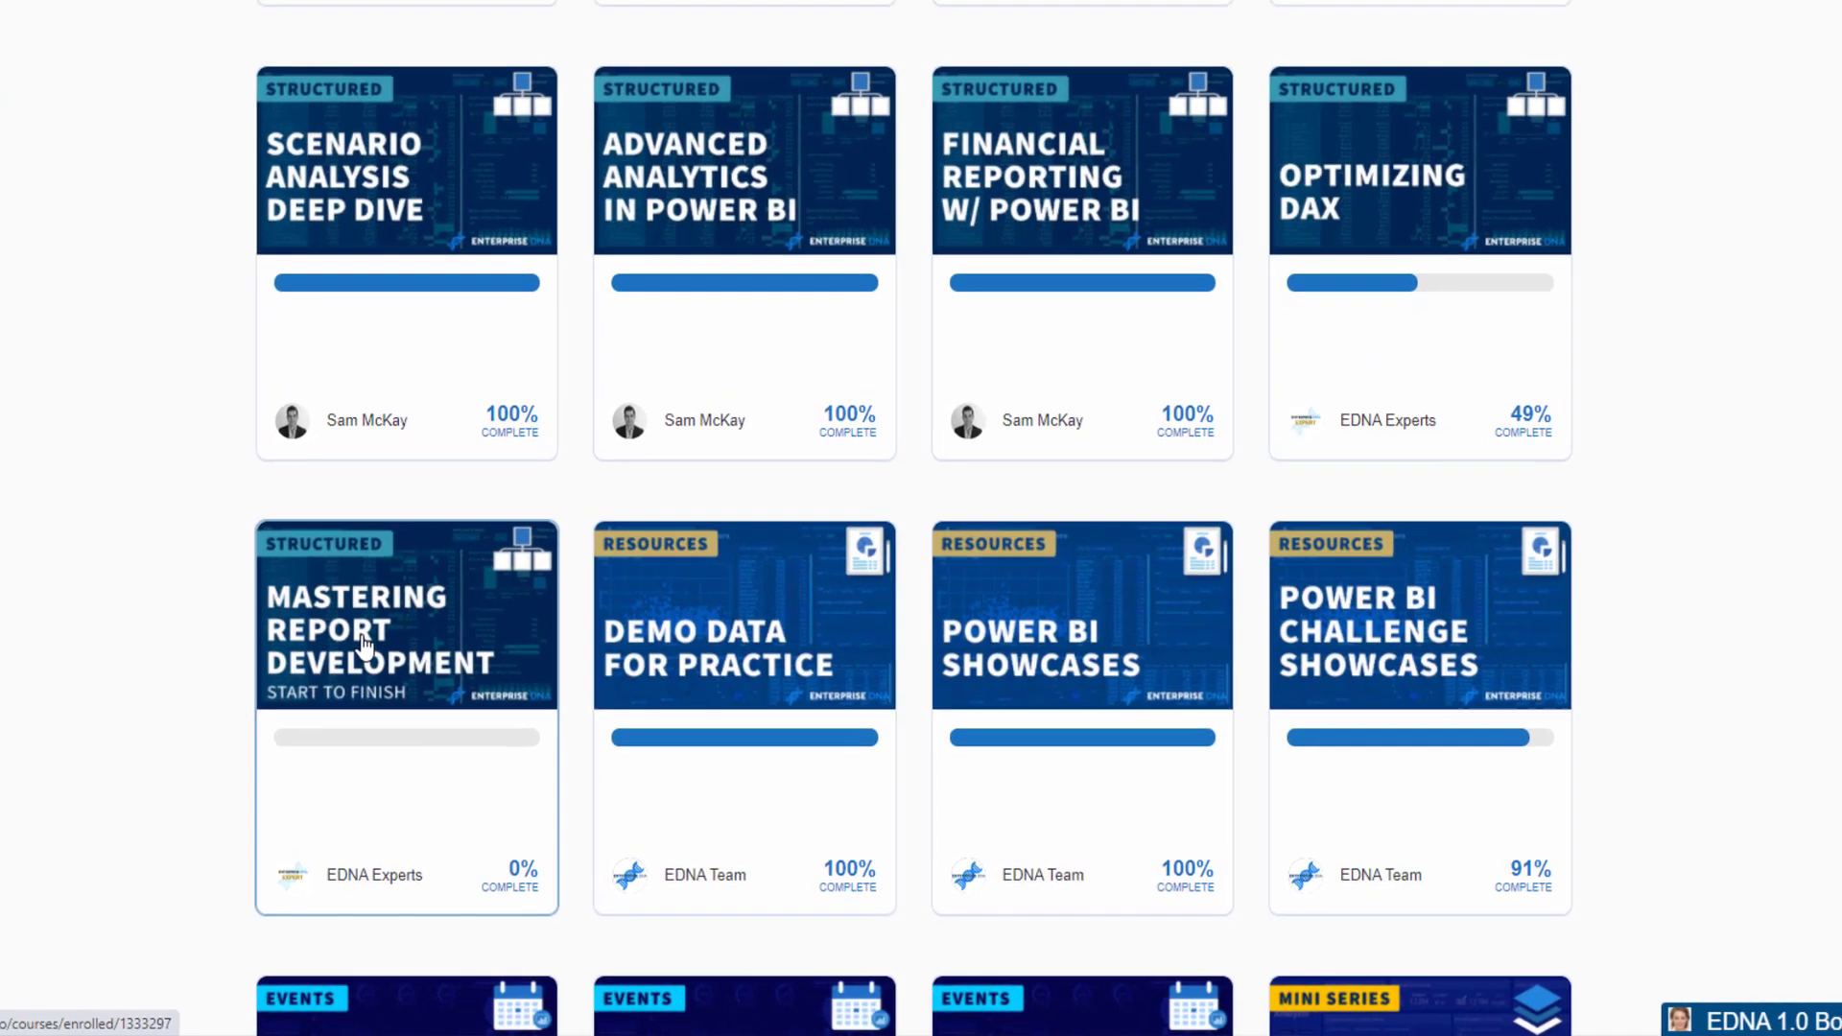
left_click(405, 629)
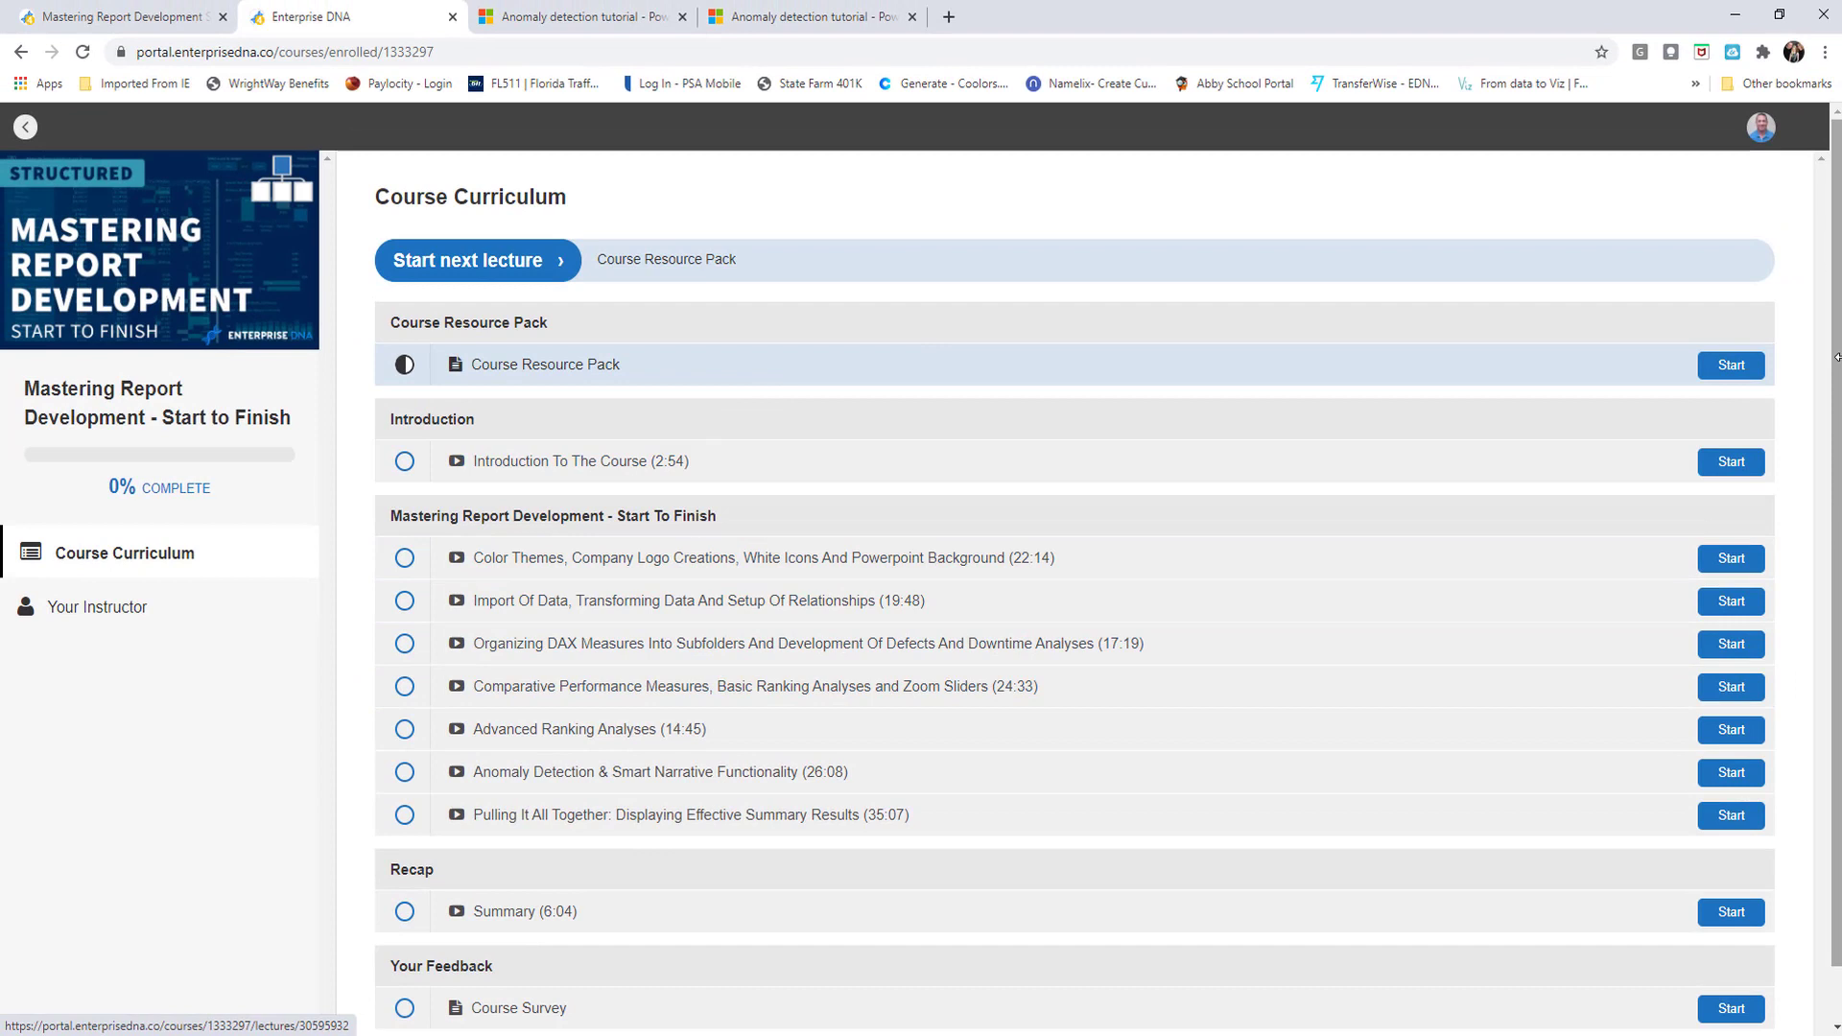
scroll("down", 3)
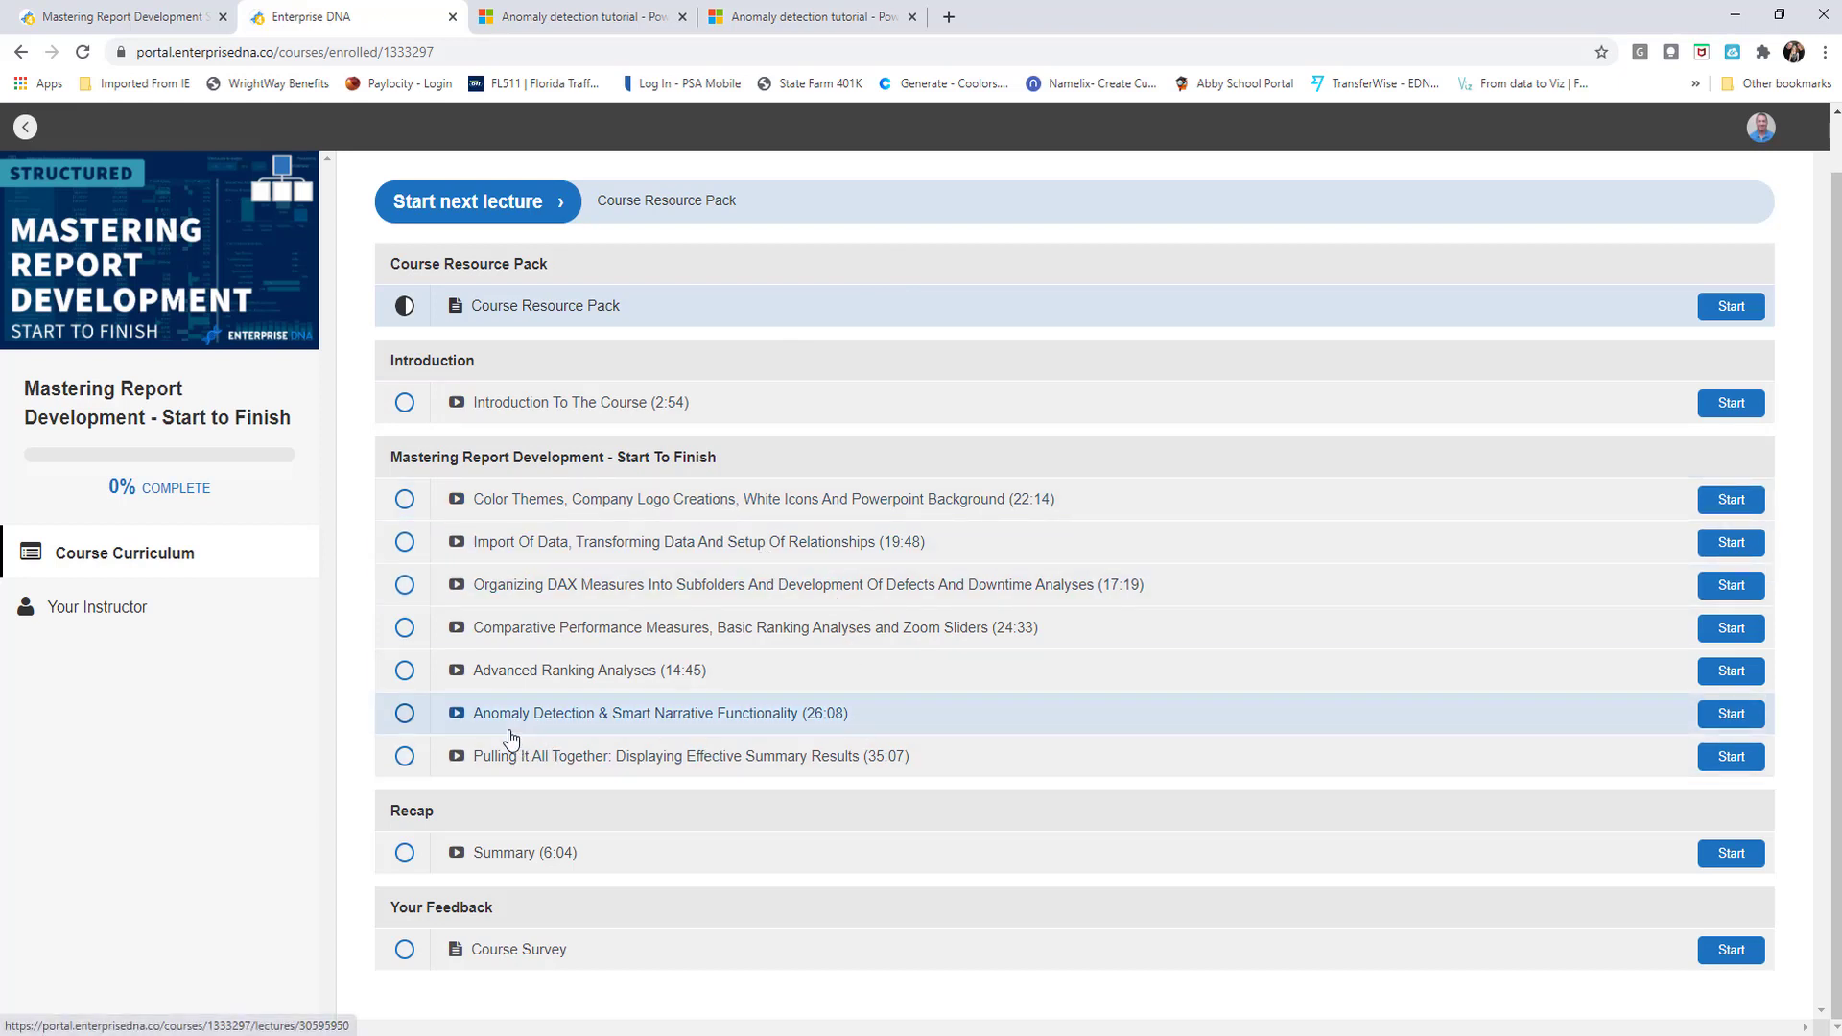
mouse_move(506, 733)
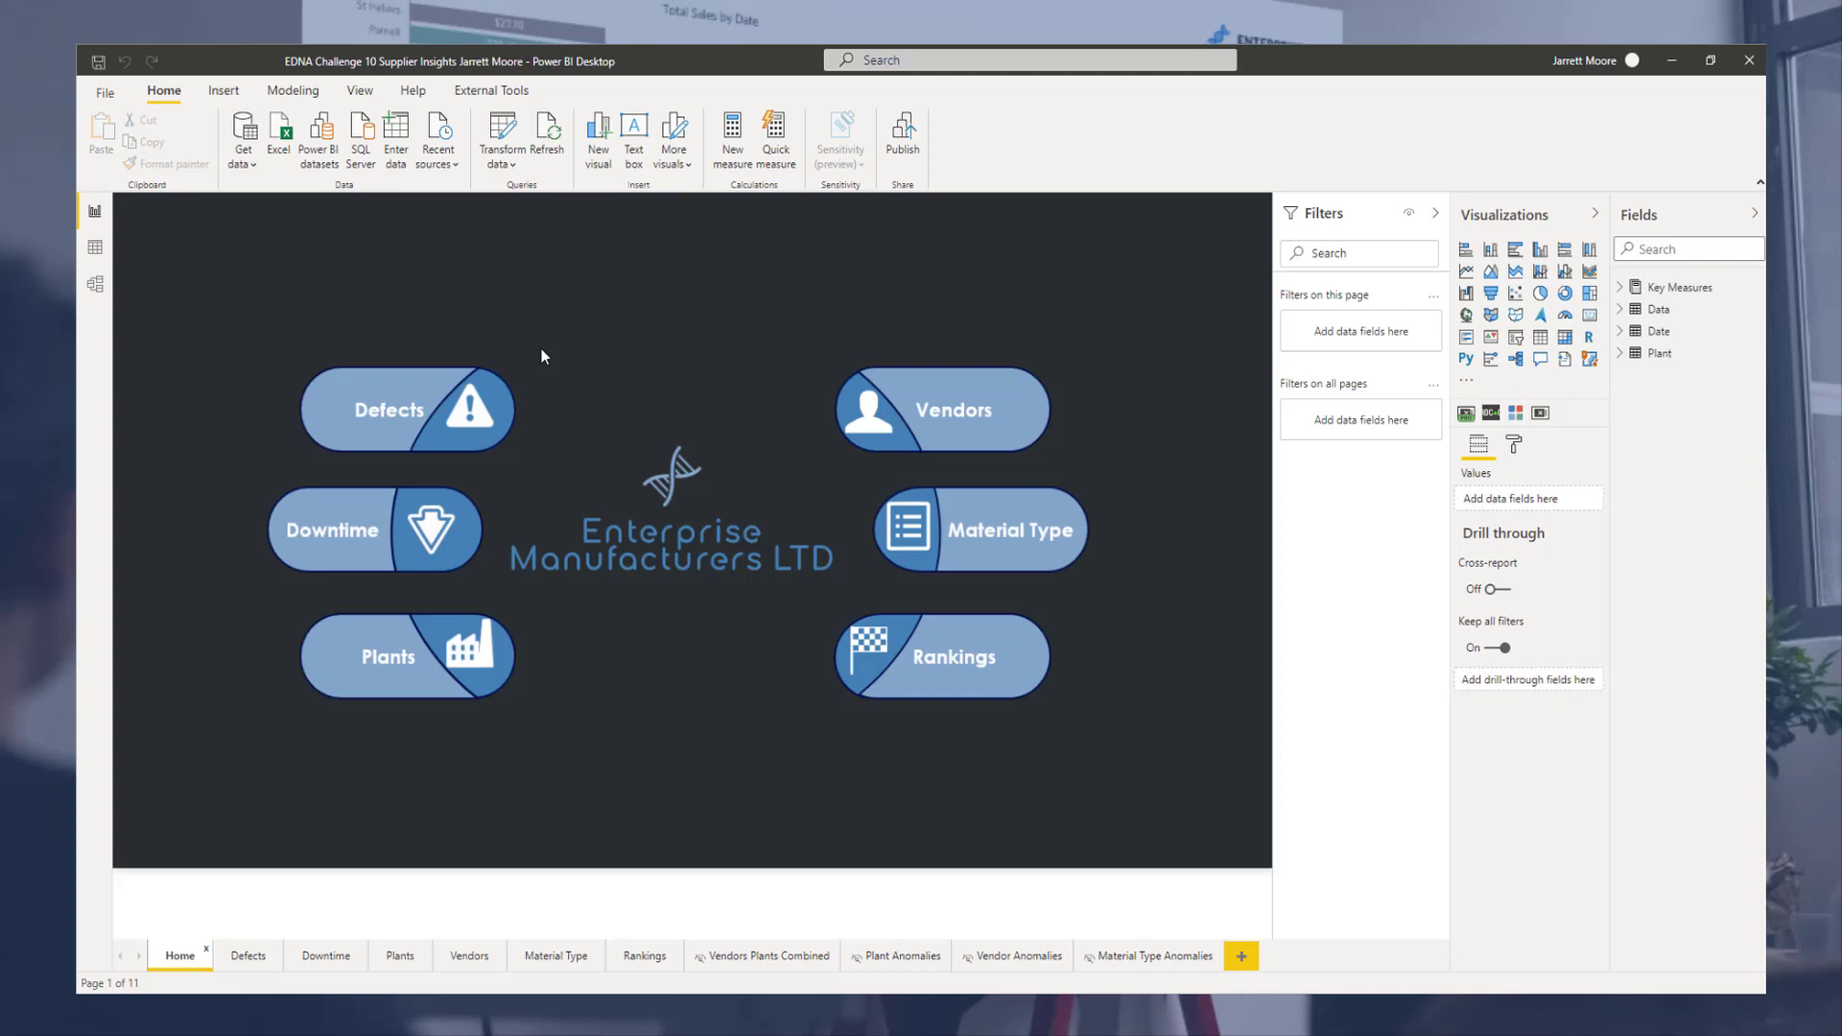
mouse_move(644, 292)
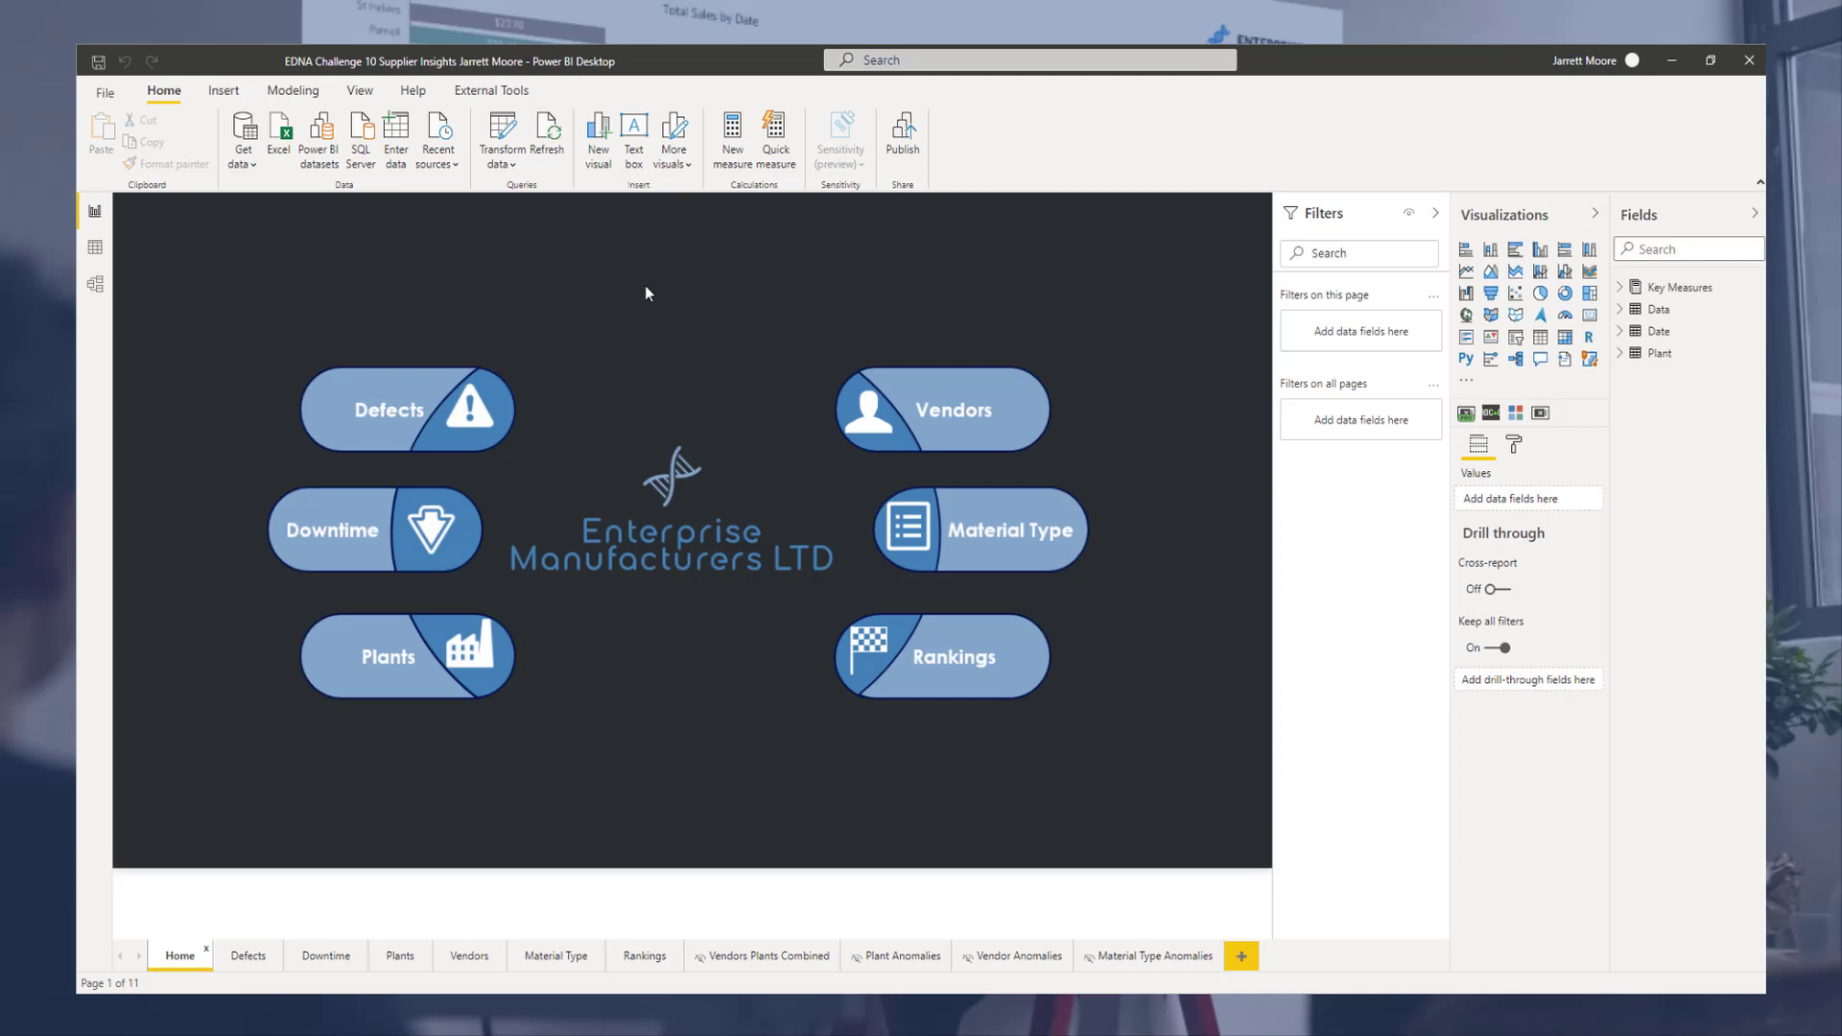